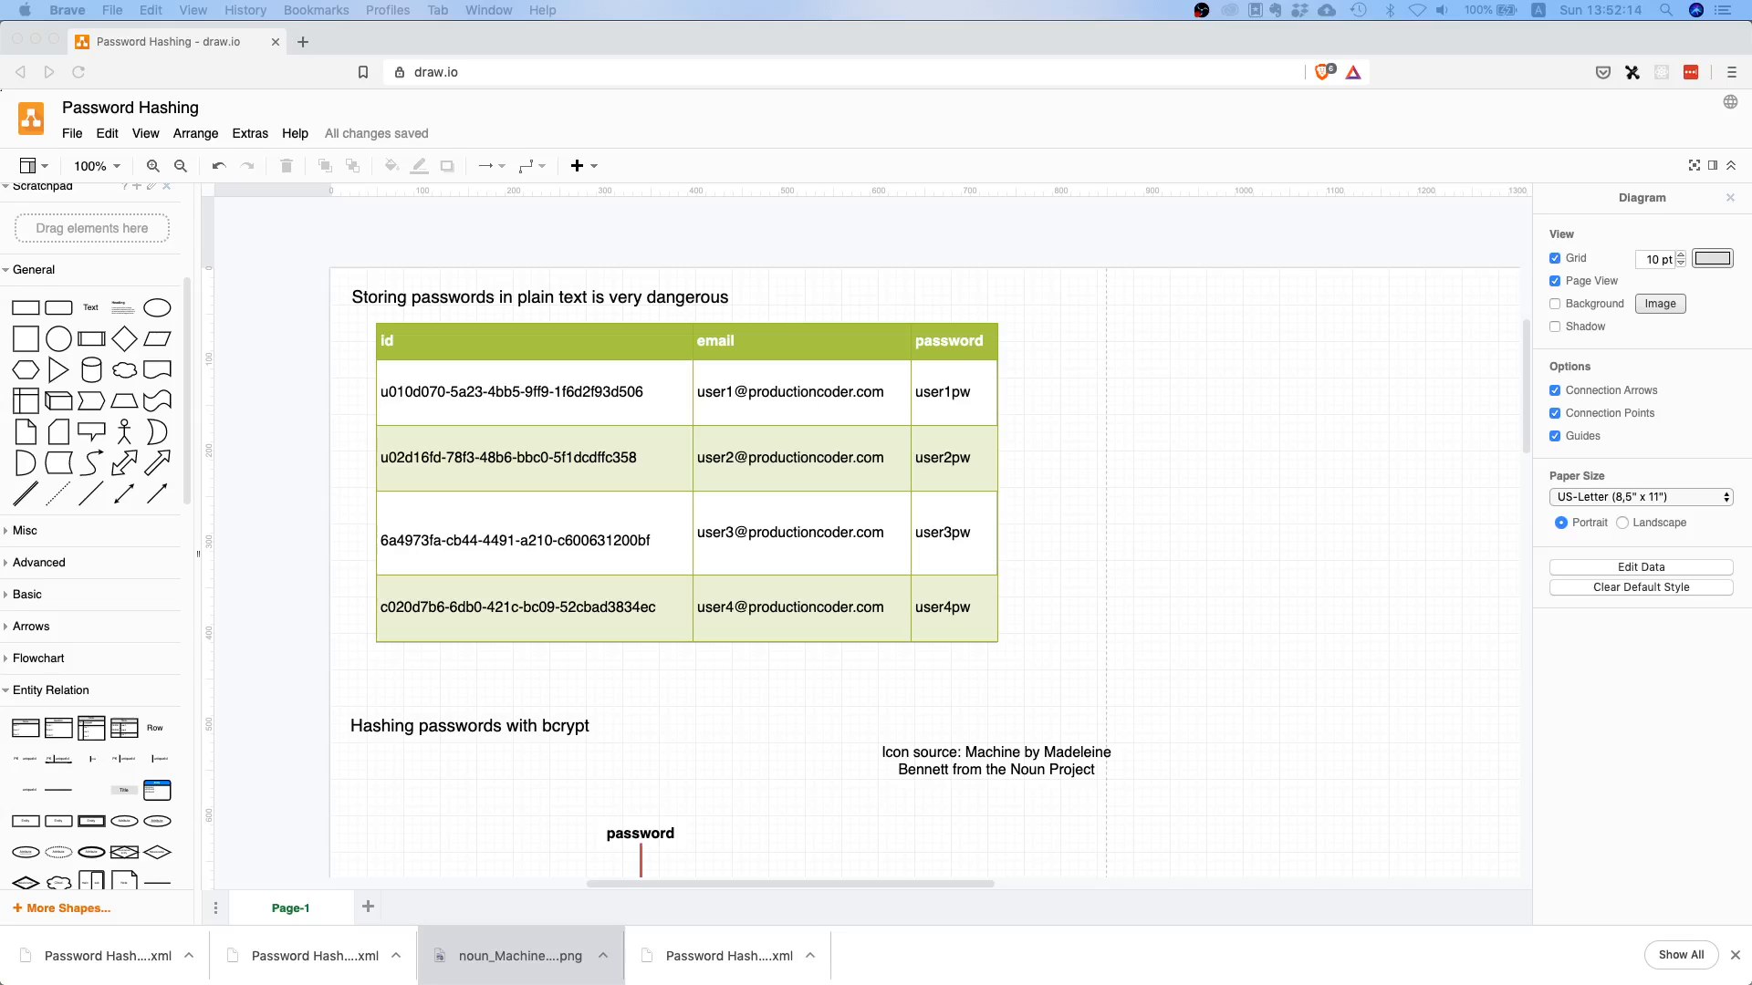
{"action": "mouse_move", "coordinate": [1144, 801]}
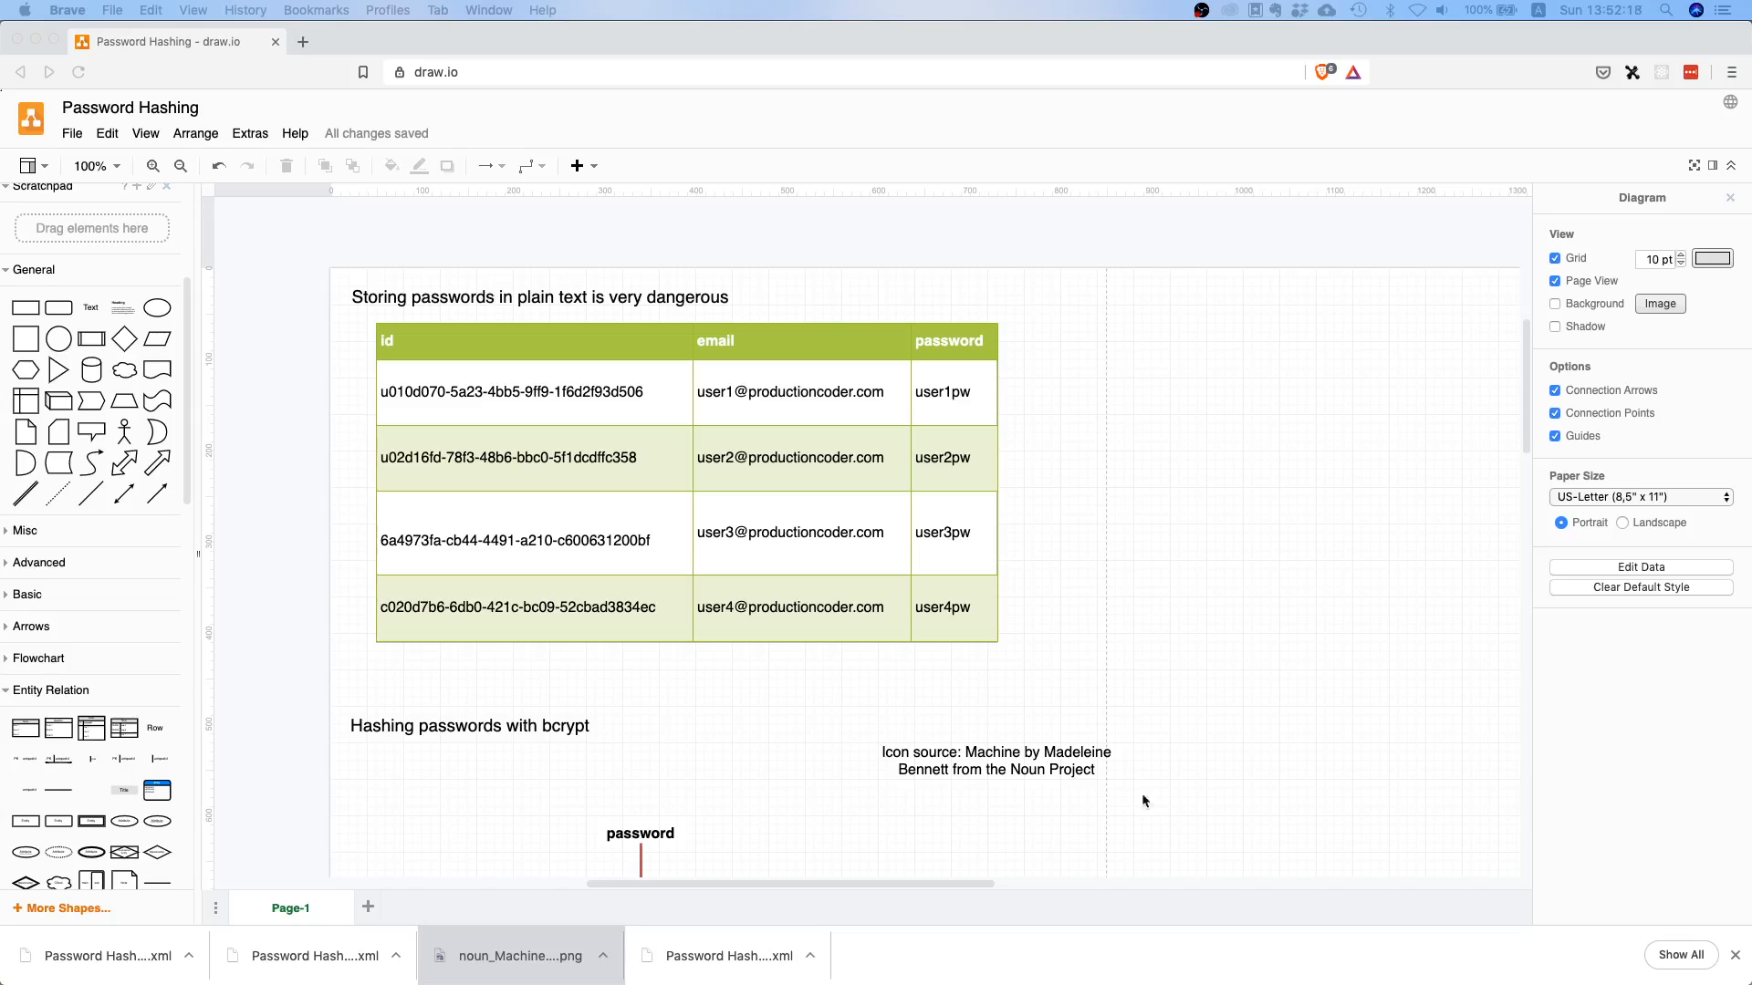
{"action": "mouse_move", "coordinate": [1178, 573]}
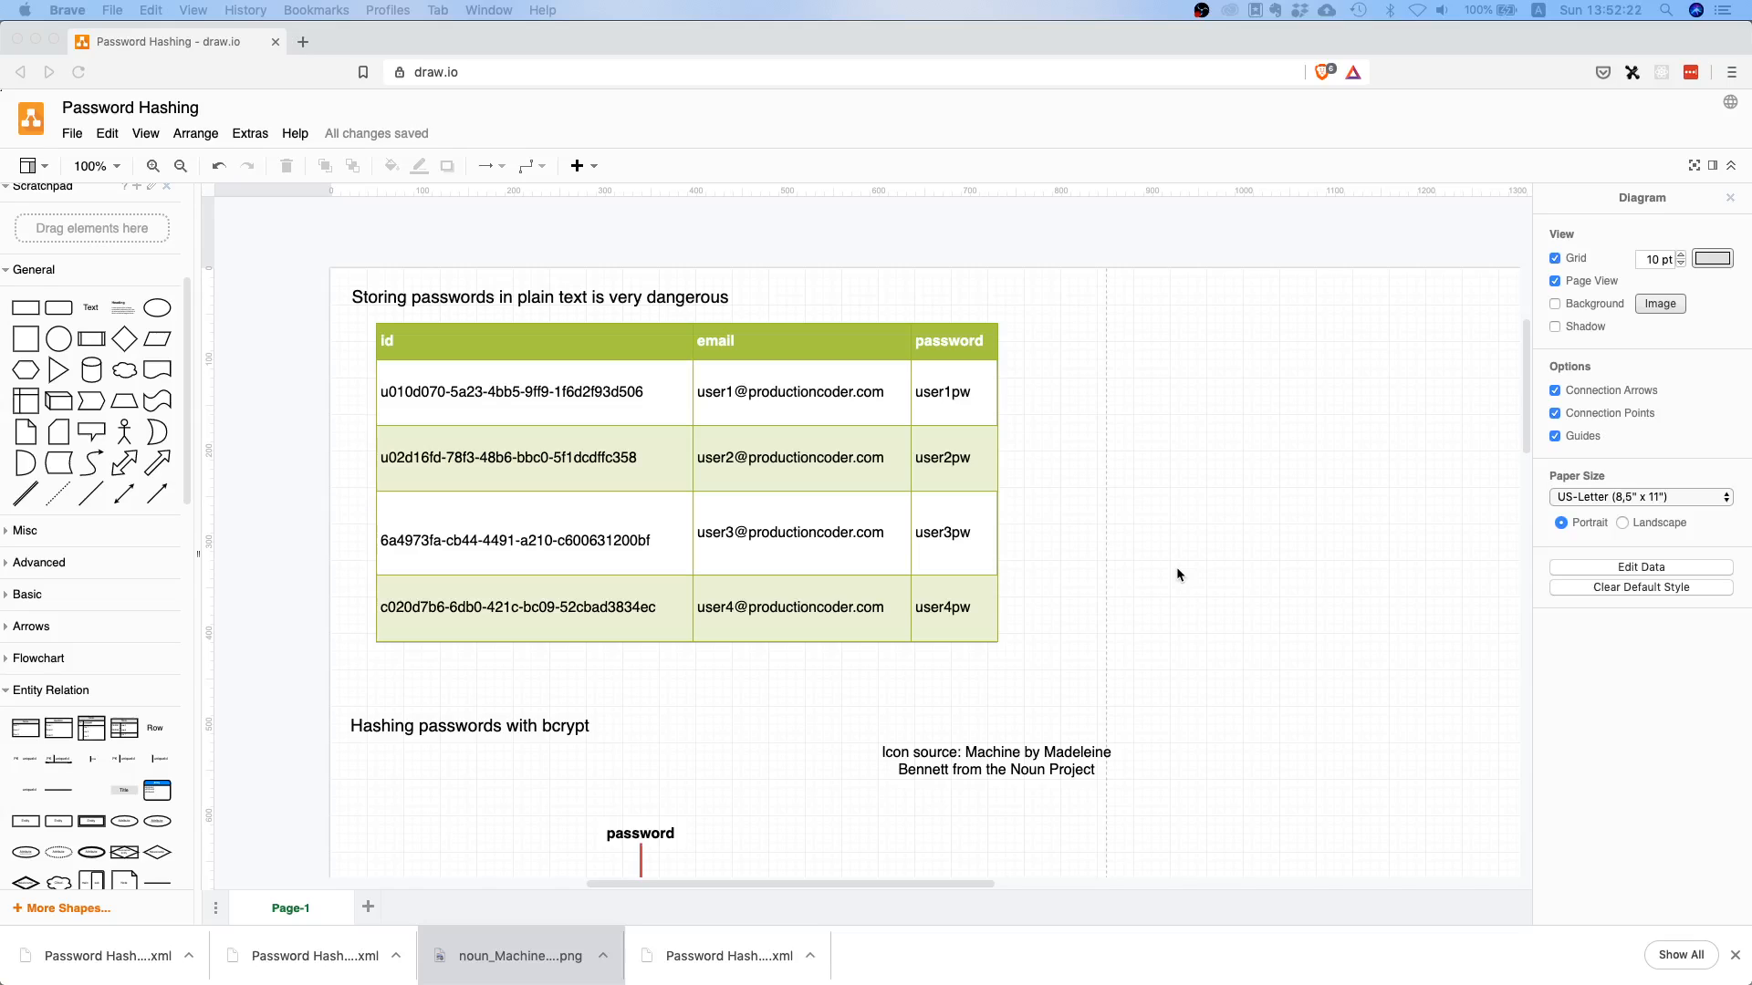
{"action": "mouse_move", "coordinate": [1181, 529]}
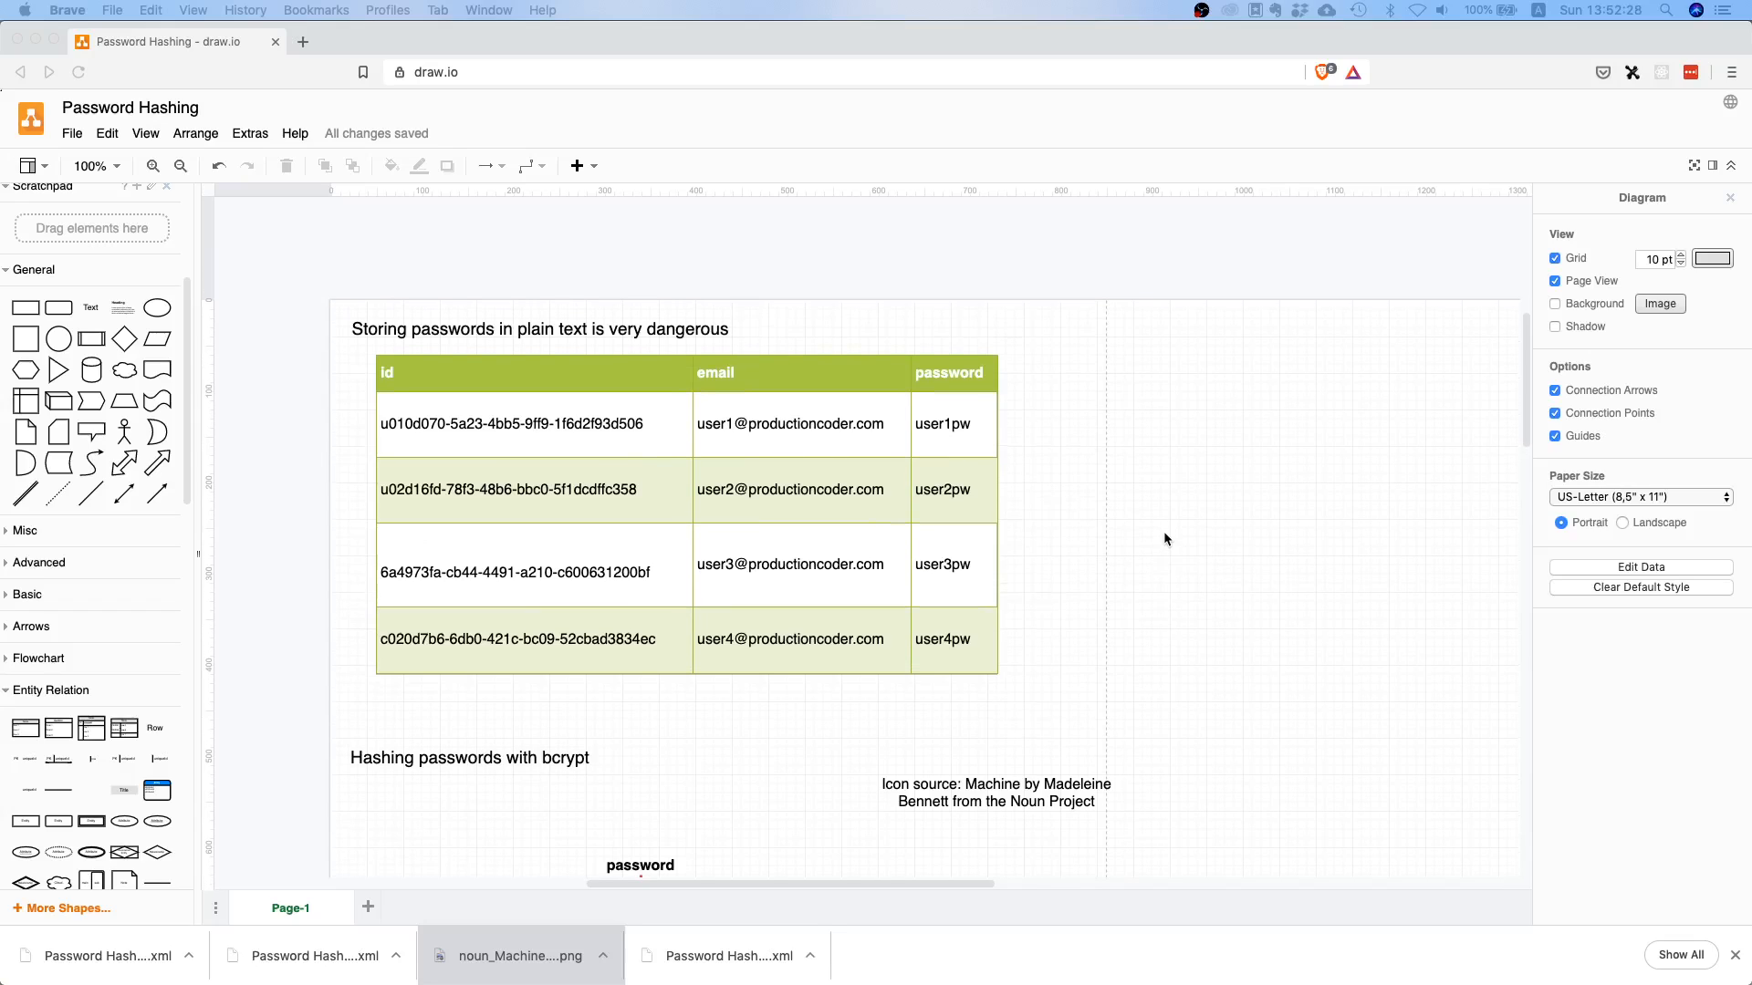
{"action": "mouse_move", "coordinate": [1072, 499]}
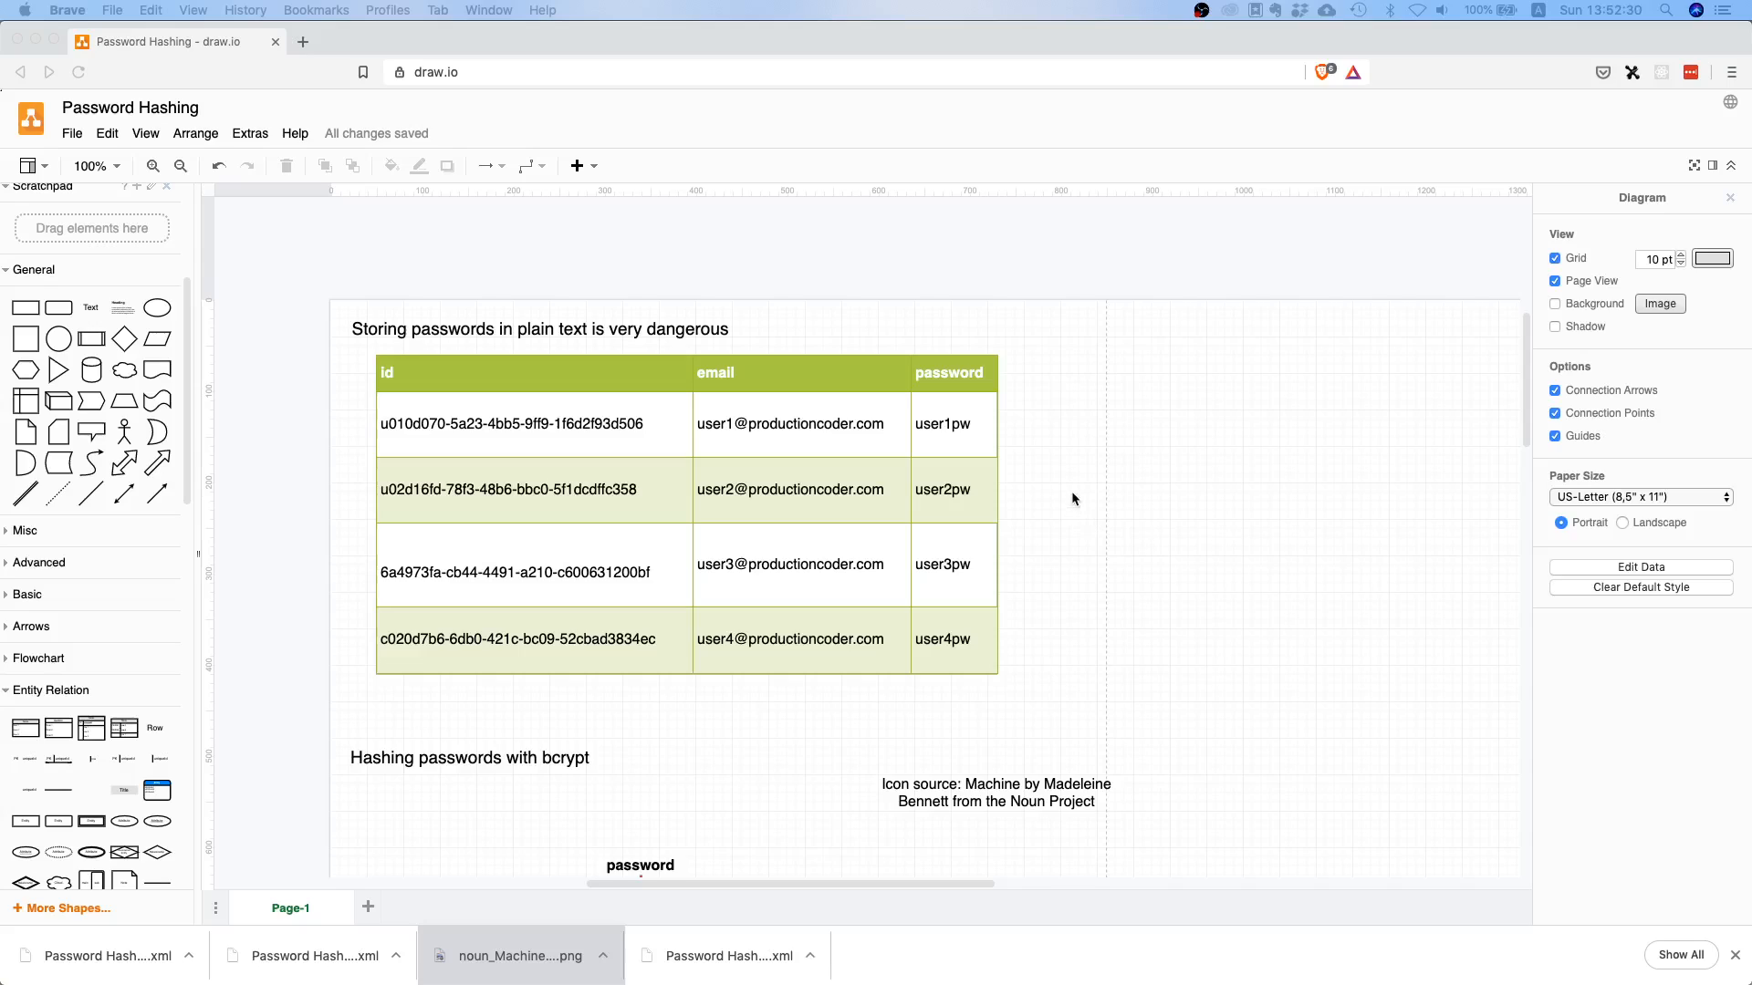
{"action": "mouse_move", "coordinate": [1039, 516]}
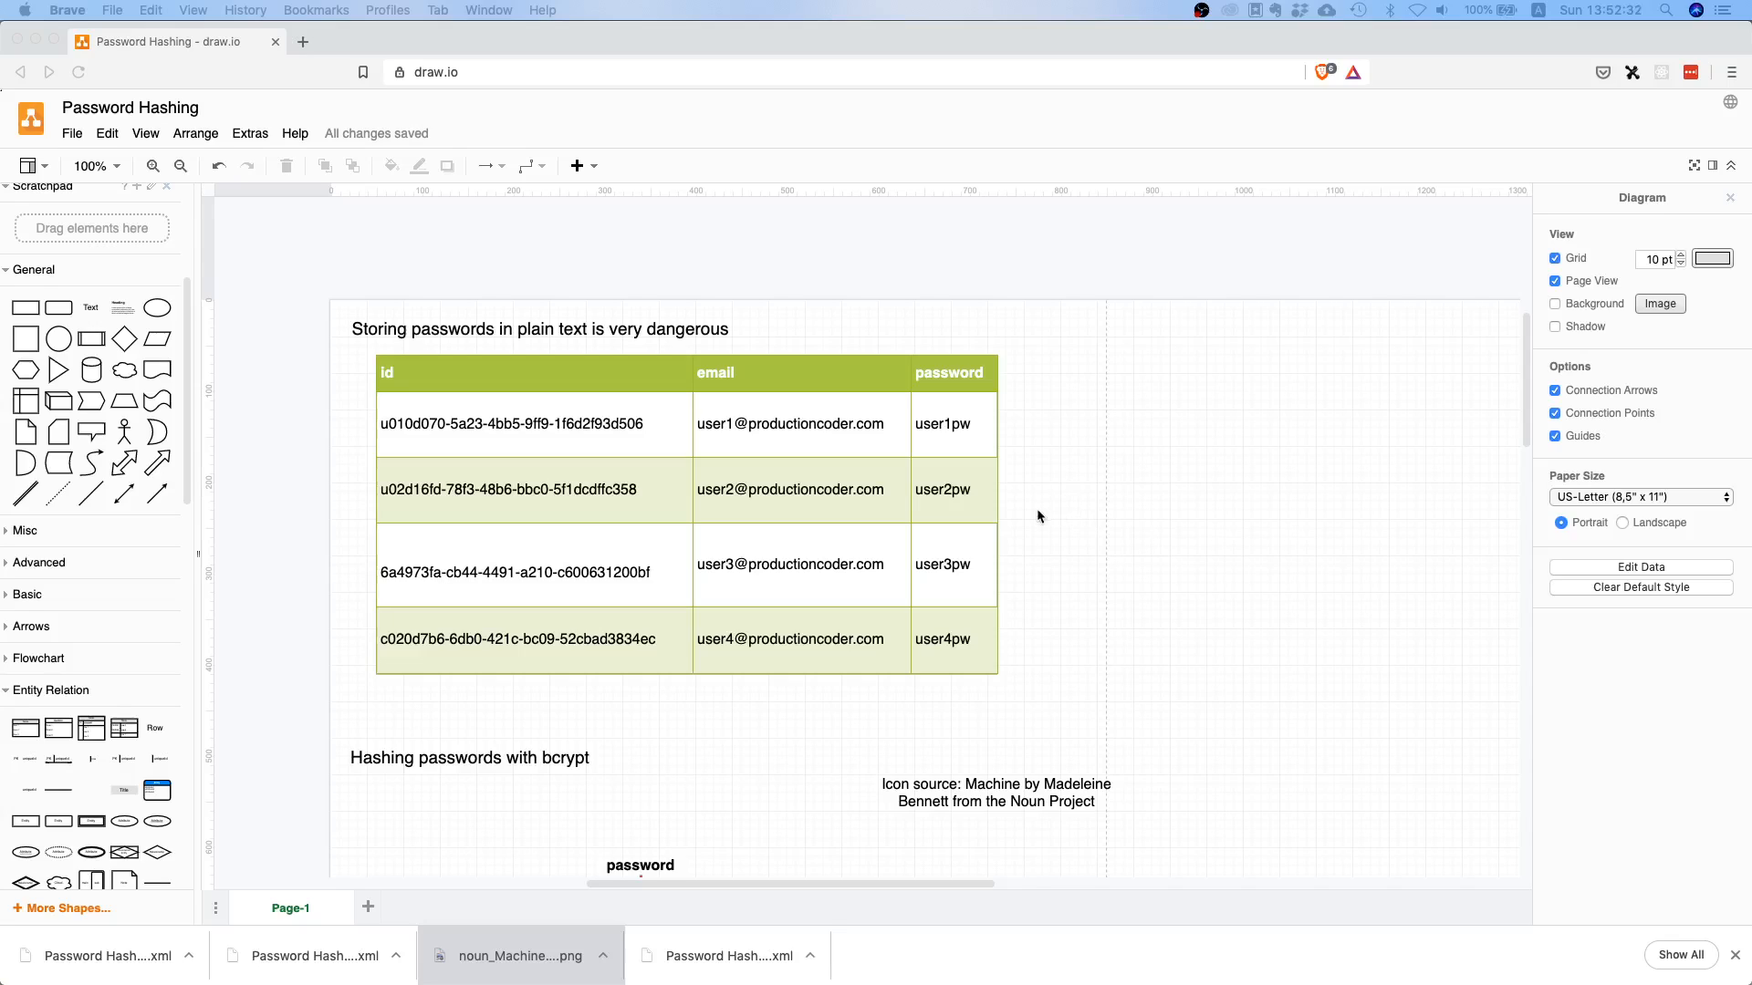
{"action": "mouse_move", "coordinate": [1000, 516]}
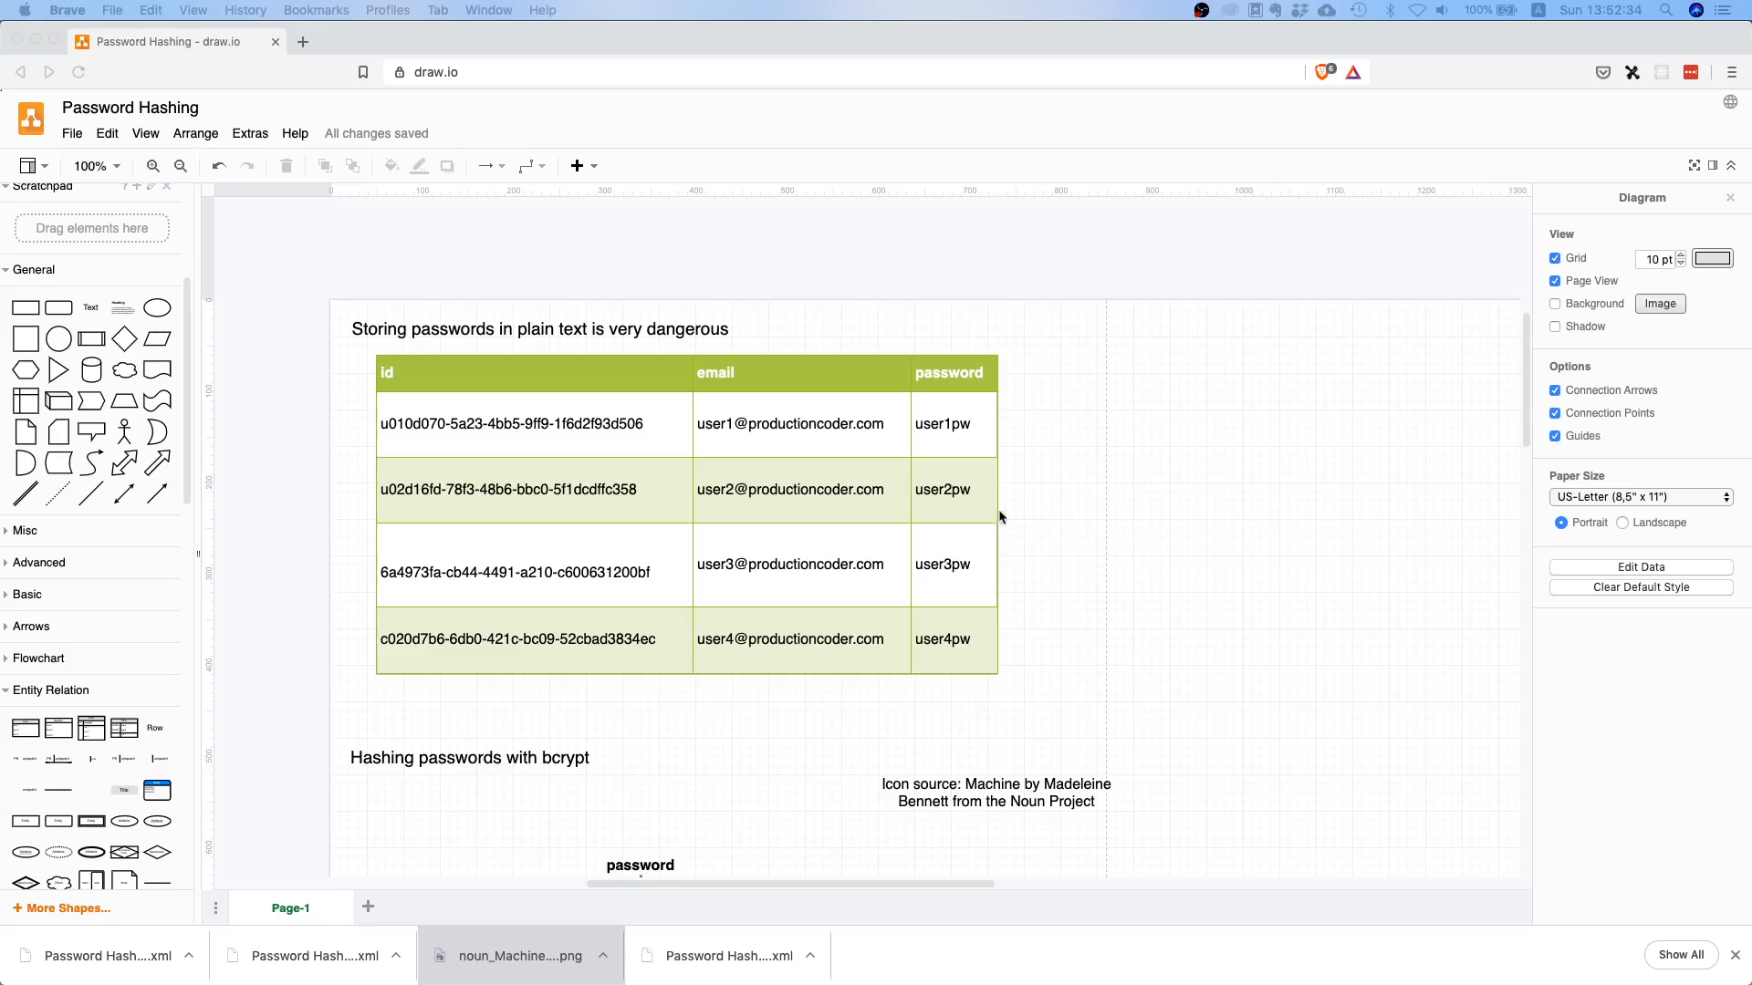
{"action": "mouse_move", "coordinate": [484, 343]}
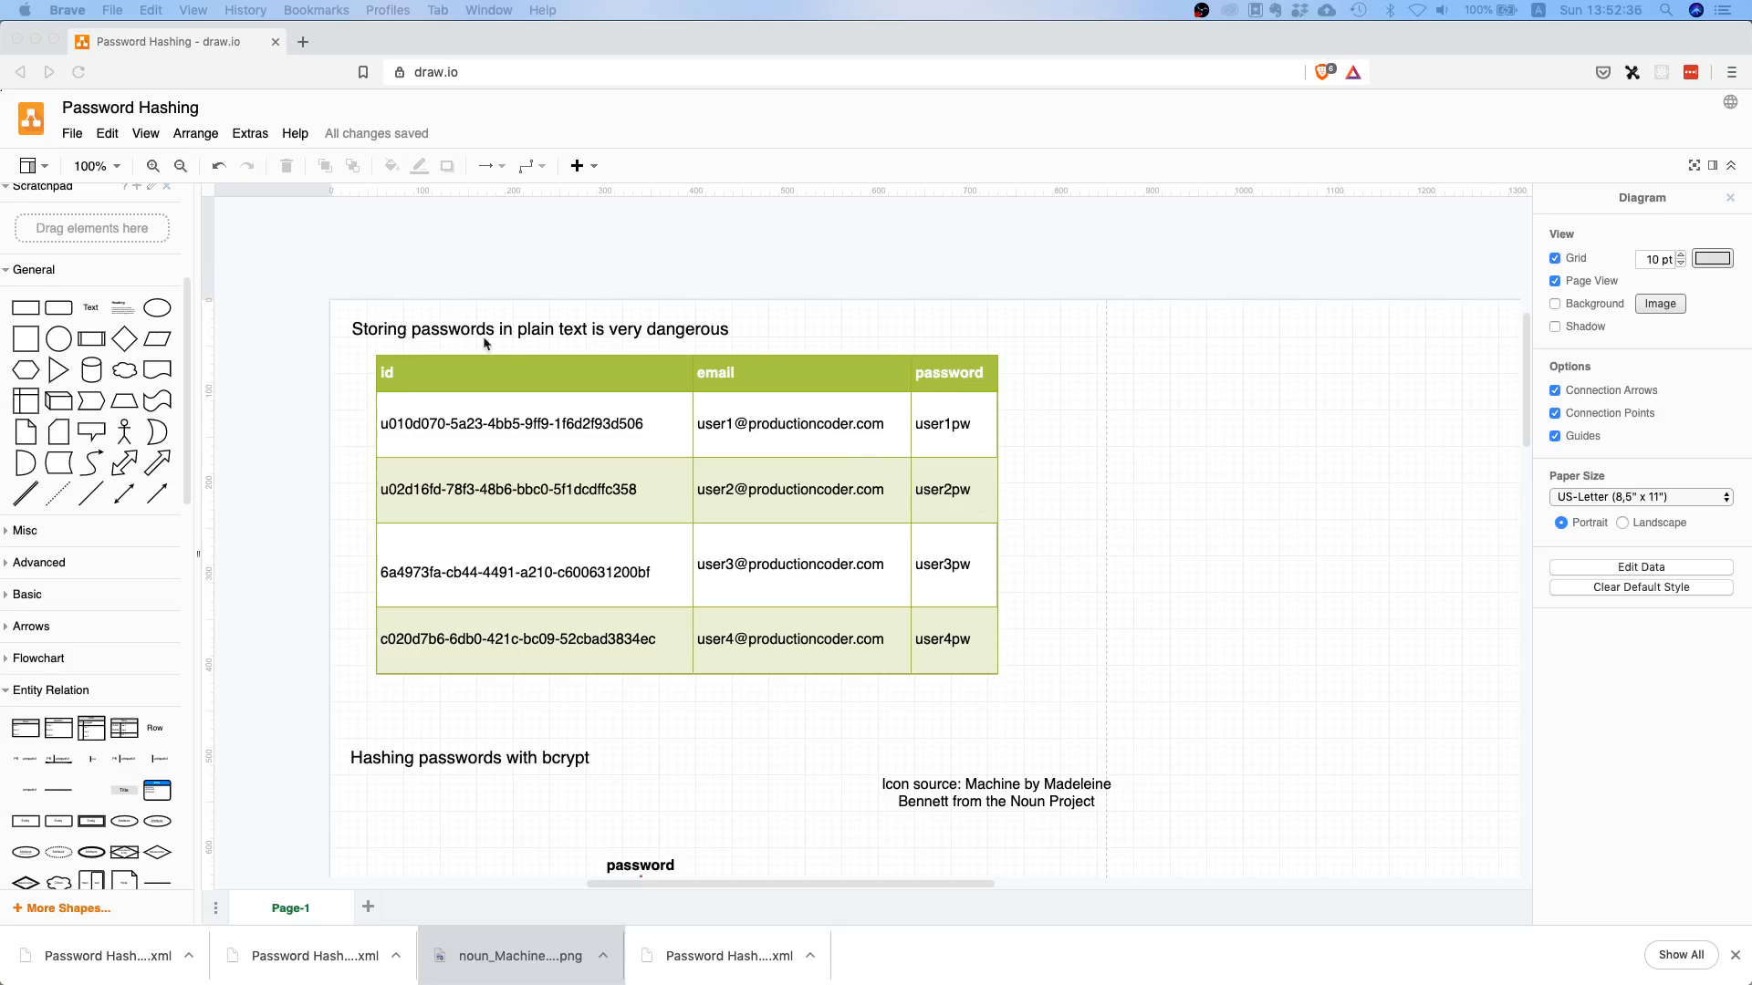
{"action": "mouse_move", "coordinate": [766, 250]}
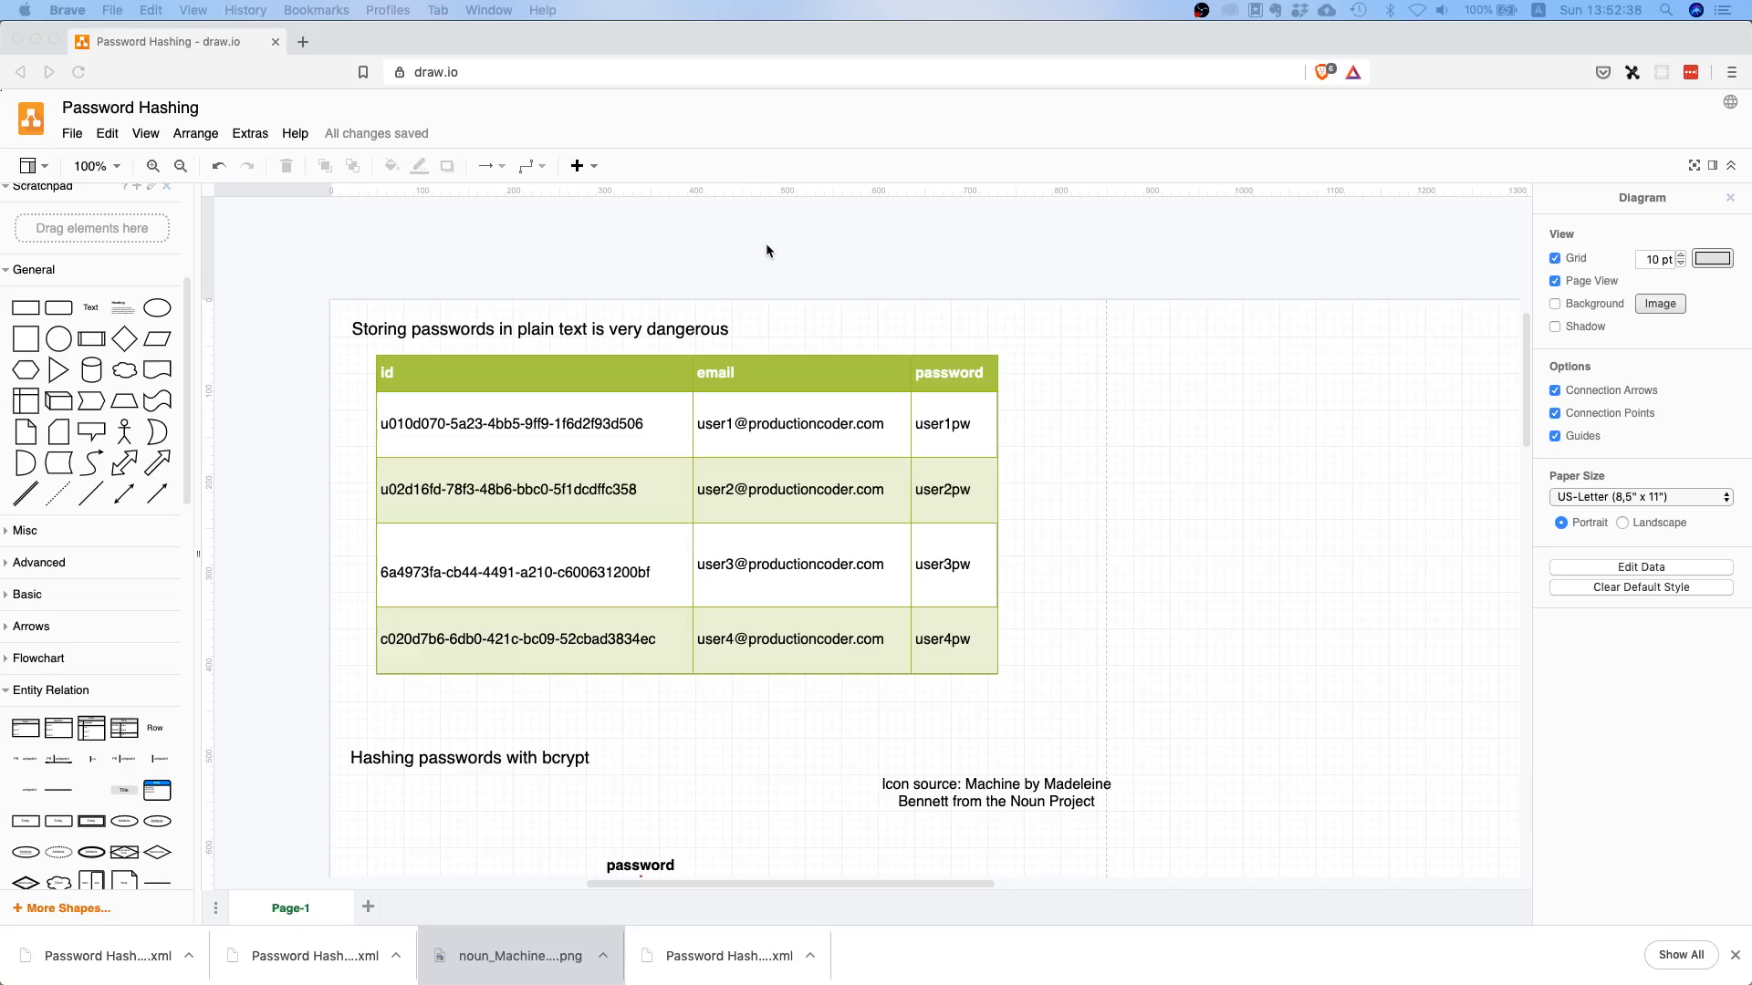
{"action": "mouse_move", "coordinate": [518, 673]}
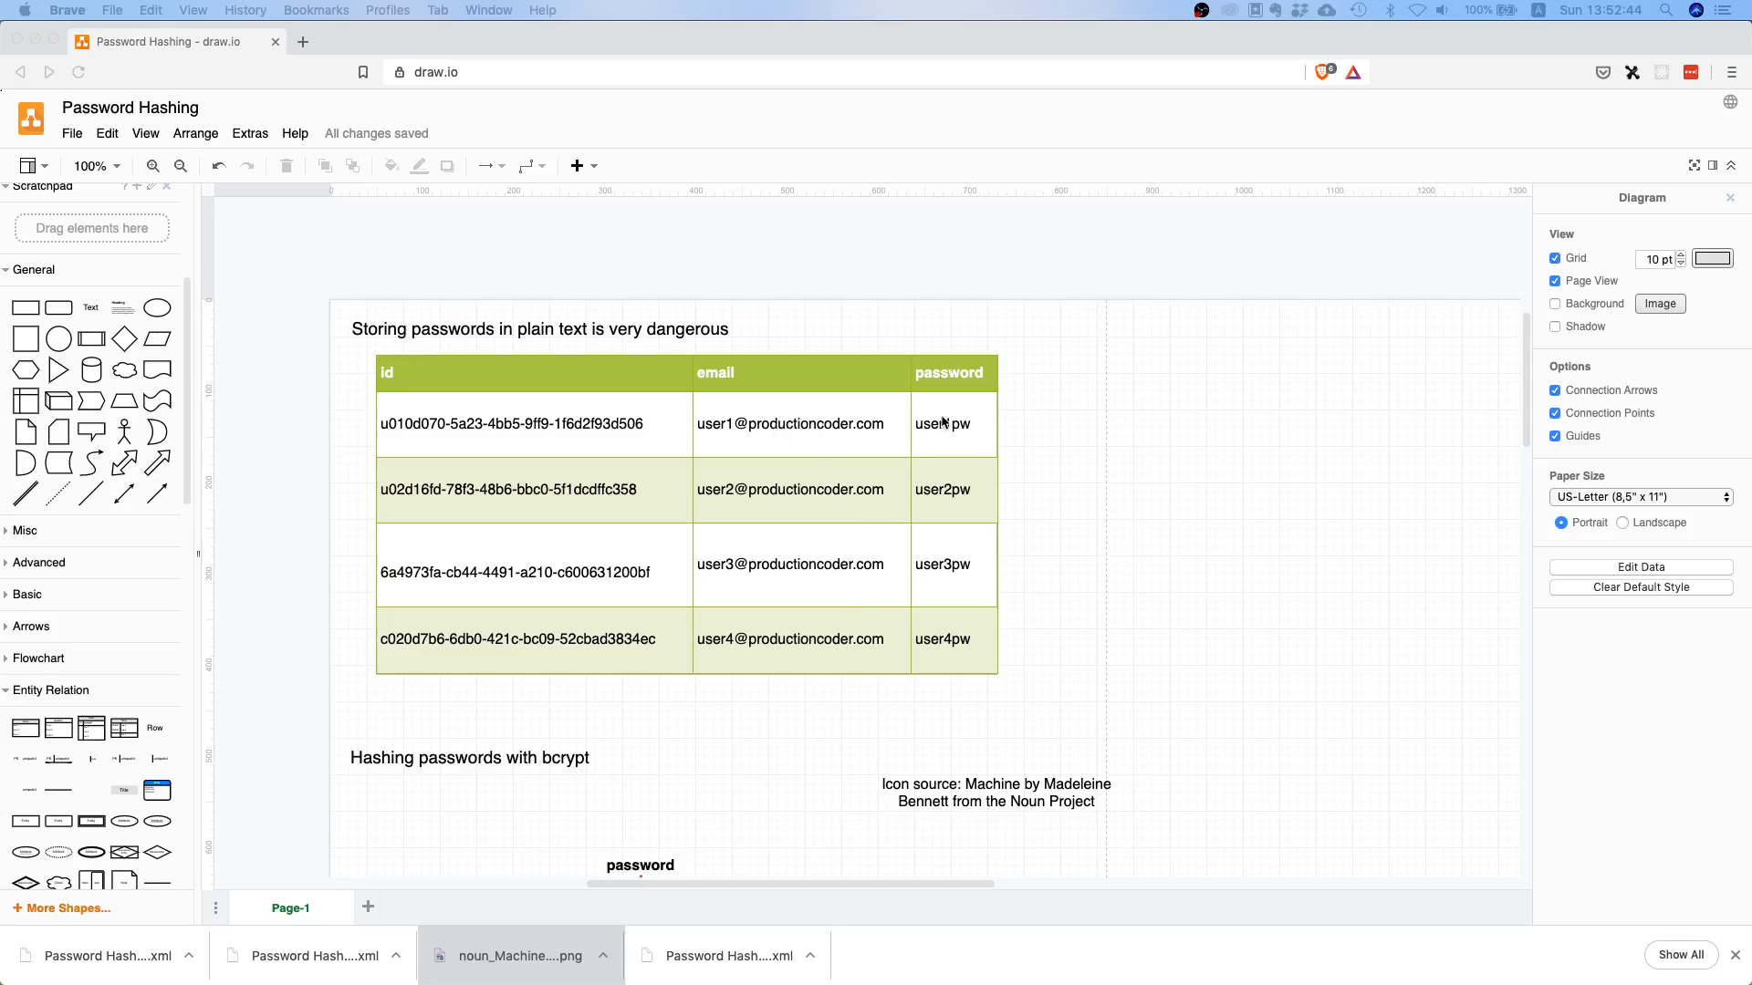
{"action": "mouse_move", "coordinate": [970, 665]}
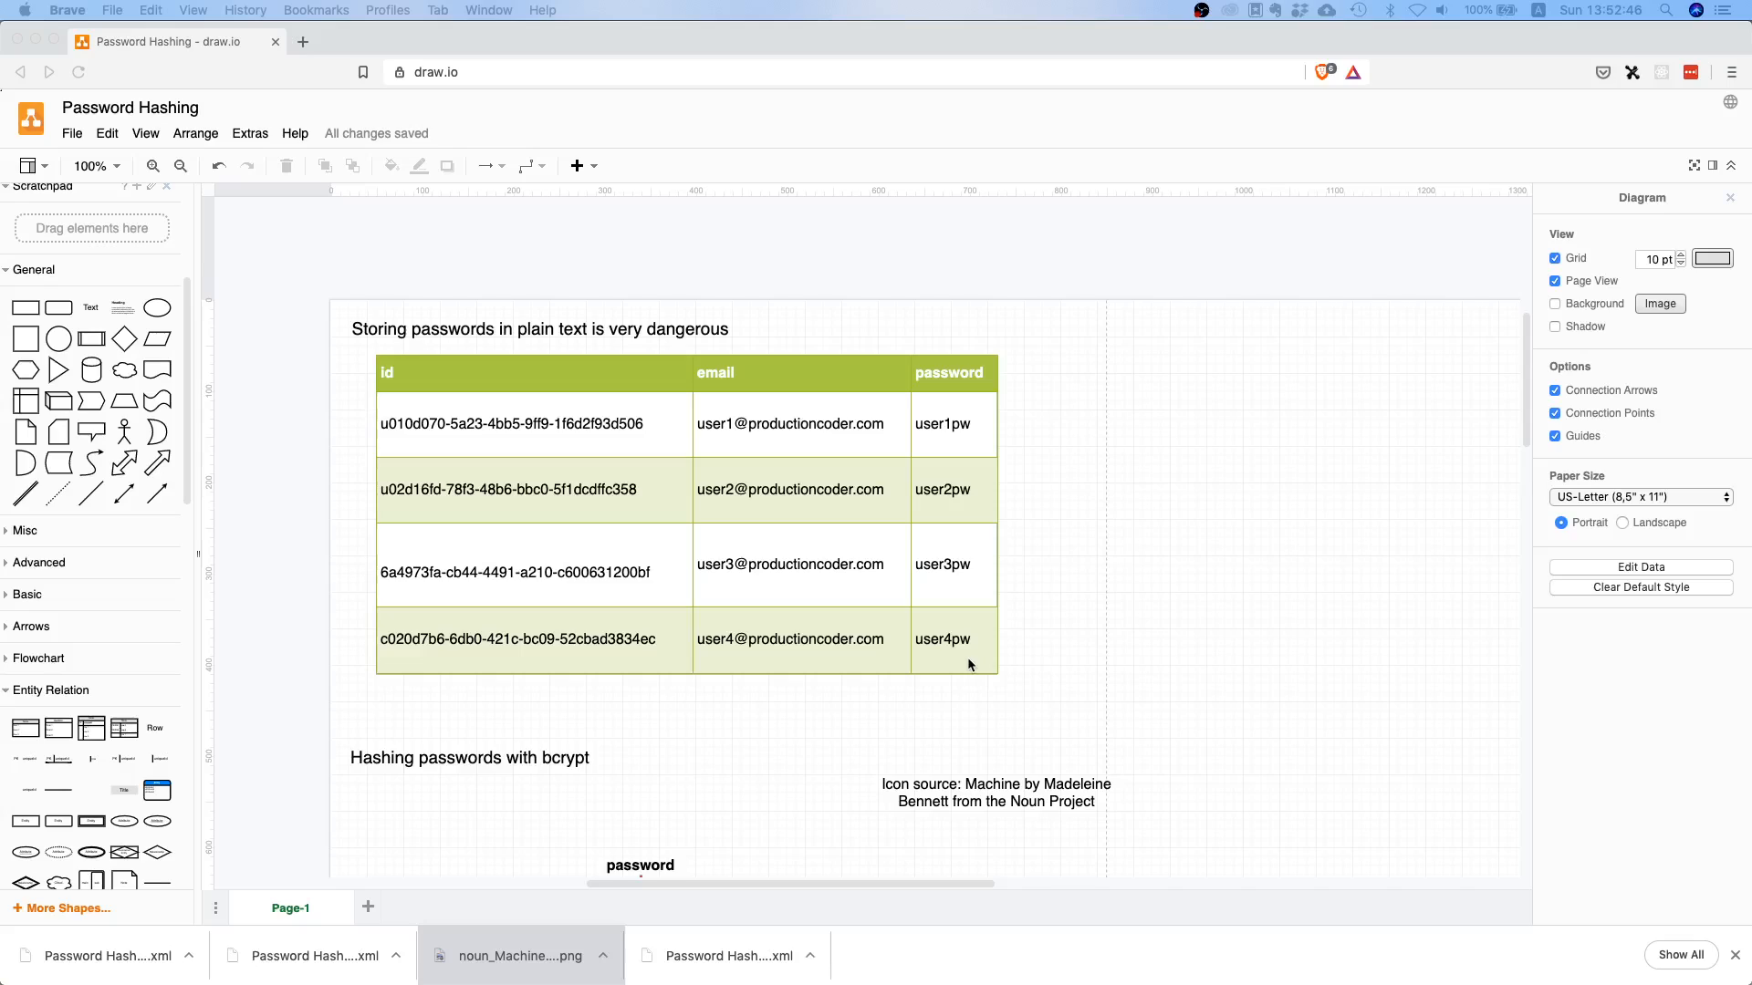
{"action": "mouse_move", "coordinate": [957, 423]}
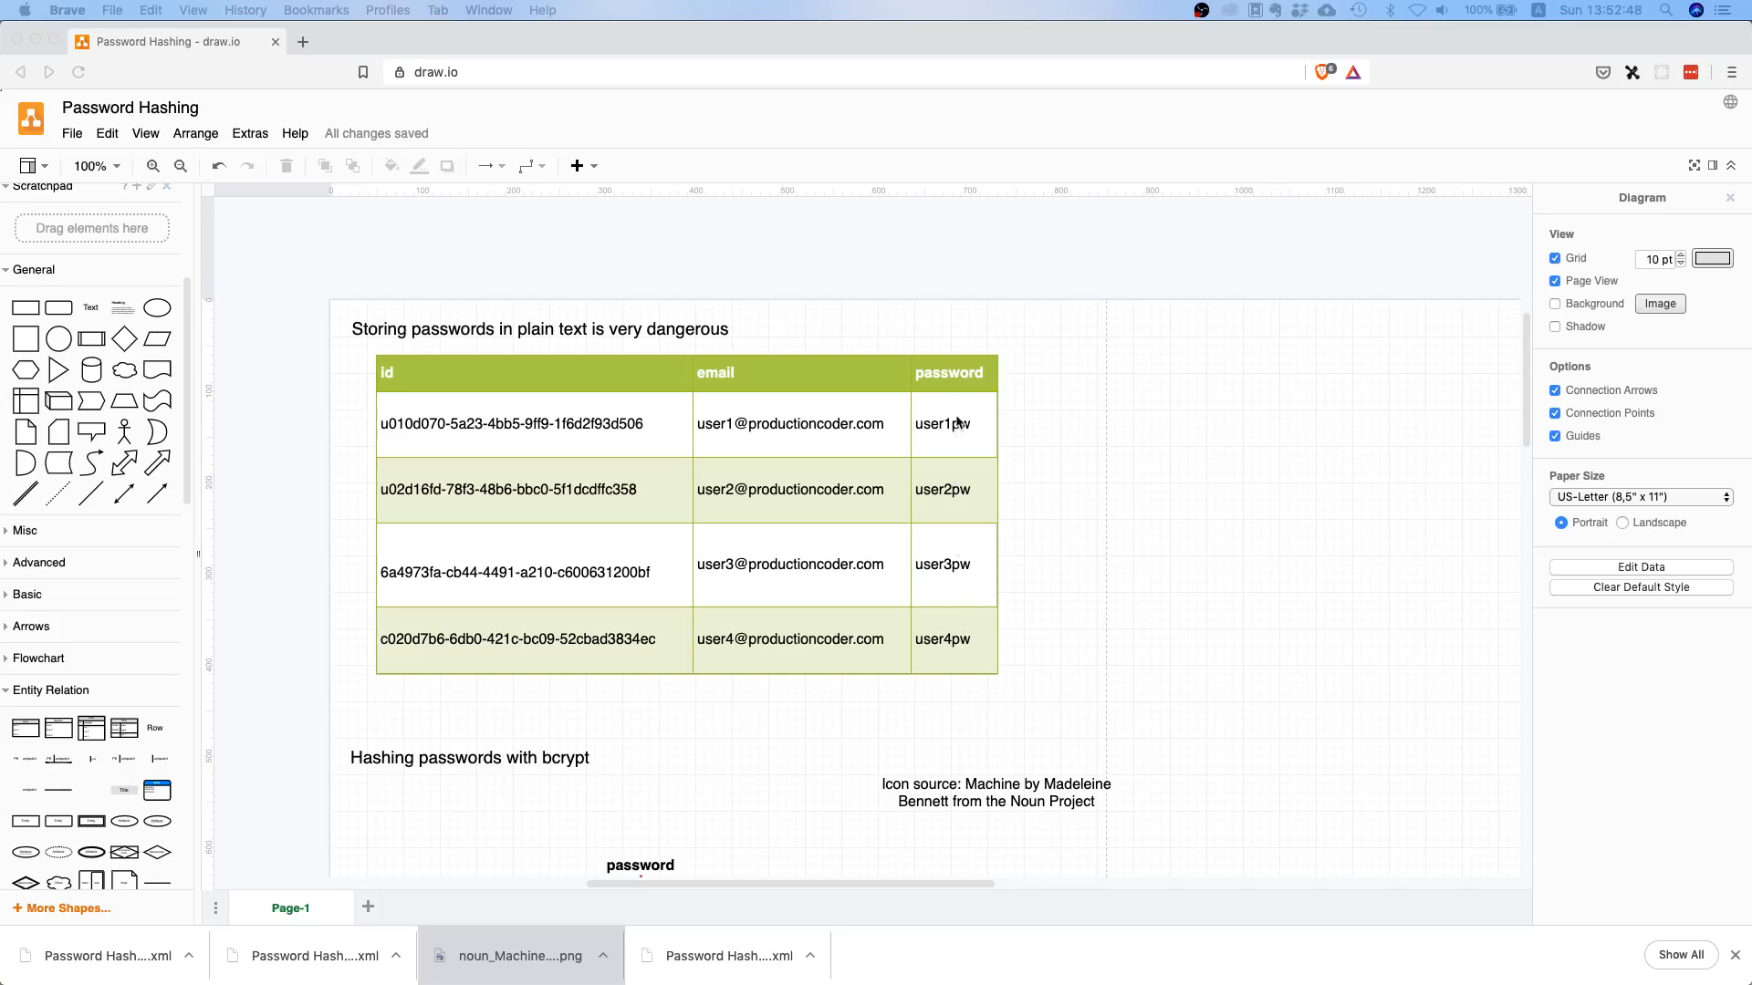
{"action": "mouse_move", "coordinate": [946, 573]}
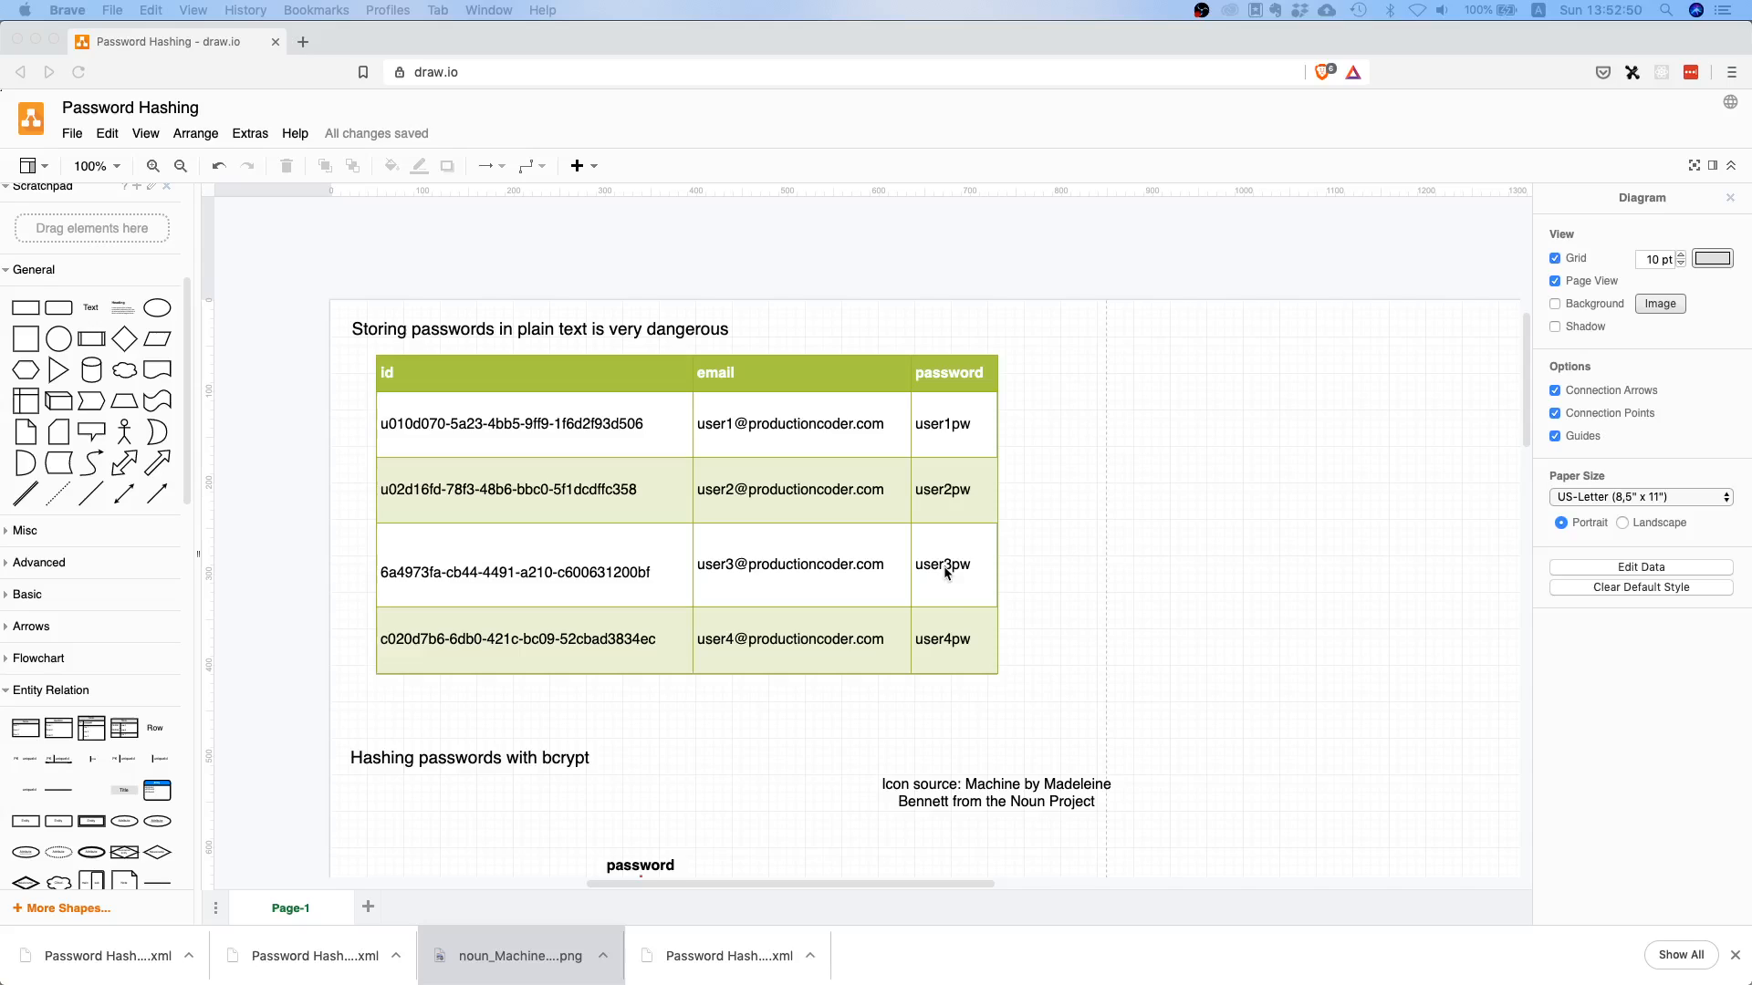
{"action": "mouse_move", "coordinate": [956, 650]}
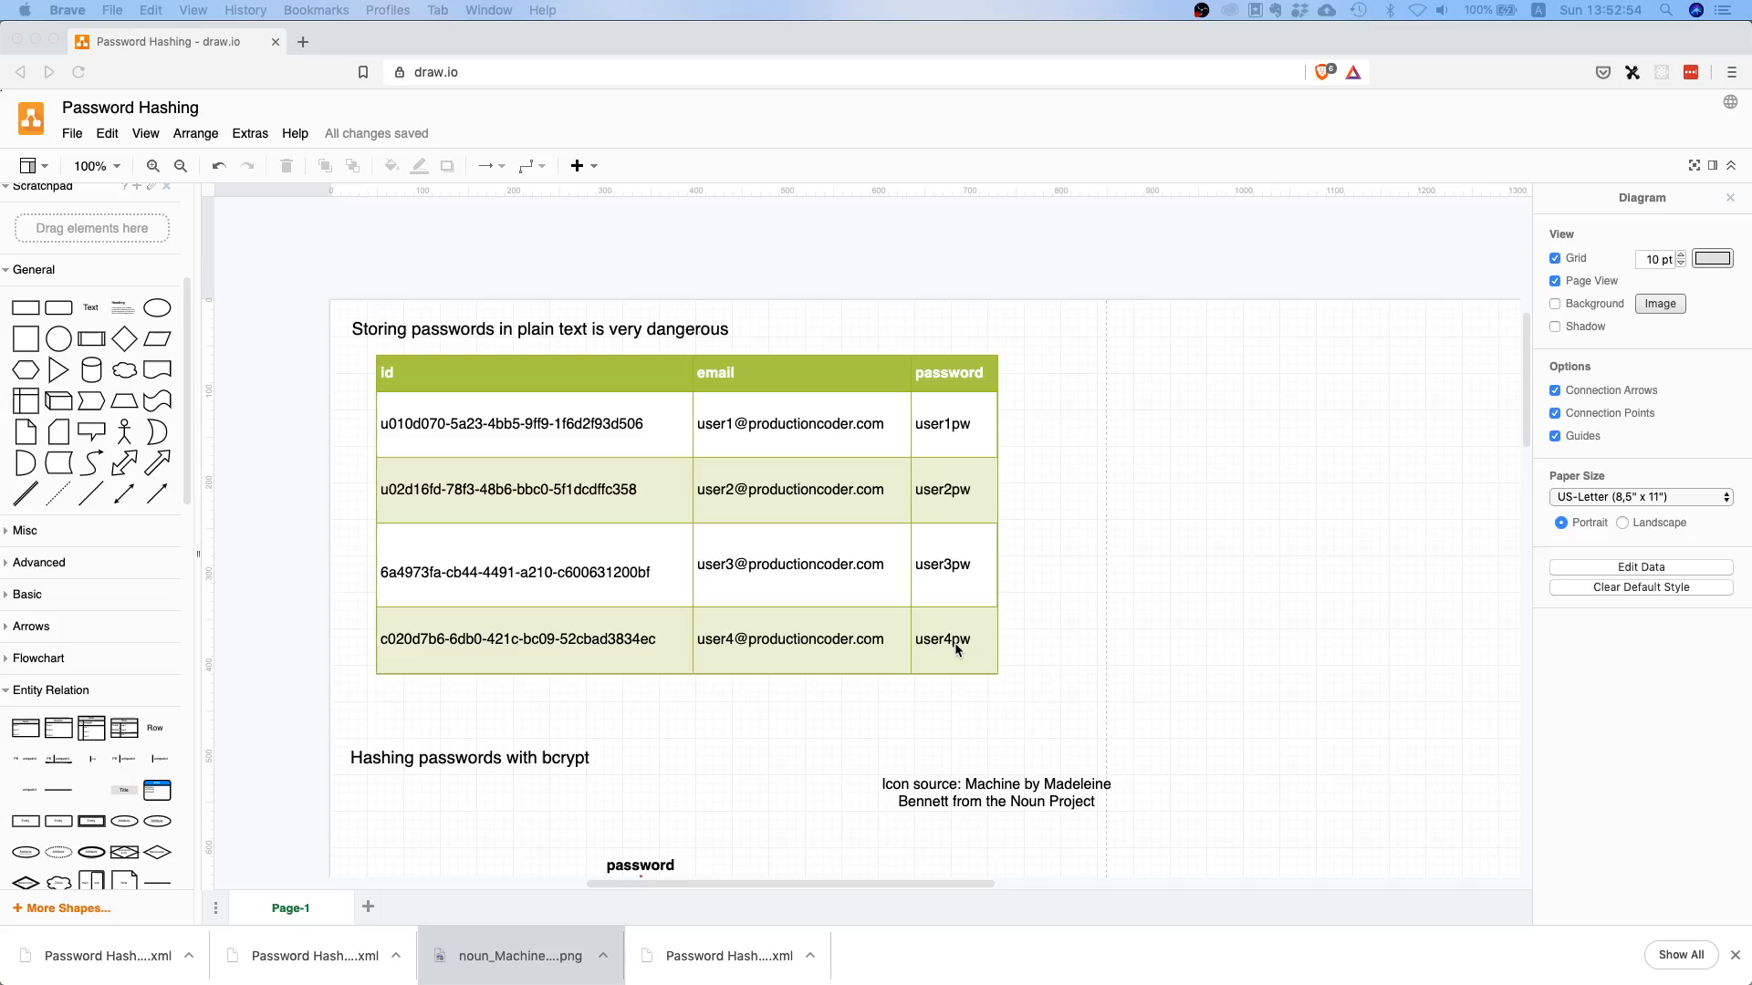
{"action": "mouse_move", "coordinate": [959, 395]}
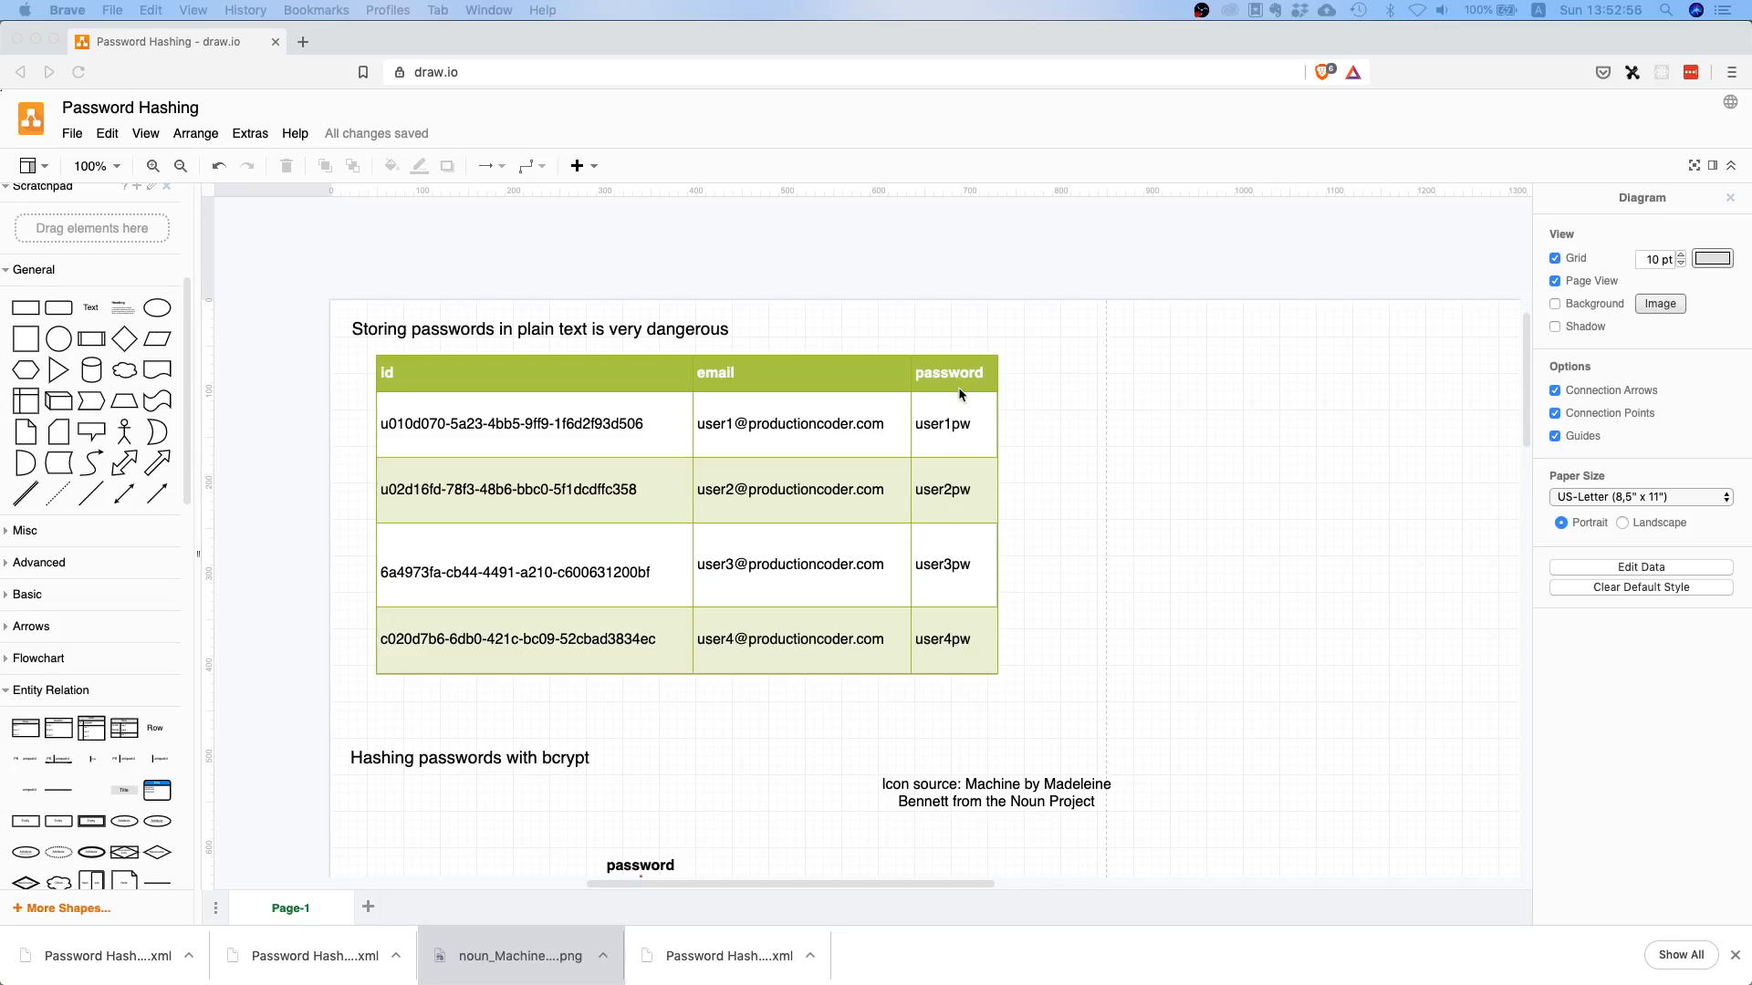
{"action": "mouse_move", "coordinate": [975, 494]}
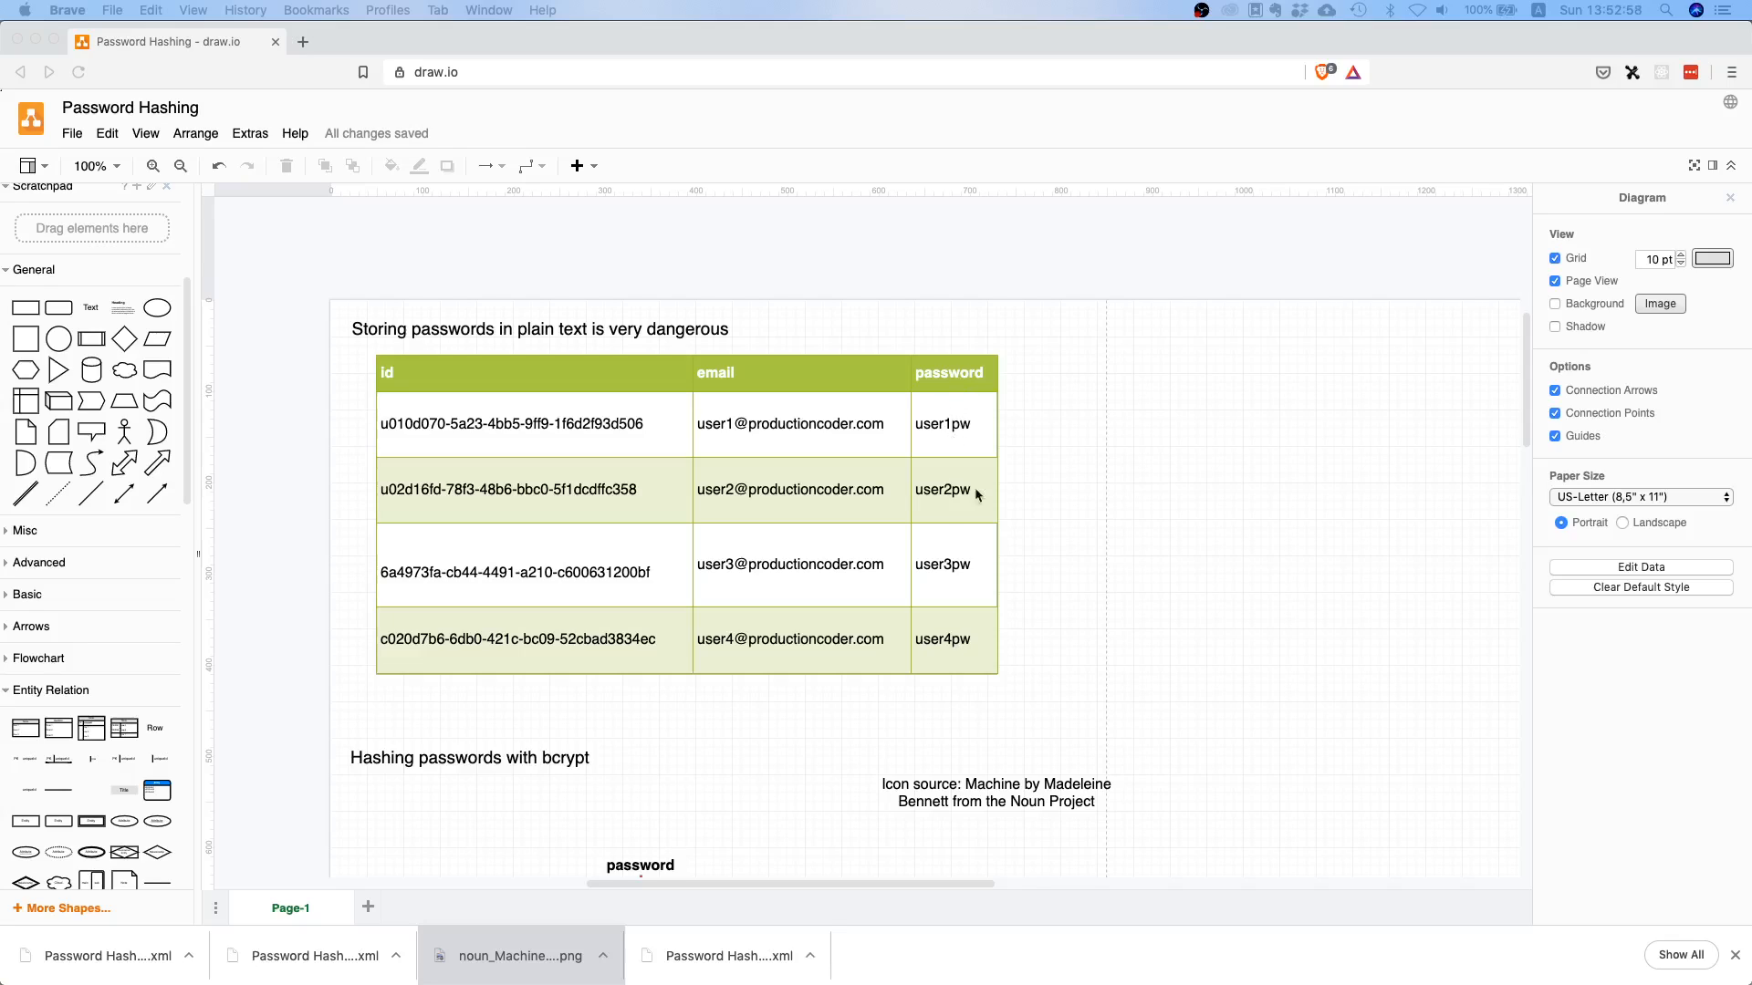
{"action": "mouse_move", "coordinate": [1204, 532]}
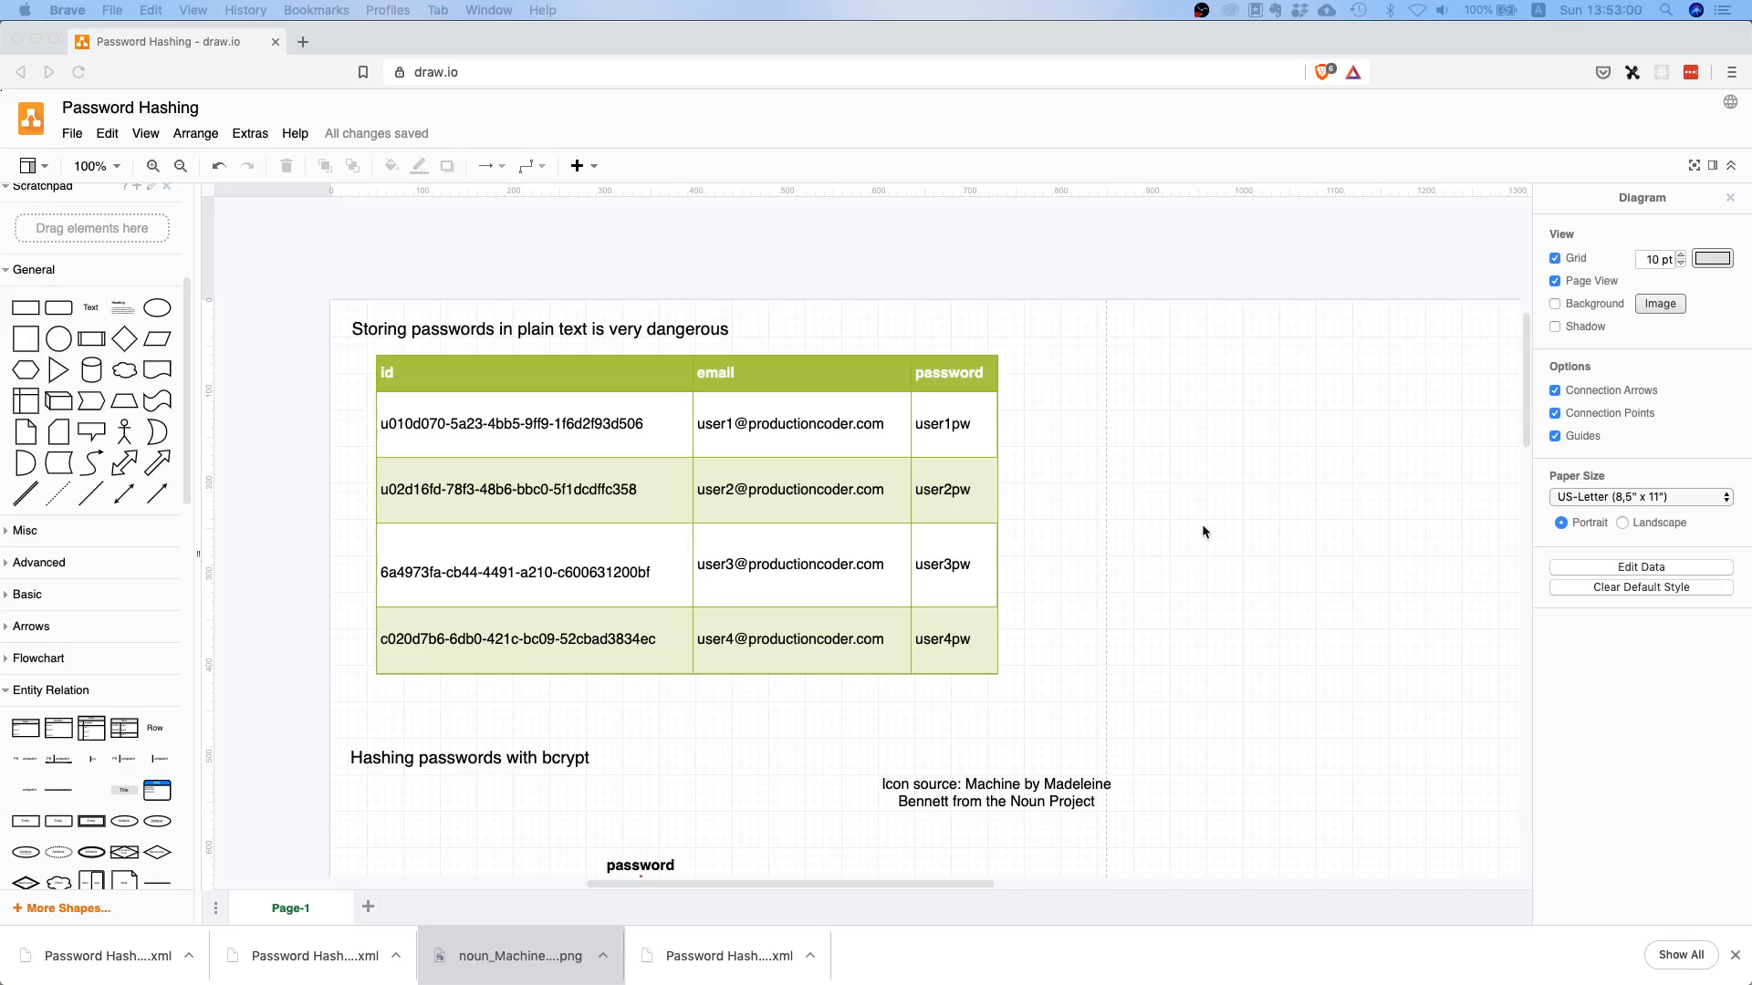
{"action": "mouse_move", "coordinate": [1165, 456]}
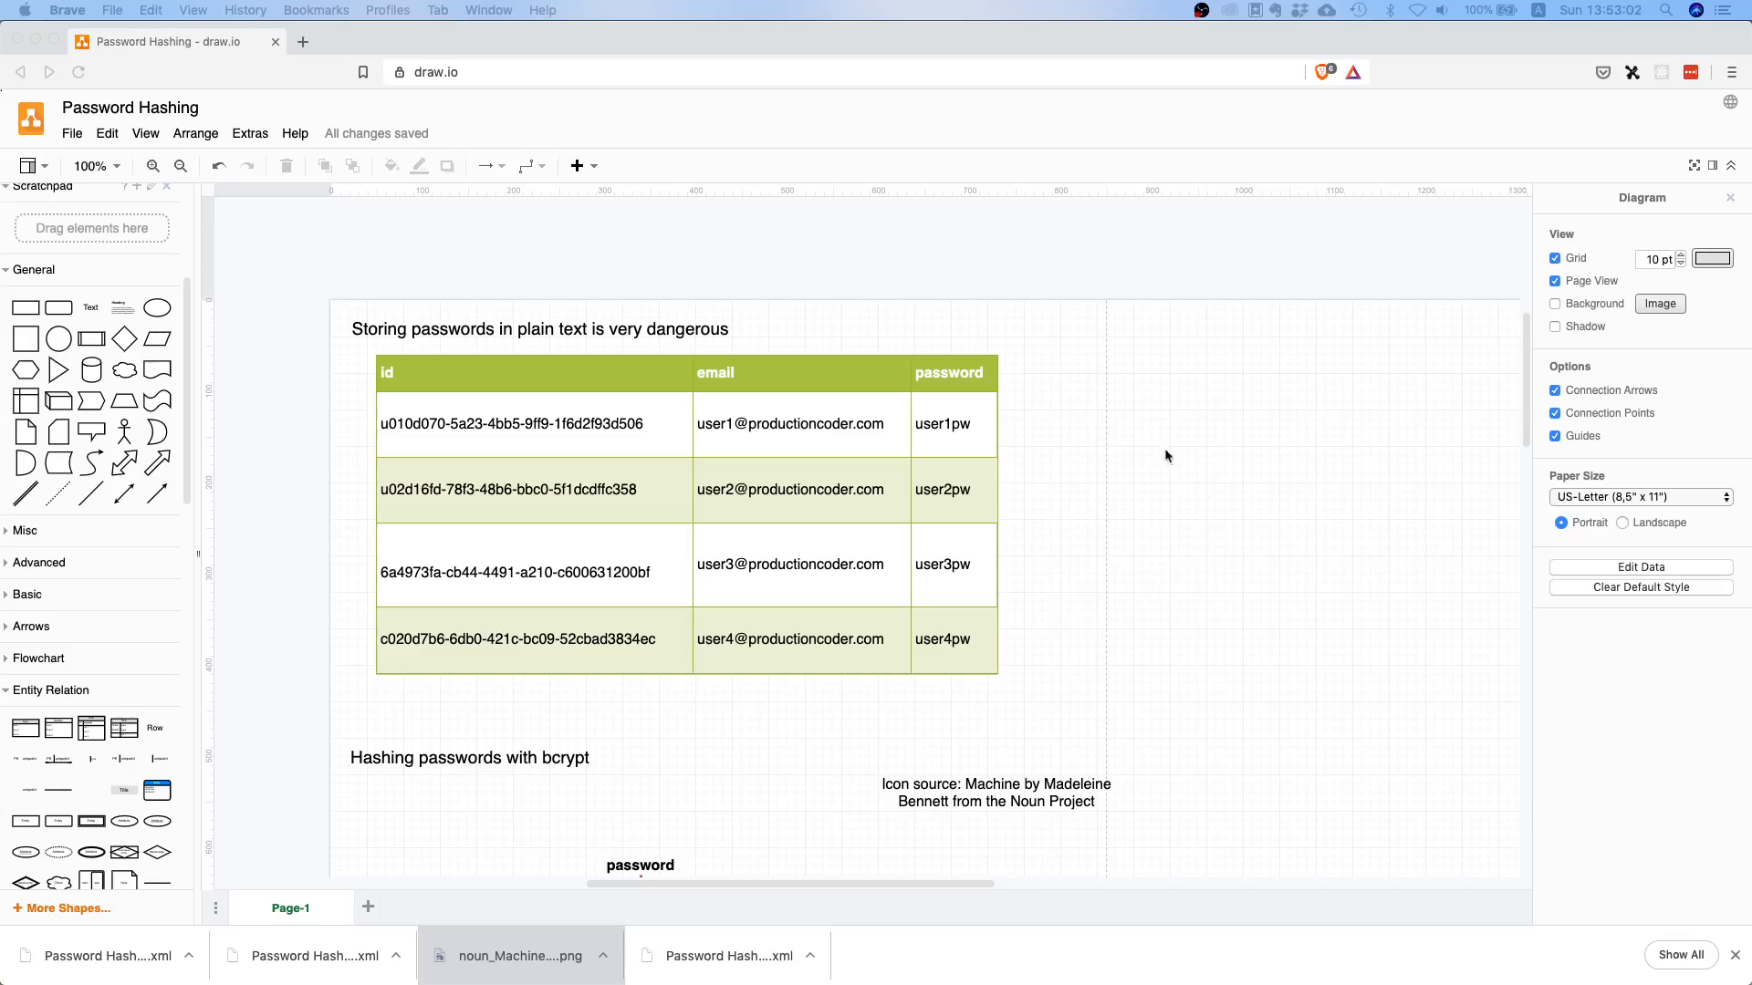
{"action": "mouse_move", "coordinate": [1091, 687]}
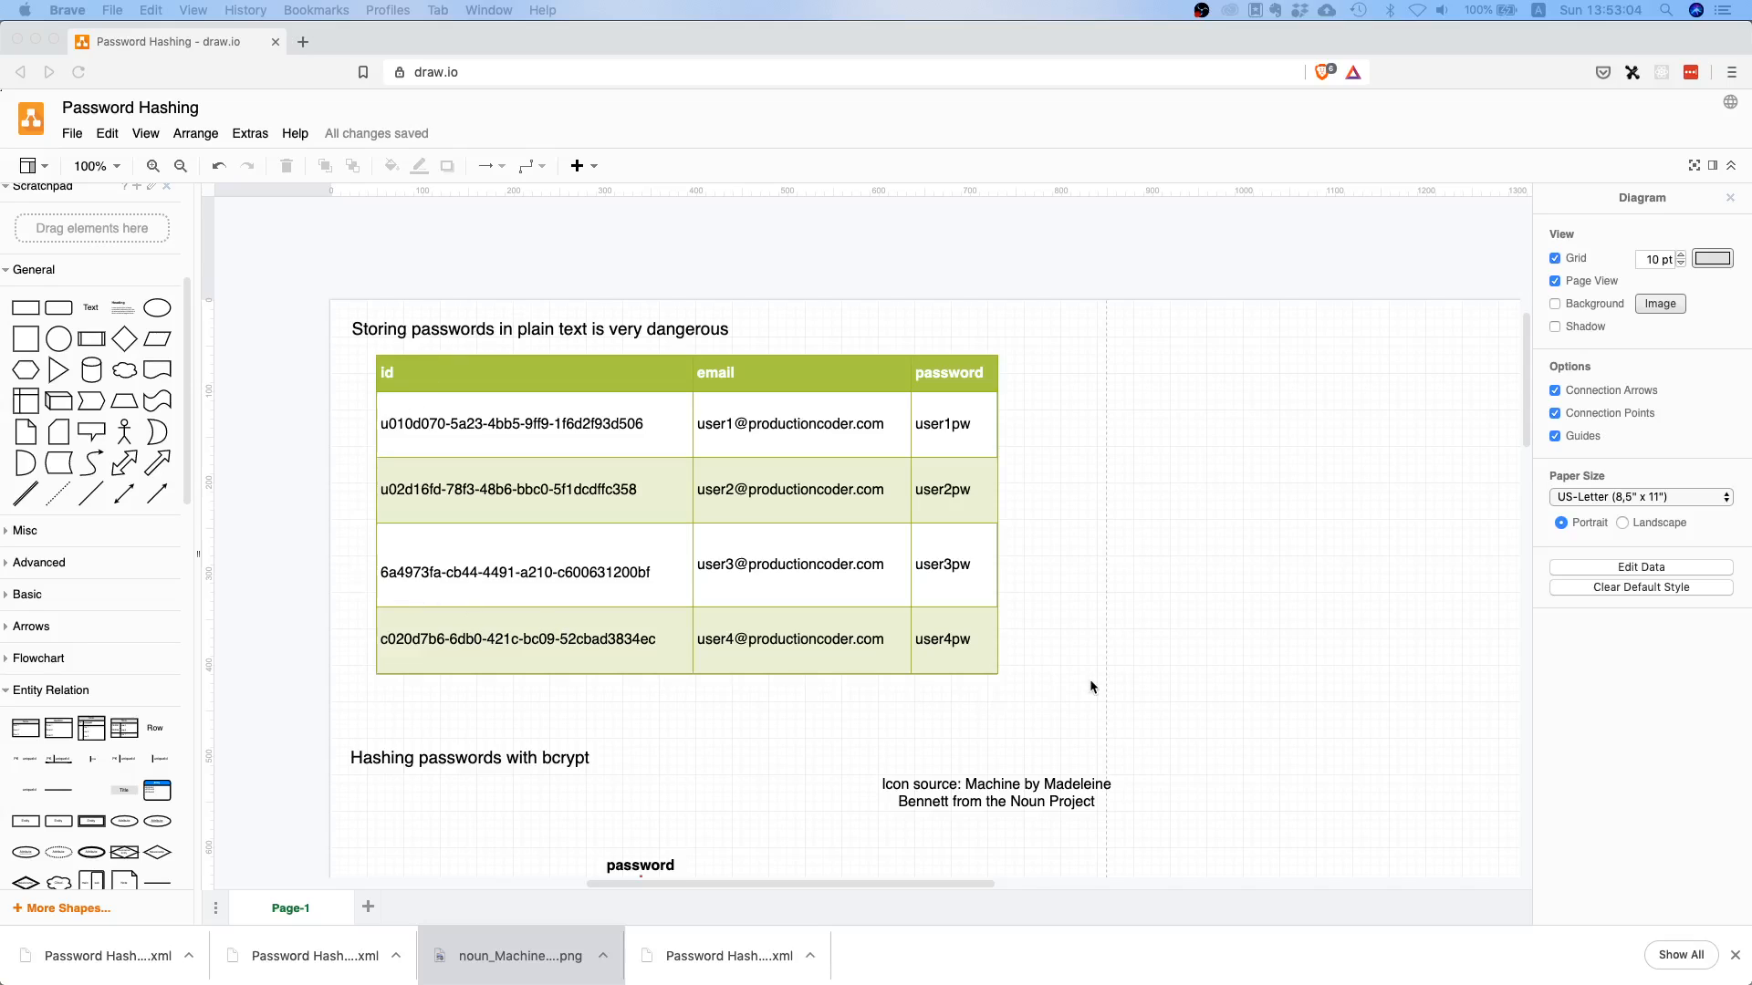
{"action": "mouse_move", "coordinate": [1188, 638]}
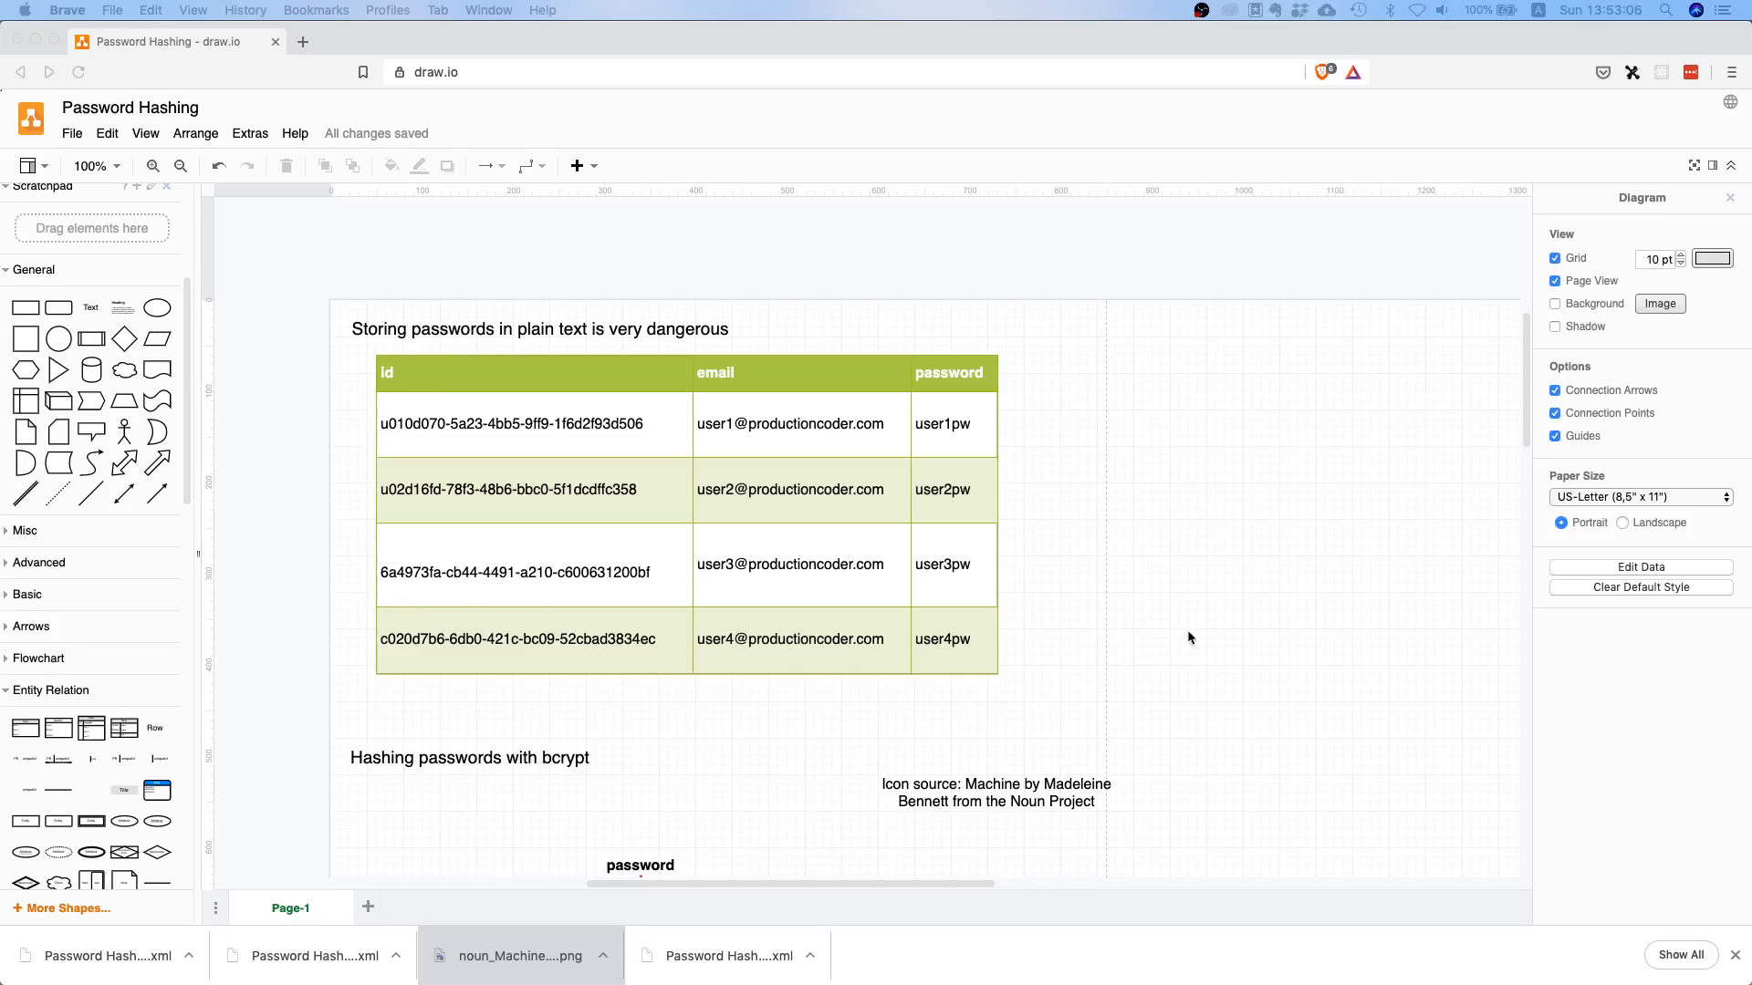
{"action": "mouse_move", "coordinate": [950, 456]}
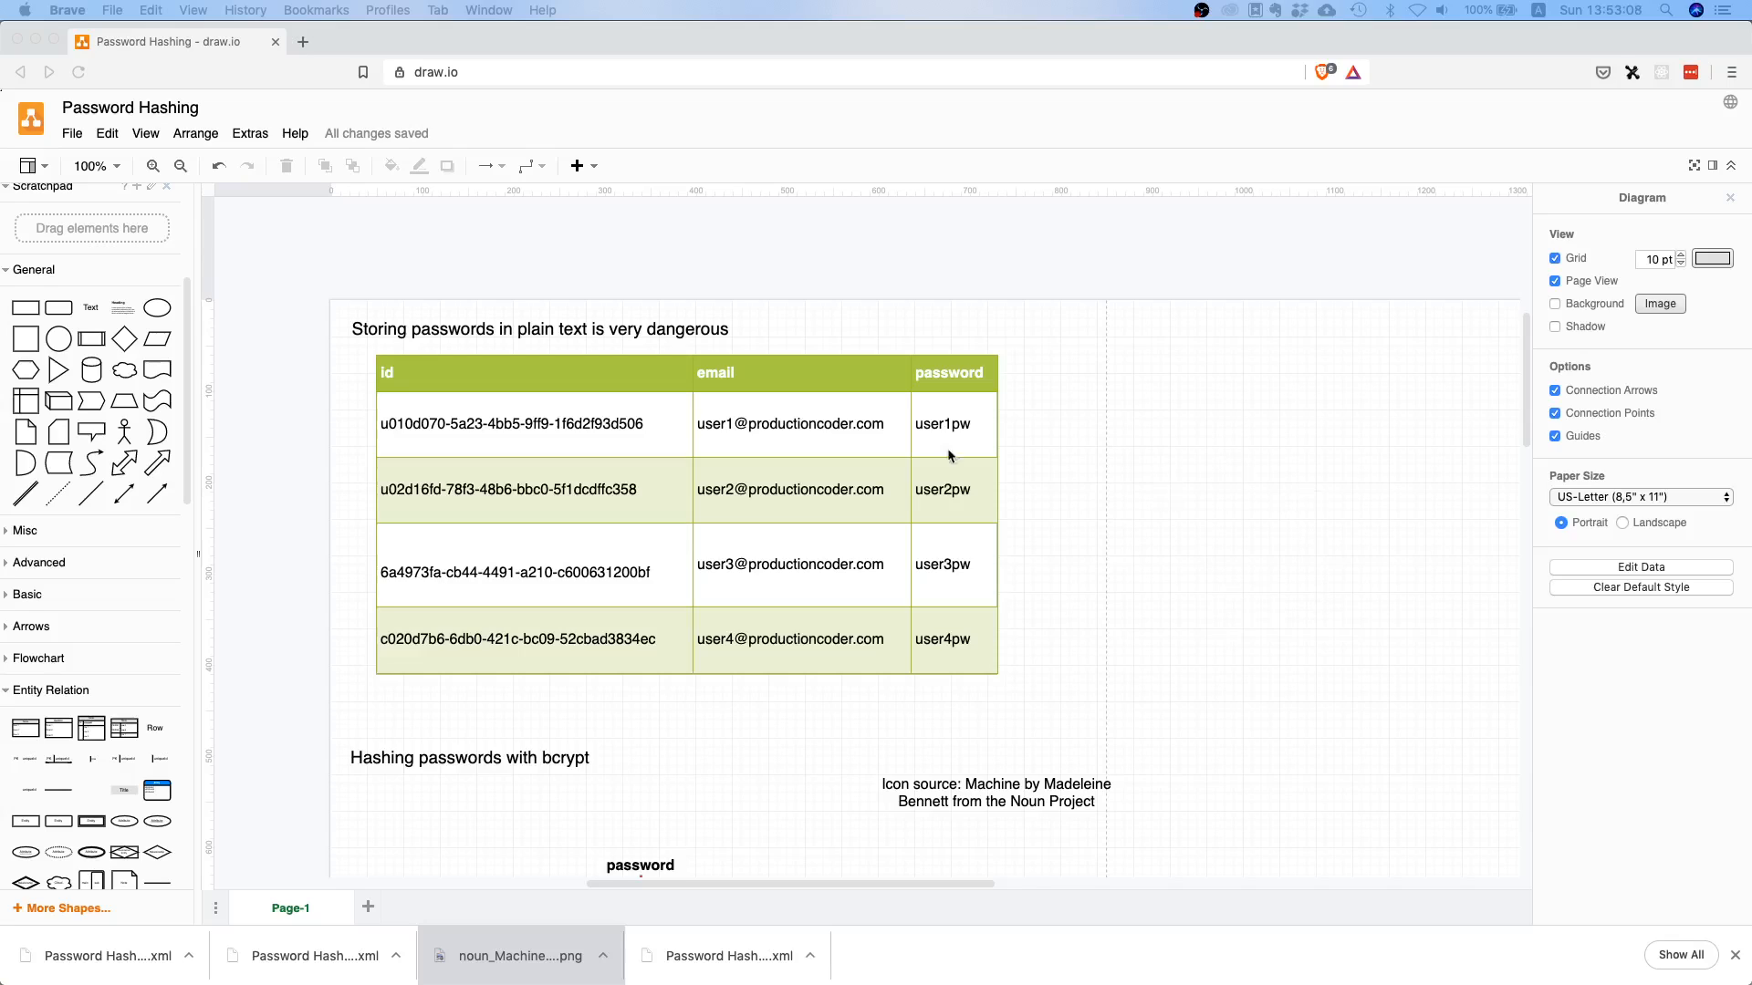
{"action": "mouse_move", "coordinate": [711, 437]}
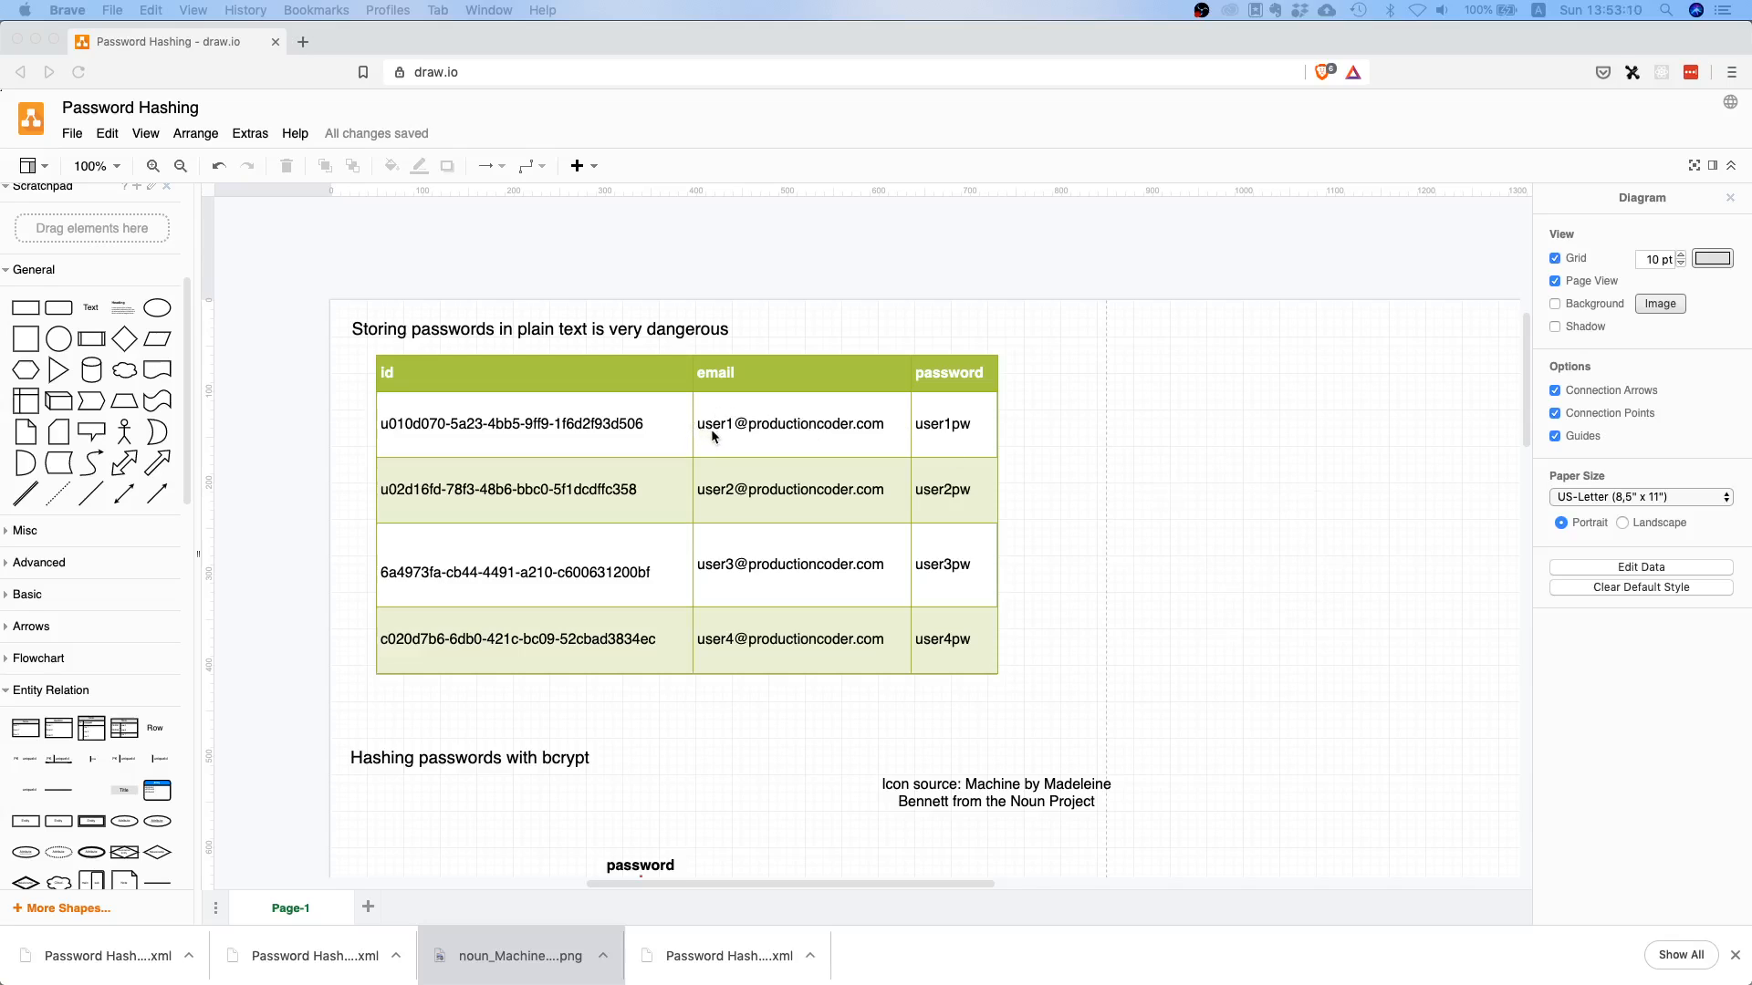
{"action": "mouse_move", "coordinate": [960, 443]}
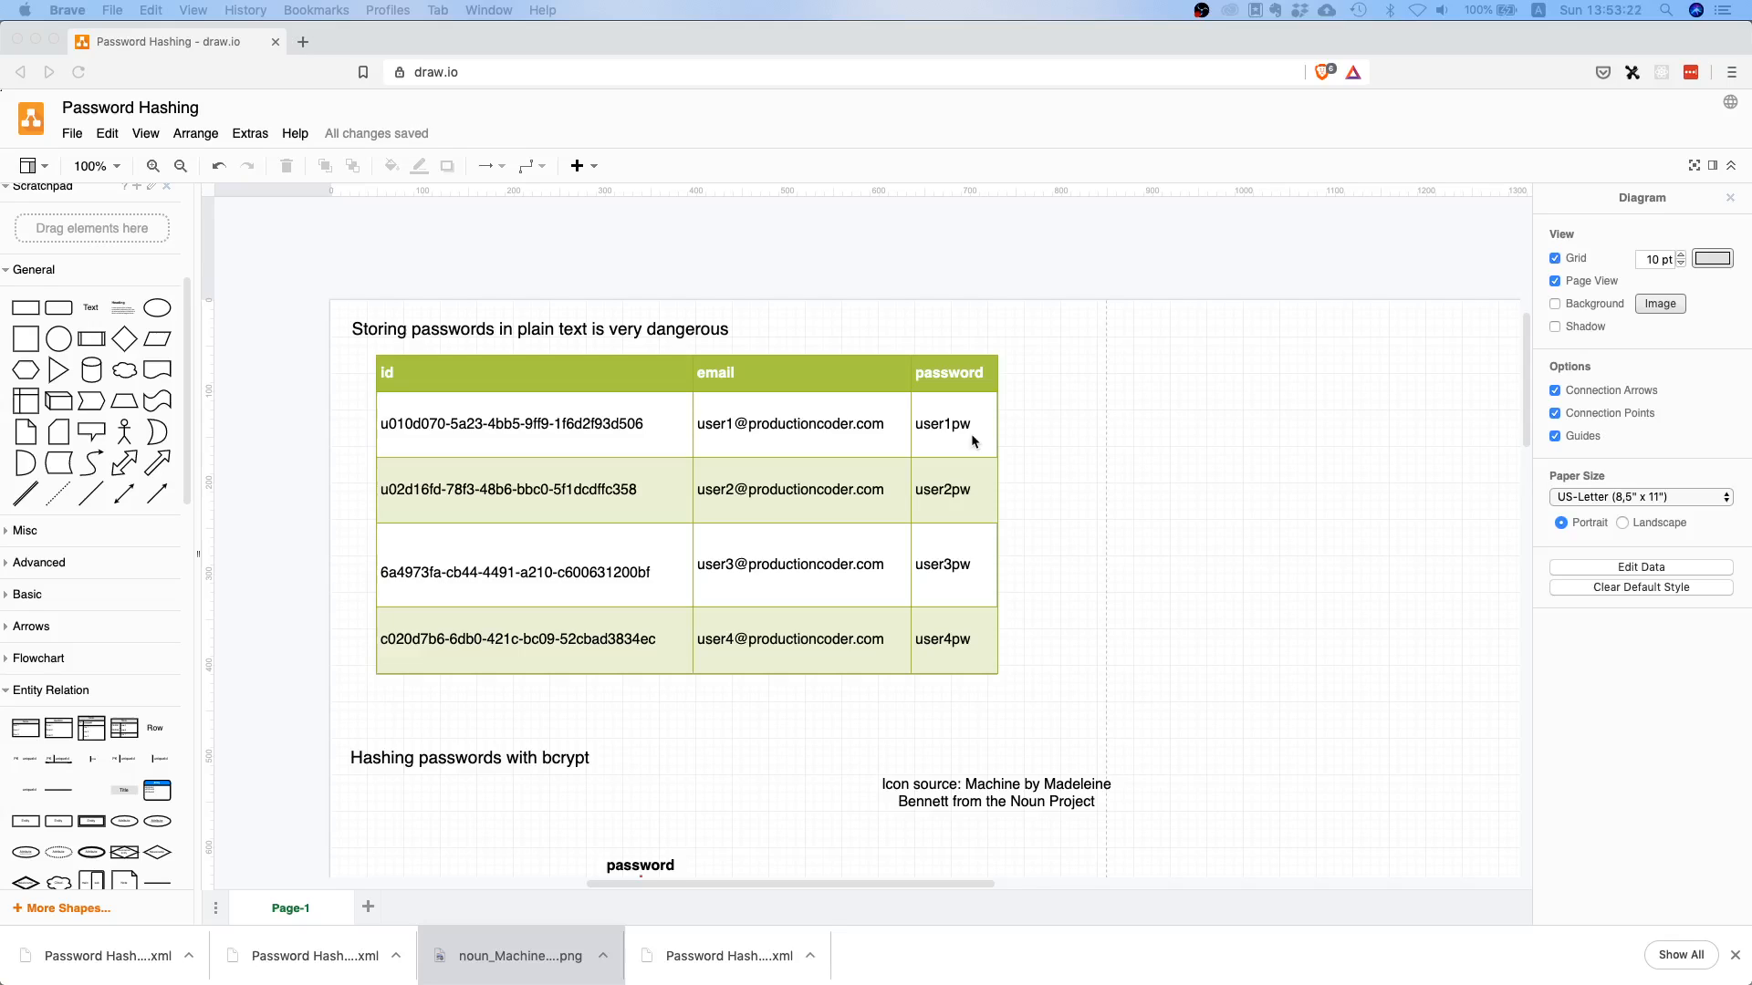
{"action": "mouse_move", "coordinate": [1051, 433]}
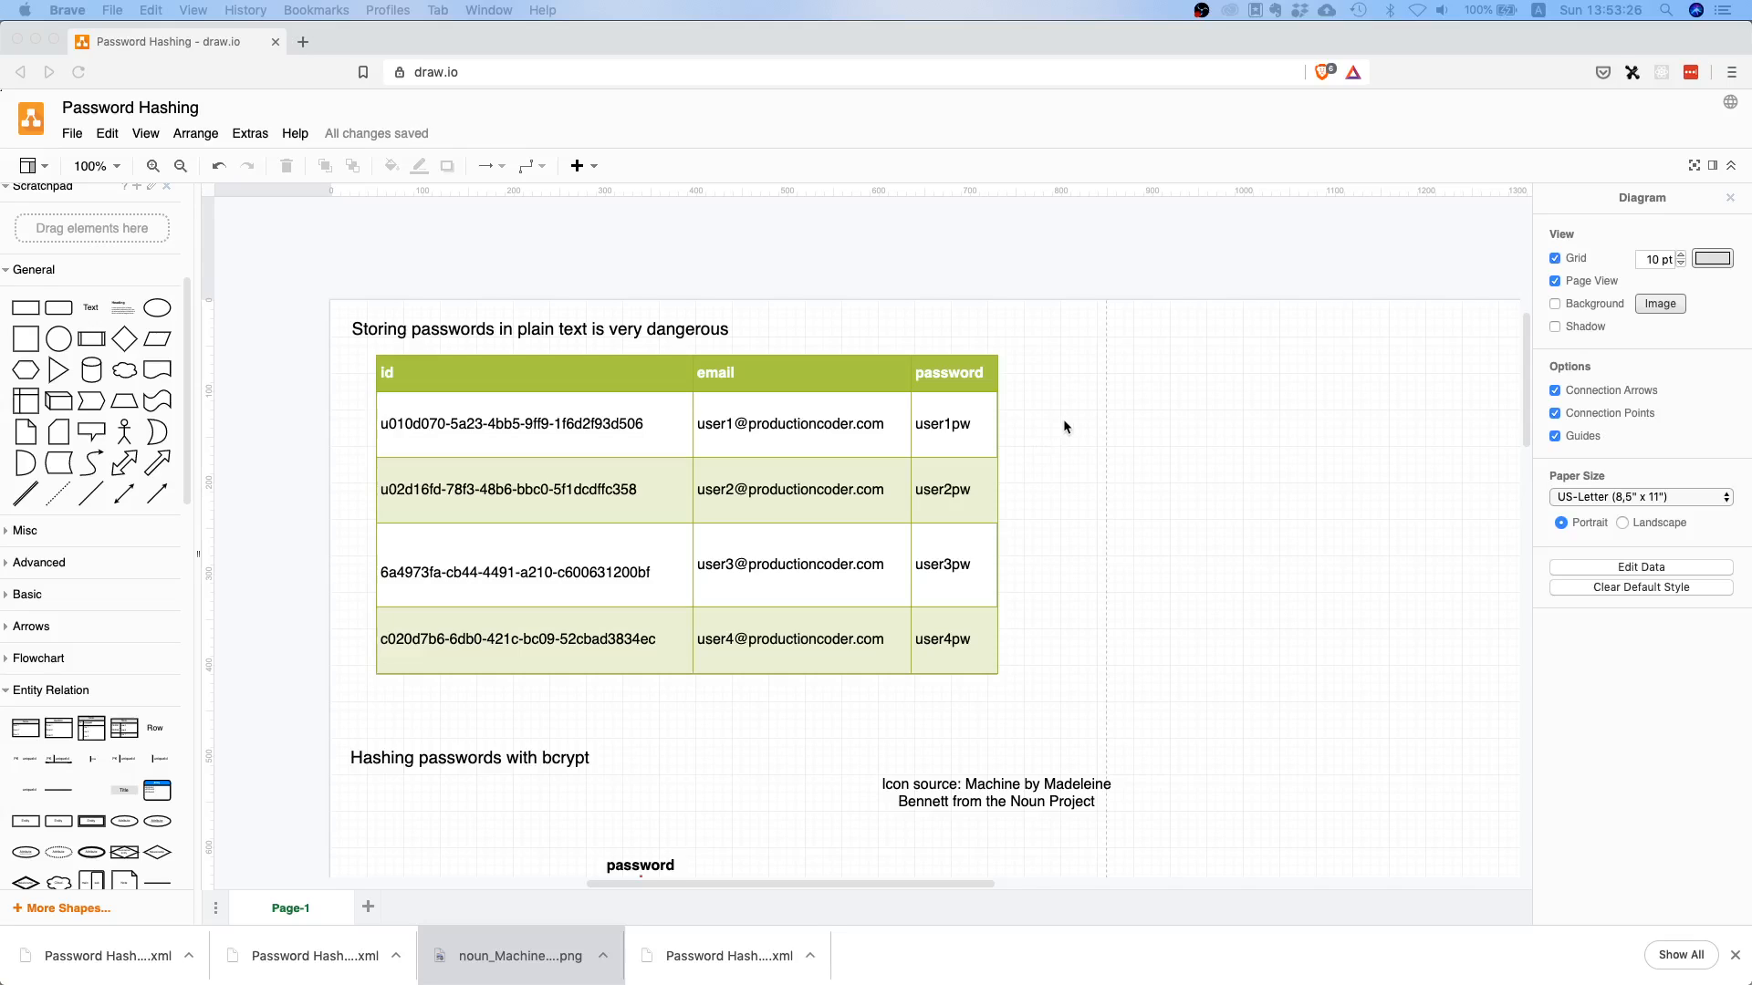
{"action": "mouse_move", "coordinate": [1072, 404]}
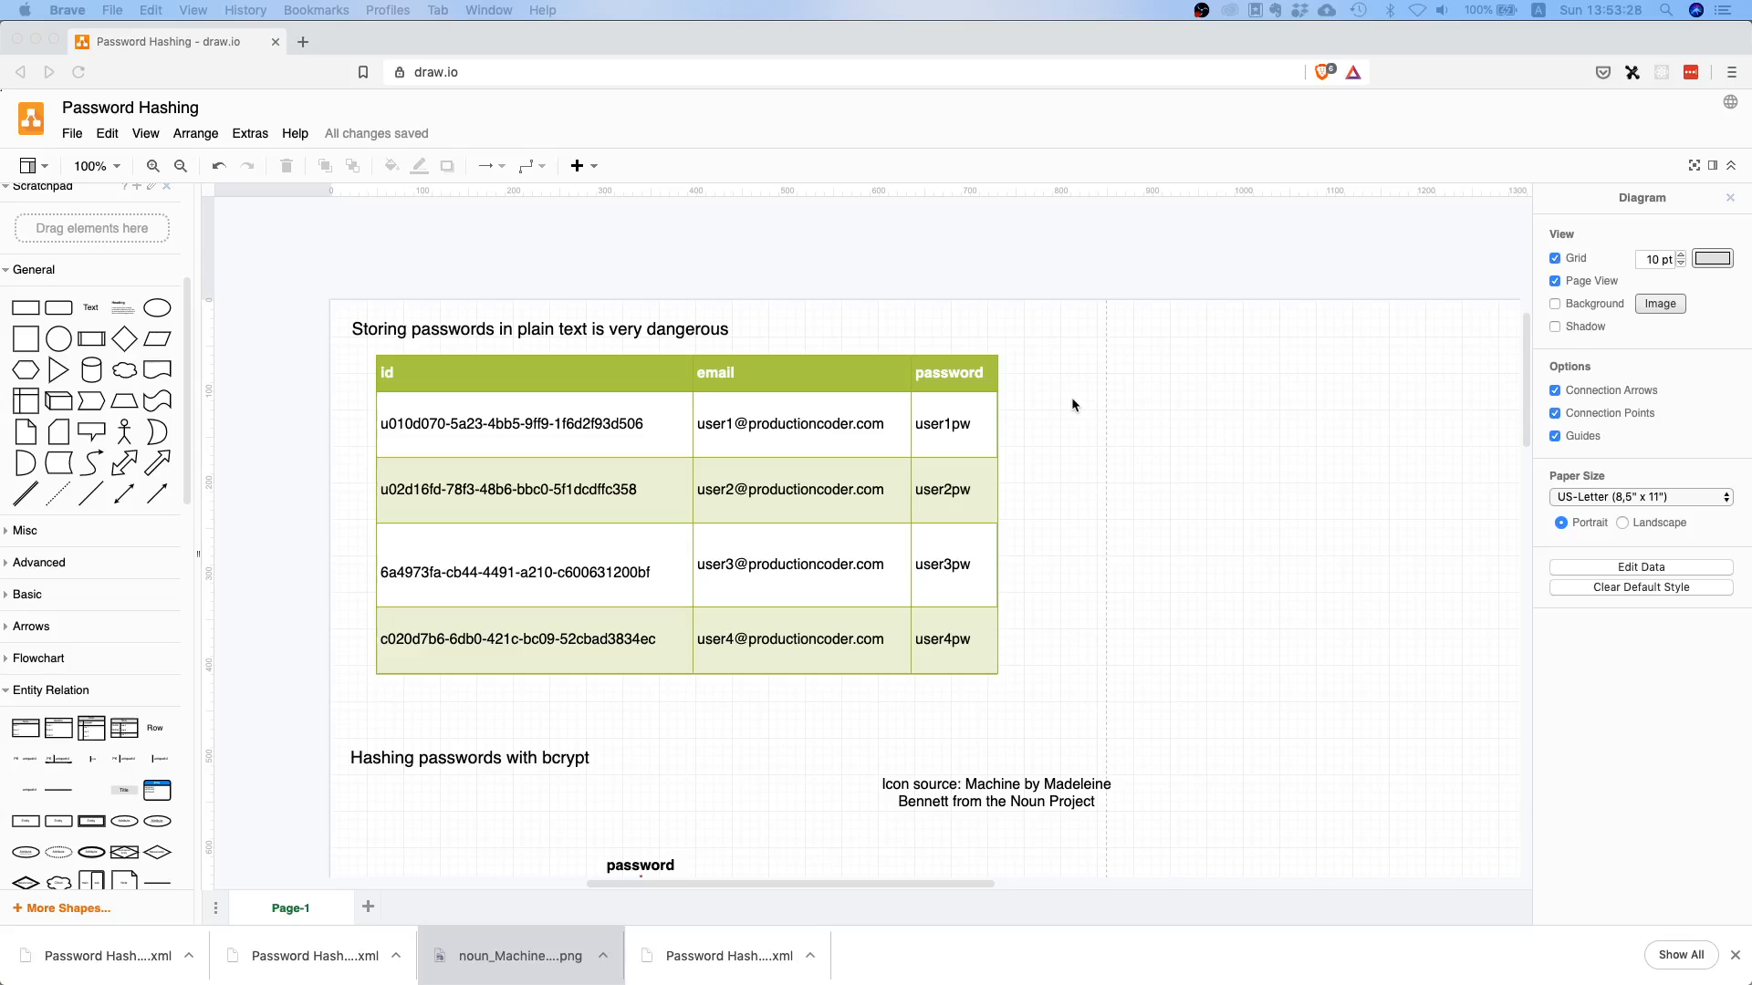
{"action": "mouse_move", "coordinate": [1047, 413]}
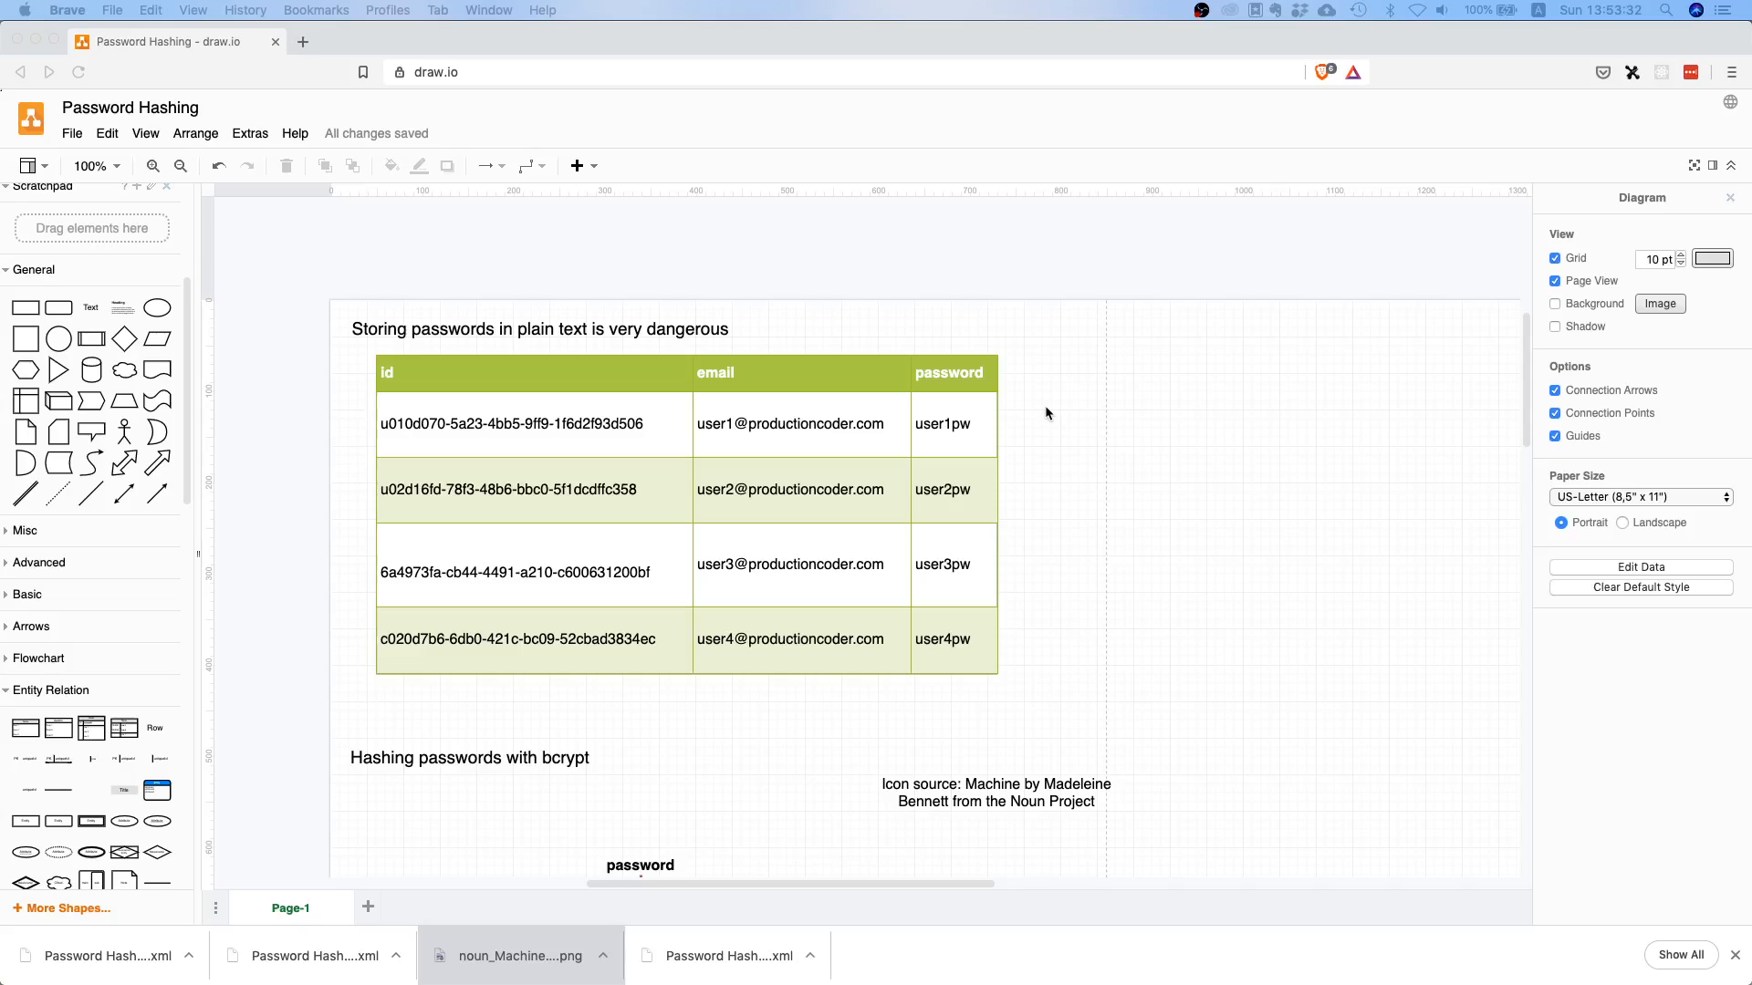
{"action": "mouse_move", "coordinate": [967, 424]}
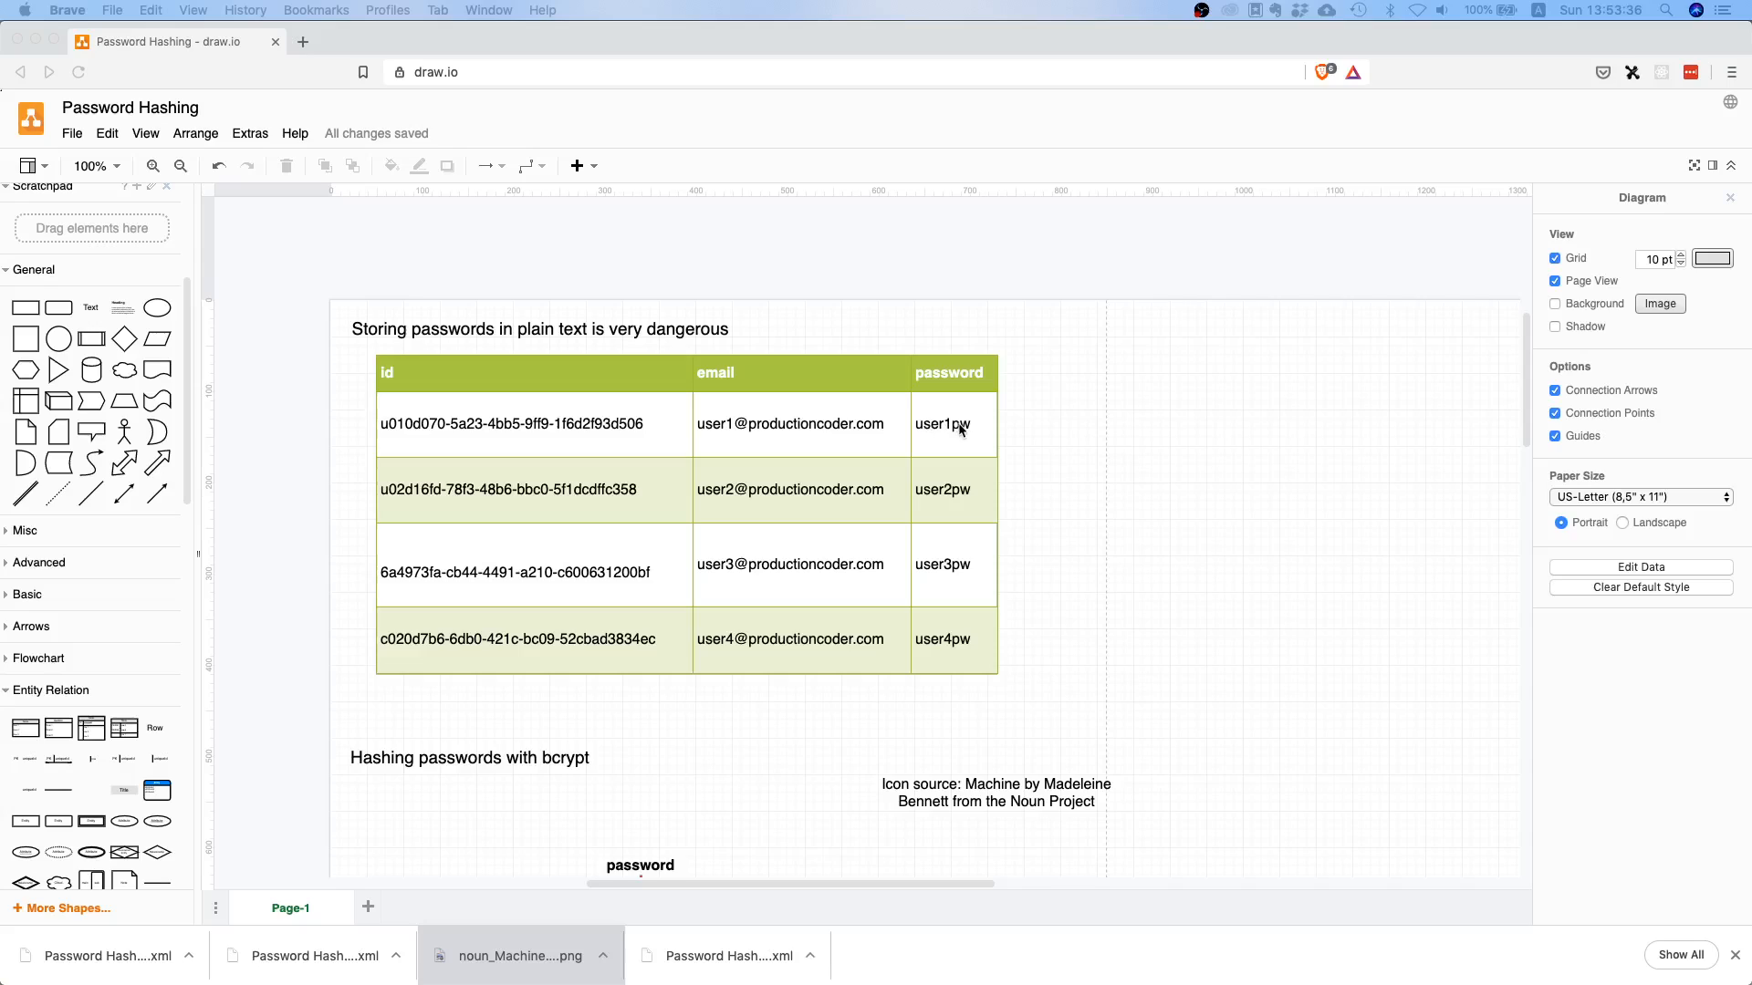
{"action": "mouse_move", "coordinate": [986, 442]}
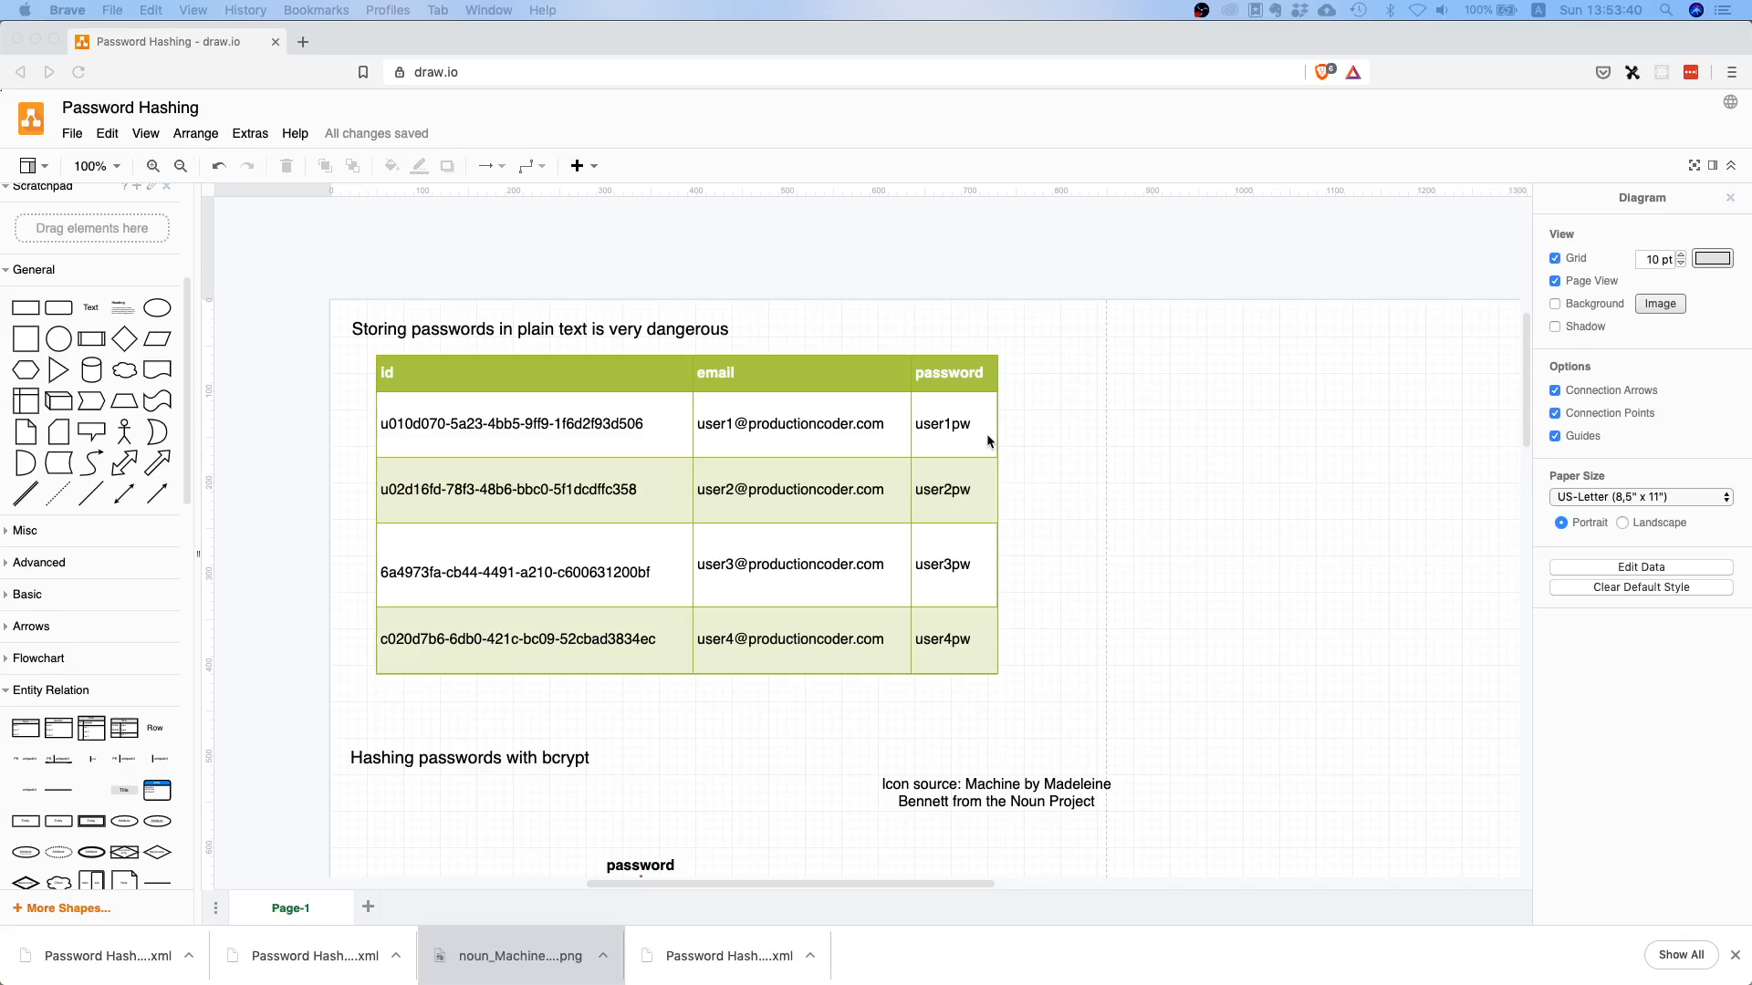
{"action": "mouse_move", "coordinate": [1059, 431]}
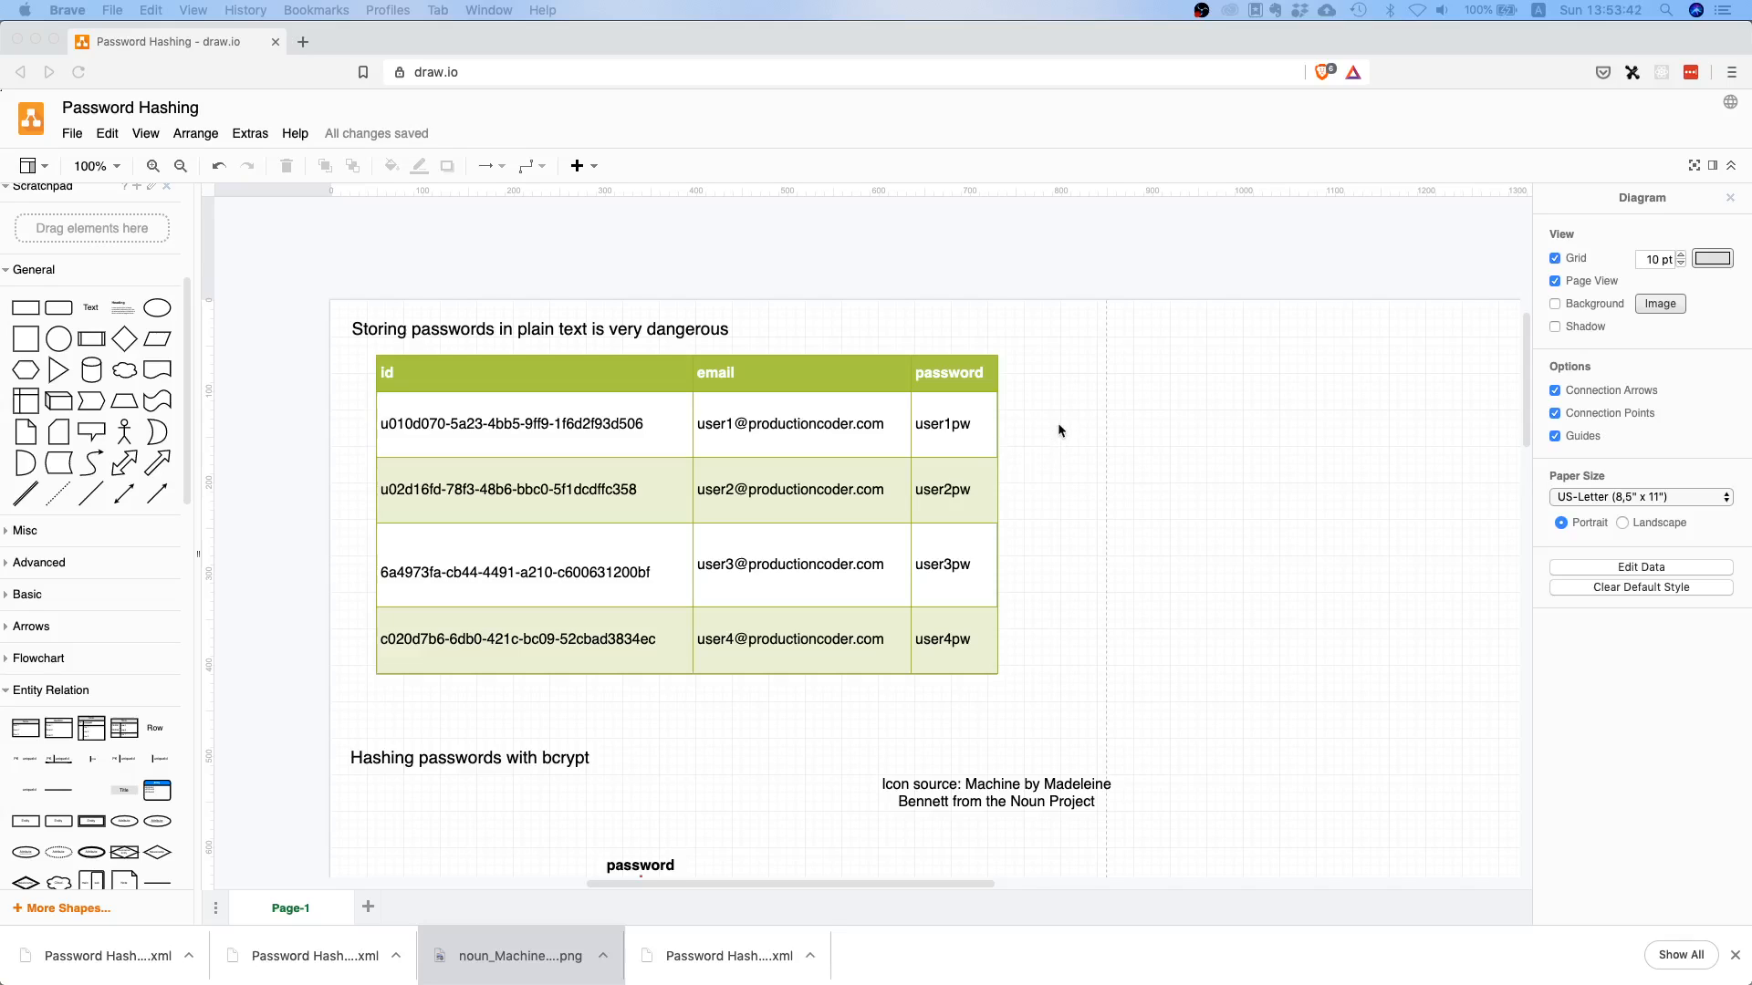
{"action": "mouse_move", "coordinate": [987, 467]}
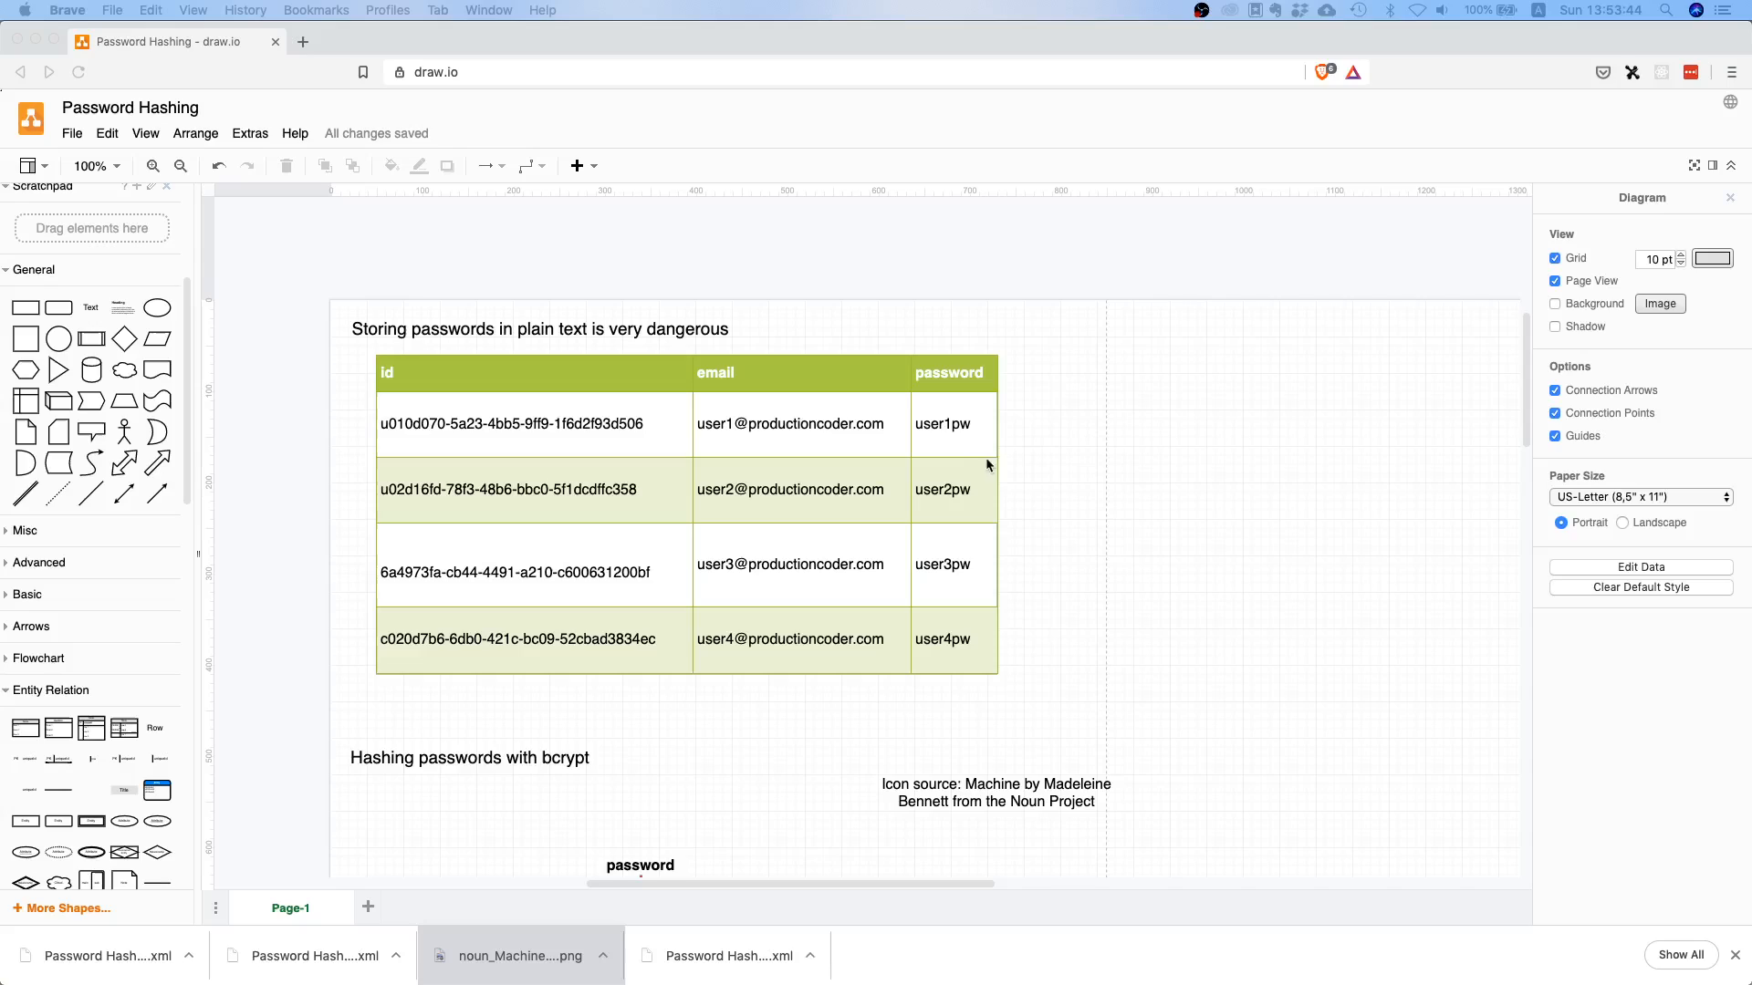
{"action": "mouse_move", "coordinate": [1044, 527]}
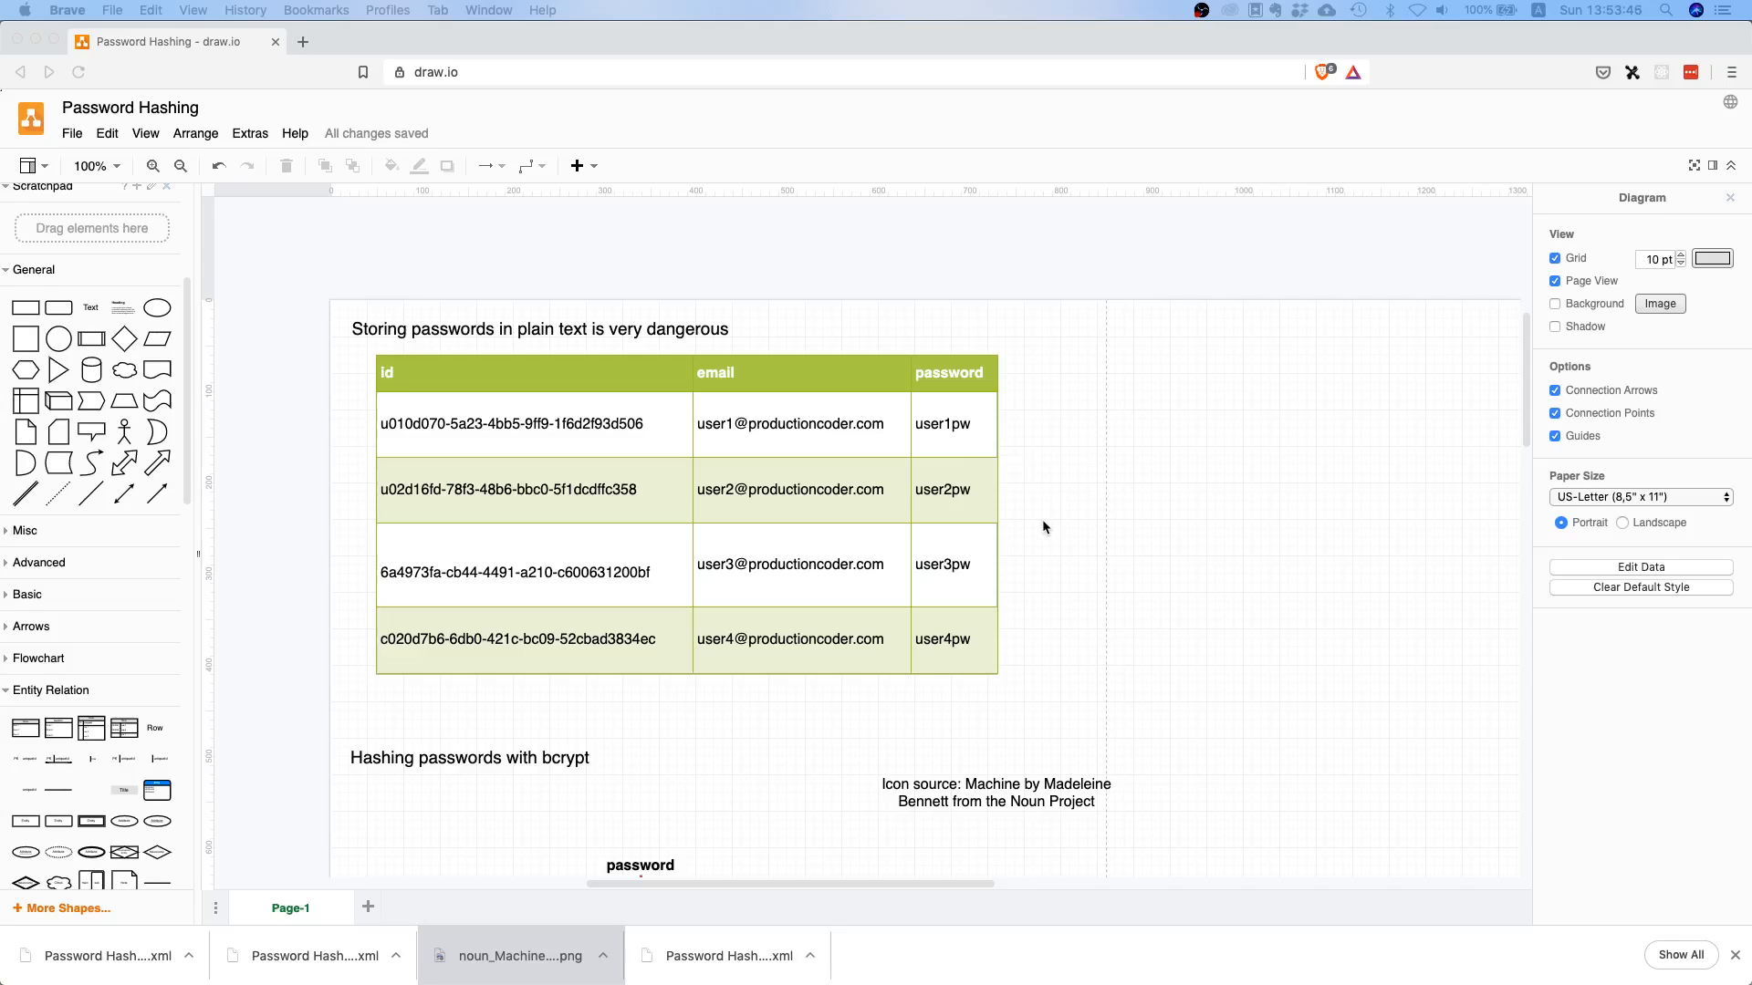
{"action": "mouse_move", "coordinate": [1079, 430]}
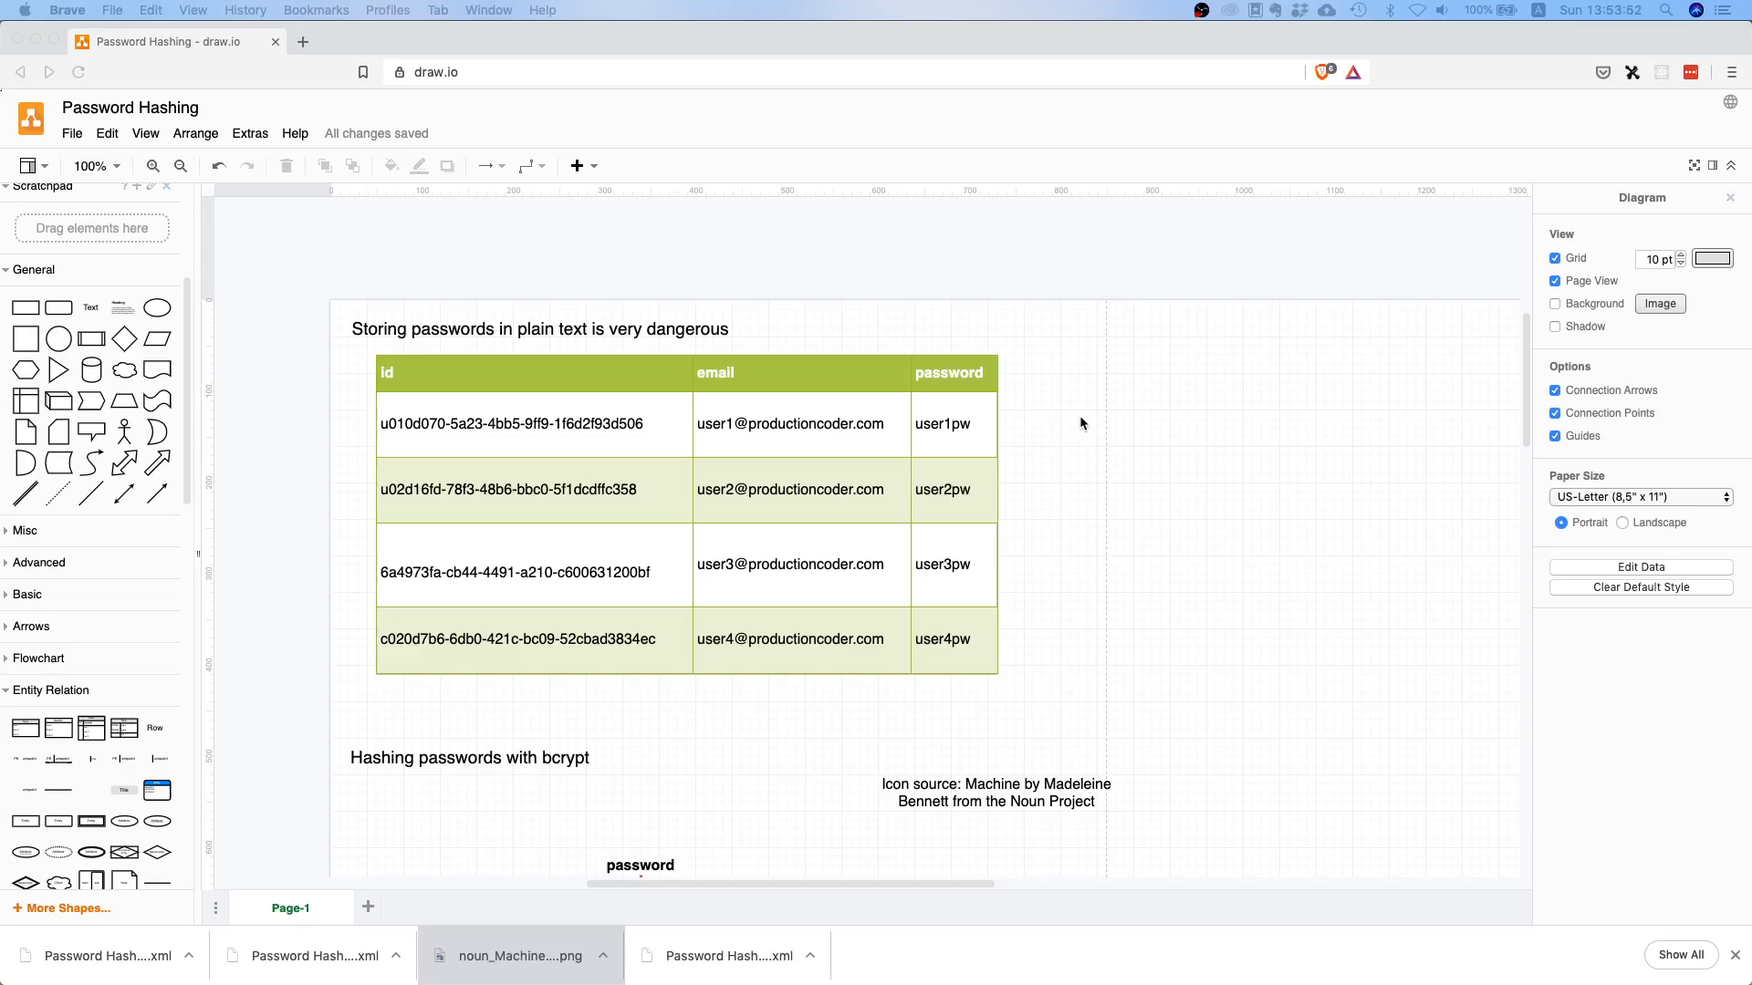
{"action": "mouse_move", "coordinate": [980, 413]}
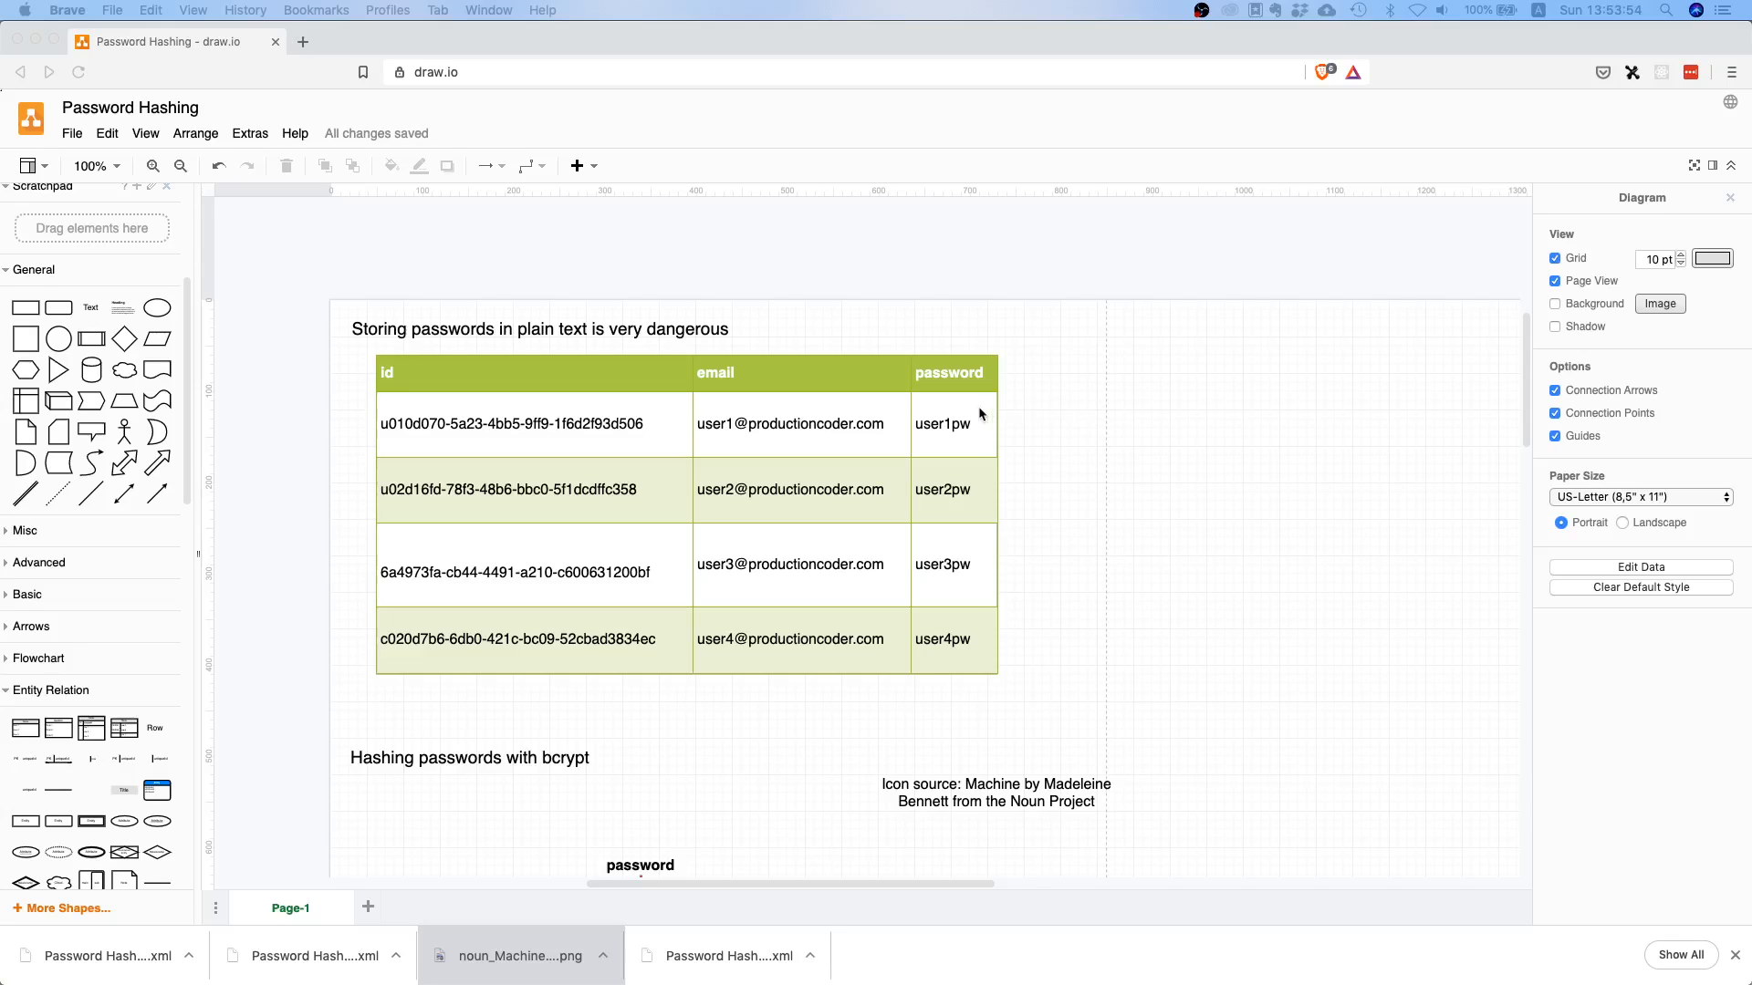
{"action": "mouse_move", "coordinate": [997, 411]}
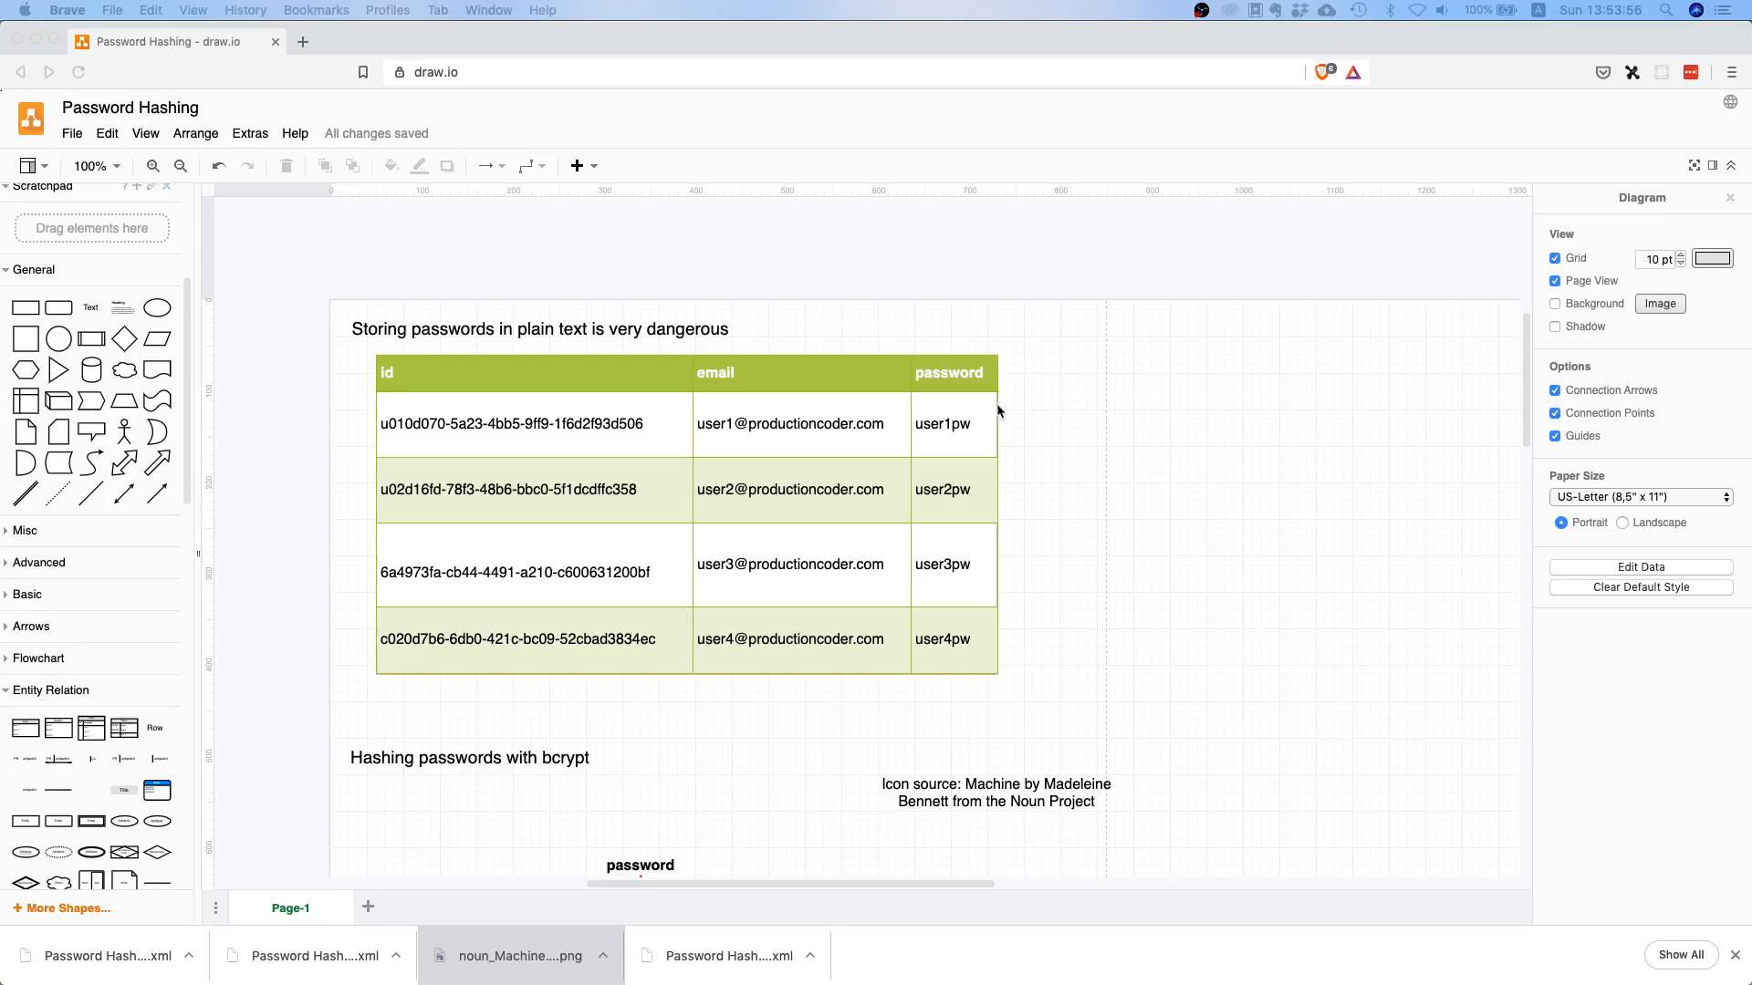
{"action": "mouse_move", "coordinate": [921, 457]}
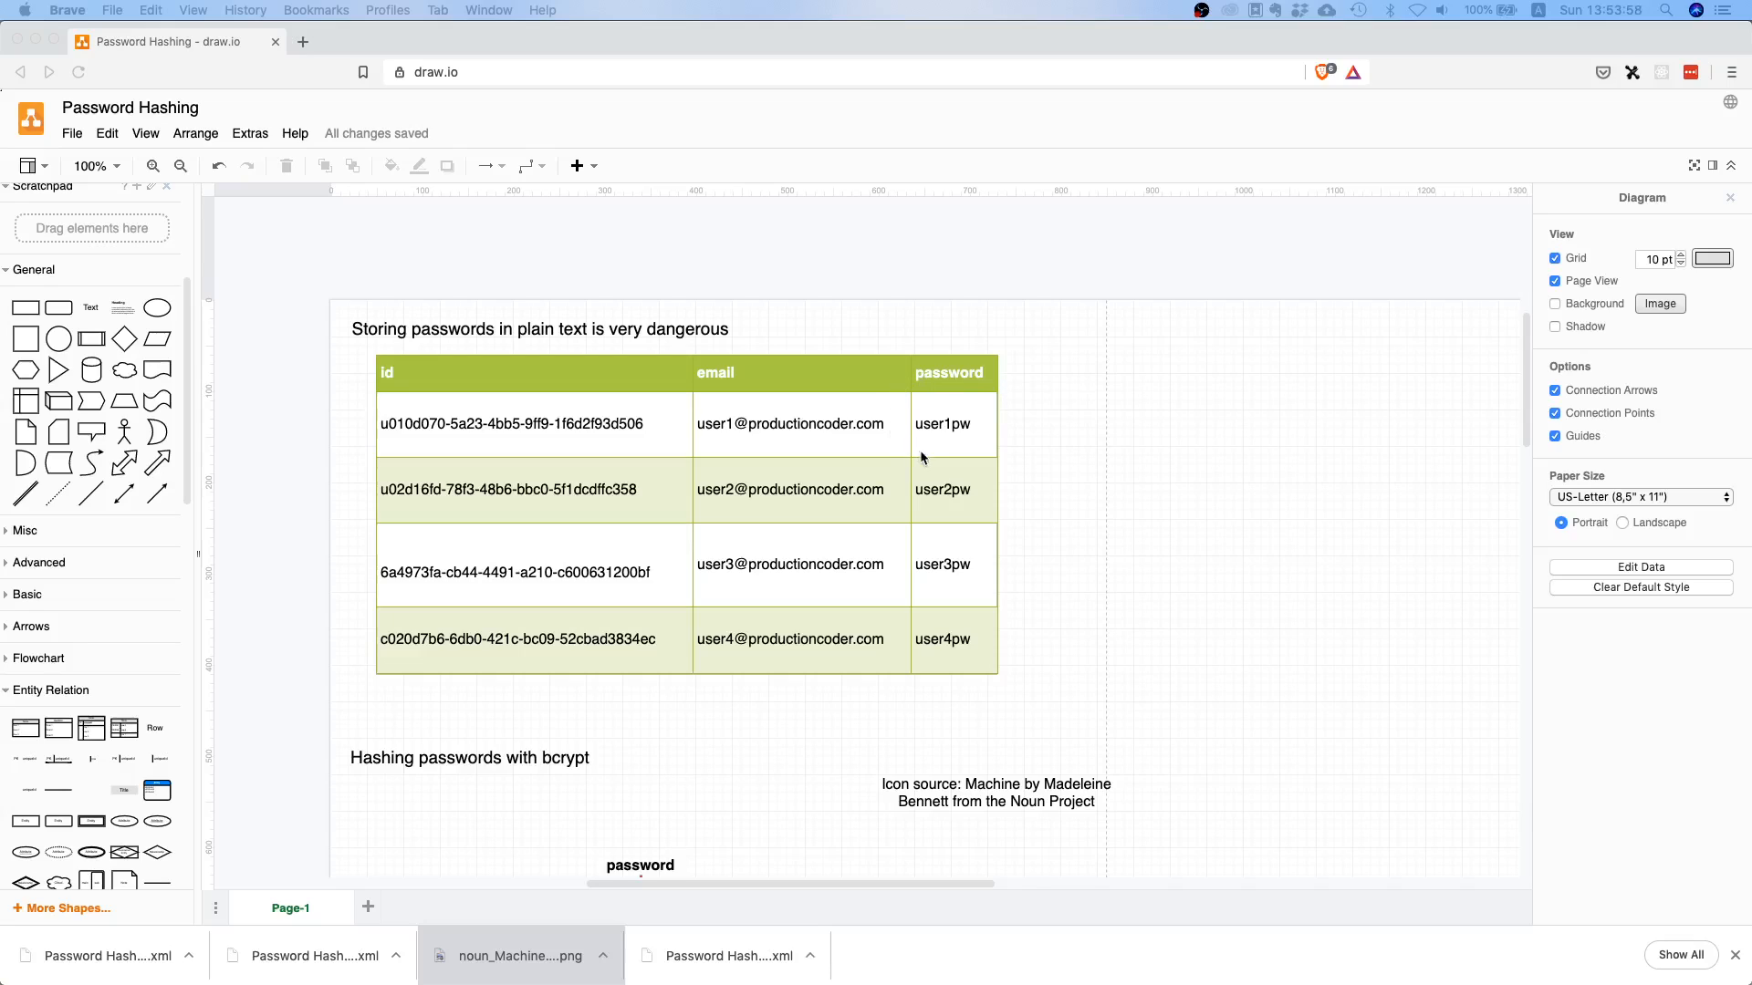
{"action": "mouse_move", "coordinate": [1005, 384]}
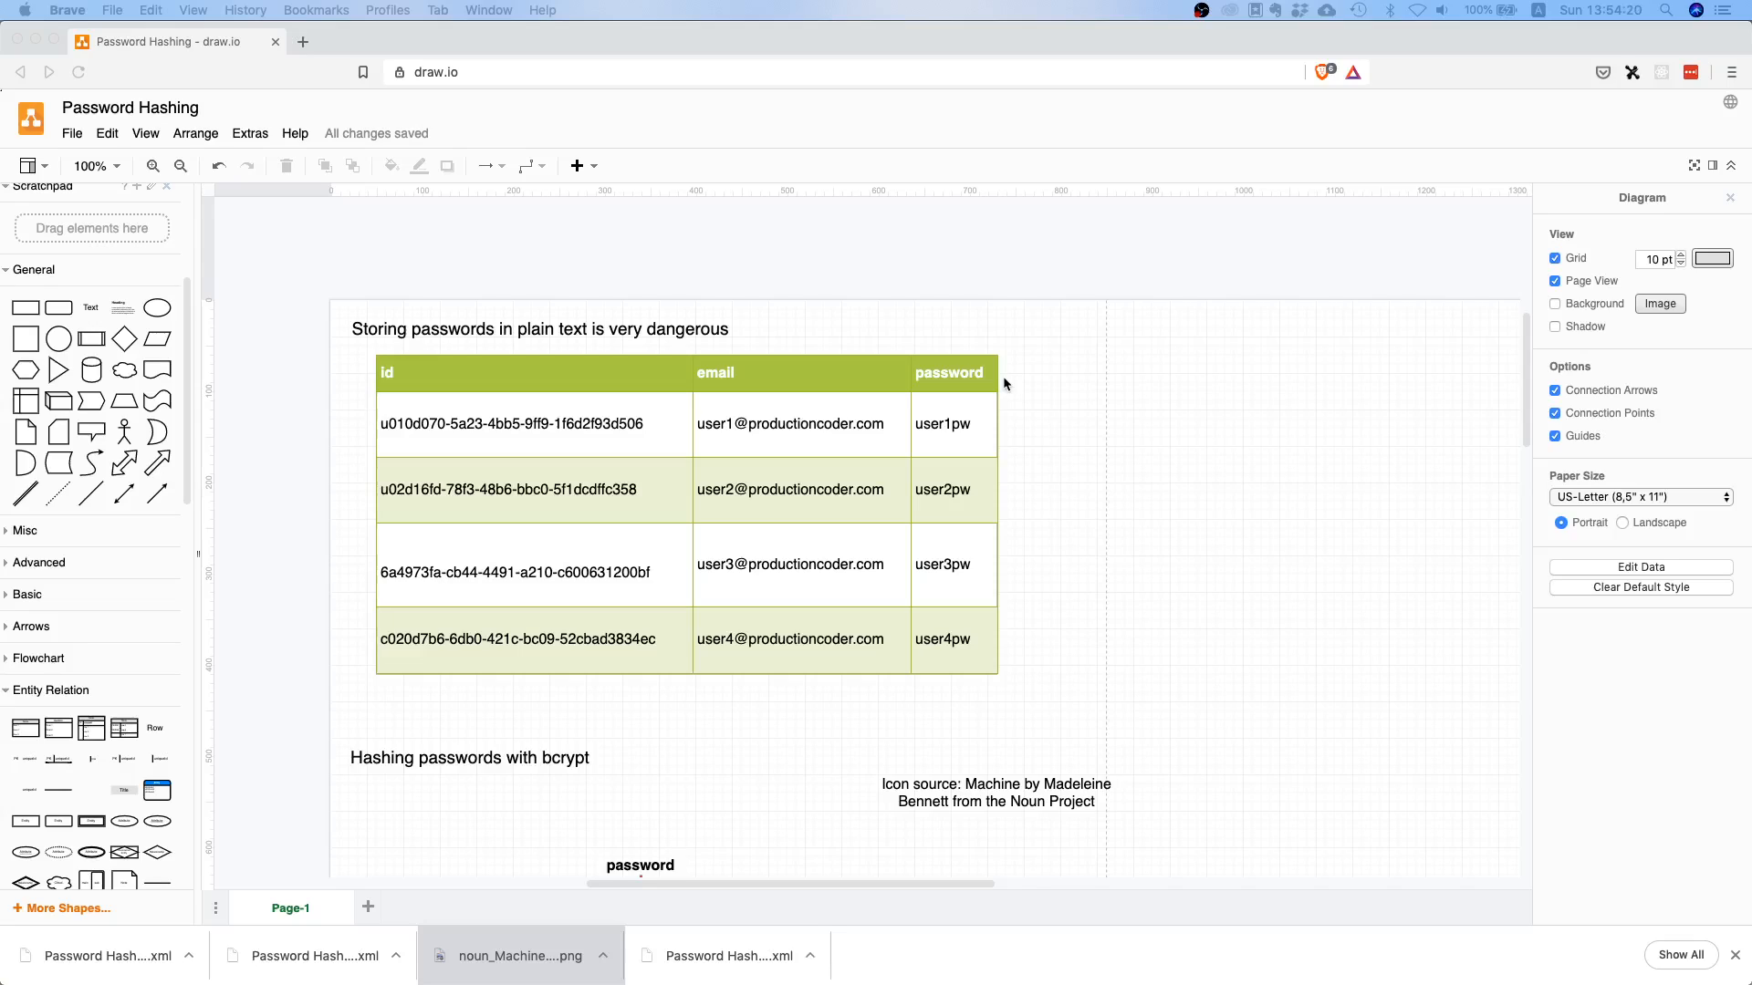
{"action": "mouse_move", "coordinate": [1018, 375]}
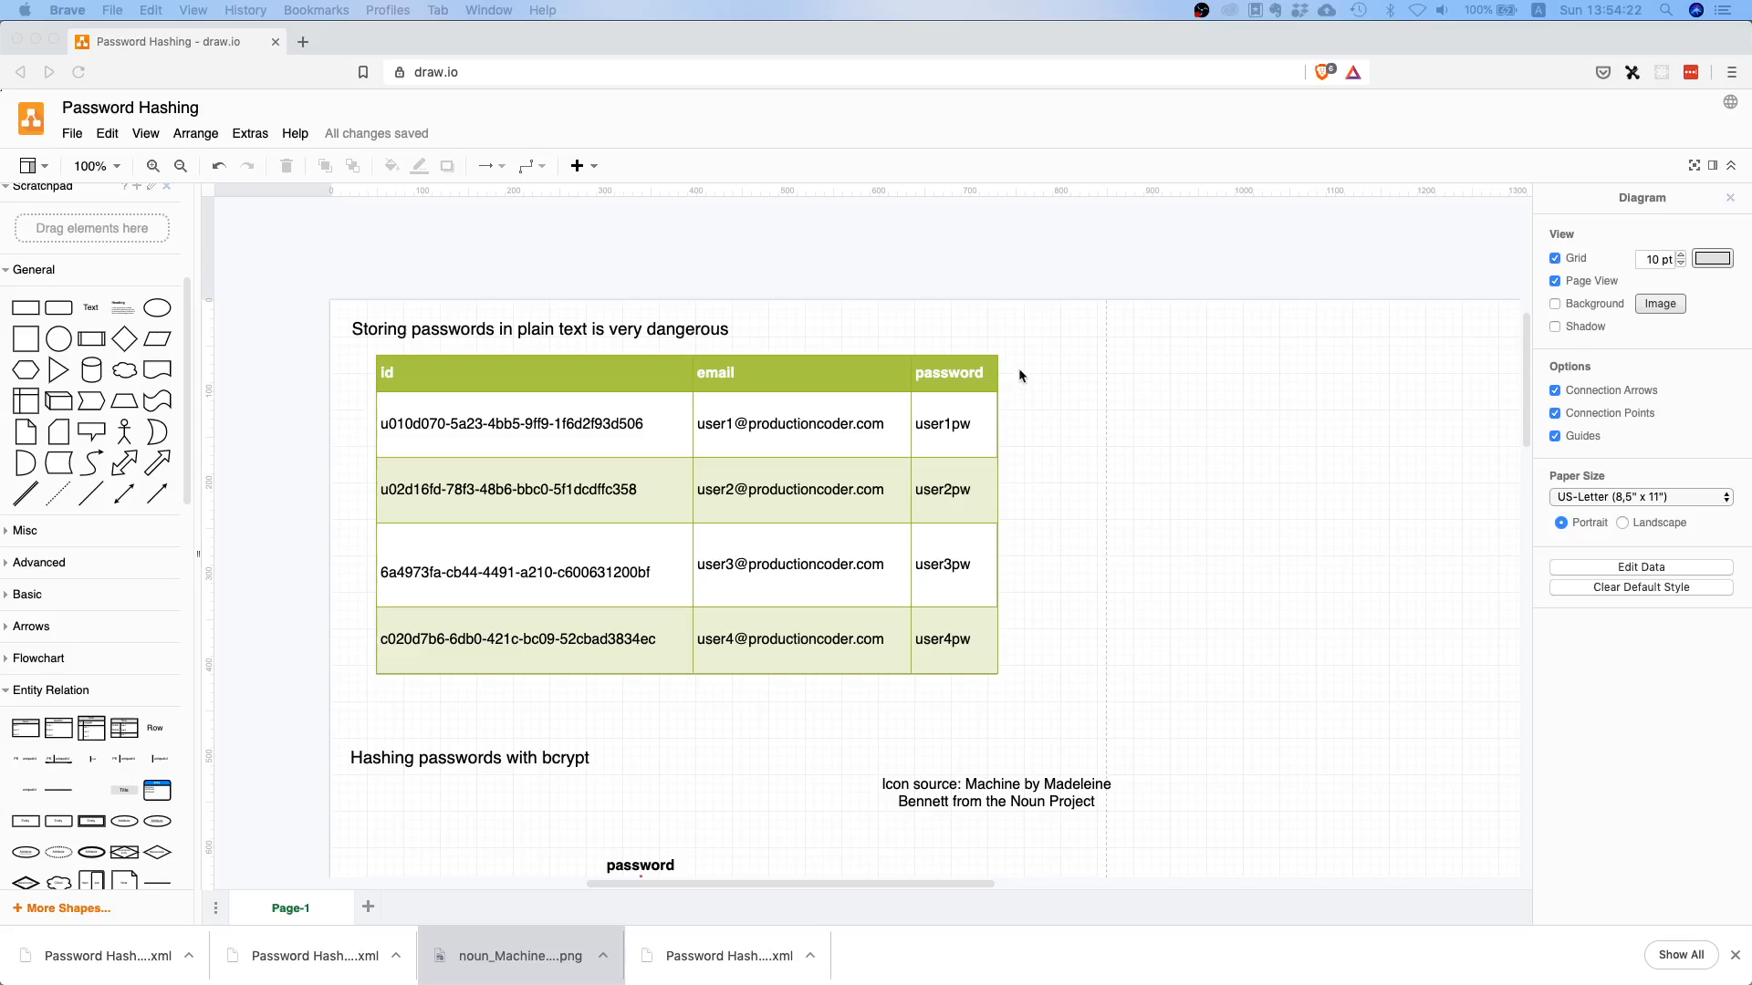
{"action": "mouse_move", "coordinate": [1014, 377]}
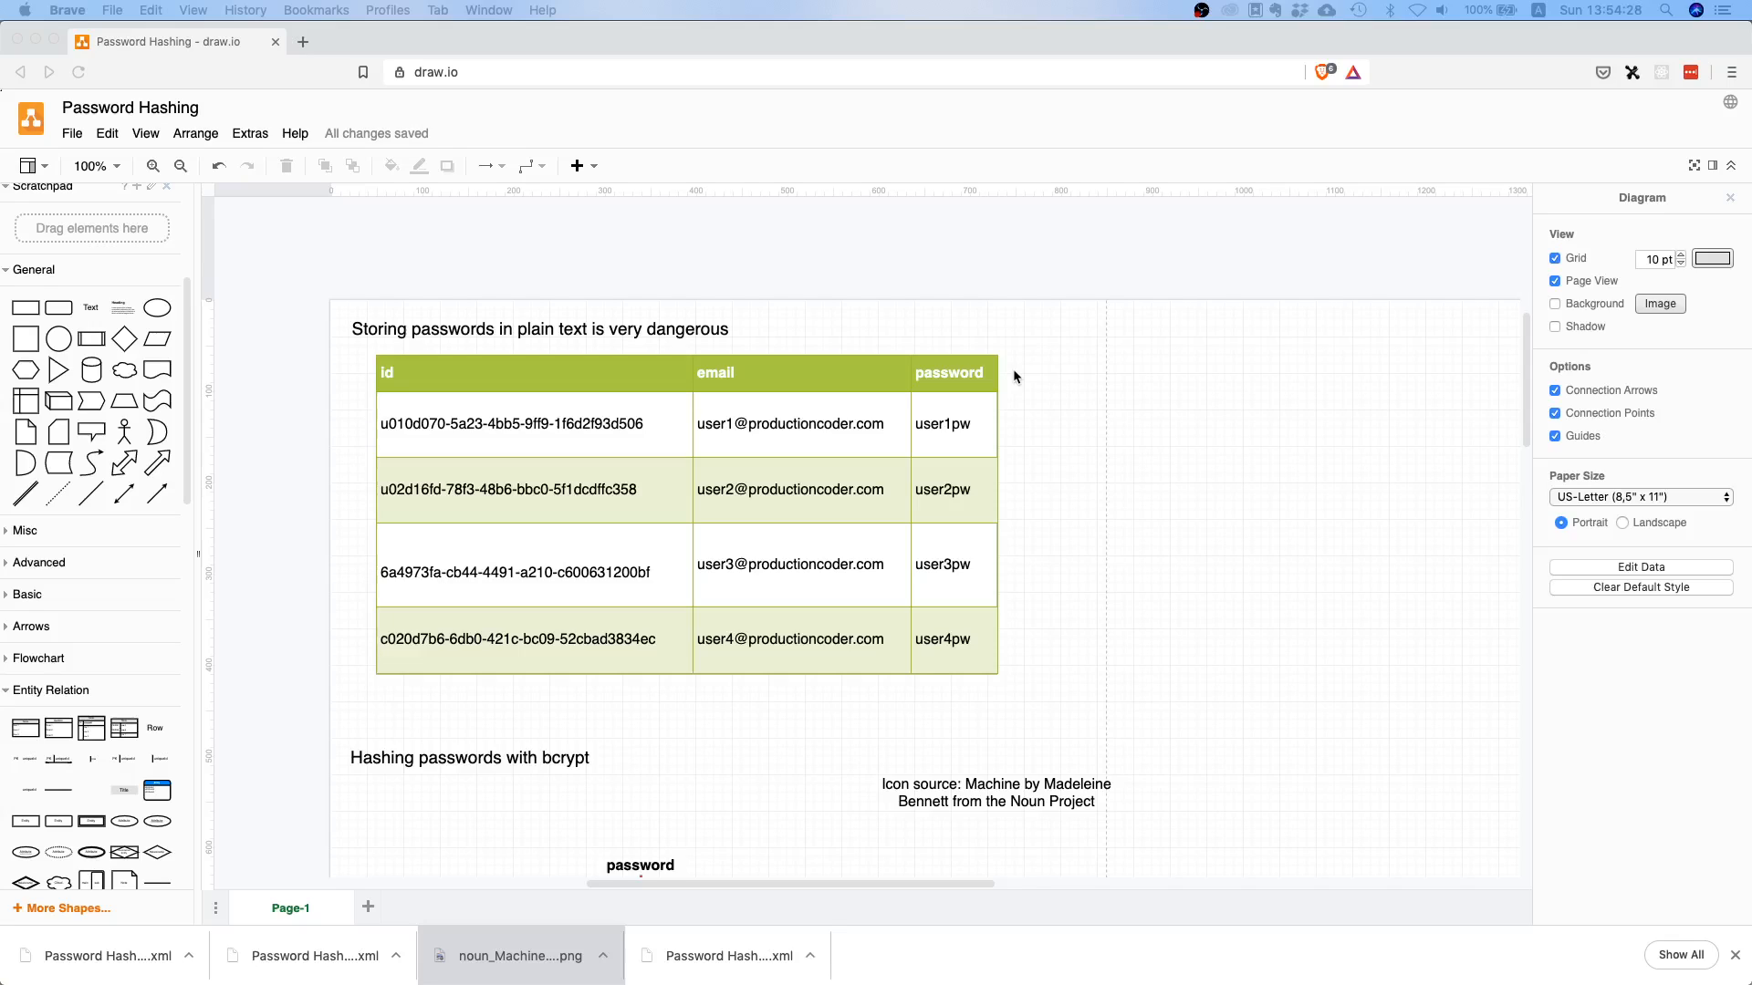
{"action": "mouse_move", "coordinate": [1055, 646]}
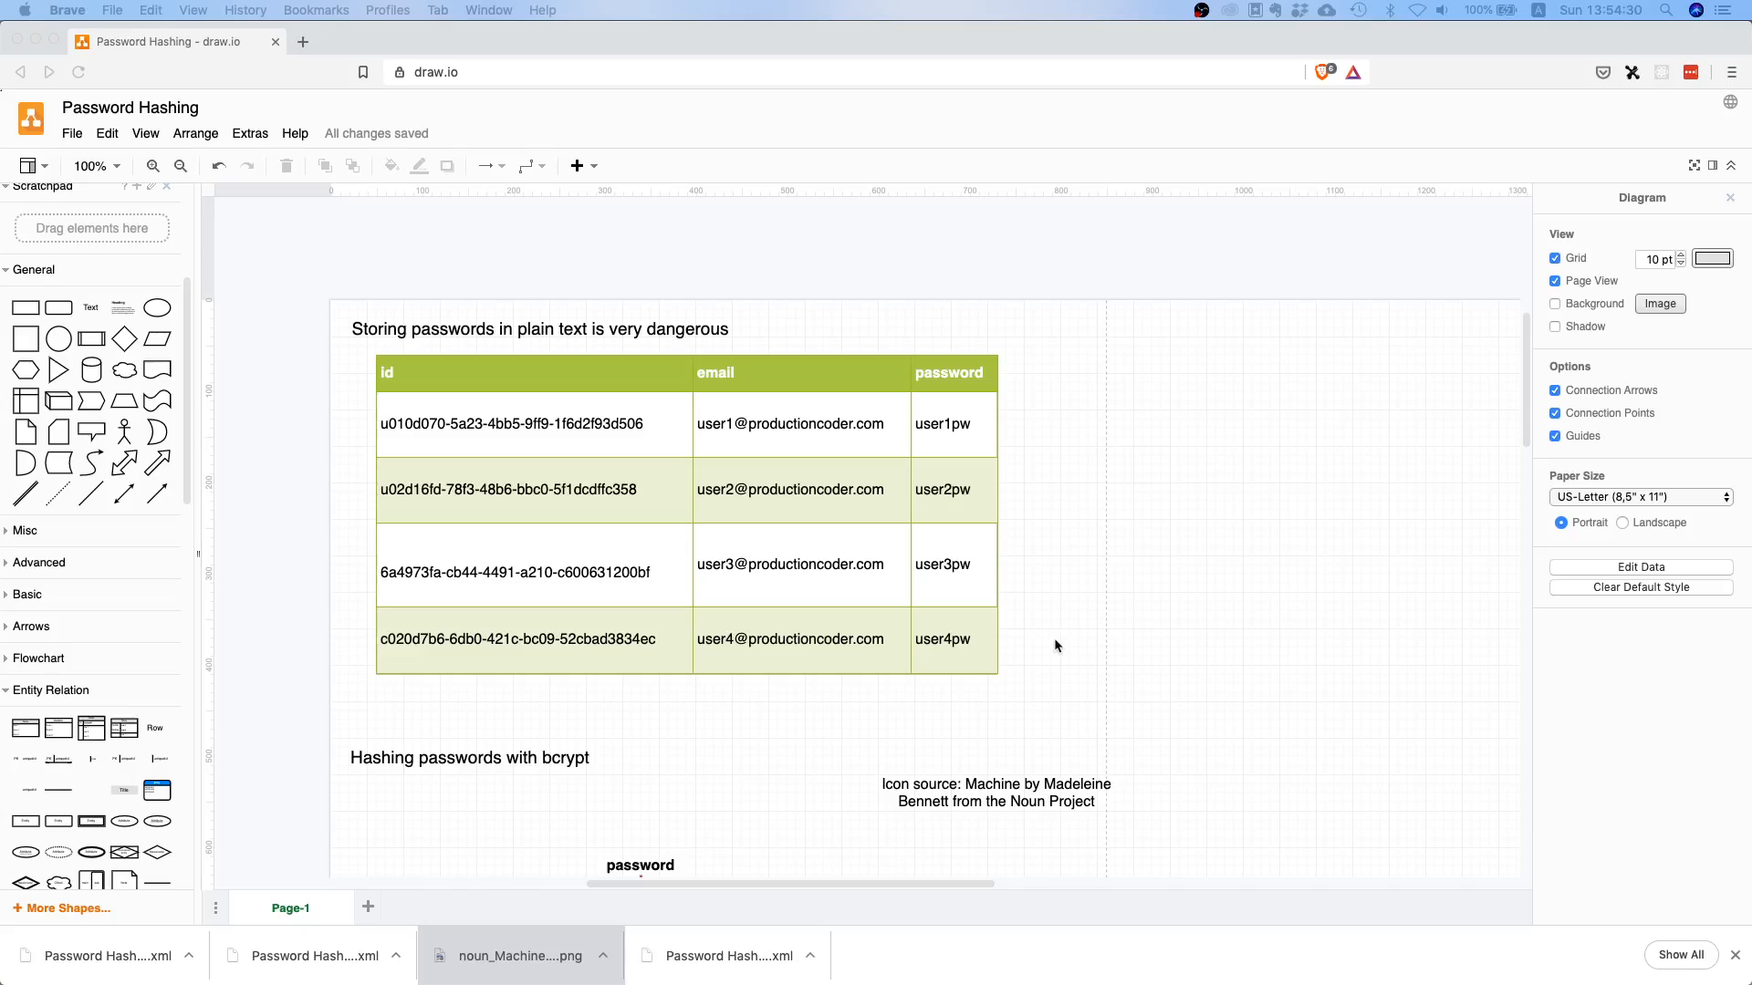
{"action": "mouse_move", "coordinate": [1041, 678]}
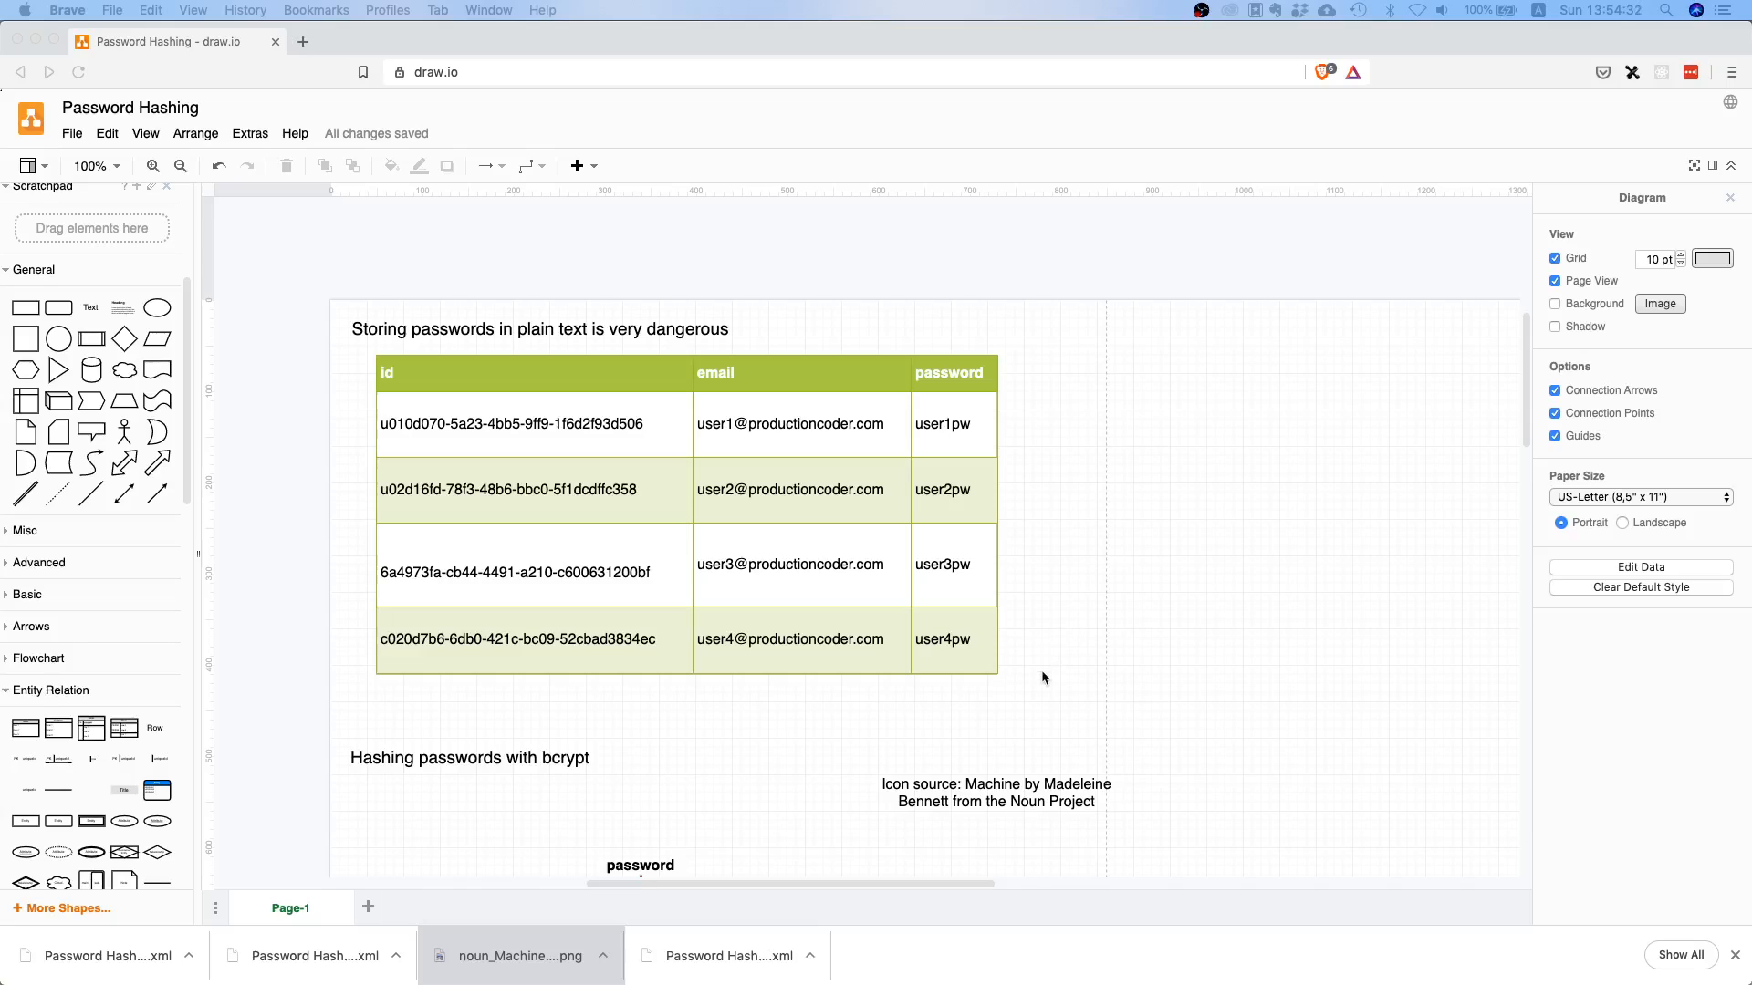
{"action": "mouse_move", "coordinate": [964, 355]}
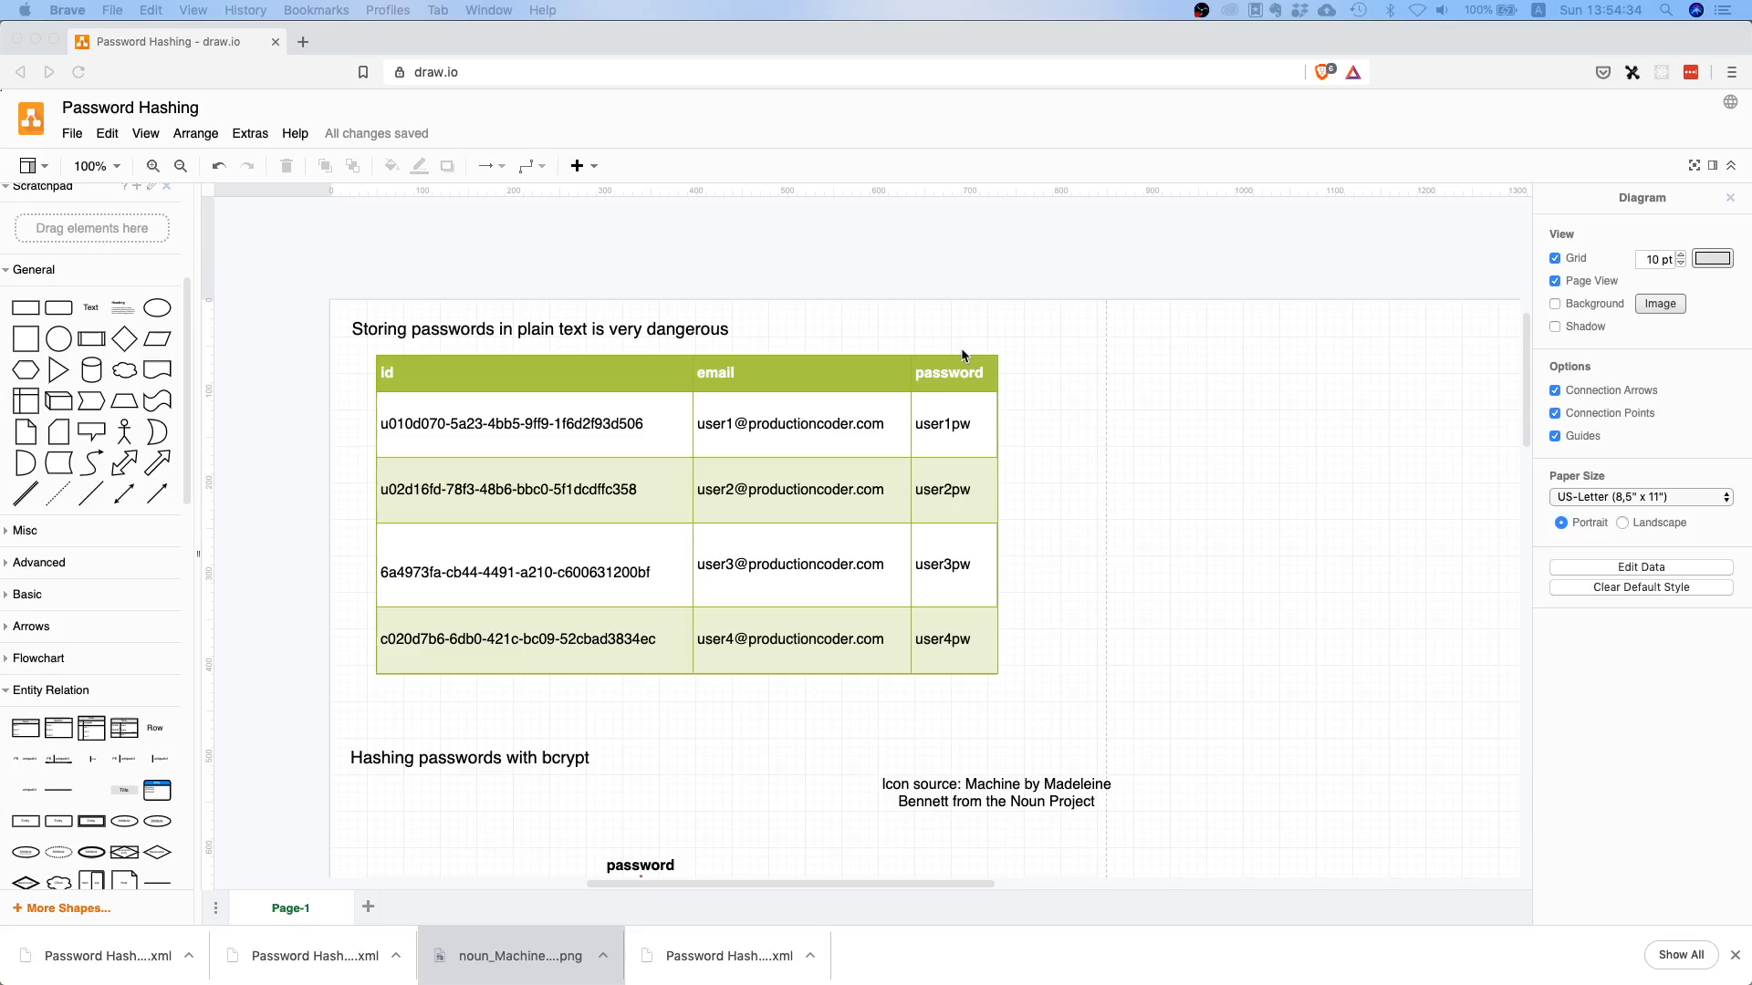
{"action": "mouse_move", "coordinate": [946, 328]}
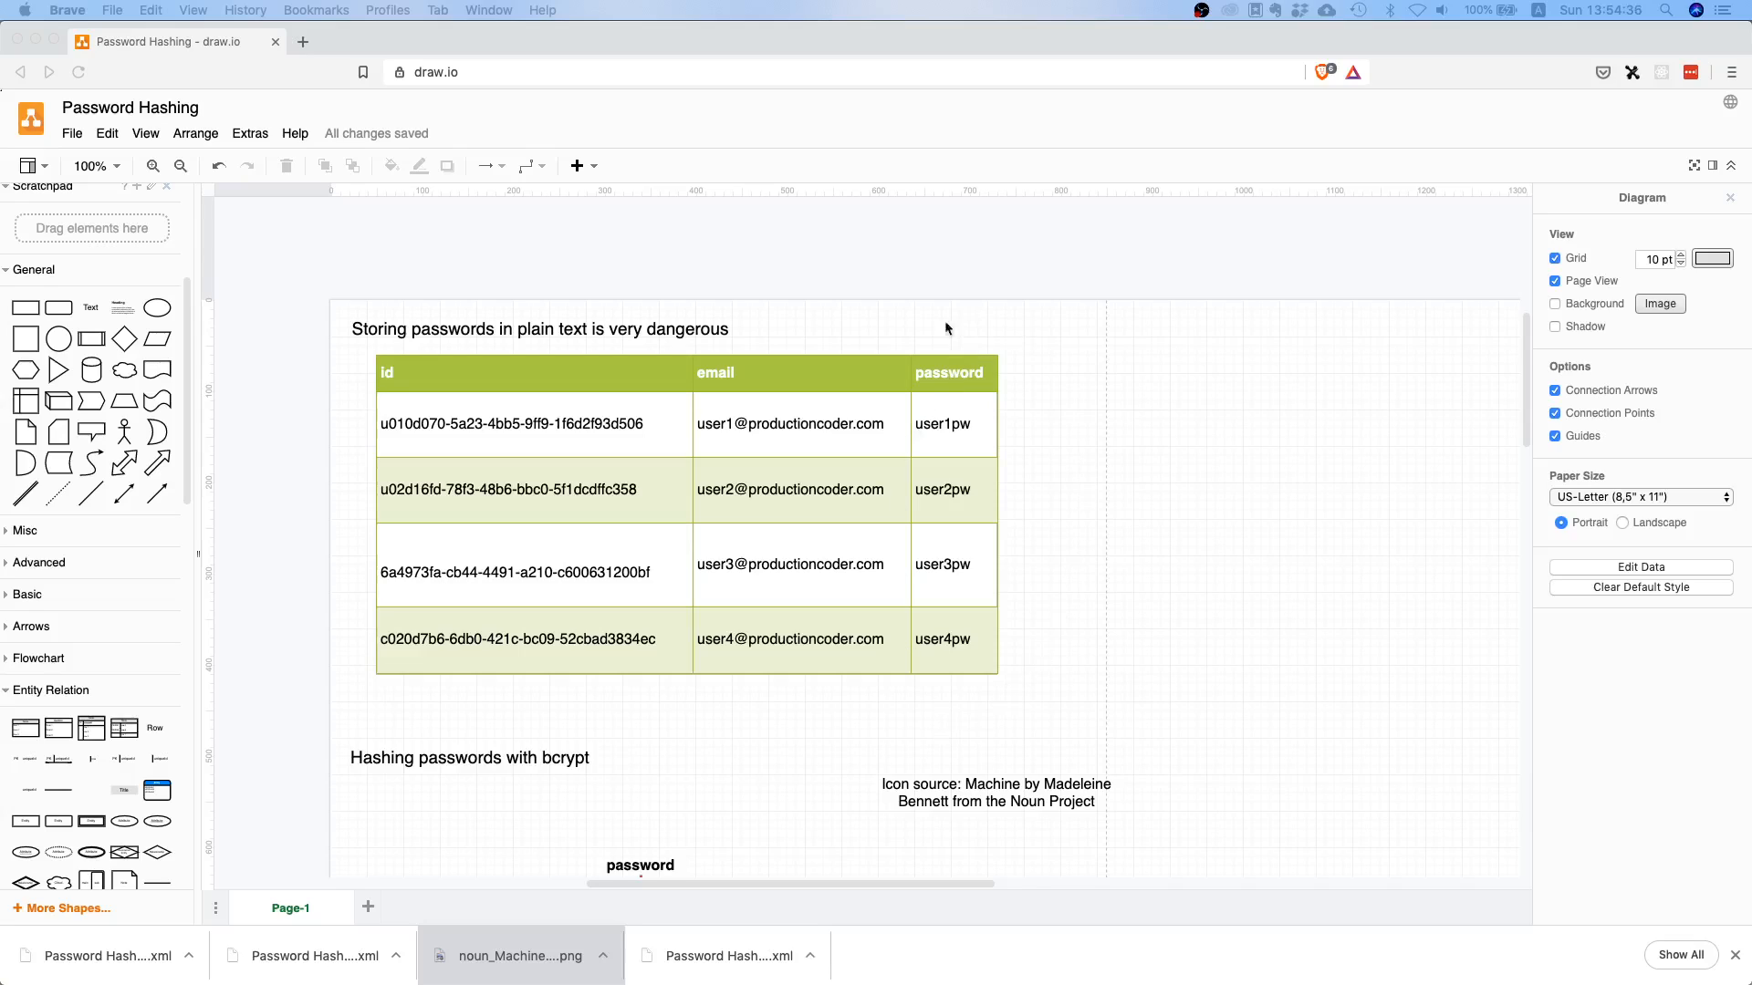
{"action": "mouse_move", "coordinate": [890, 494]}
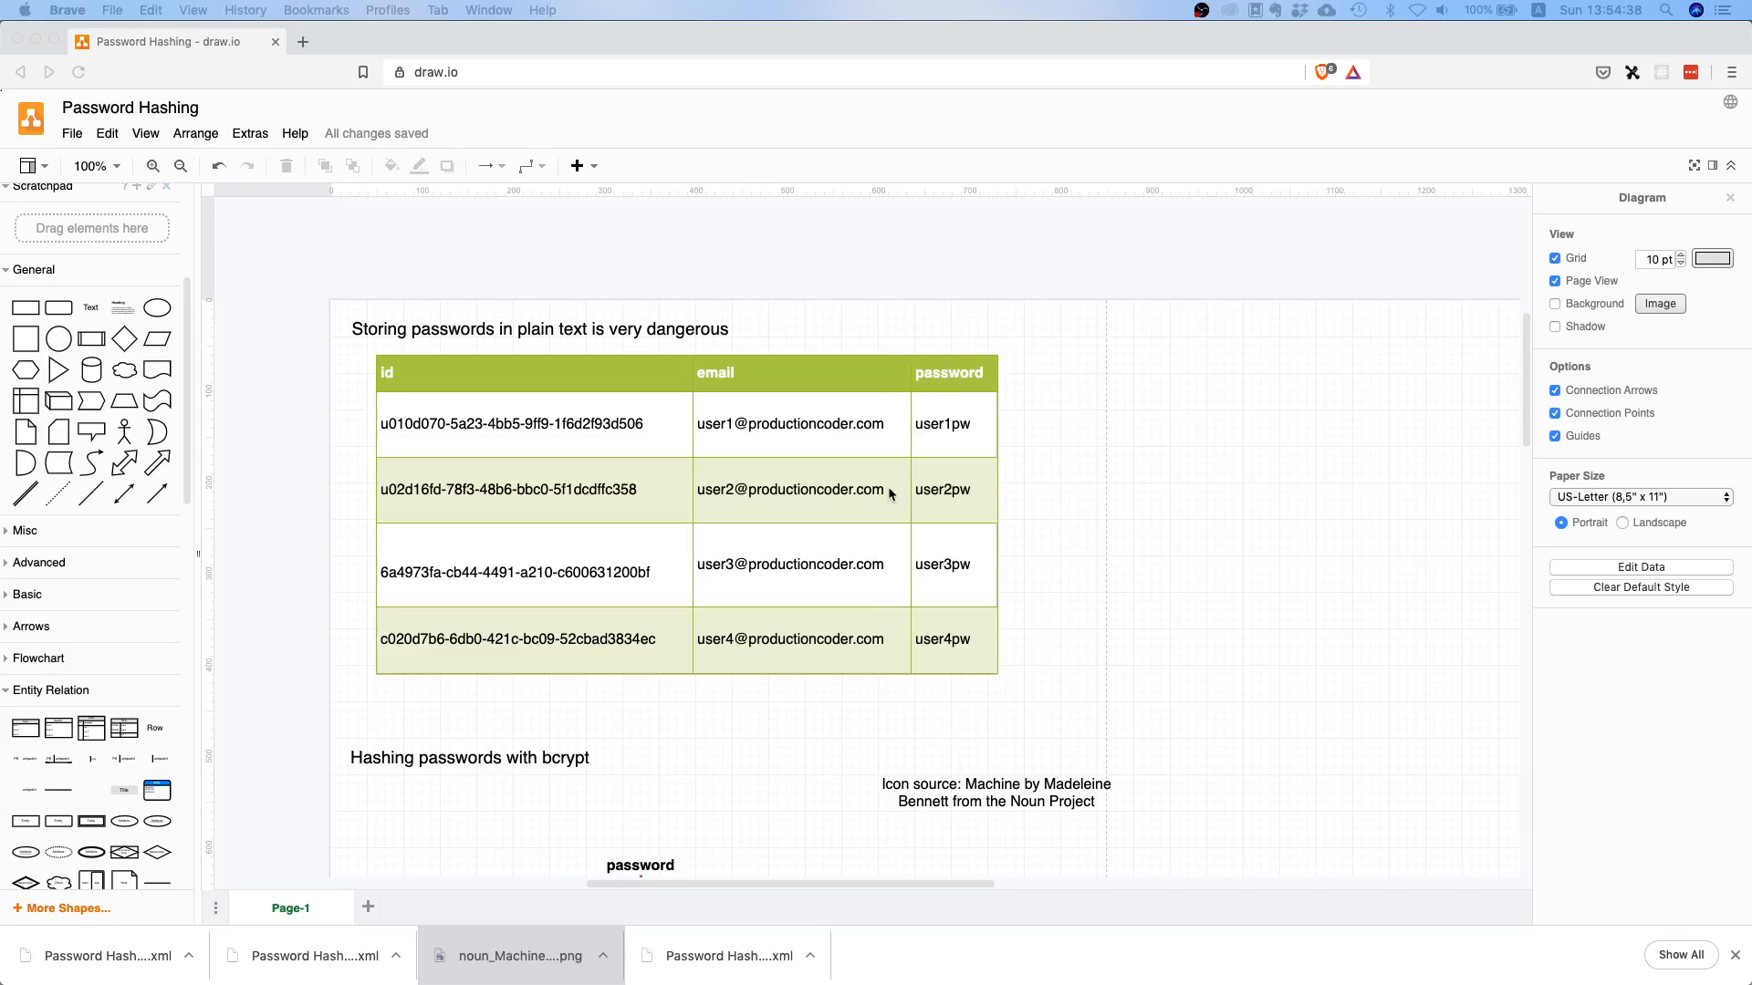
{"action": "scroll", "scroll_direction": "down", "scroll_amount": 3}
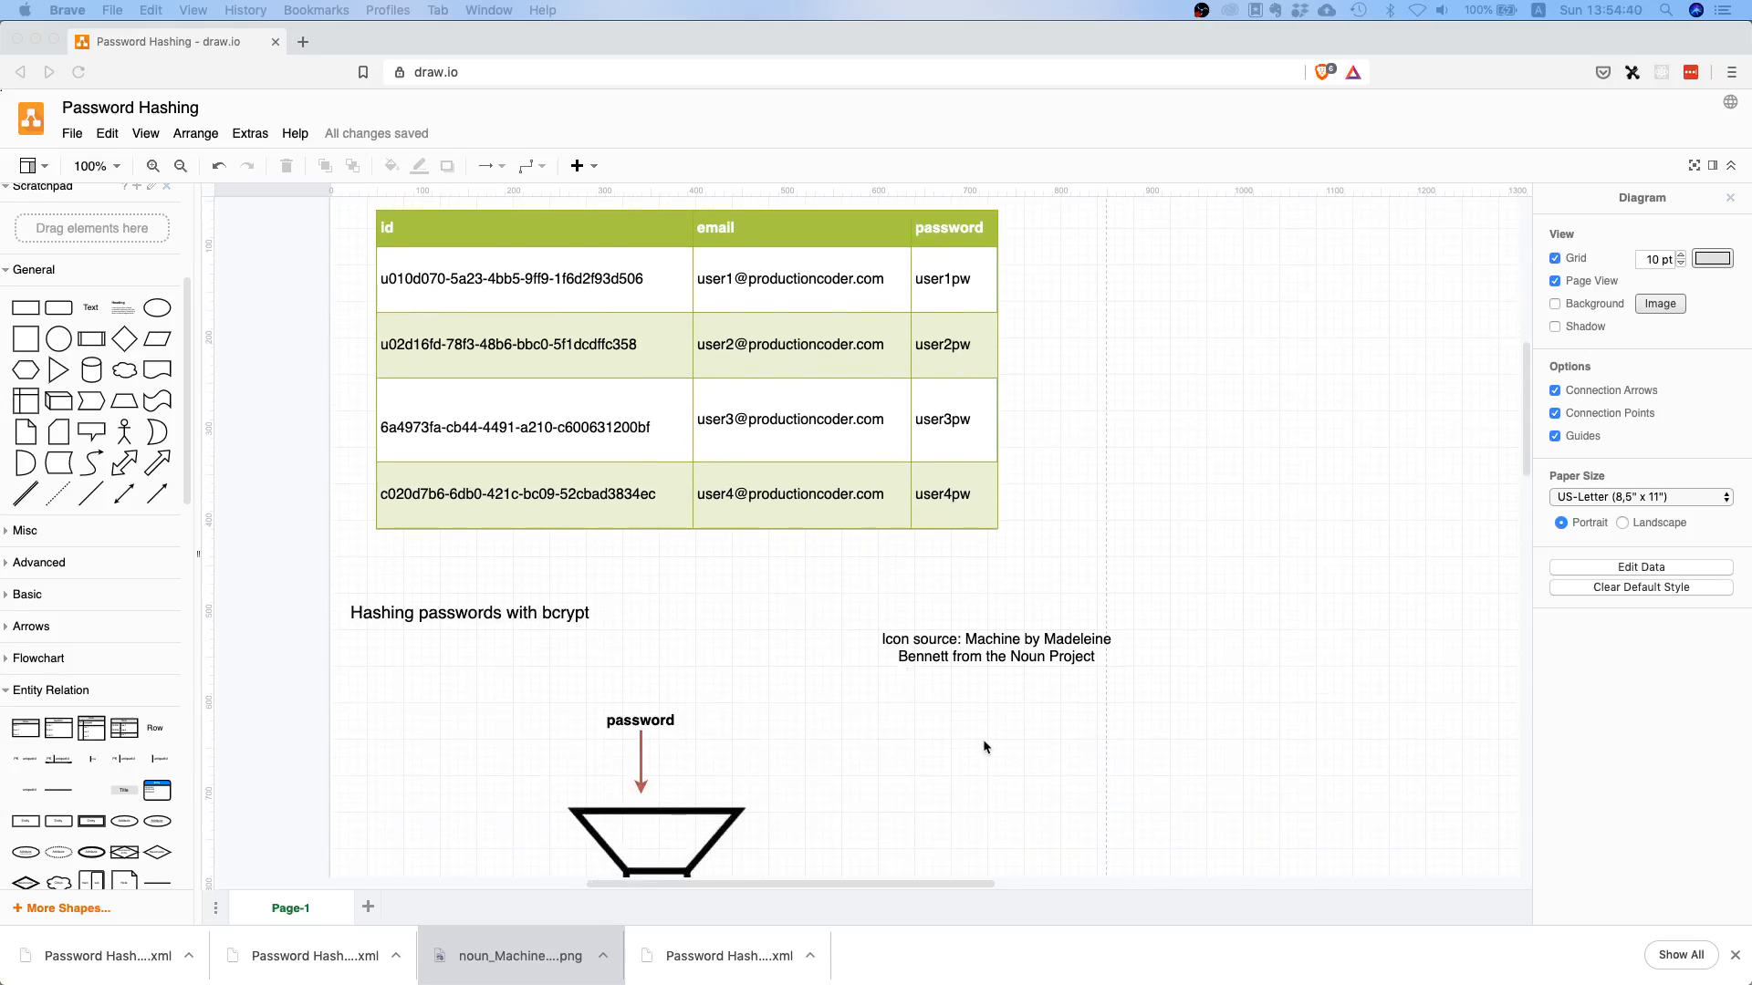
{"action": "scroll", "scroll_direction": "down", "scroll_amount": 3}
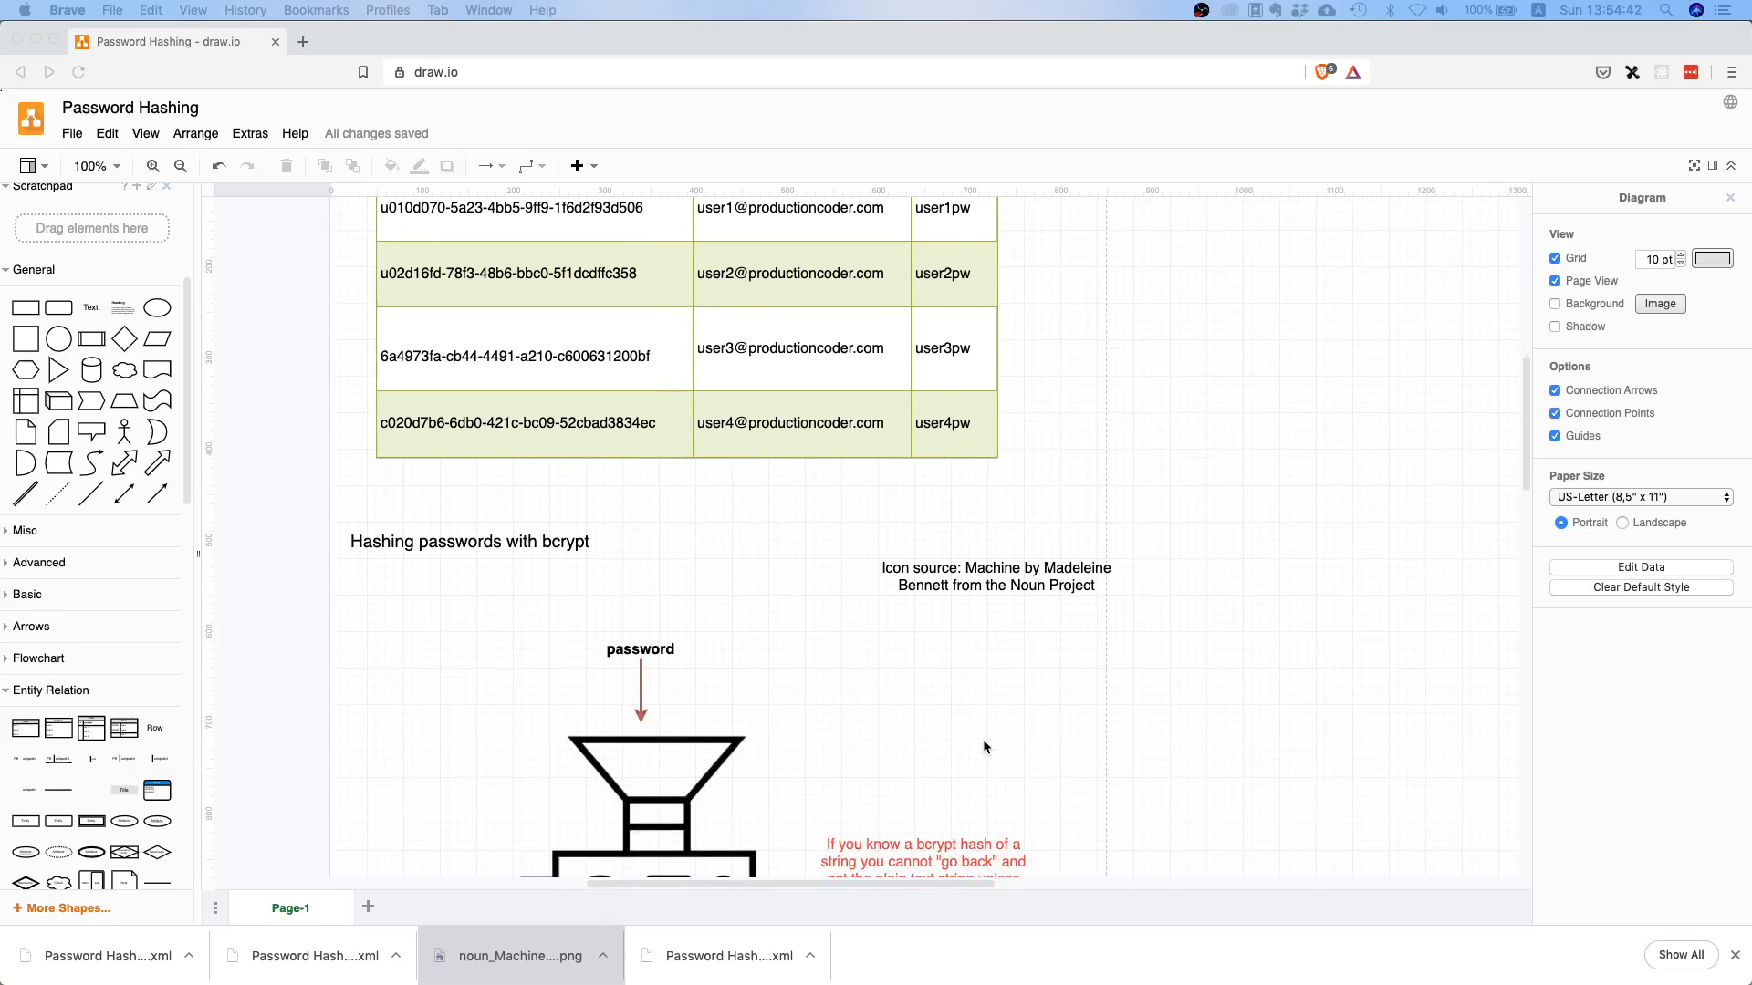
{"action": "scroll", "scroll_direction": "up", "scroll_amount": 3}
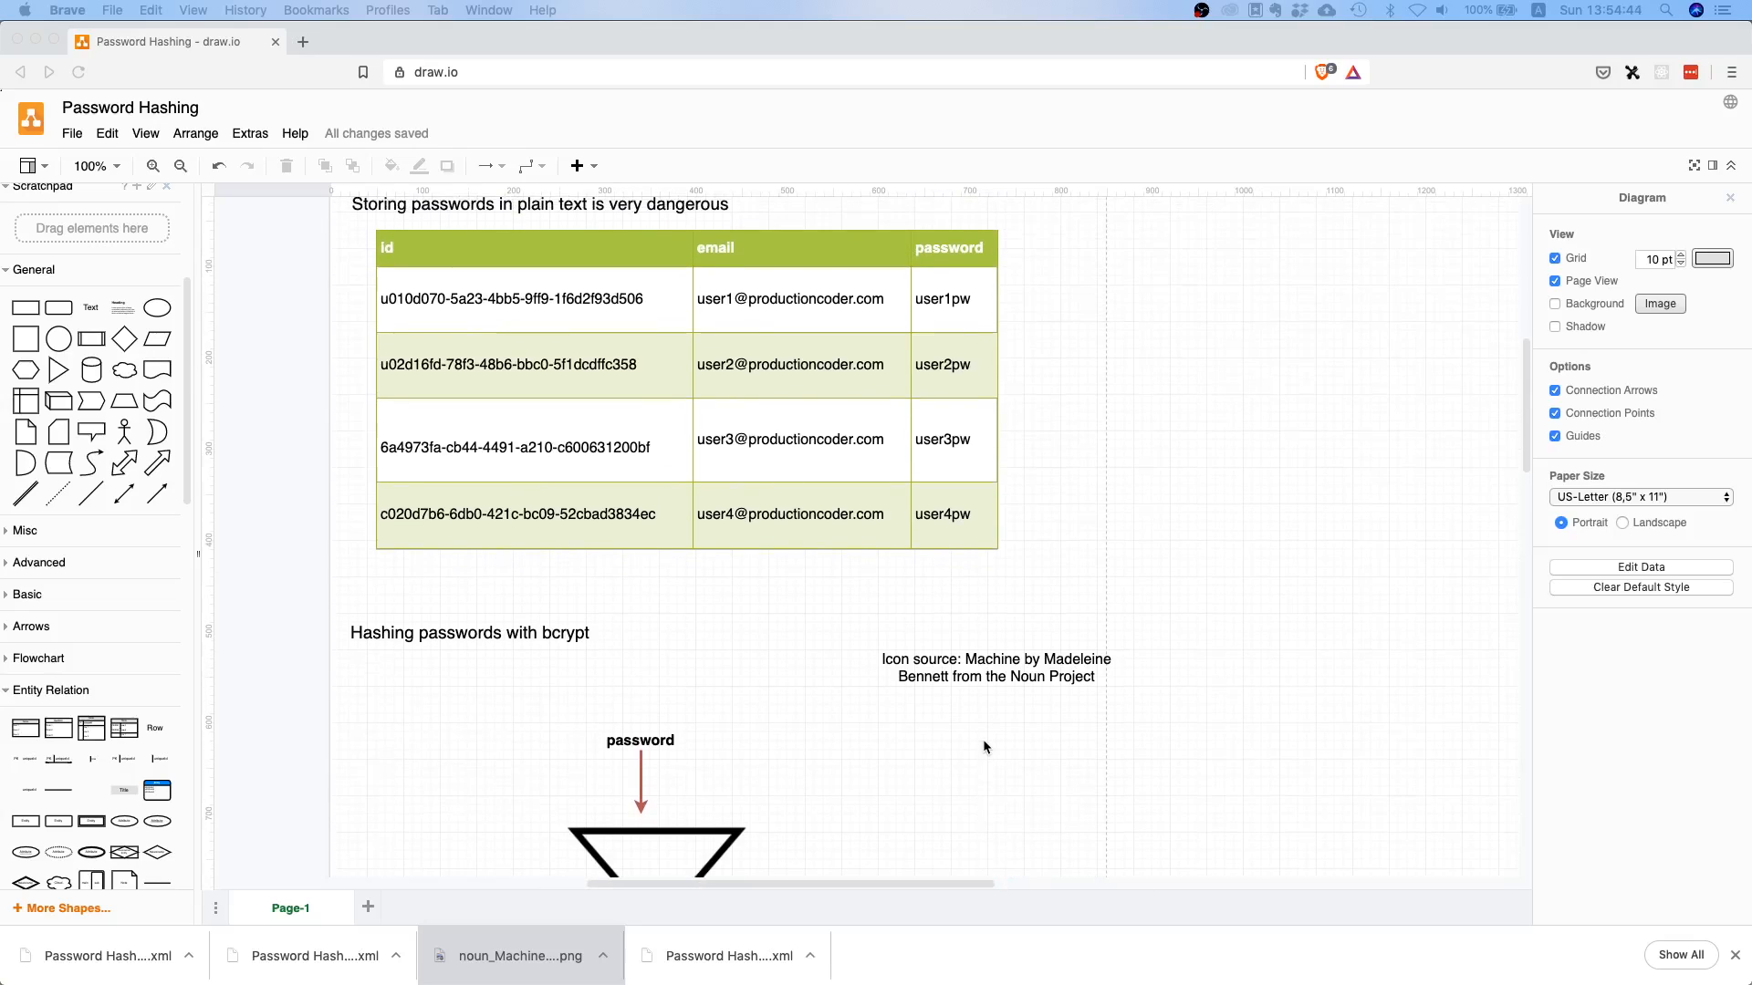
{"action": "mouse_move", "coordinate": [525, 637]}
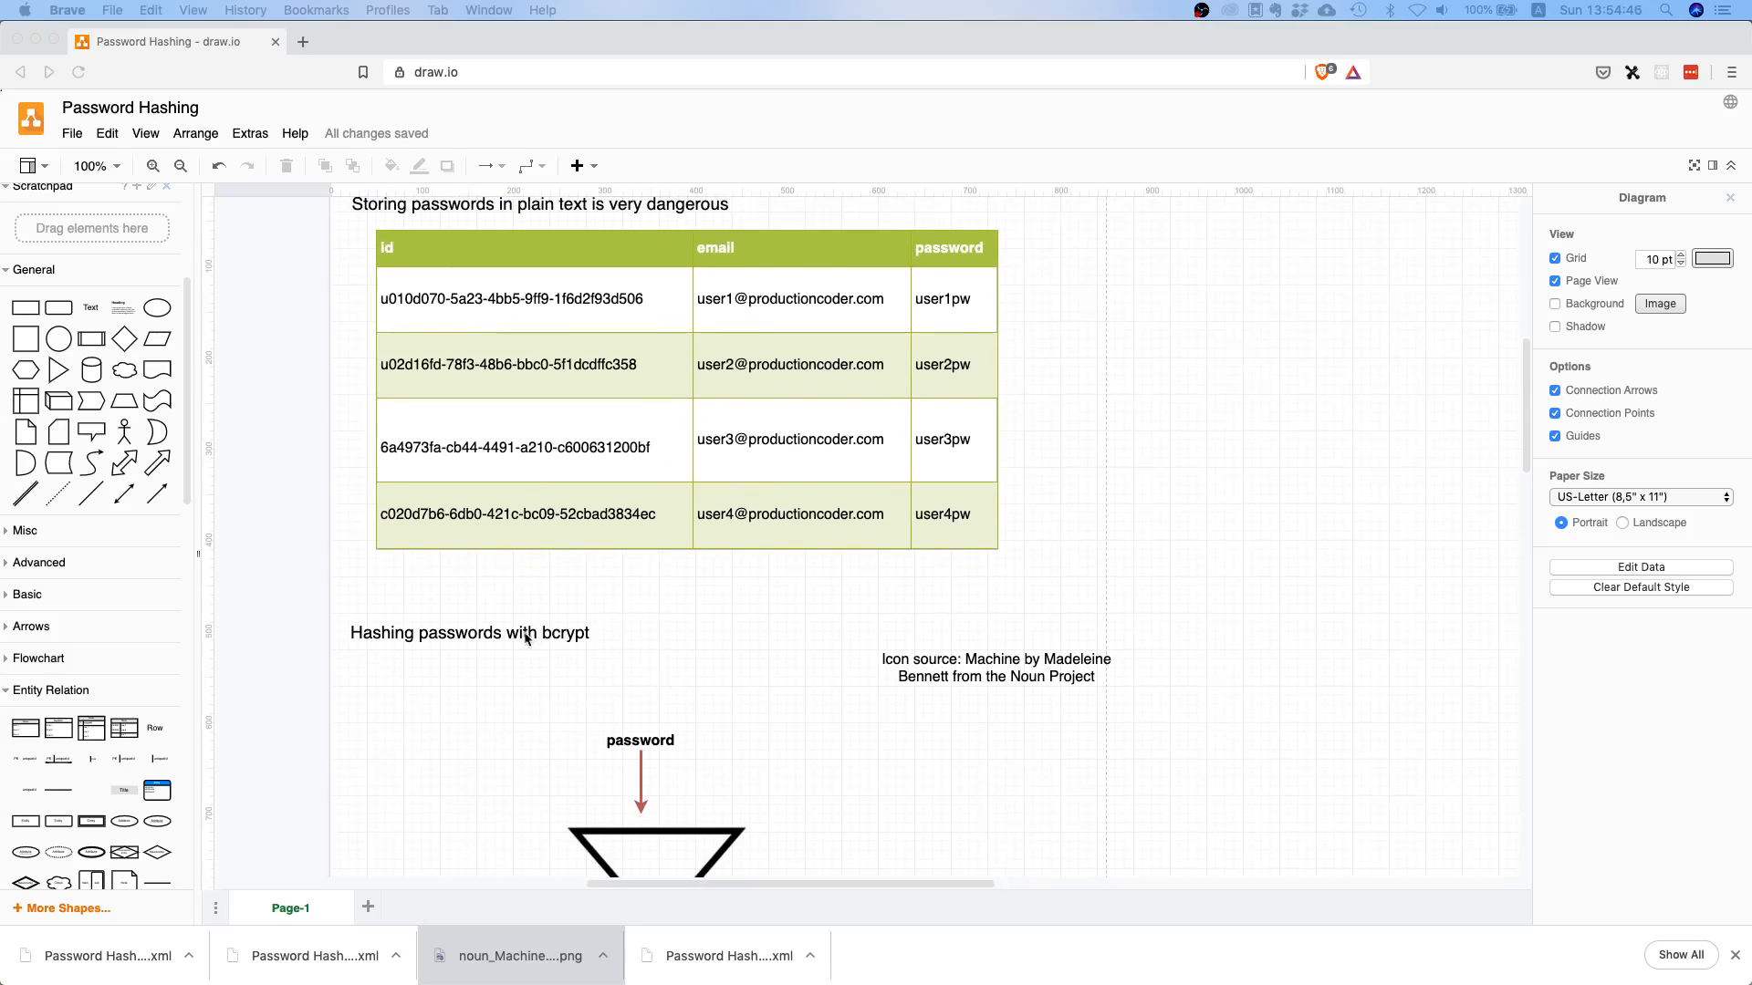
{"action": "scroll", "scroll_direction": "down", "scroll_amount": 3}
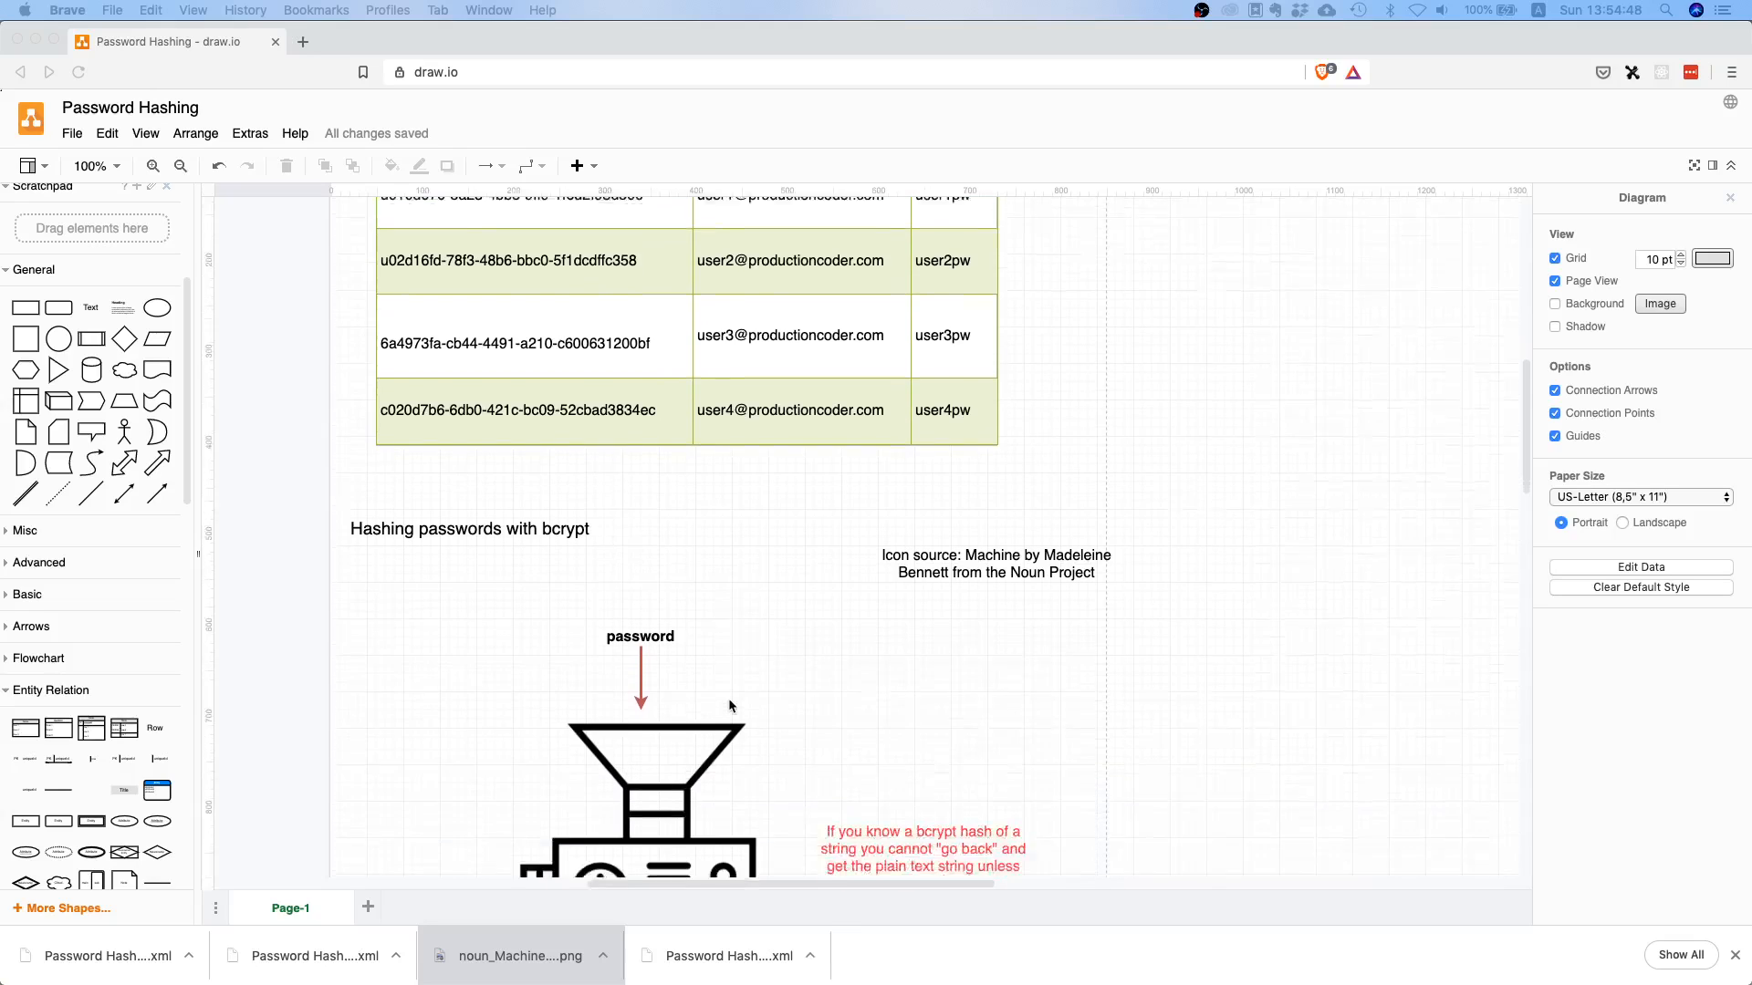
{"action": "scroll", "scroll_direction": "down", "scroll_amount": 3}
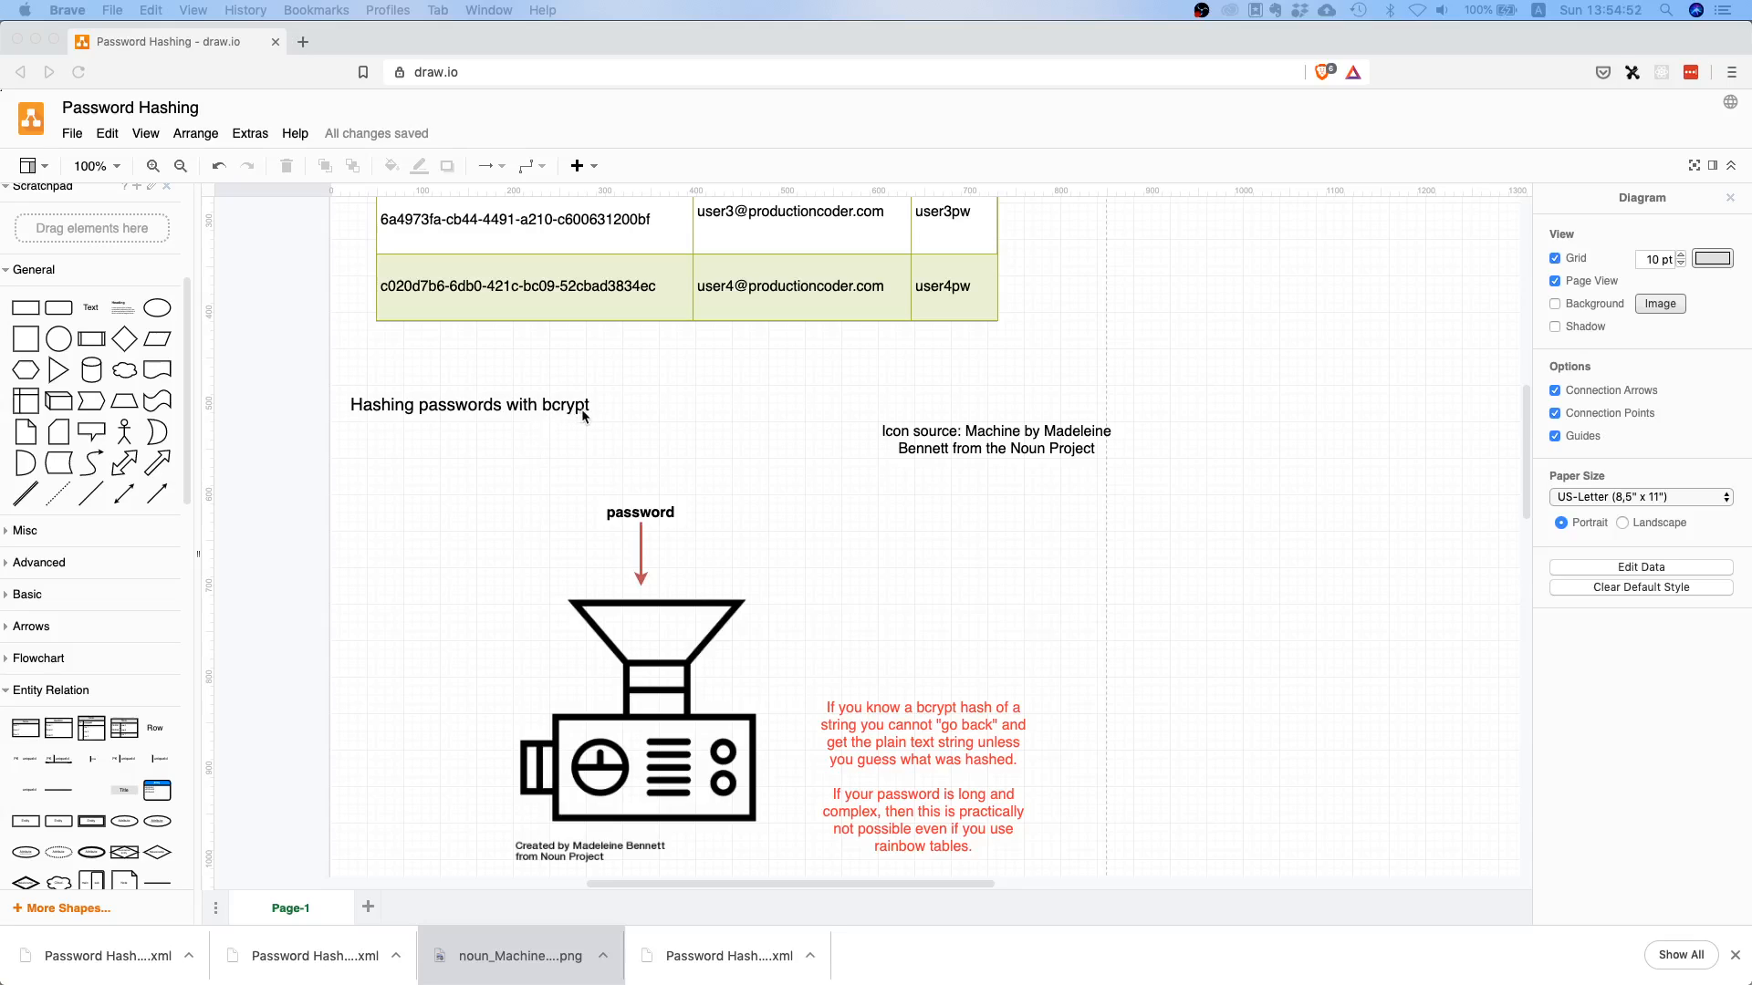
{"action": "mouse_move", "coordinate": [393, 464]}
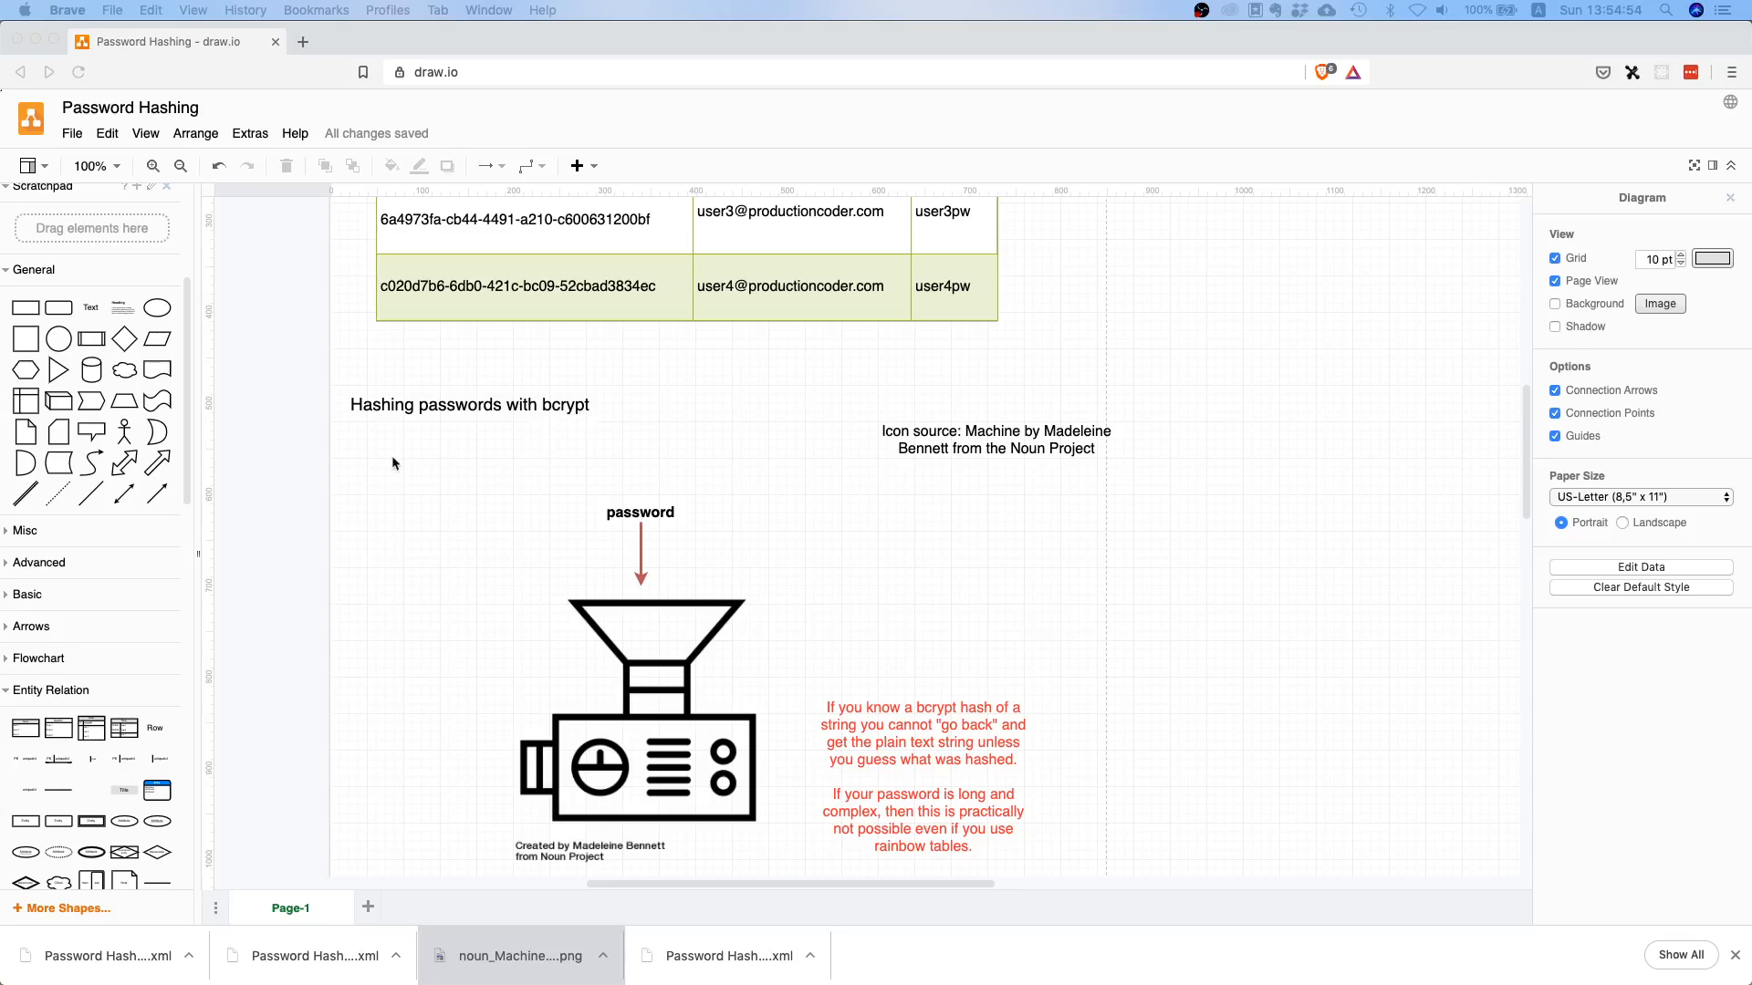
{"action": "mouse_move", "coordinate": [359, 421]}
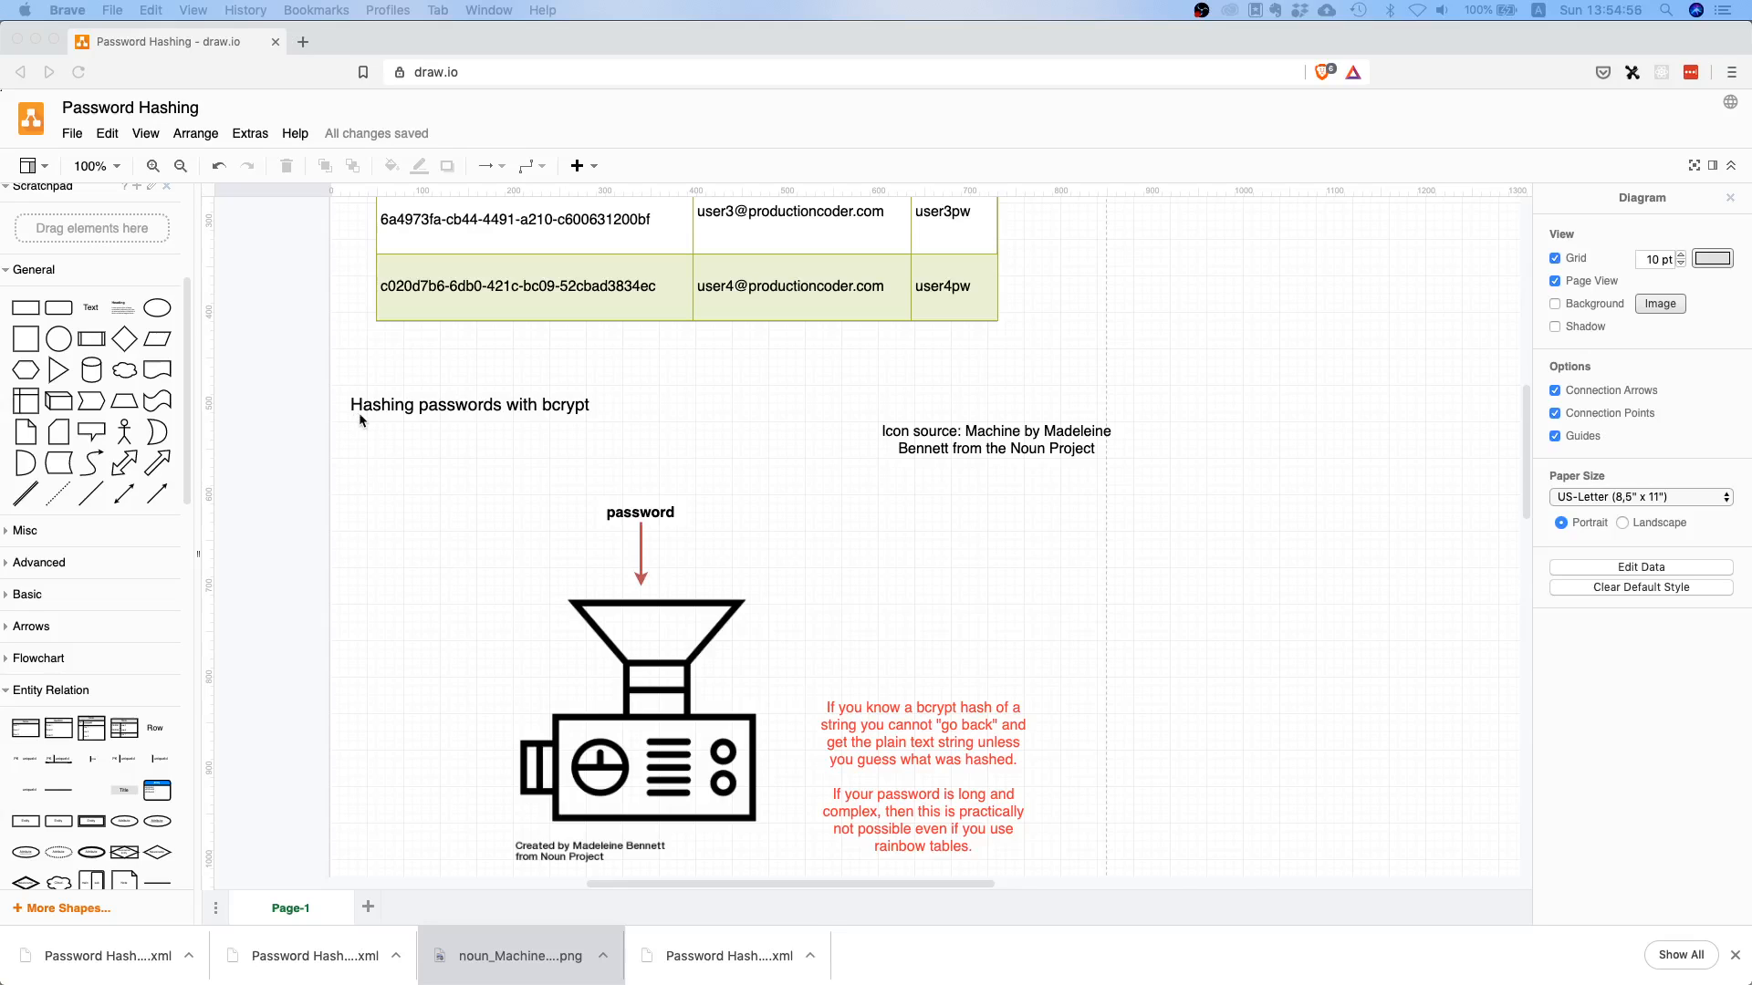
{"action": "scroll", "scroll_direction": "down", "scroll_amount": 3}
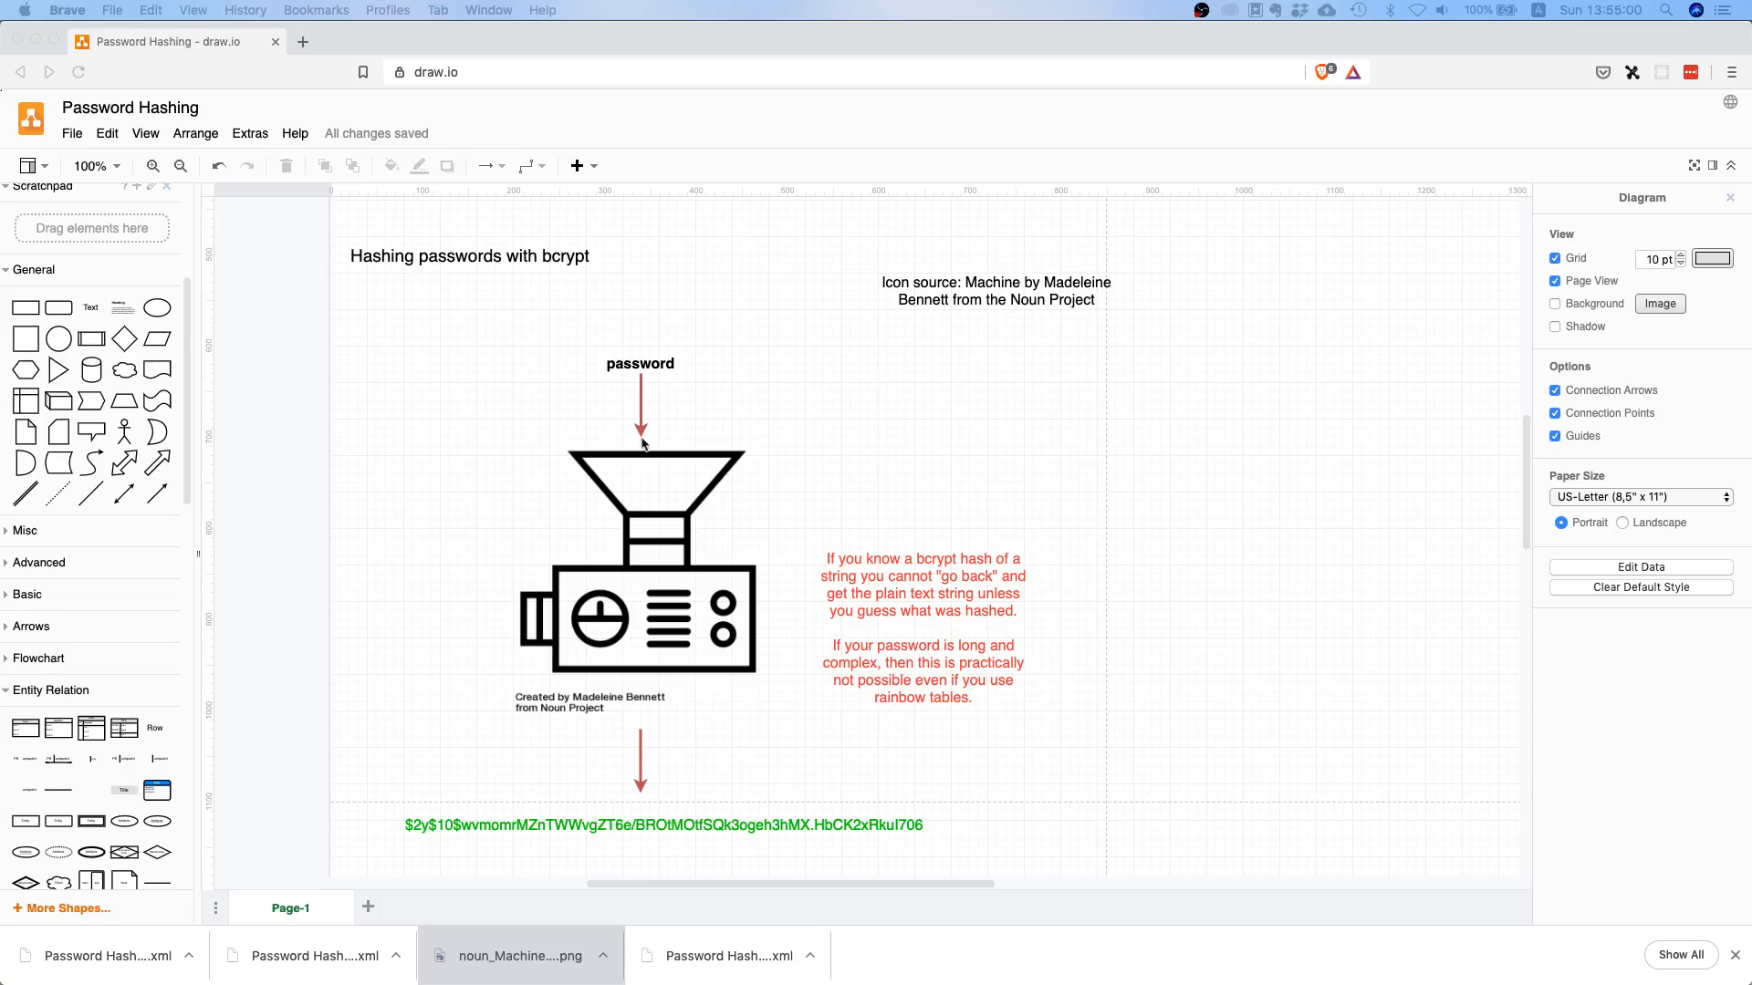
{"action": "mouse_move", "coordinate": [852, 484]}
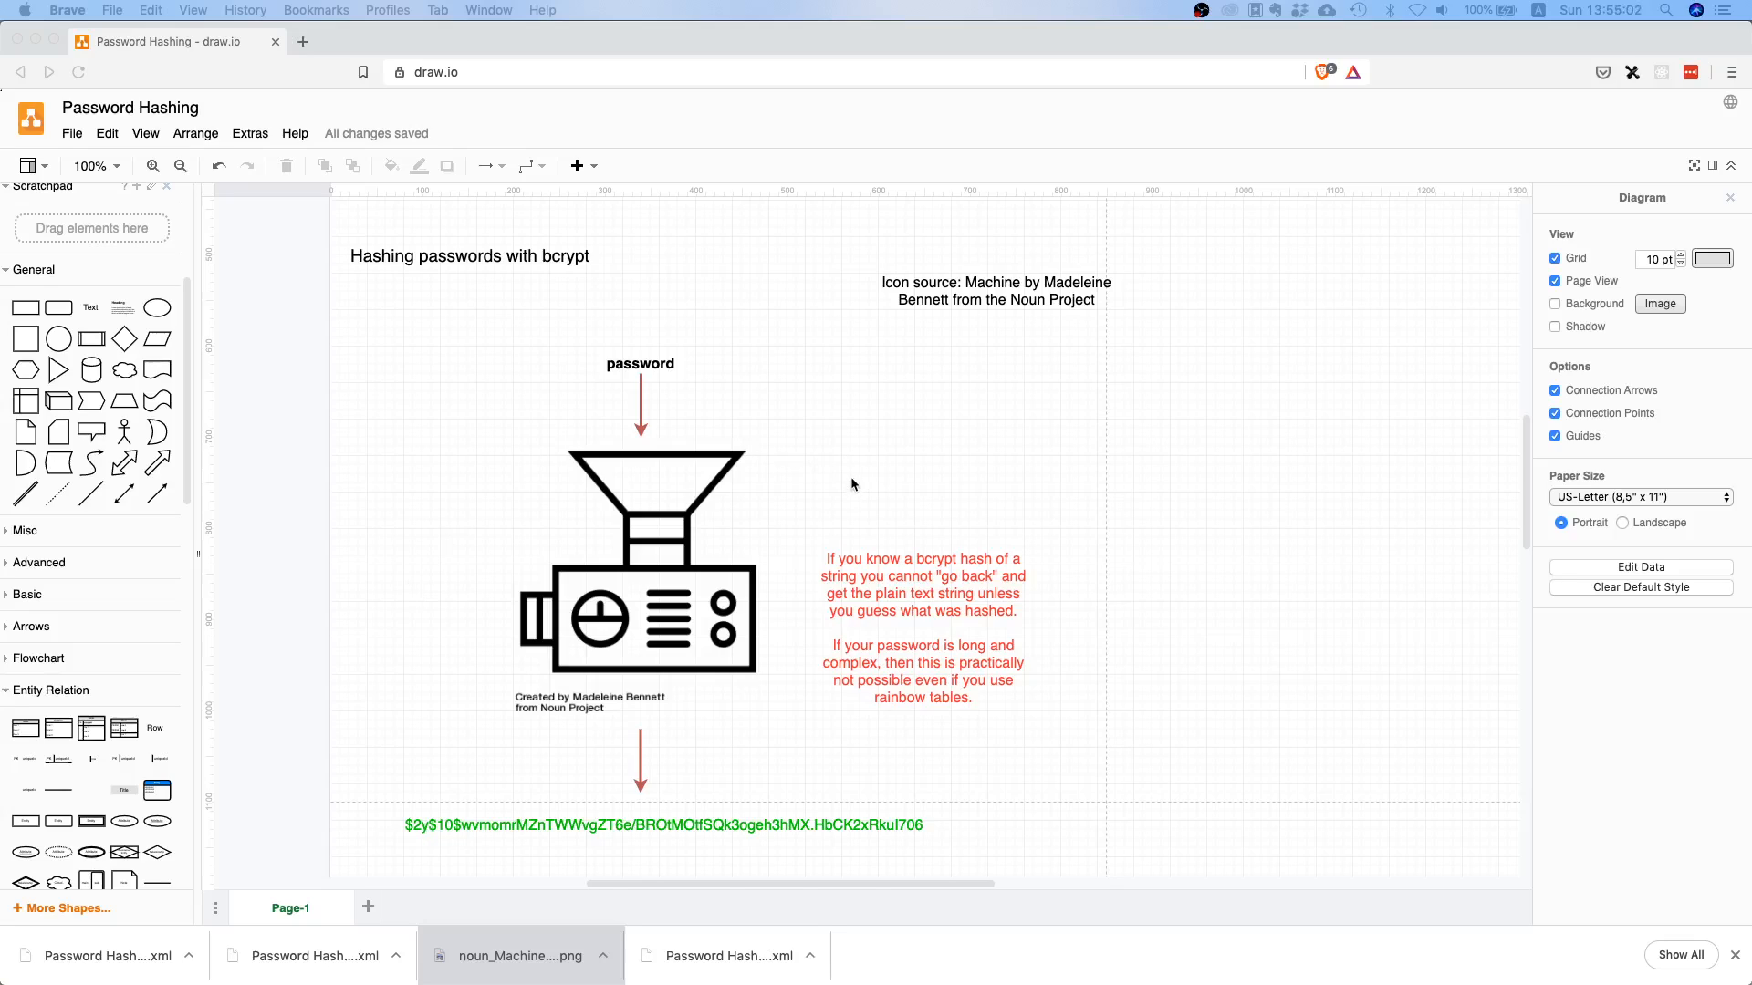
{"action": "mouse_move", "coordinate": [542, 693]}
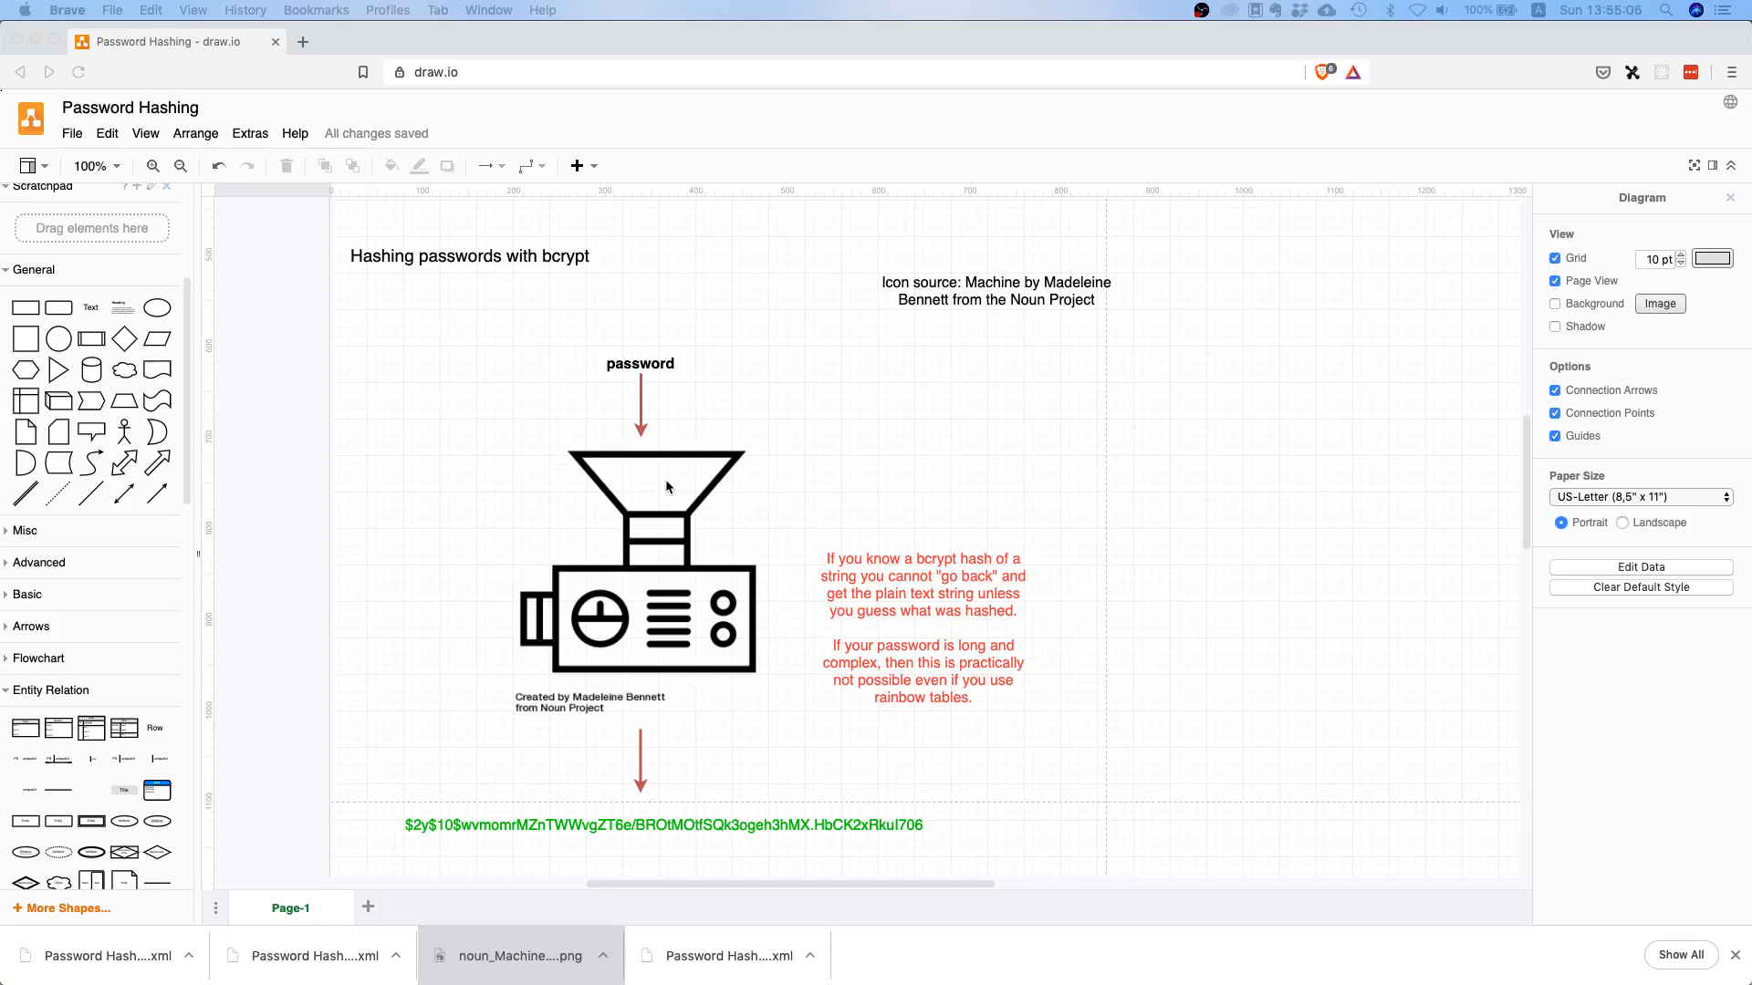
{"action": "mouse_move", "coordinate": [608, 369]}
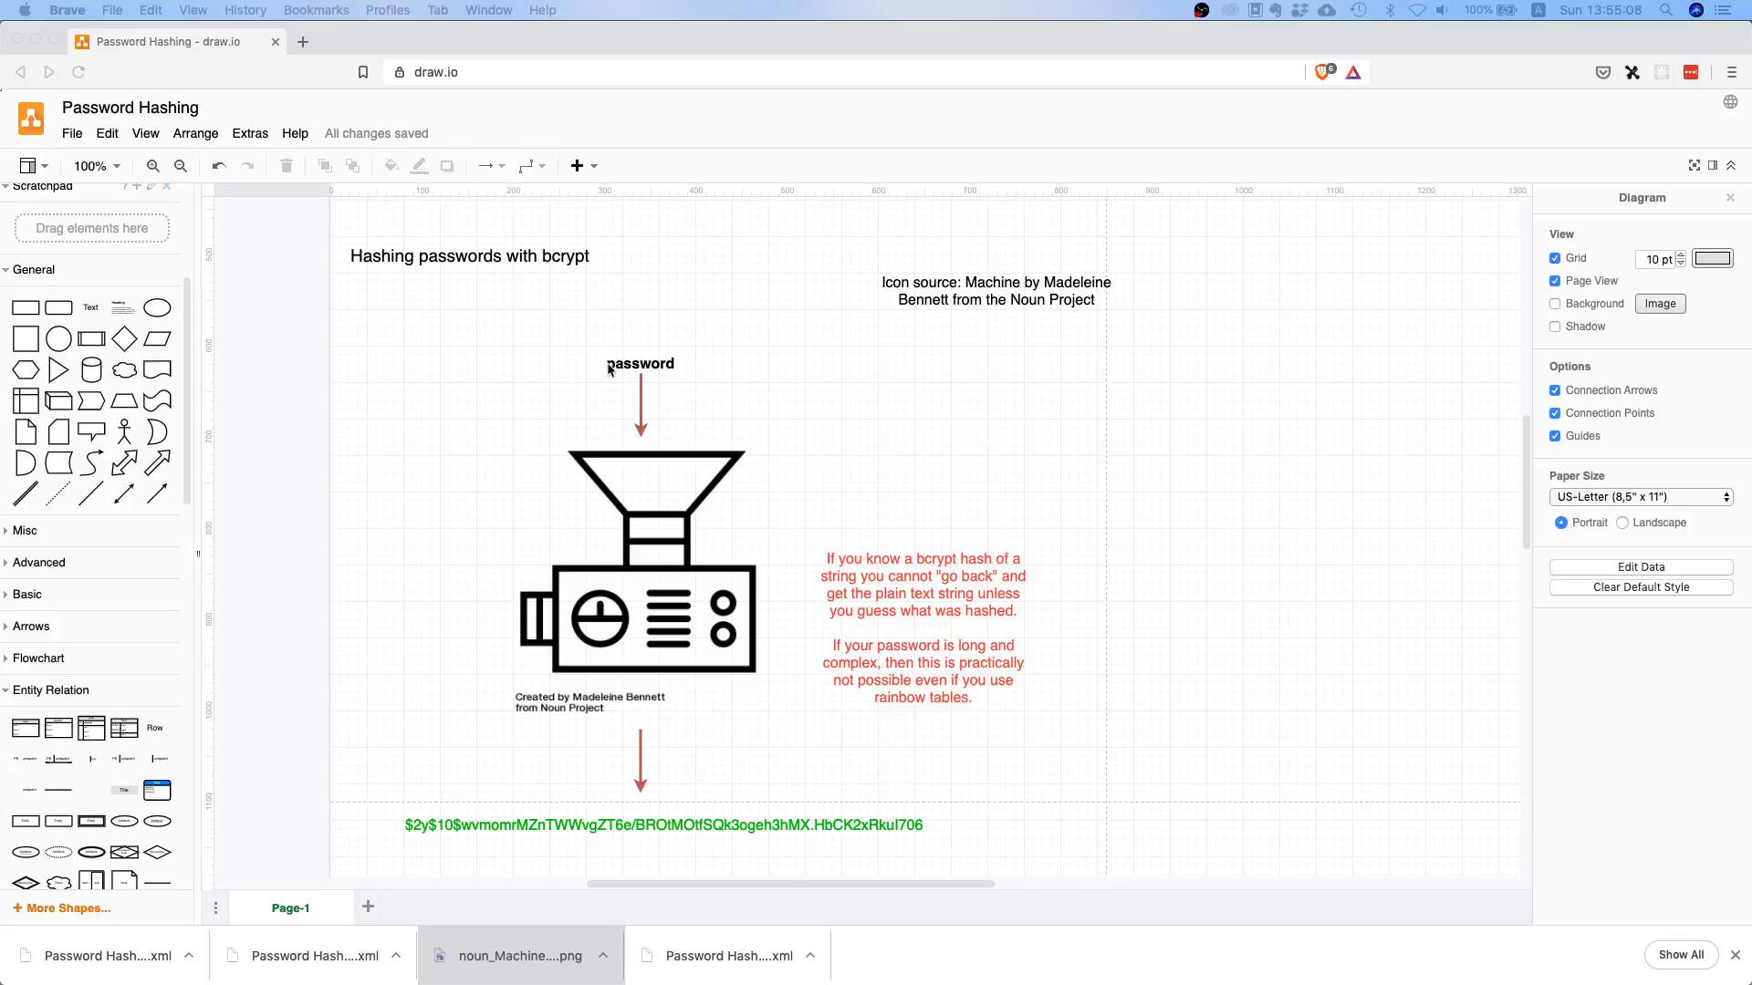
{"action": "mouse_move", "coordinate": [653, 379]}
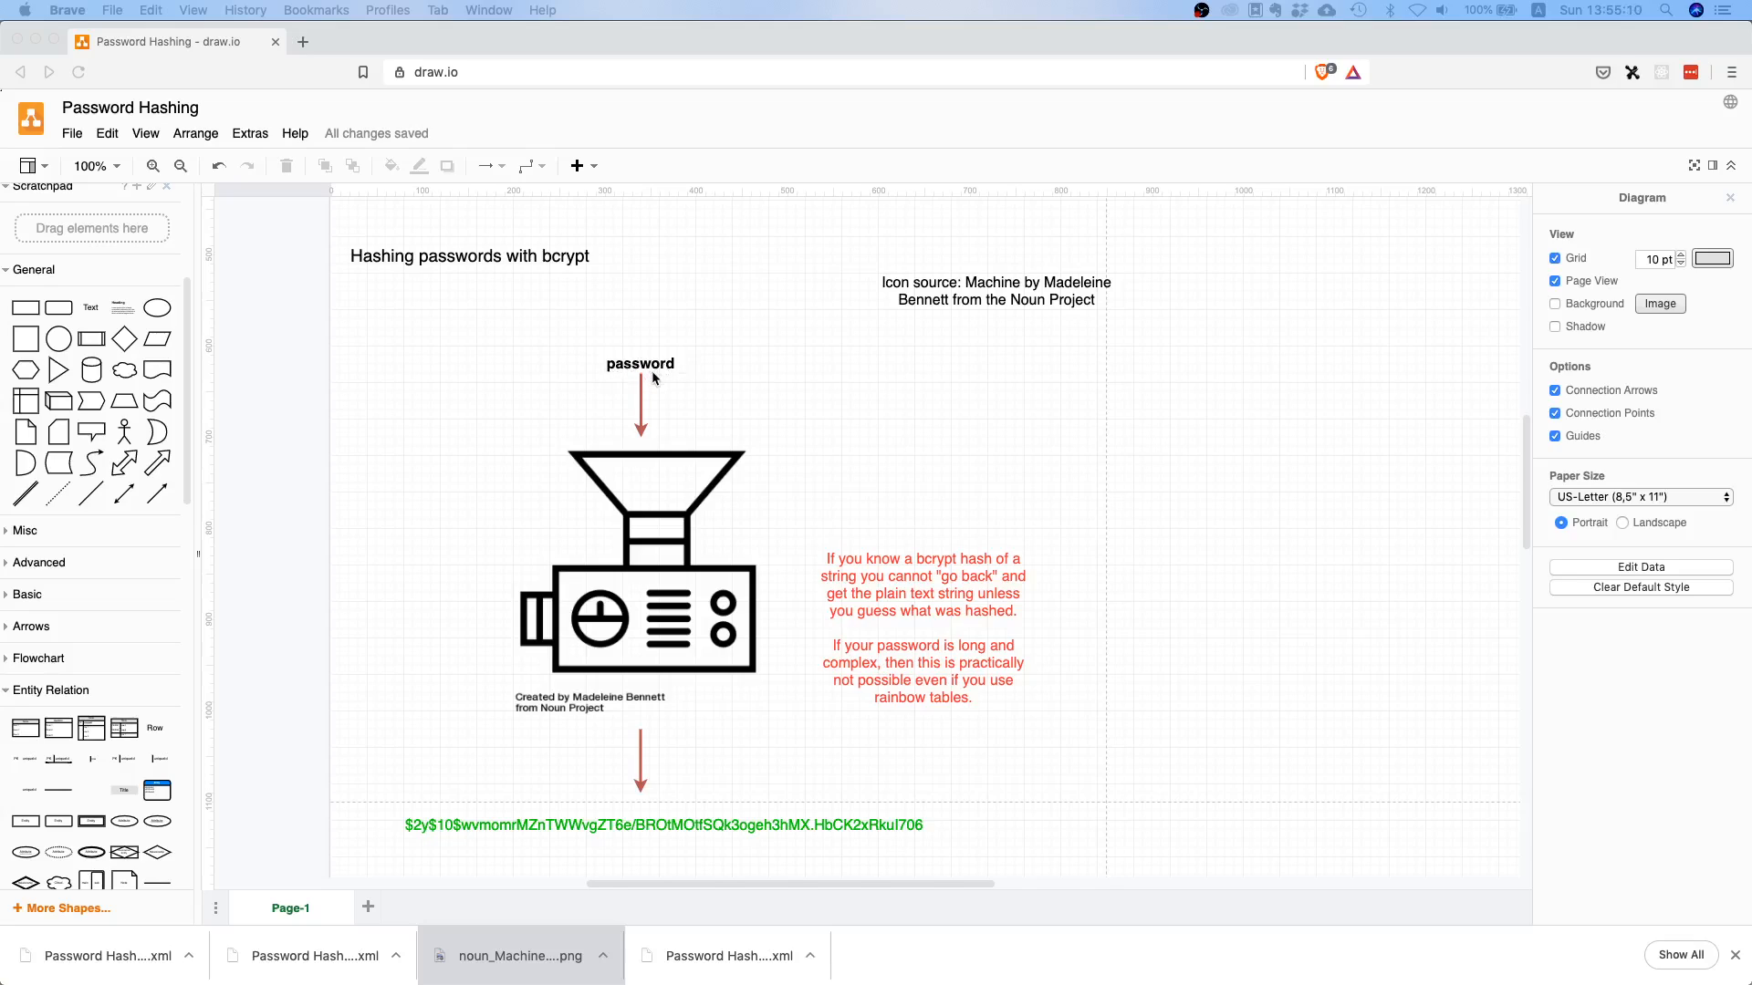
{"action": "scroll", "scroll_direction": "down", "scroll_amount": 3}
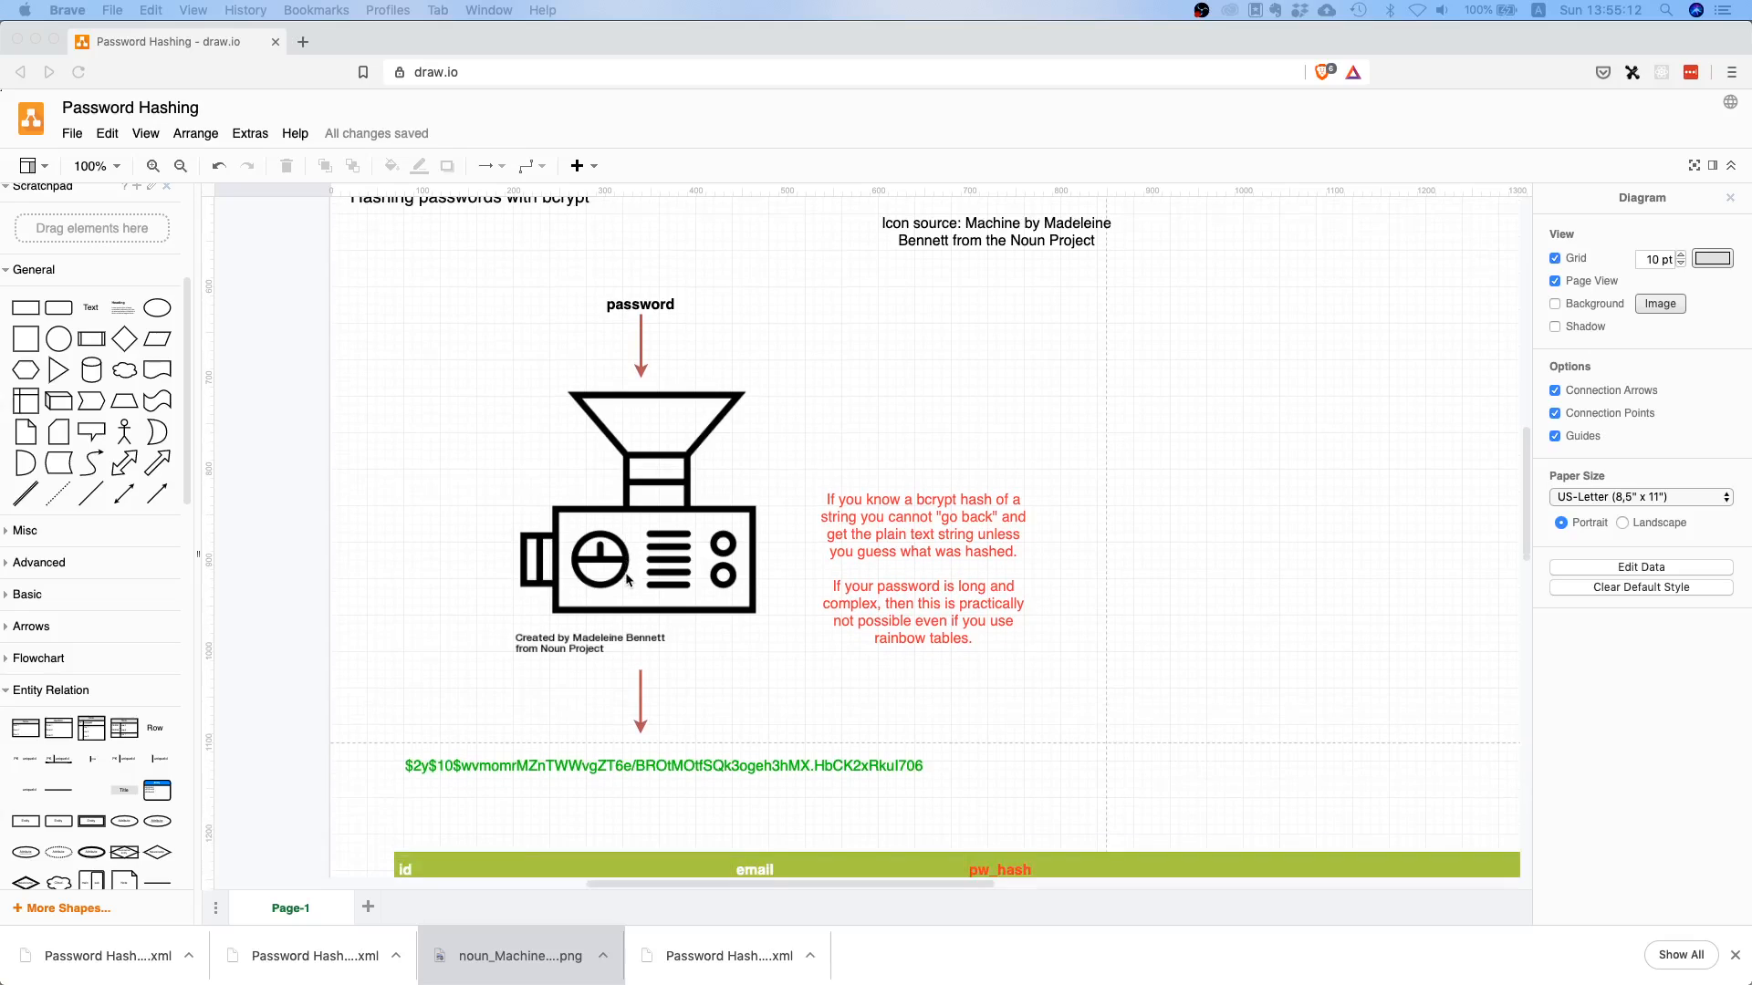
{"action": "scroll", "scroll_direction": "up", "scroll_amount": 3}
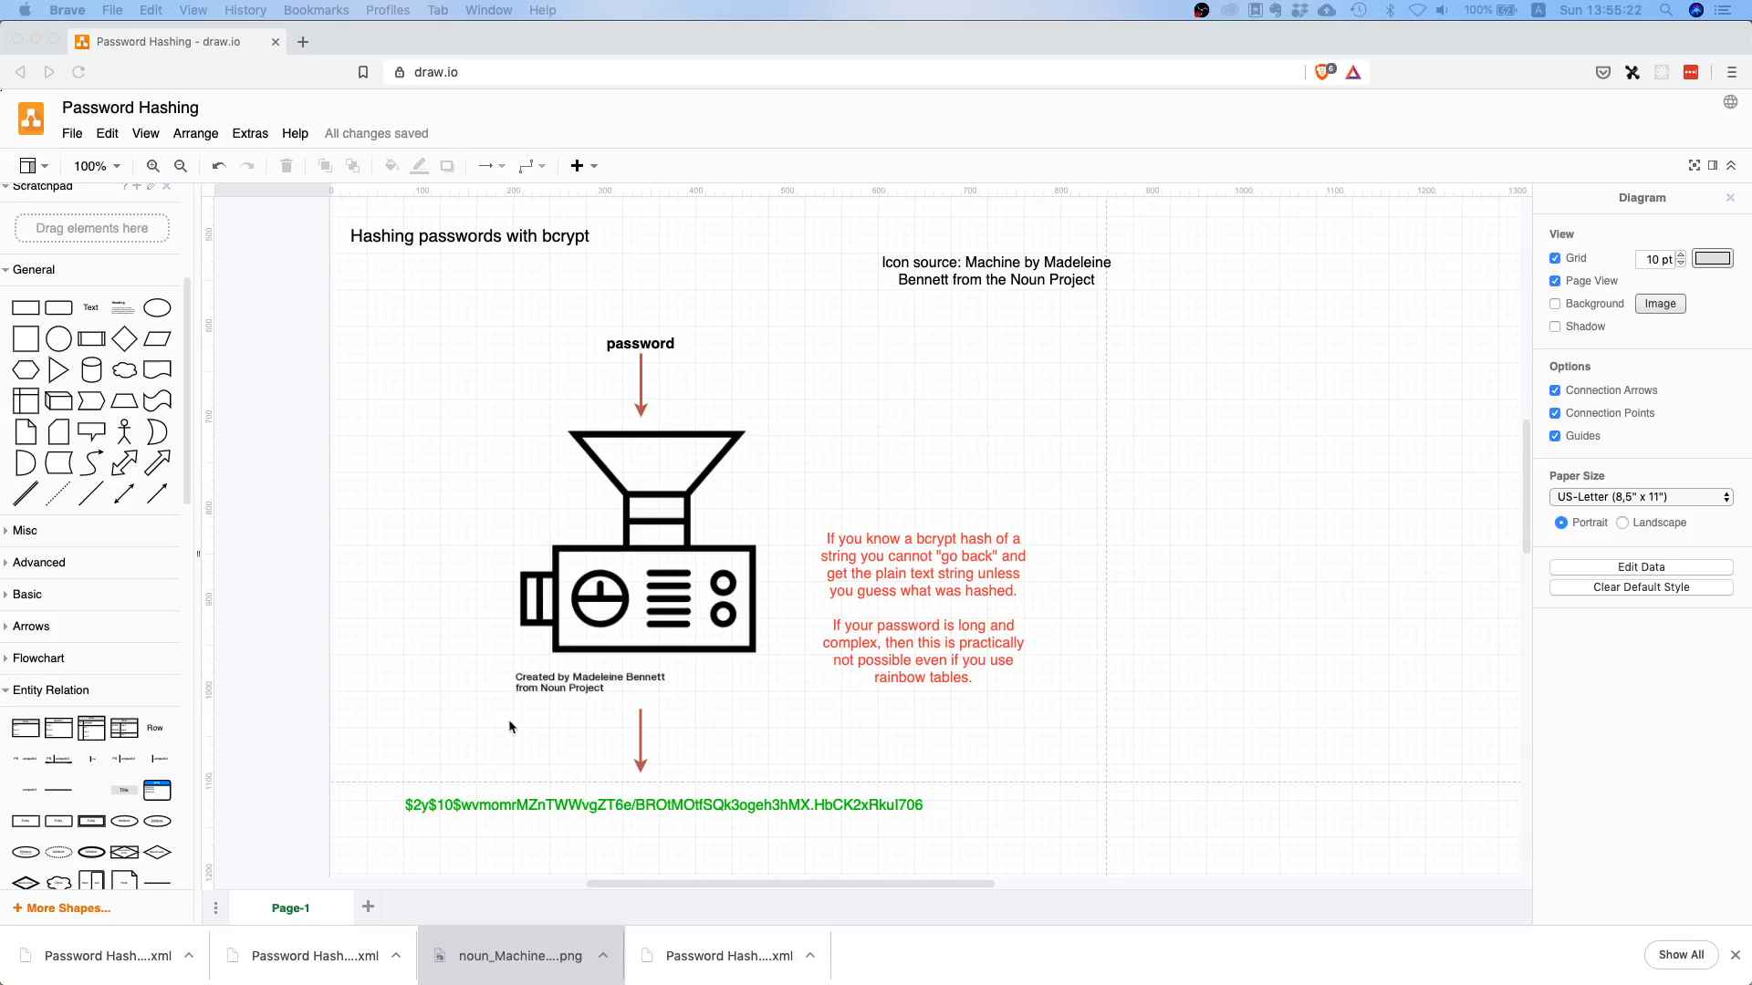
{"action": "mouse_move", "coordinate": [528, 820]}
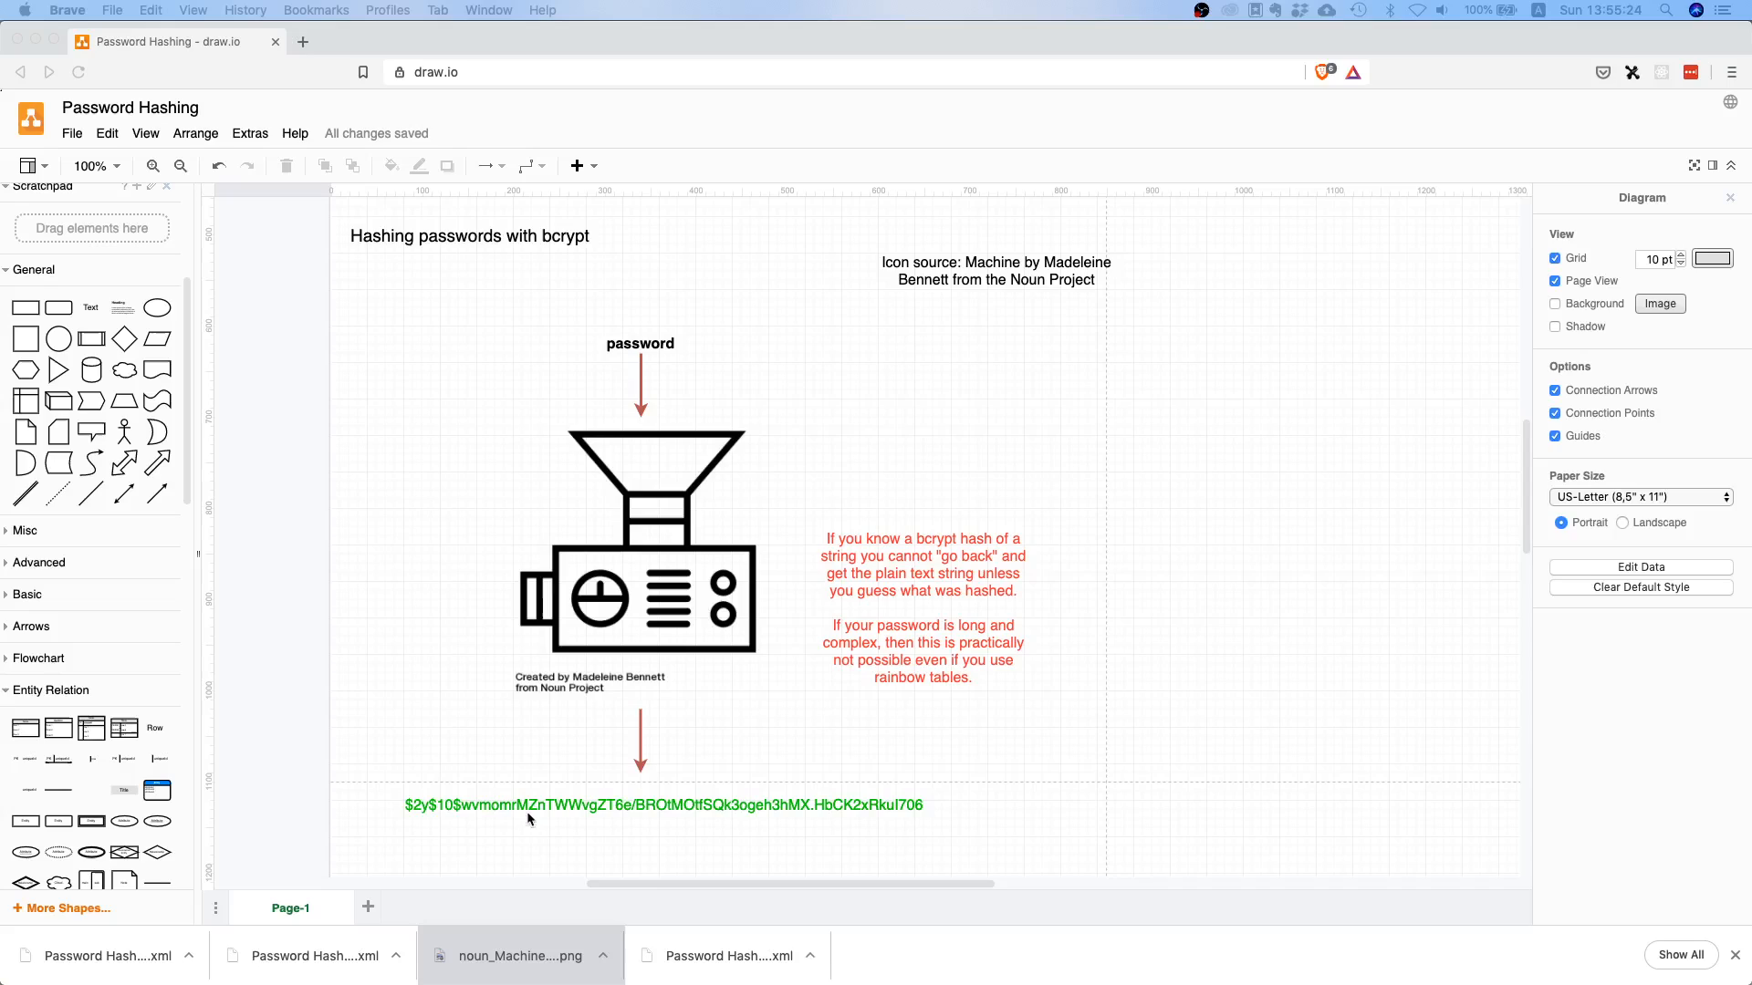
{"action": "mouse_move", "coordinate": [652, 830]}
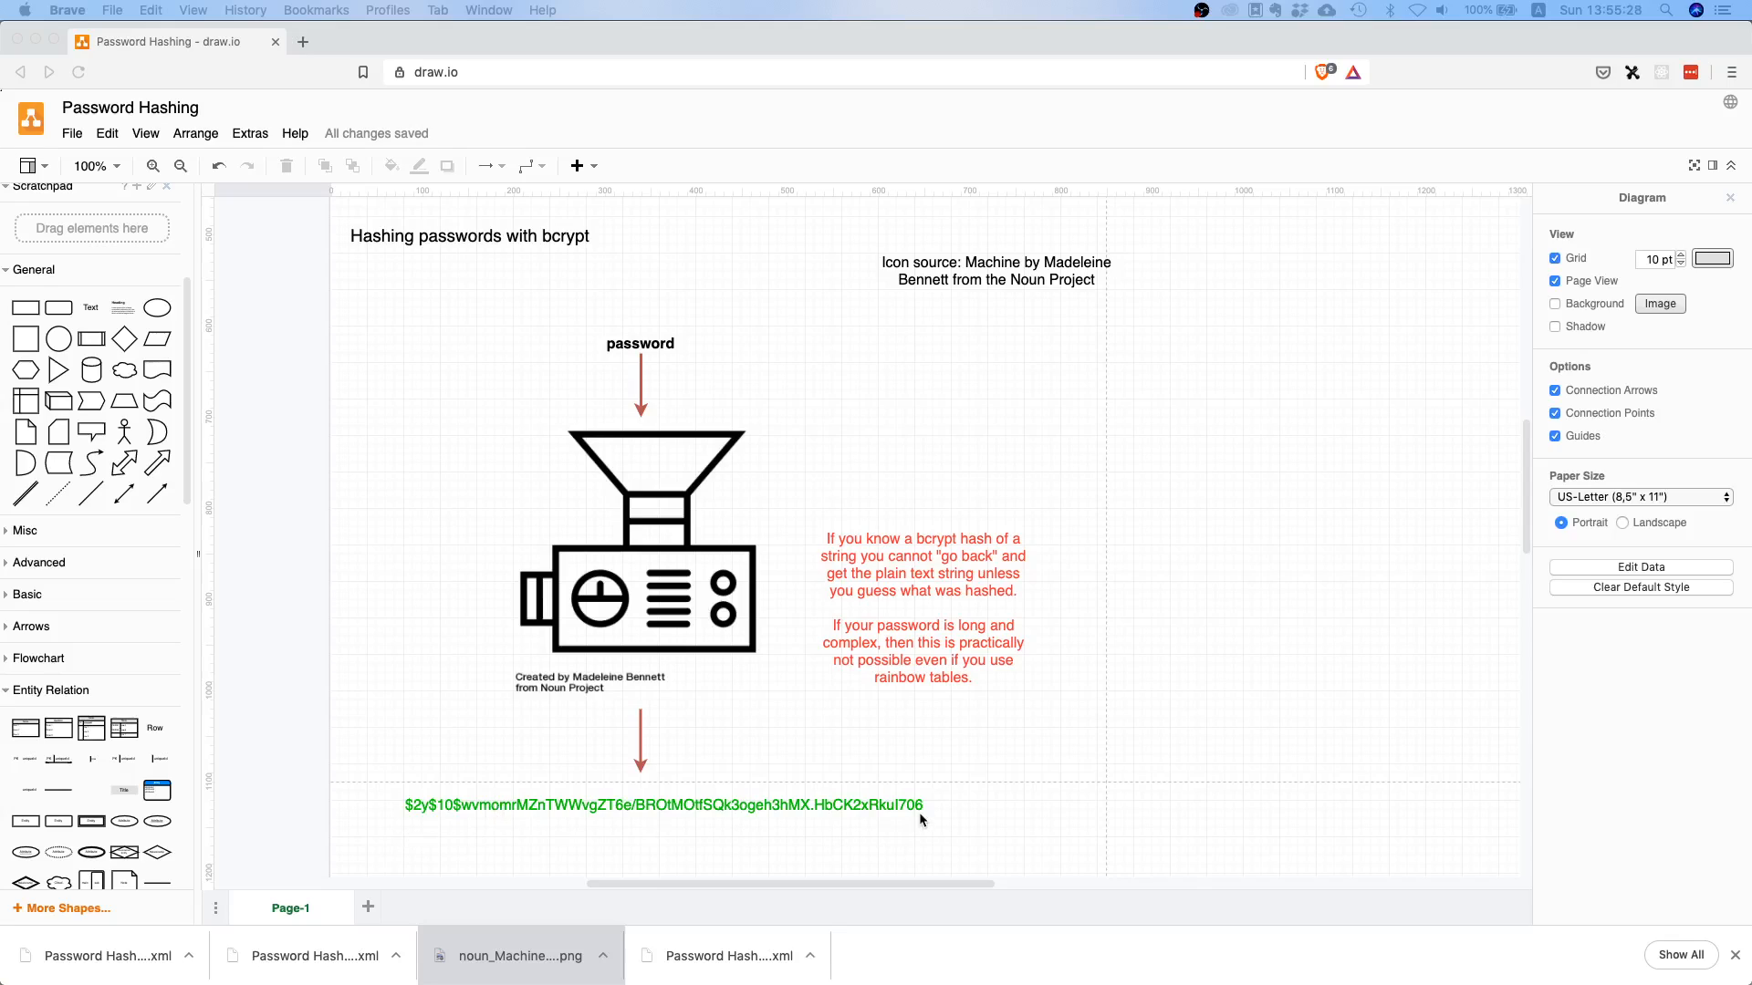
{"action": "mouse_move", "coordinate": [629, 841]}
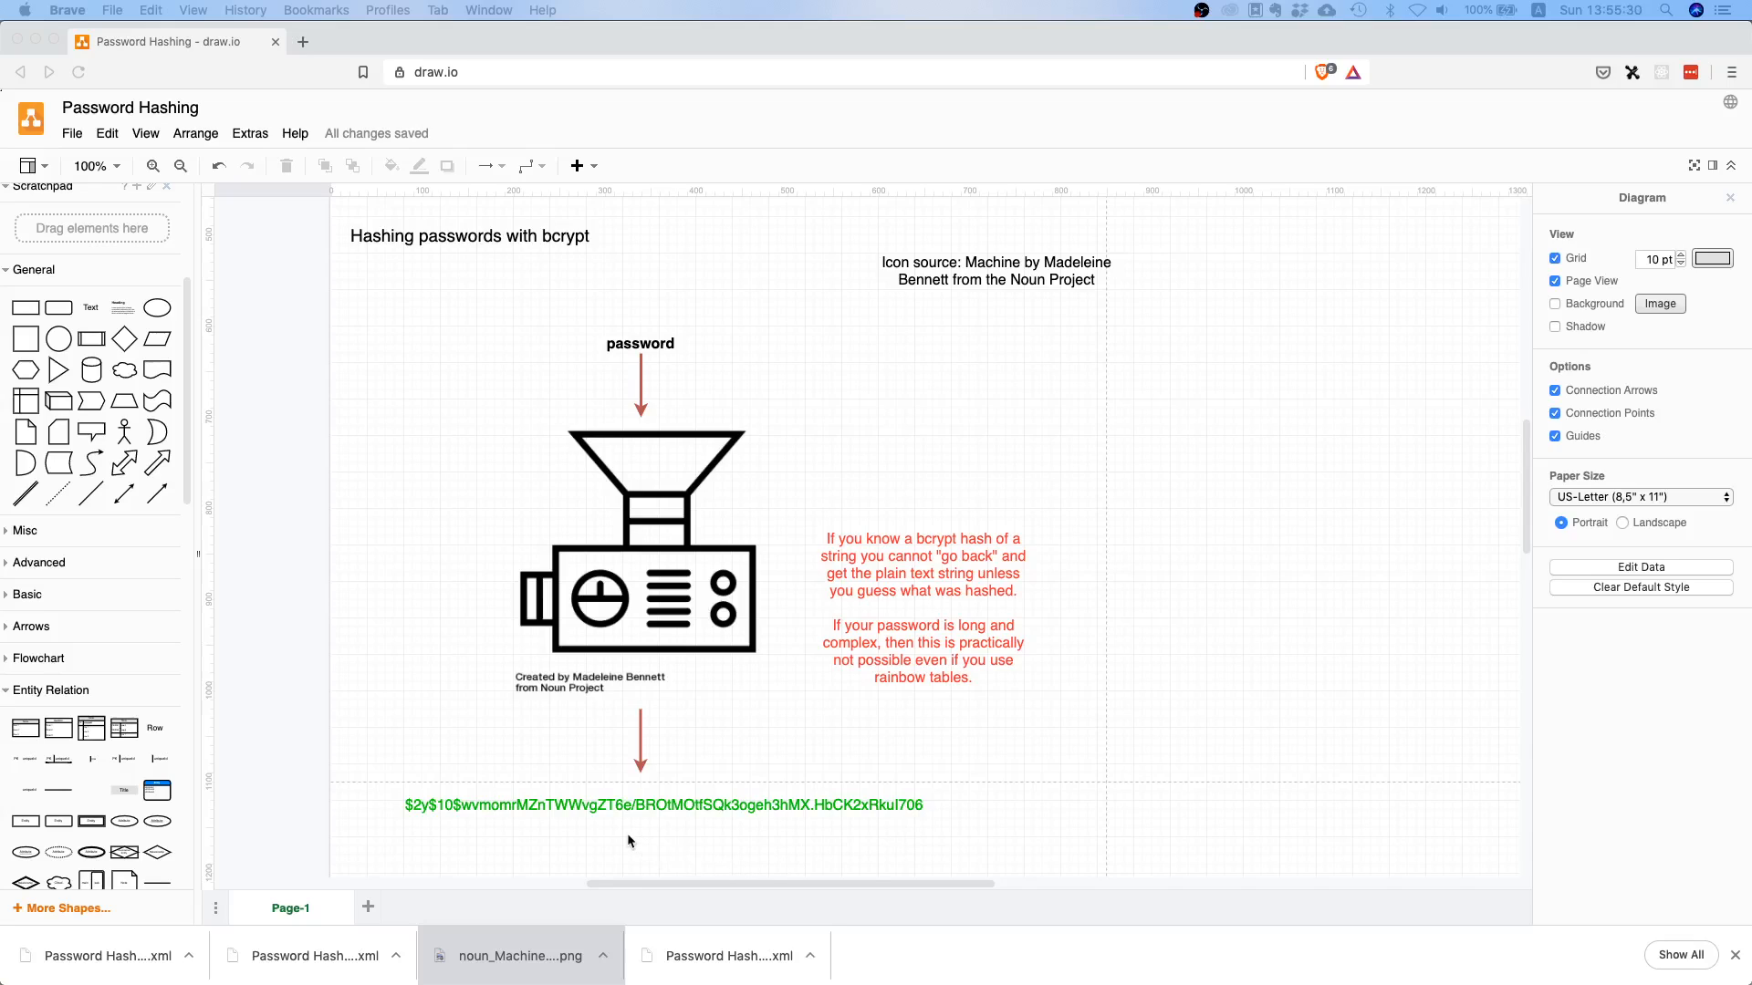
{"action": "mouse_move", "coordinate": [548, 812]}
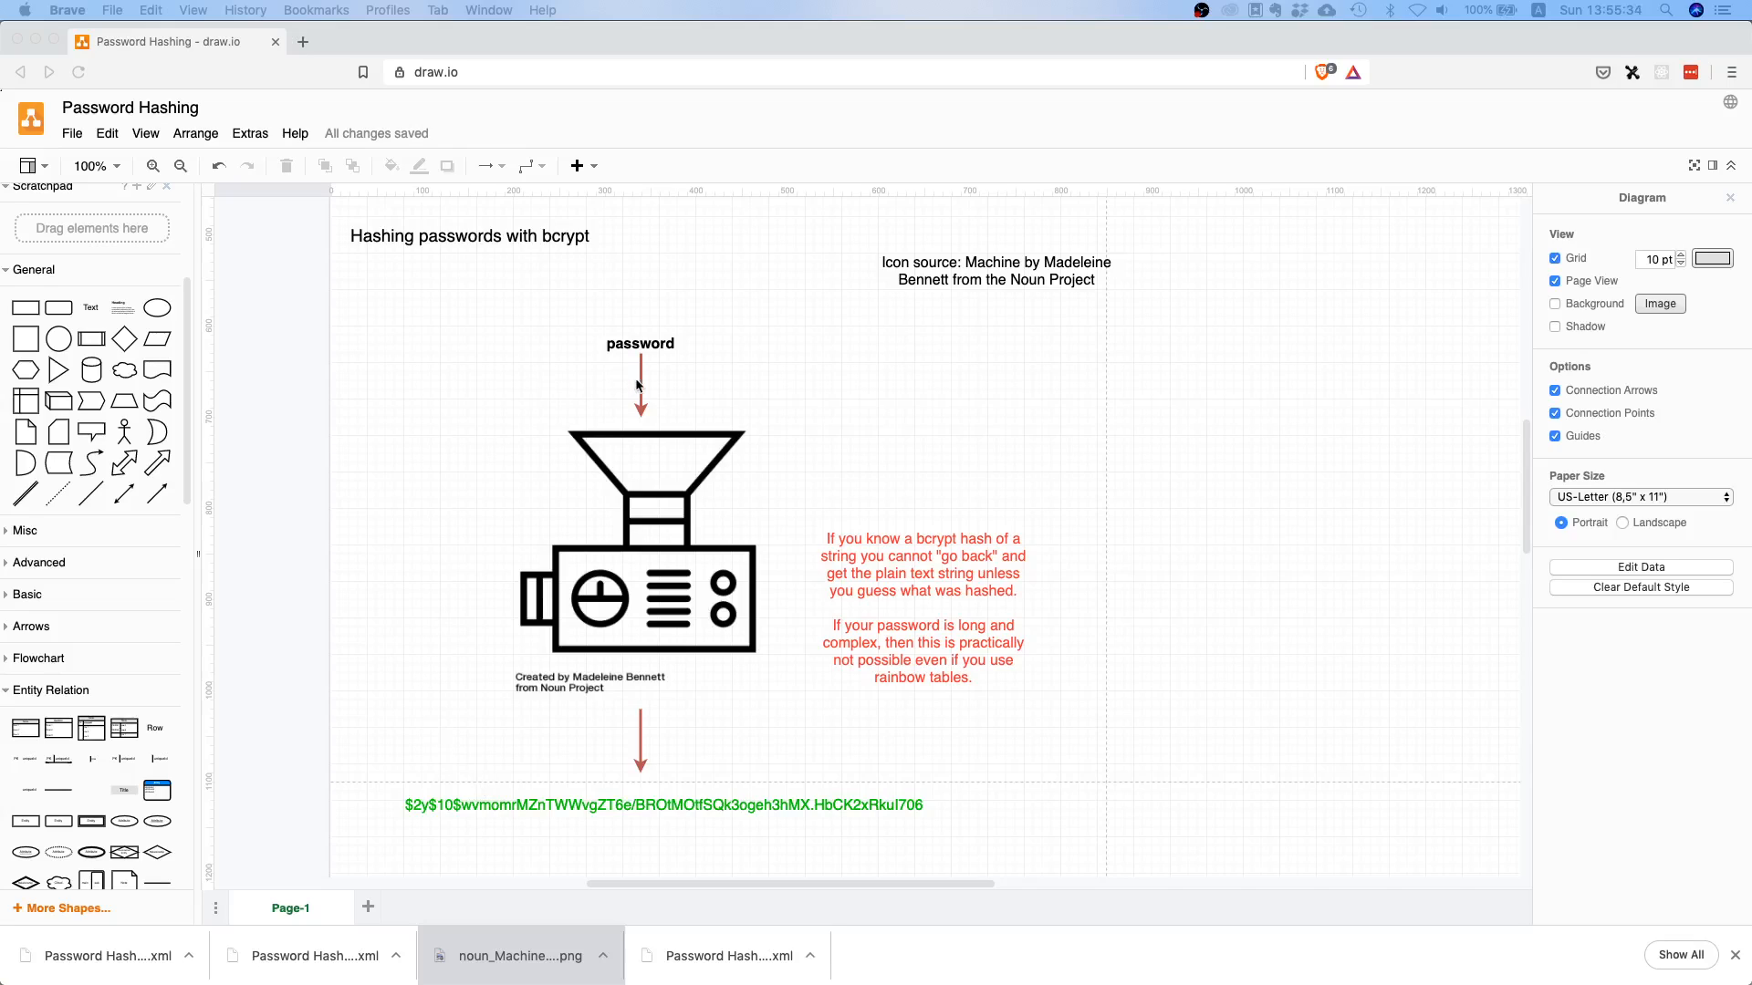
{"action": "mouse_move", "coordinate": [642, 810]}
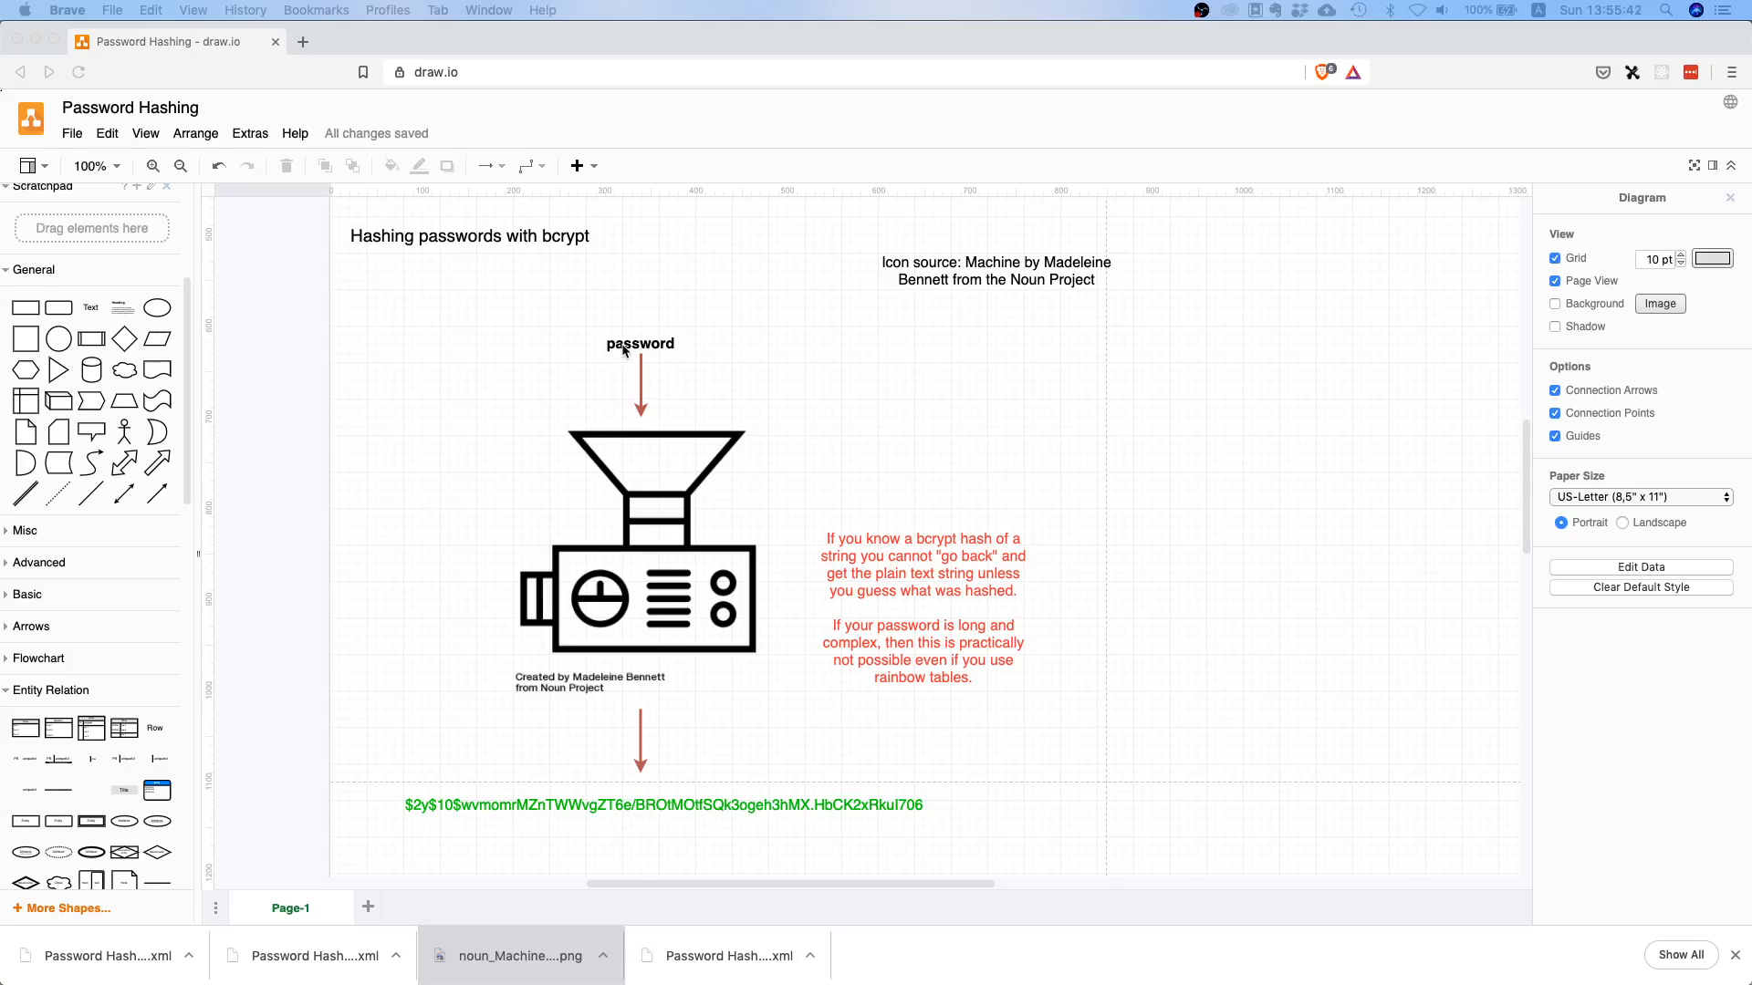
{"action": "mouse_move", "coordinate": [799, 515]}
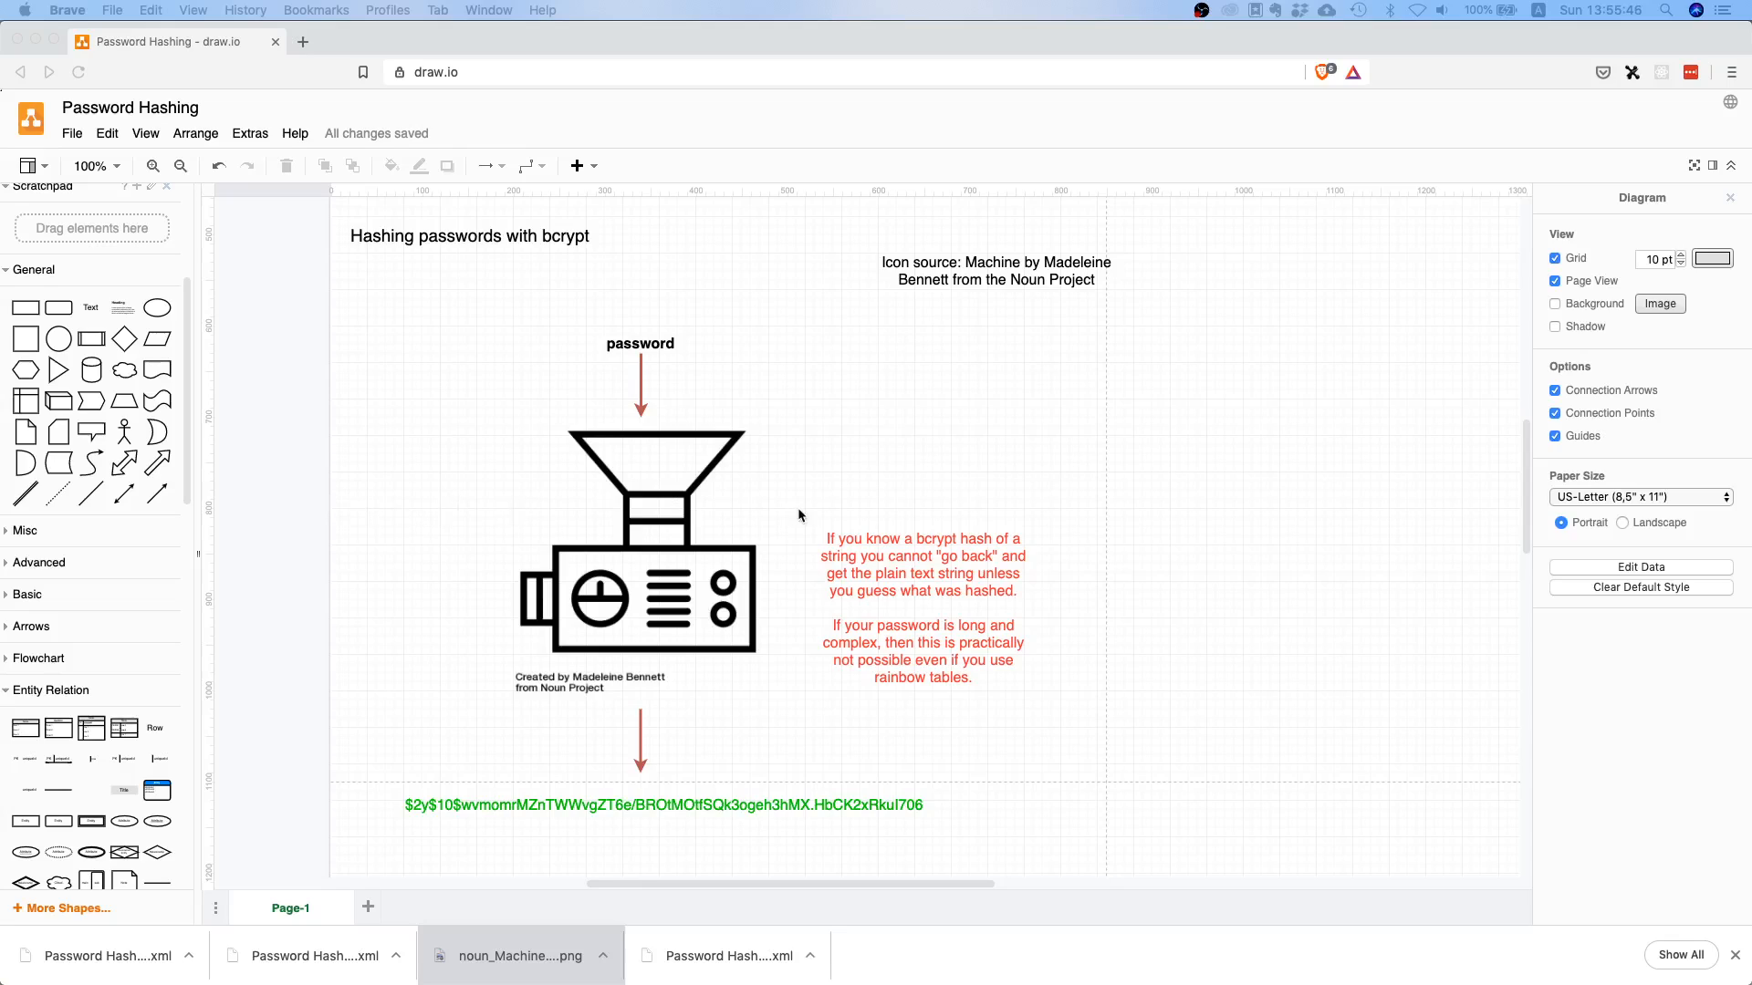
{"action": "mouse_move", "coordinate": [662, 453]}
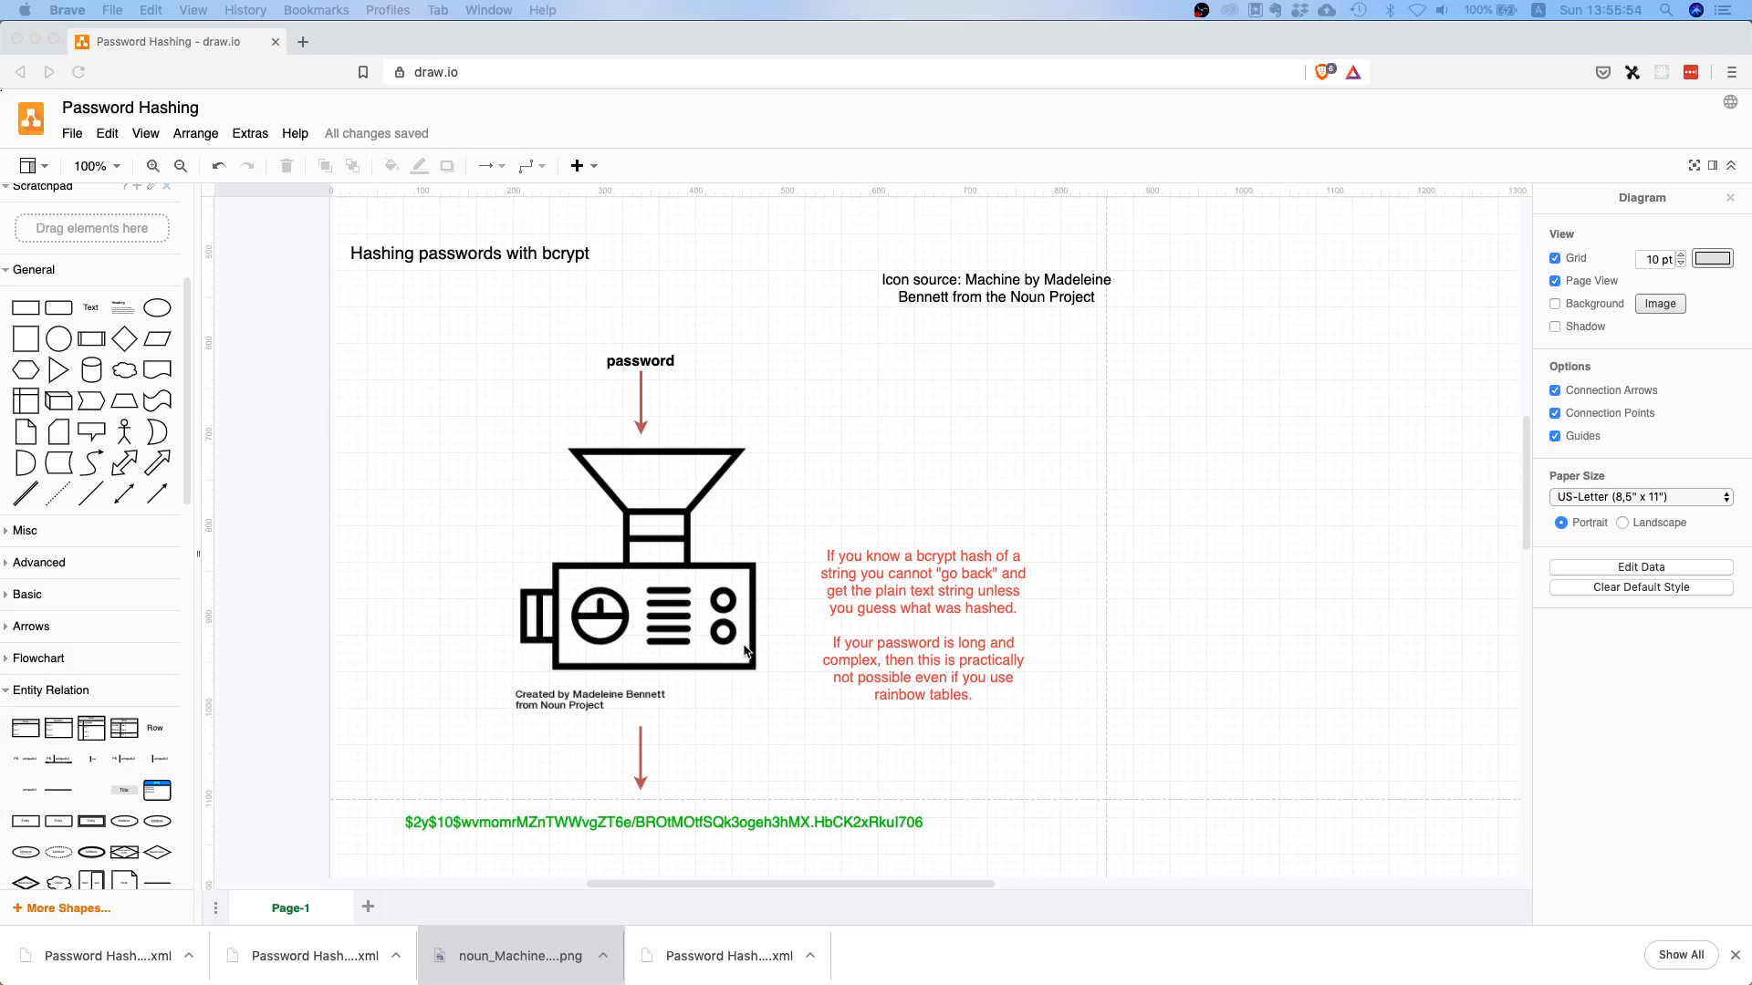
{"action": "scroll", "scroll_direction": "down", "scroll_amount": 3}
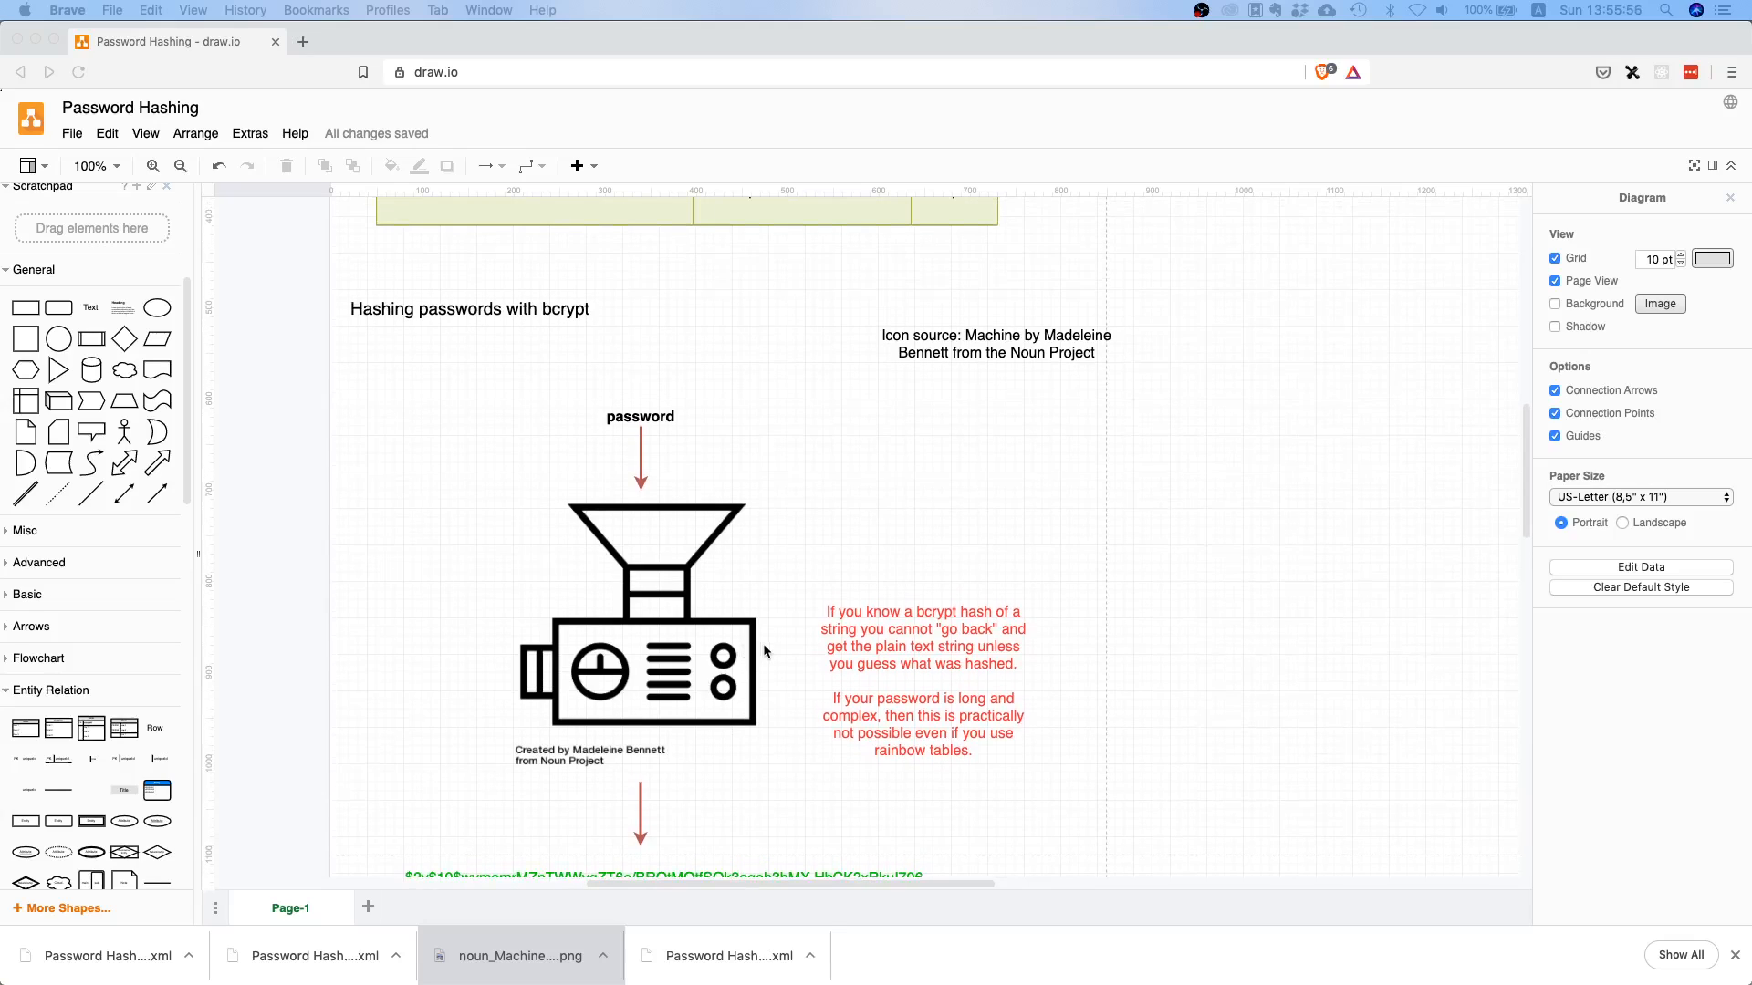
{"action": "scroll", "scroll_direction": "down", "scroll_amount": 3}
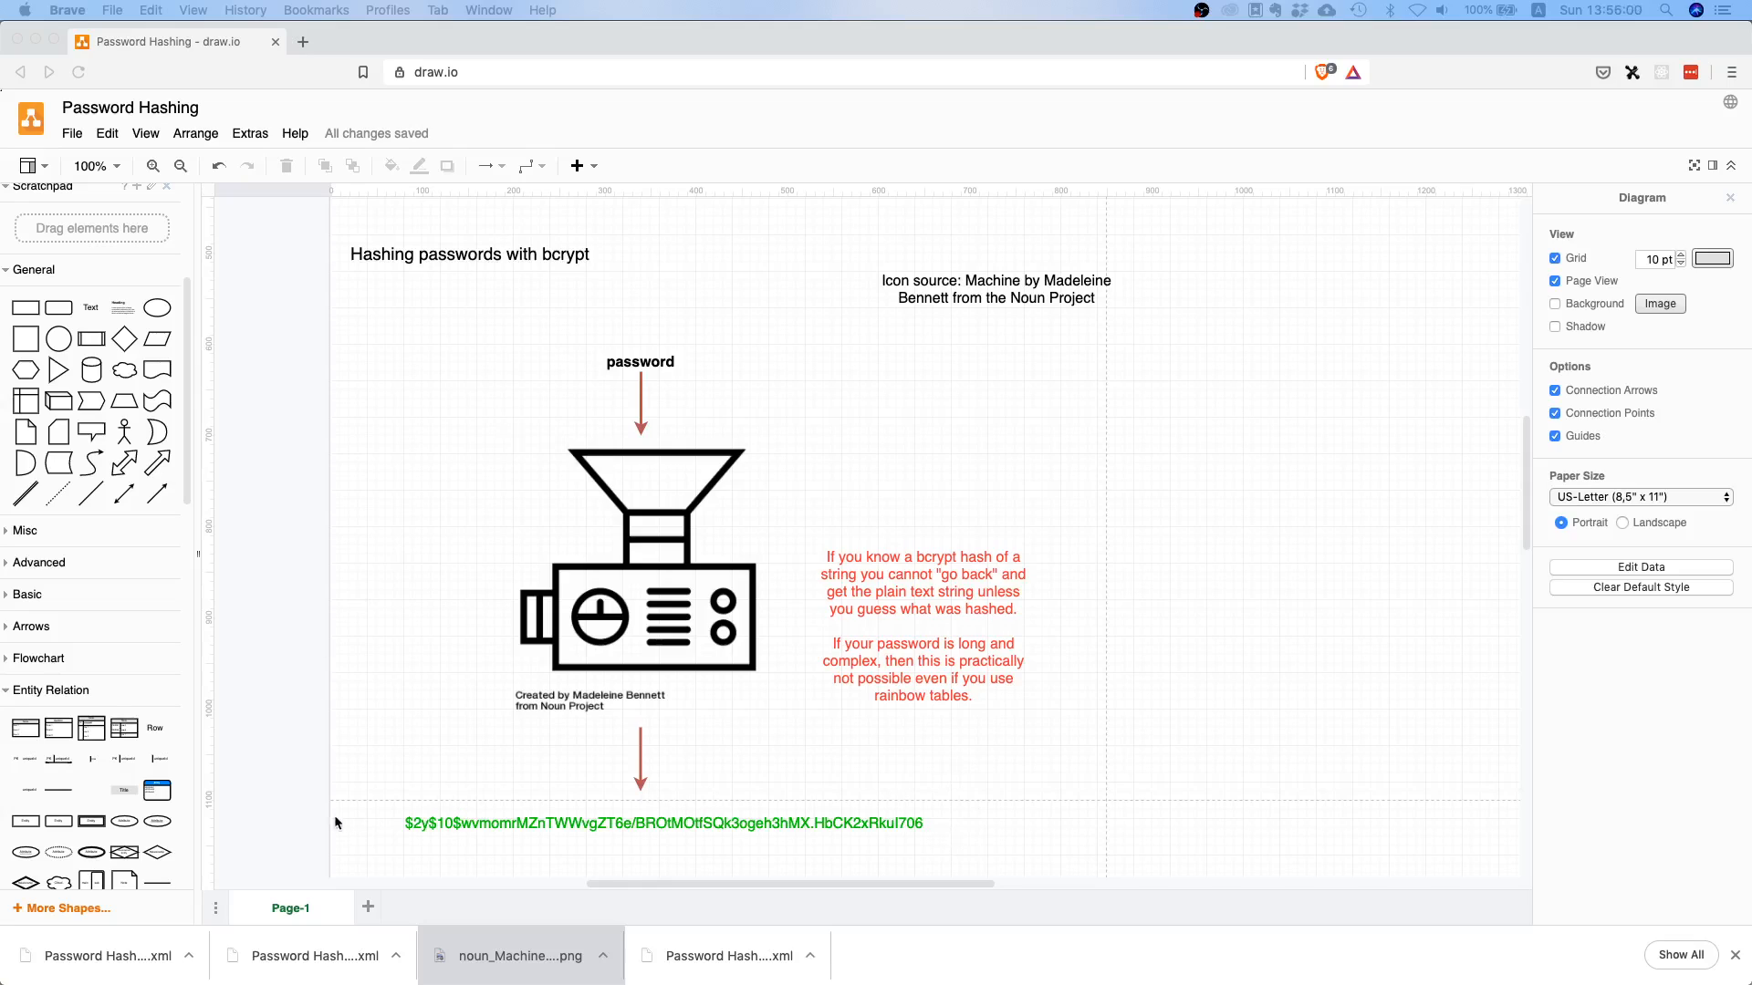
{"action": "mouse_move", "coordinate": [951, 830]}
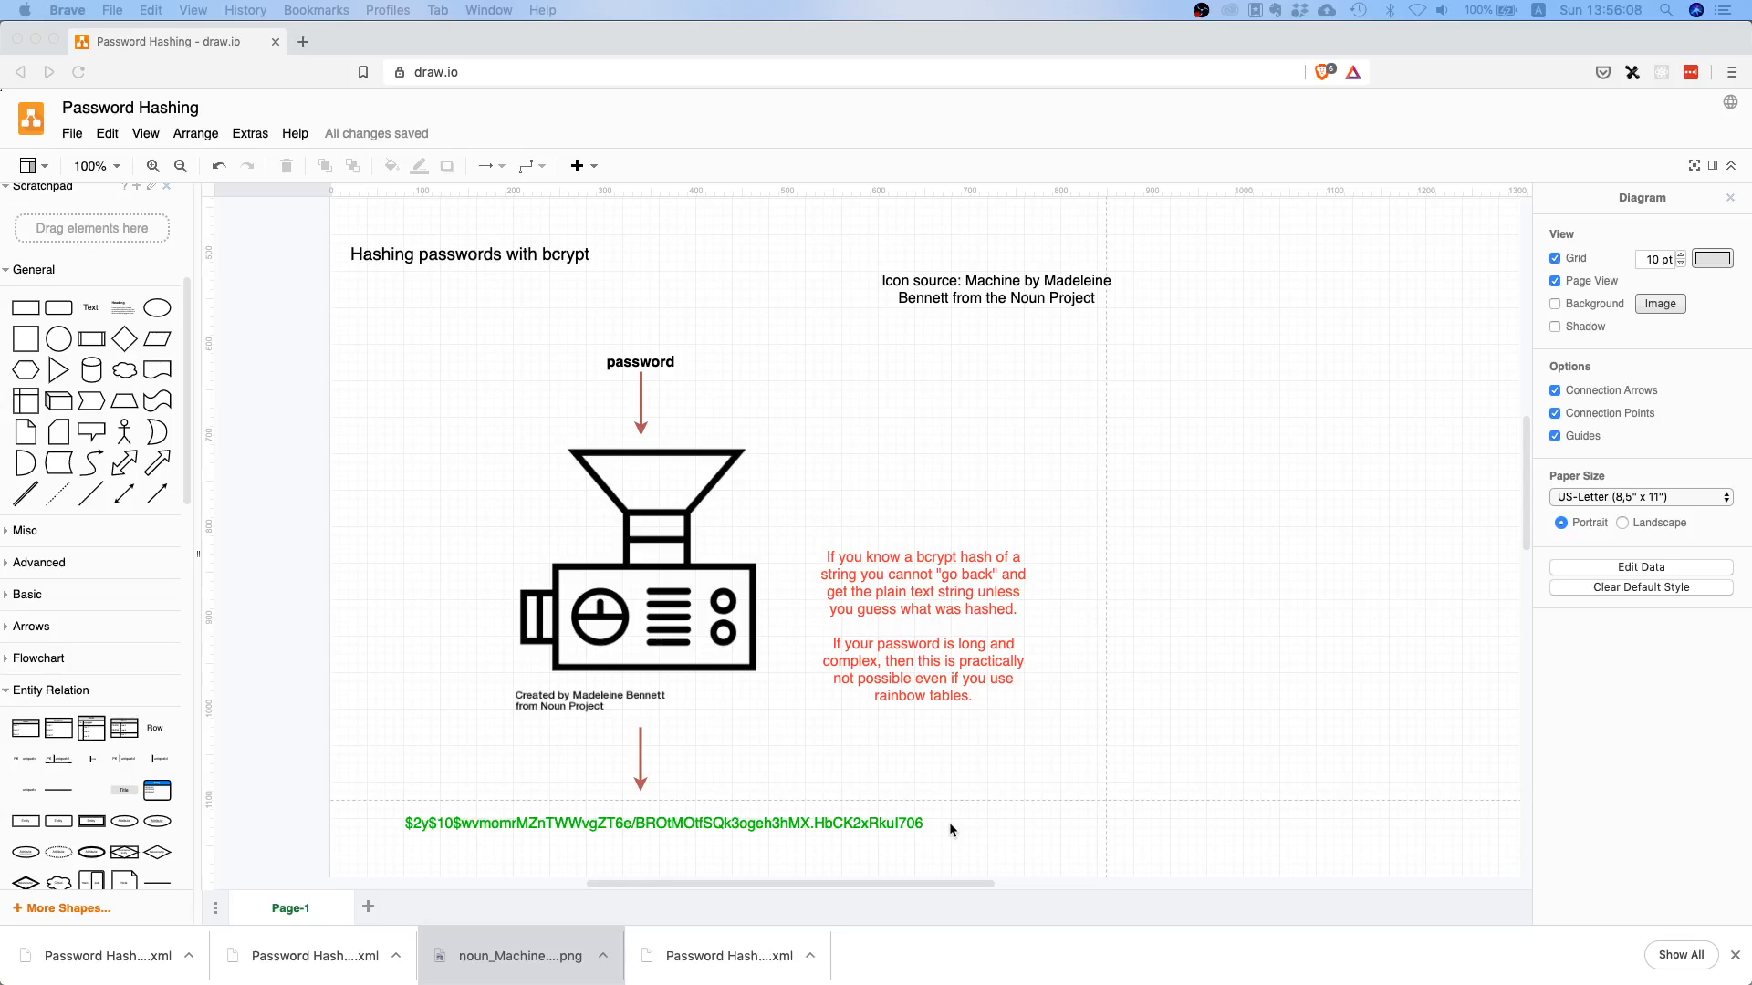
{"action": "mouse_move", "coordinate": [760, 615]}
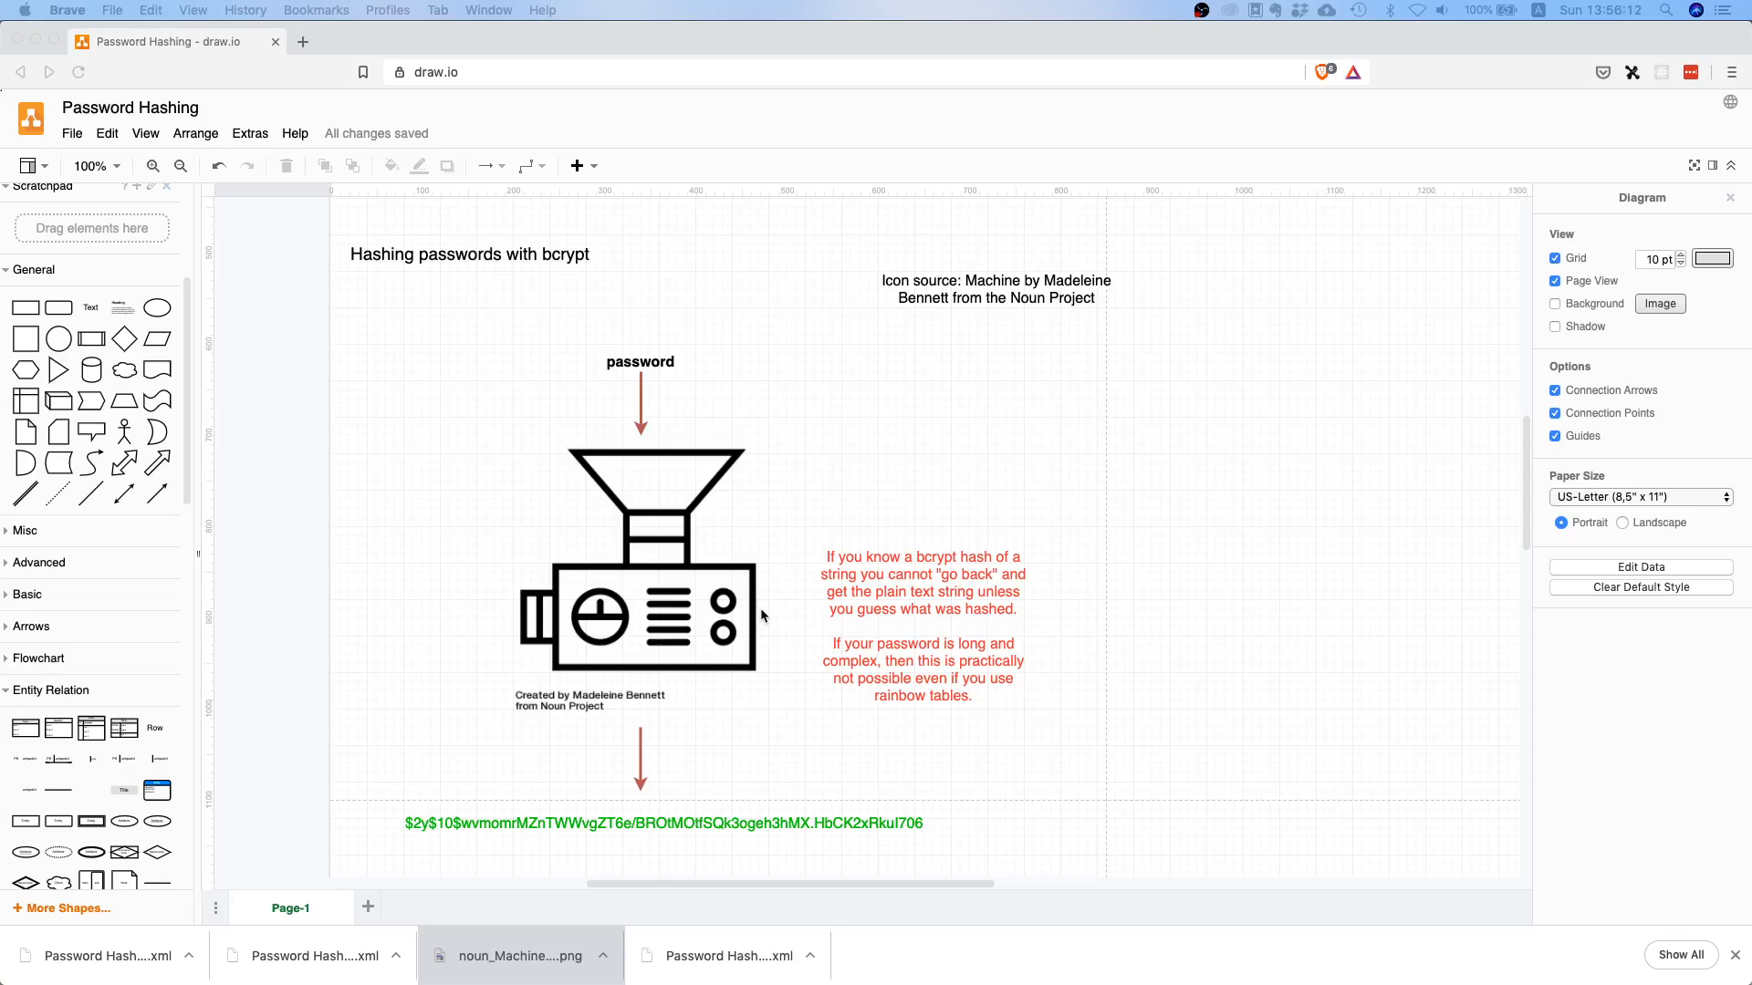
{"action": "mouse_move", "coordinate": [833, 623]}
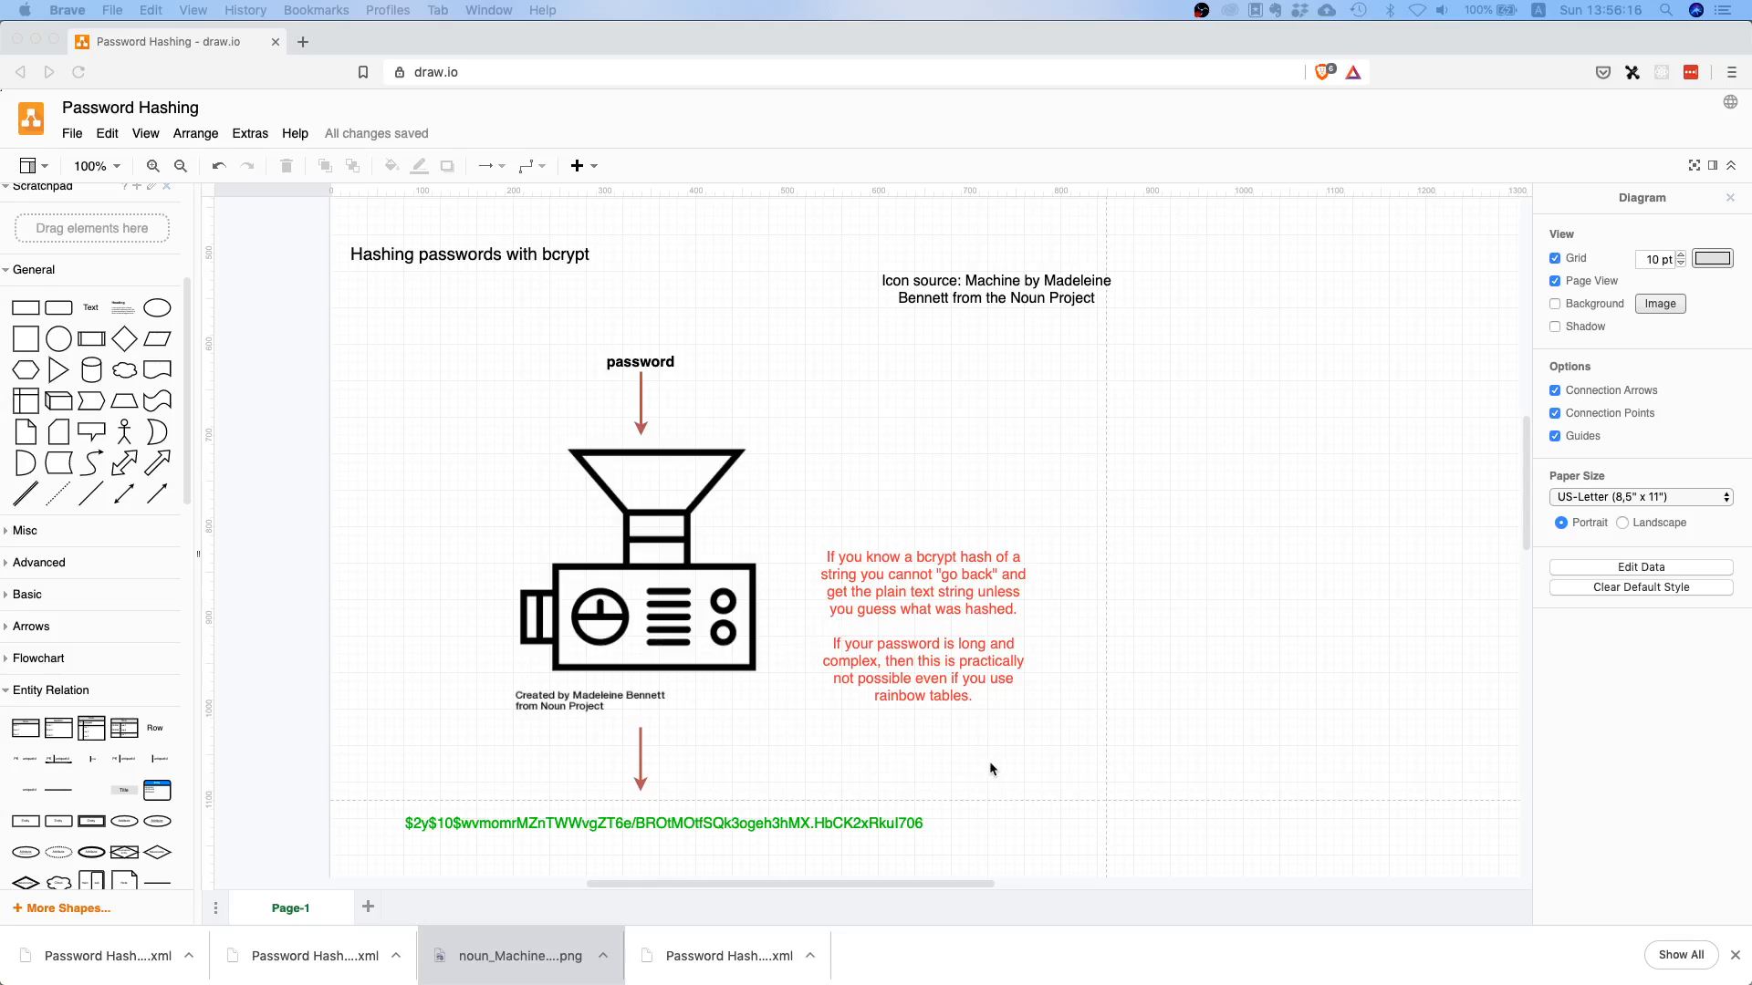
{"action": "mouse_move", "coordinate": [1046, 639]}
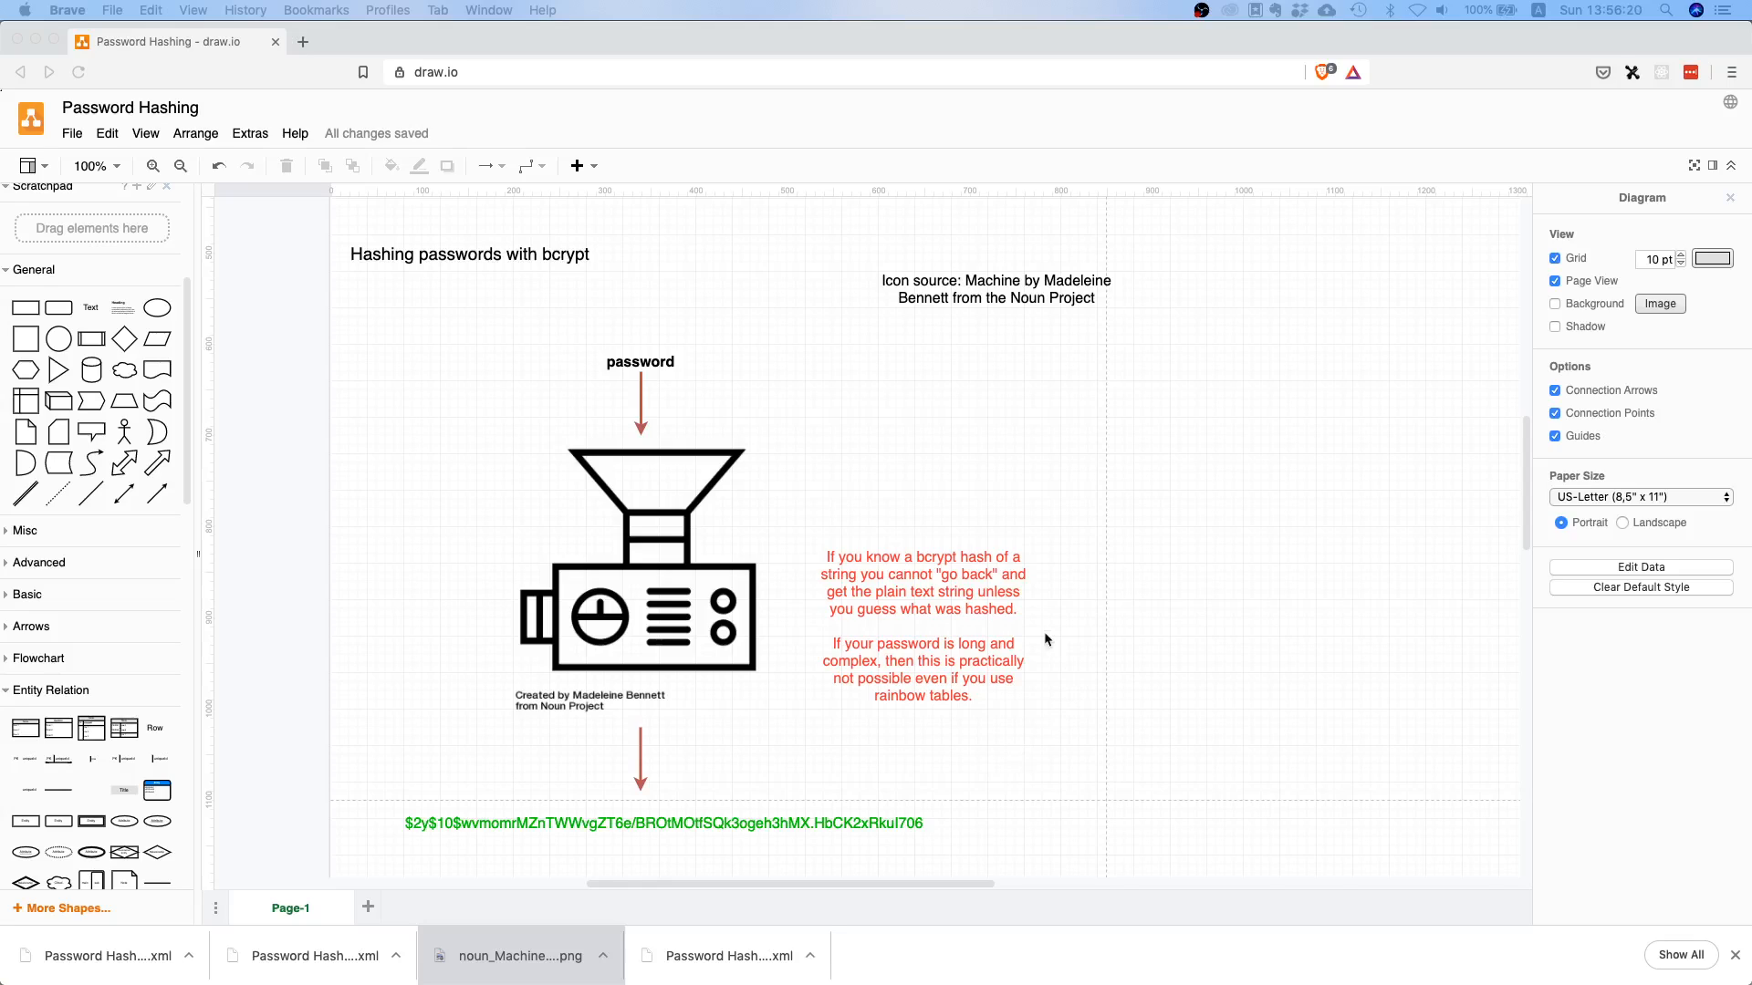
{"action": "mouse_move", "coordinate": [869, 564]}
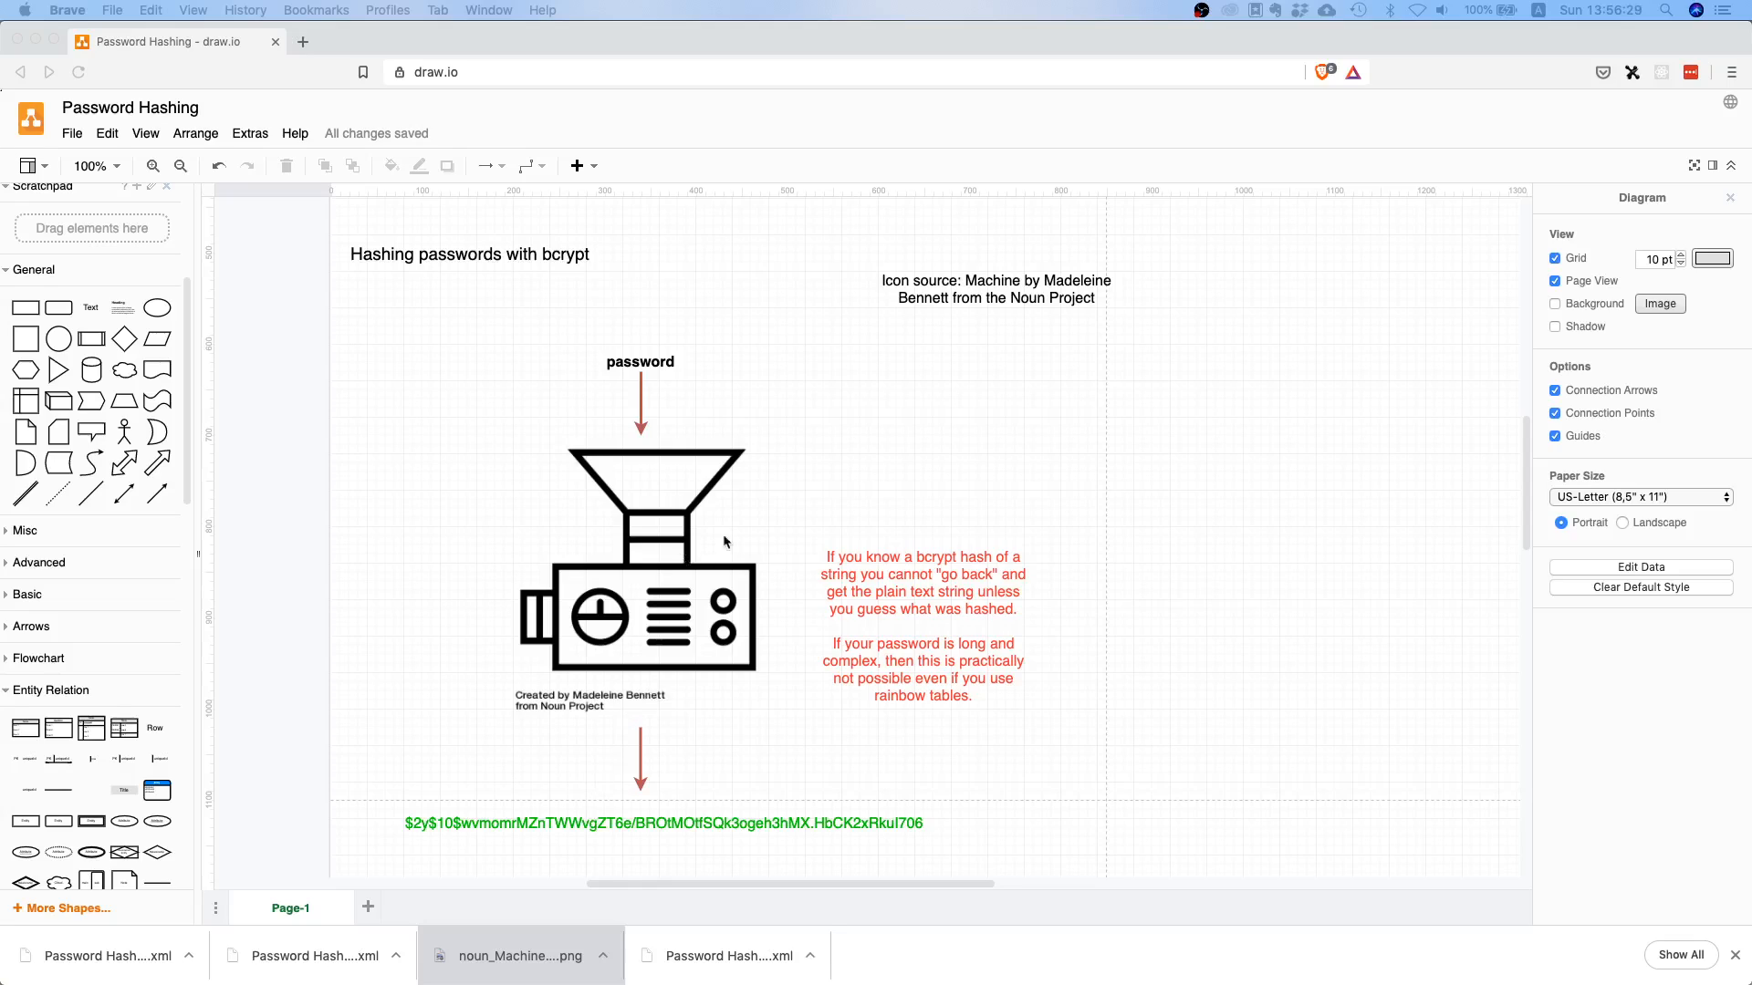
{"action": "mouse_move", "coordinate": [864, 492]}
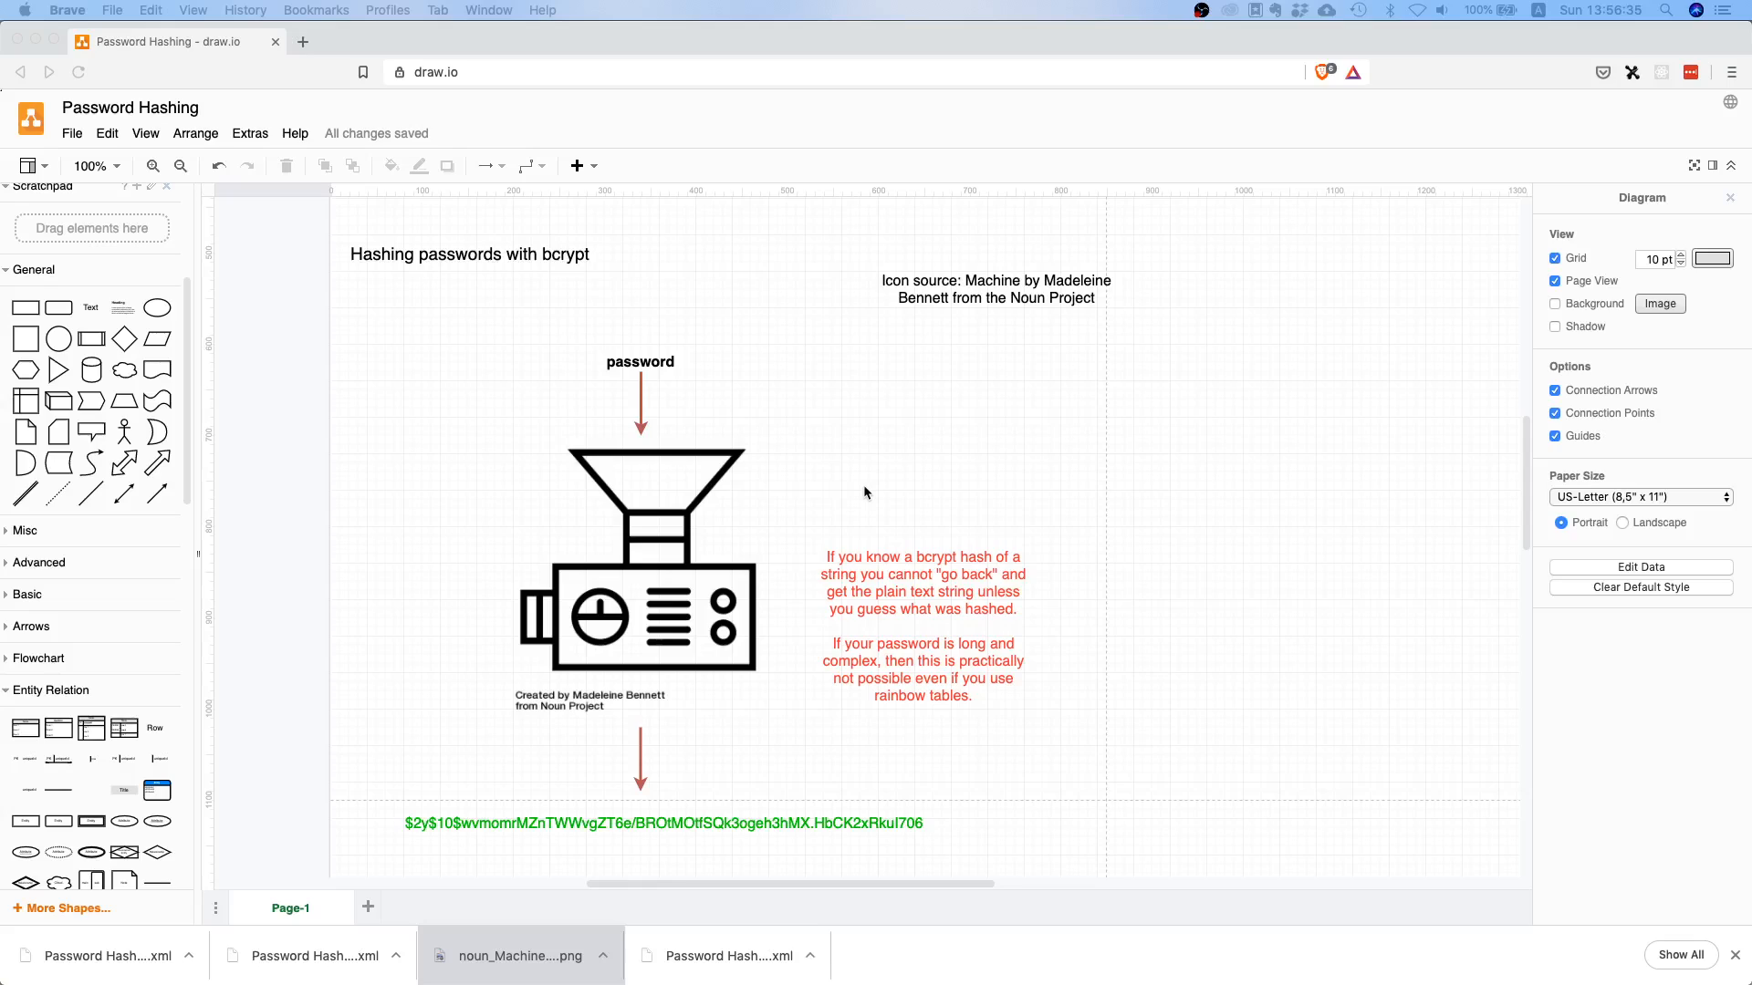
{"action": "mouse_move", "coordinate": [961, 488]}
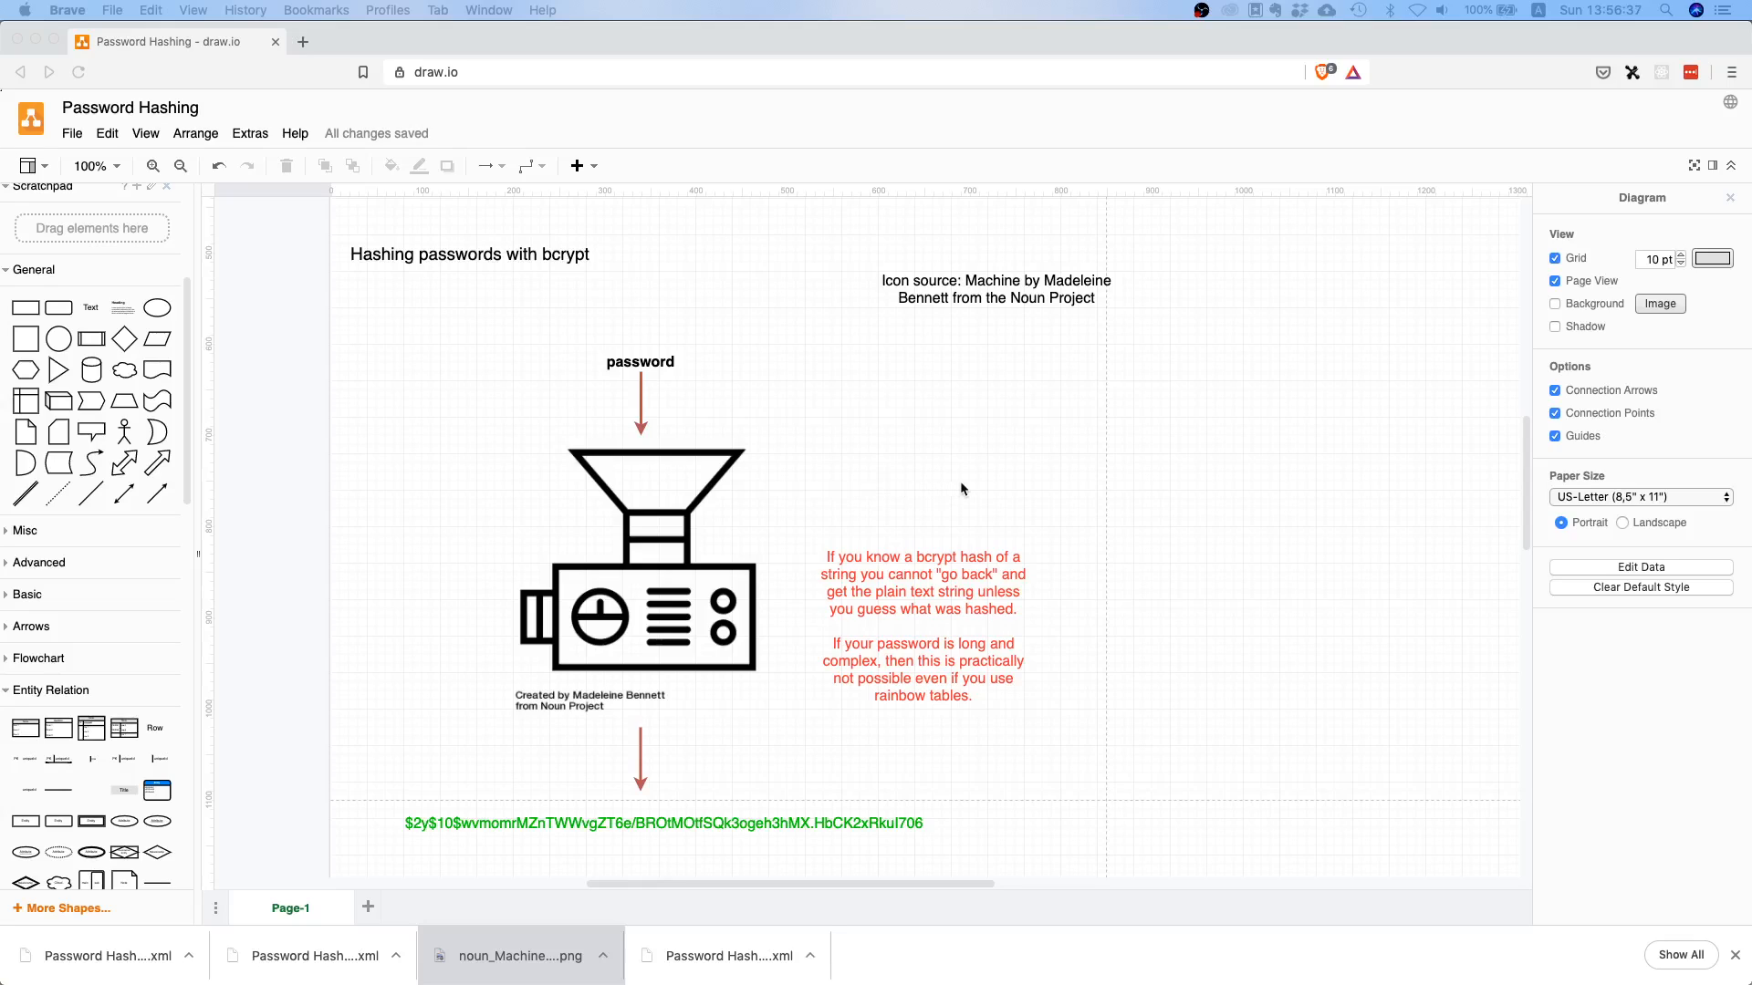
{"action": "mouse_move", "coordinate": [977, 499]}
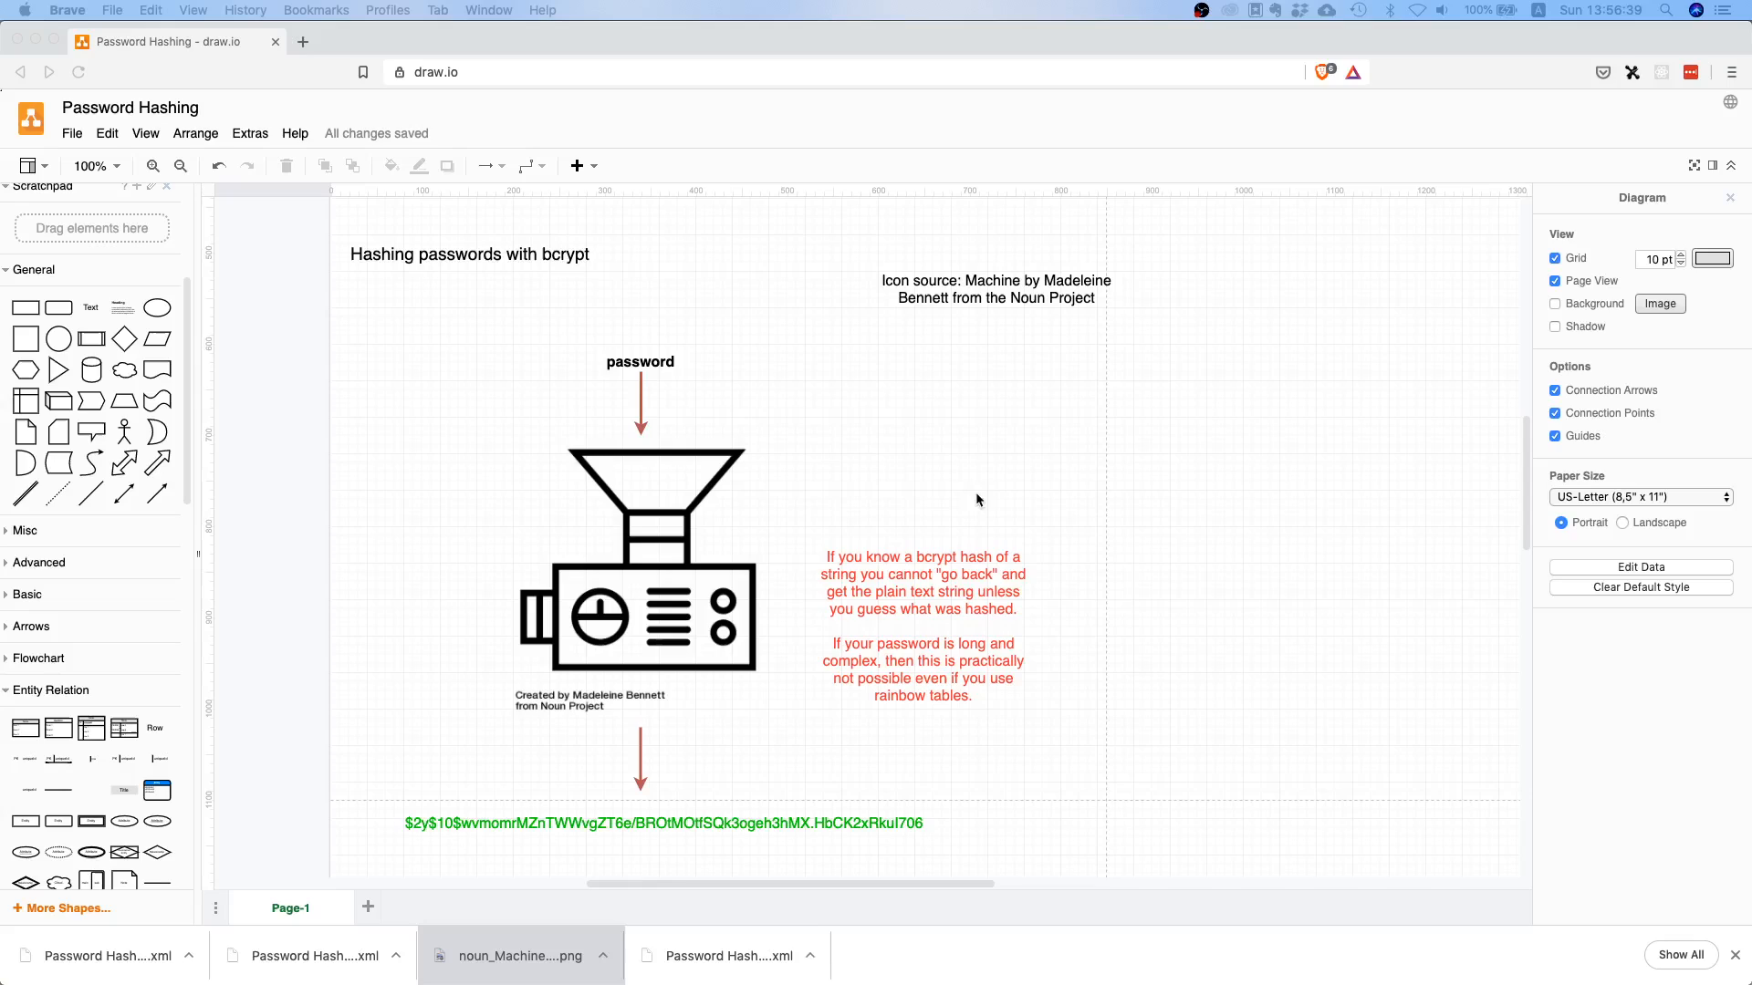
{"action": "mouse_move", "coordinate": [869, 737]}
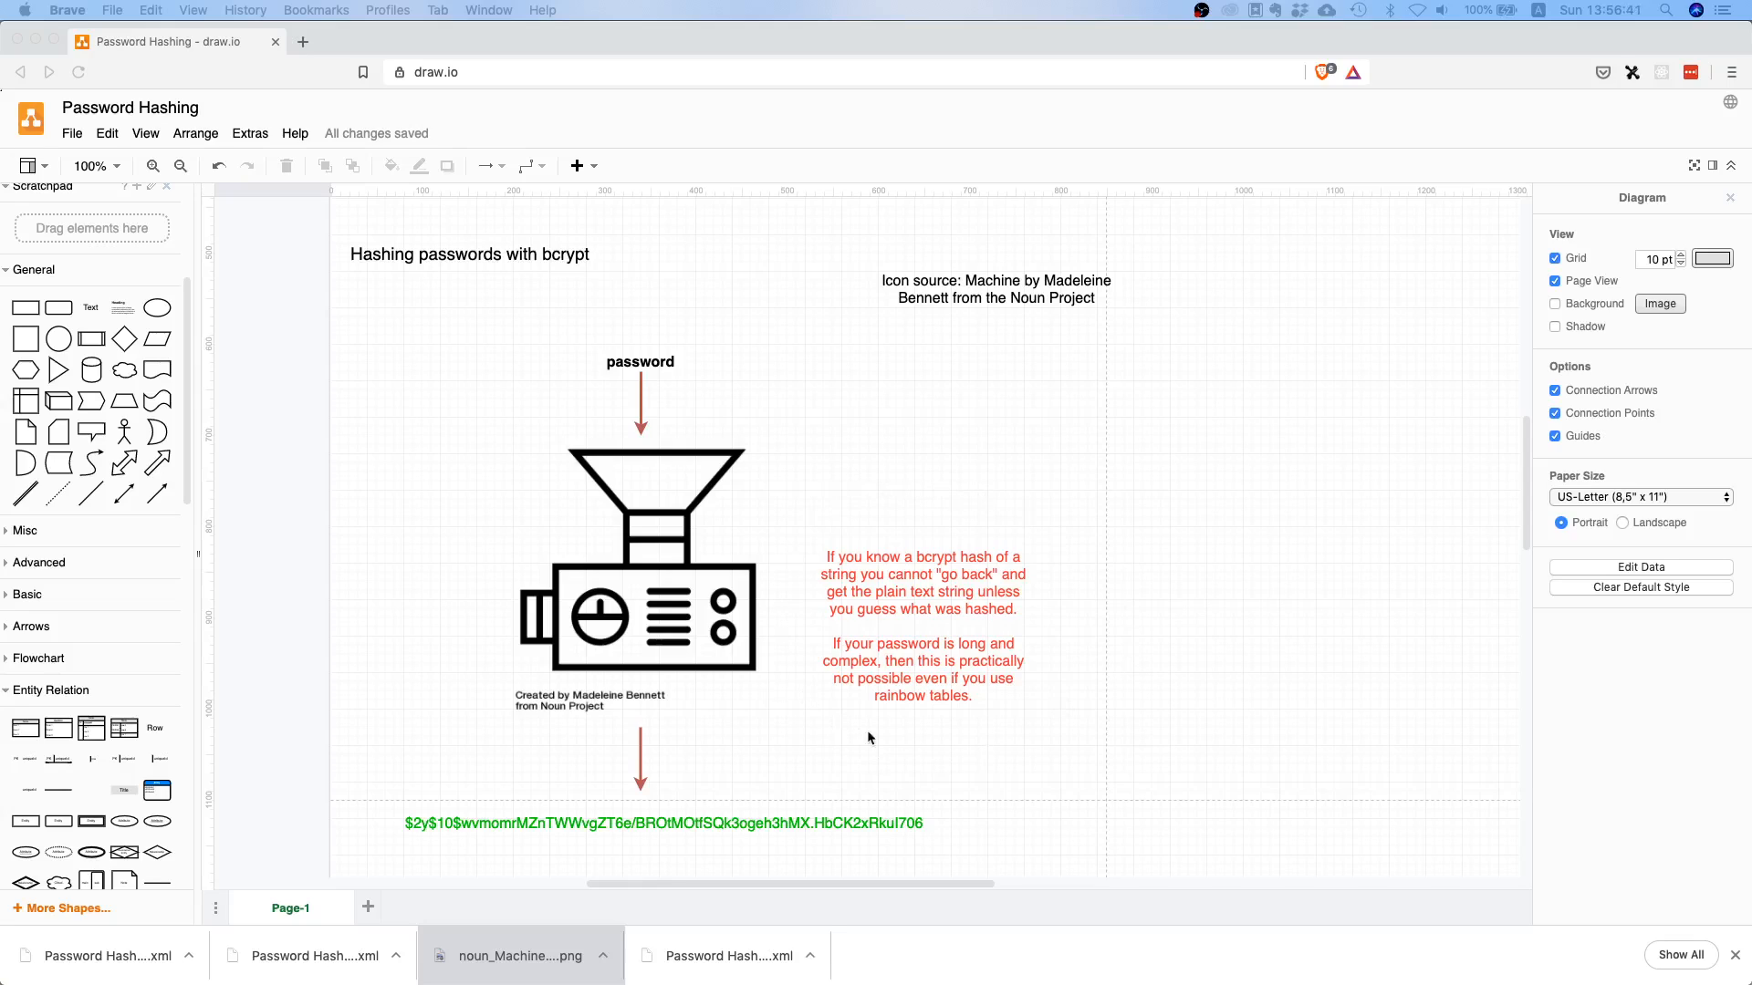
{"action": "mouse_move", "coordinate": [1029, 763]}
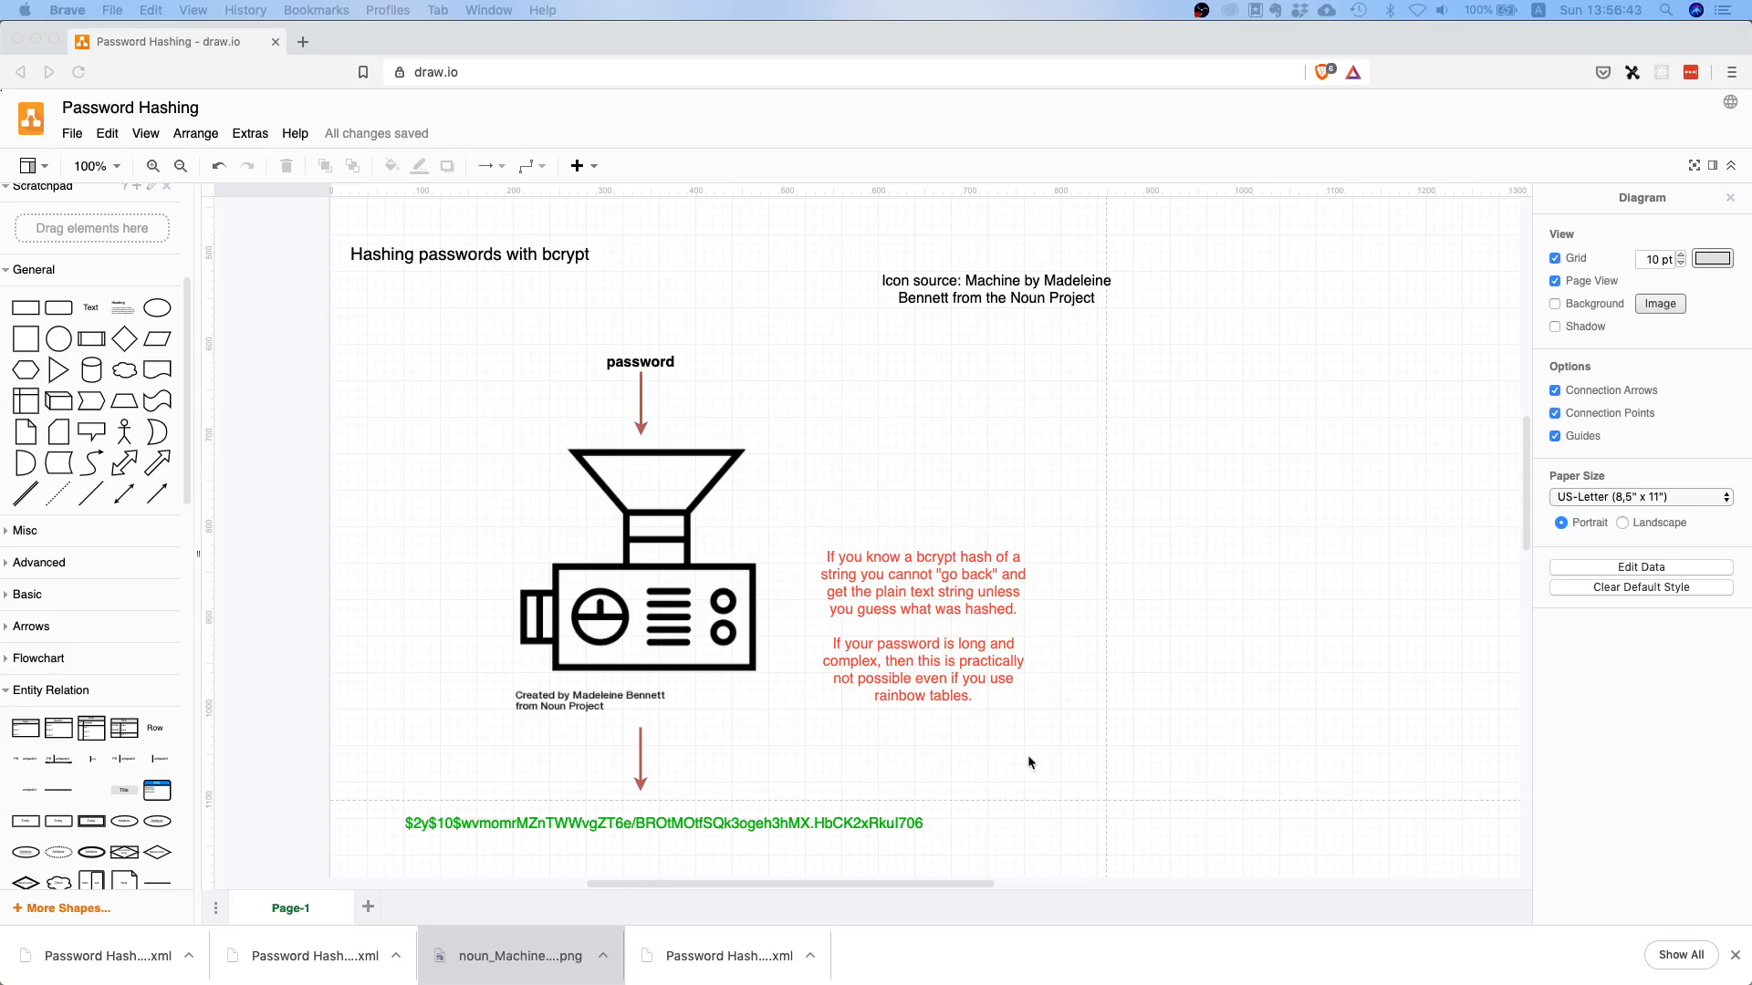
{"action": "mouse_move", "coordinate": [1078, 705]}
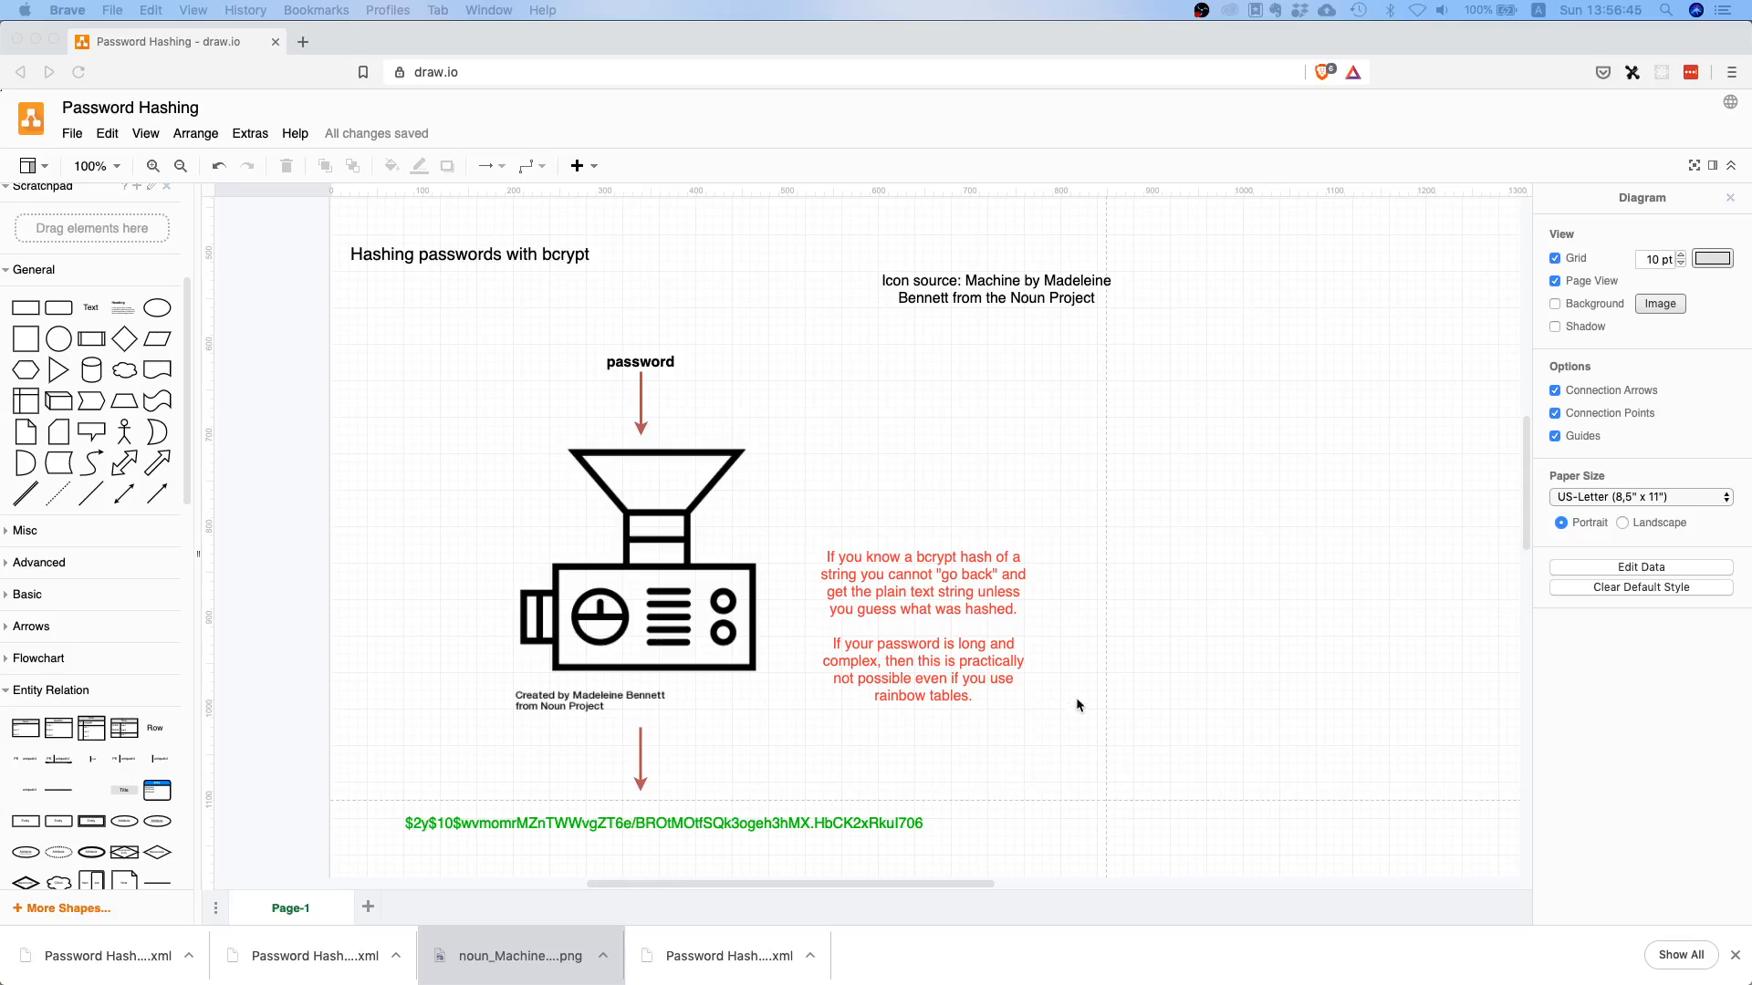
{"action": "scroll", "scroll_direction": "up", "scroll_amount": 3}
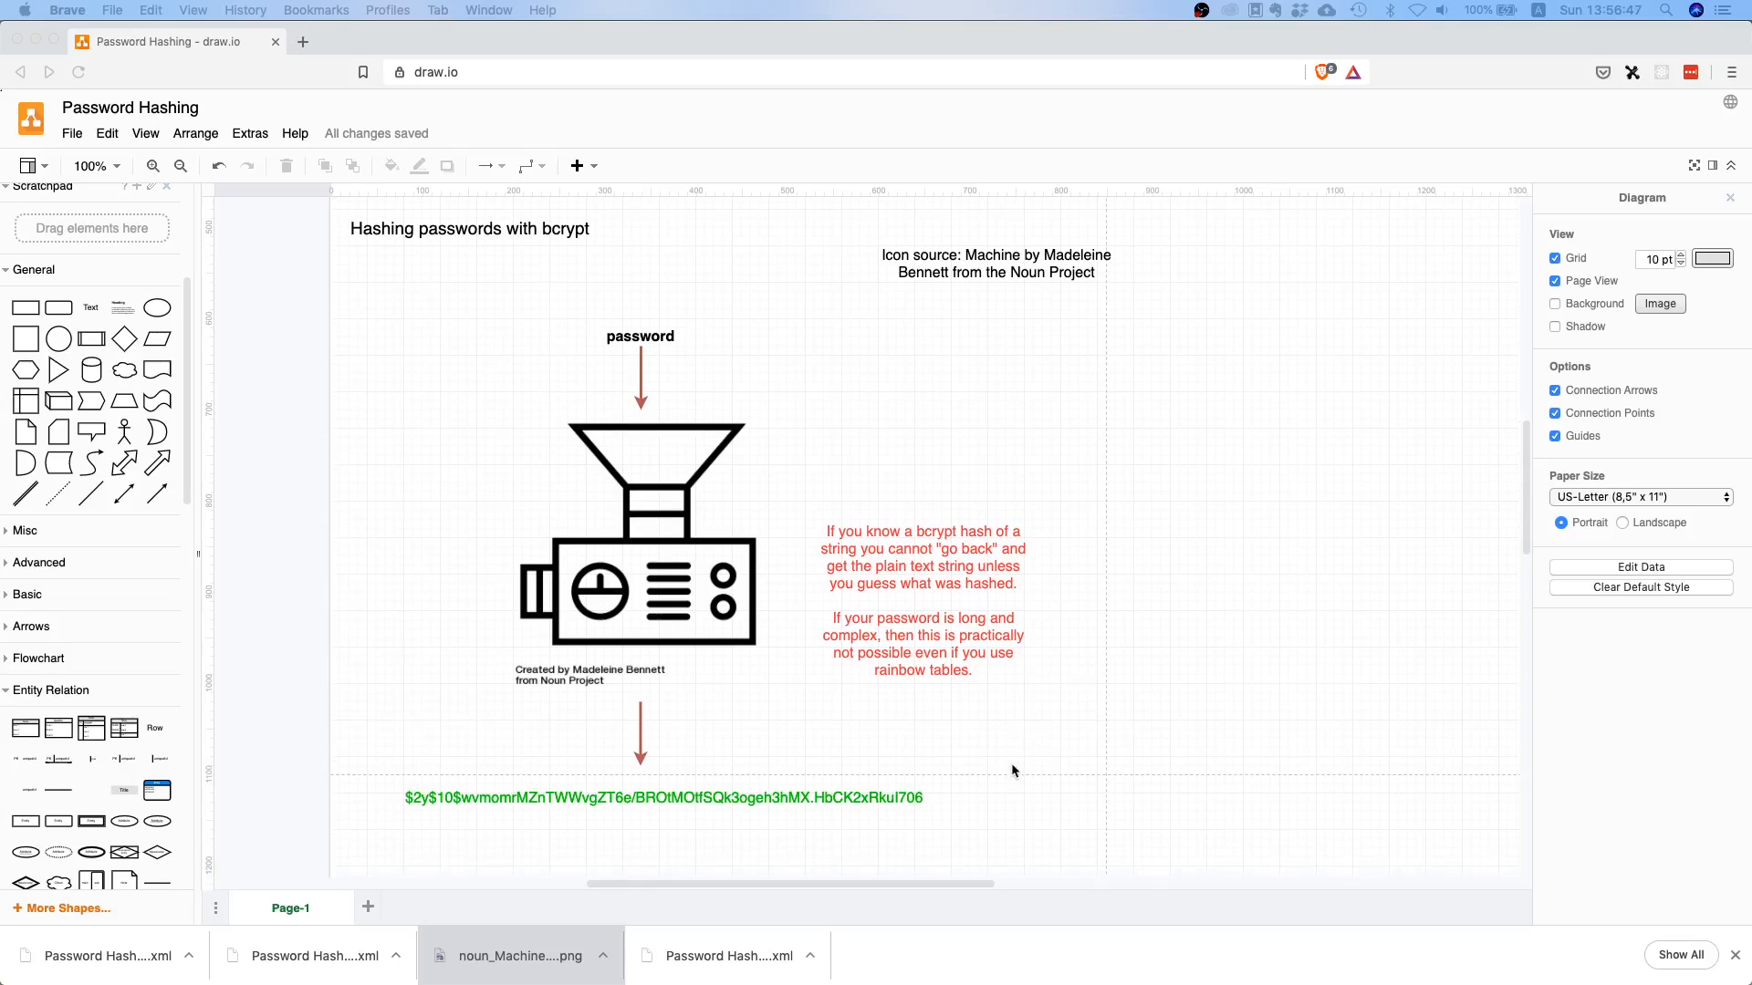
{"action": "mouse_move", "coordinate": [816, 794]}
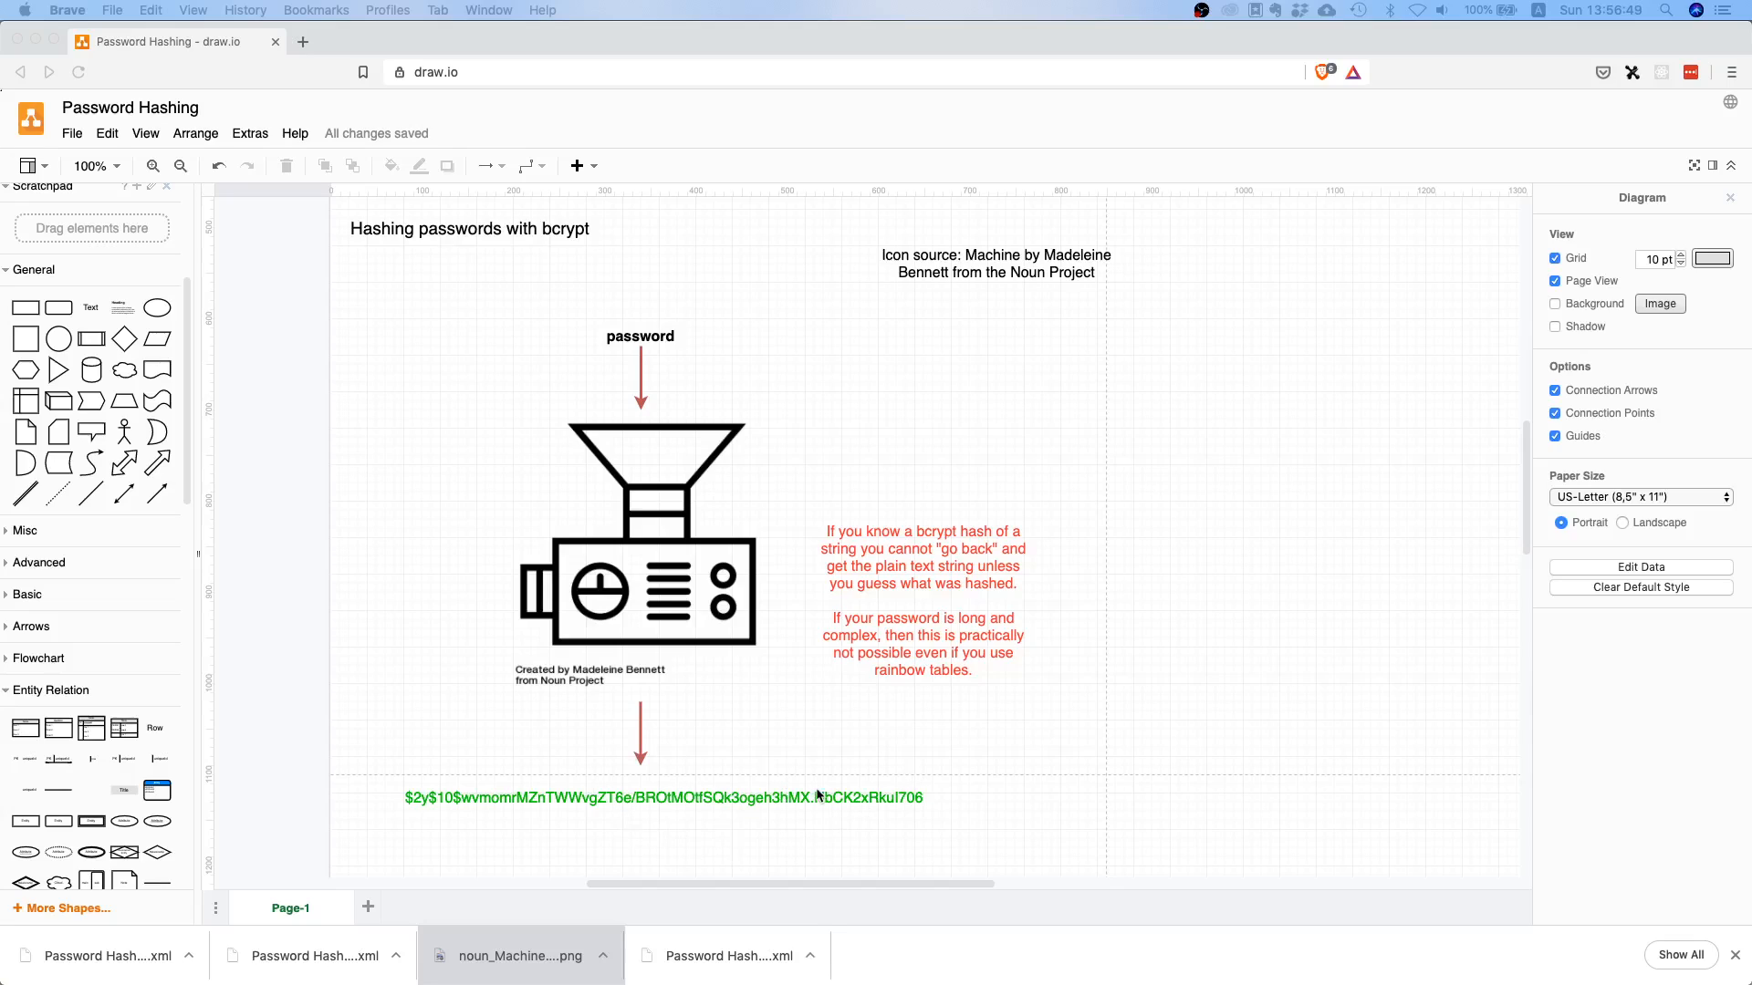
{"action": "mouse_move", "coordinate": [976, 723]}
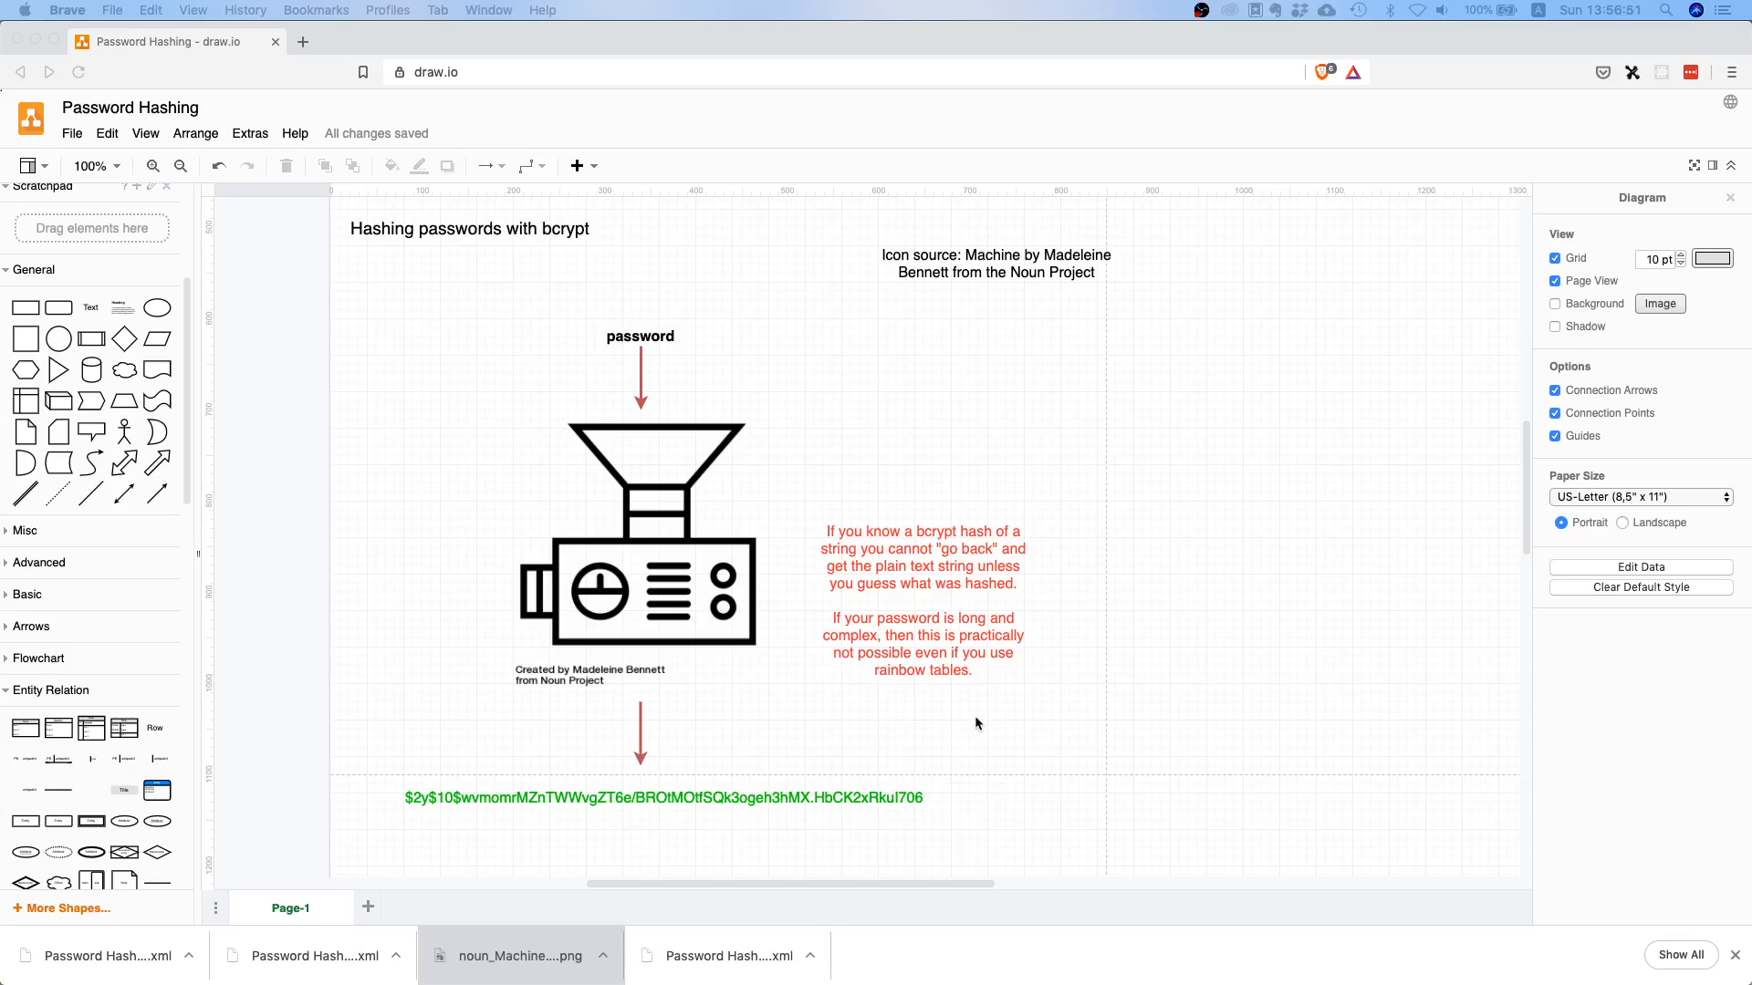
{"action": "mouse_move", "coordinate": [673, 329]}
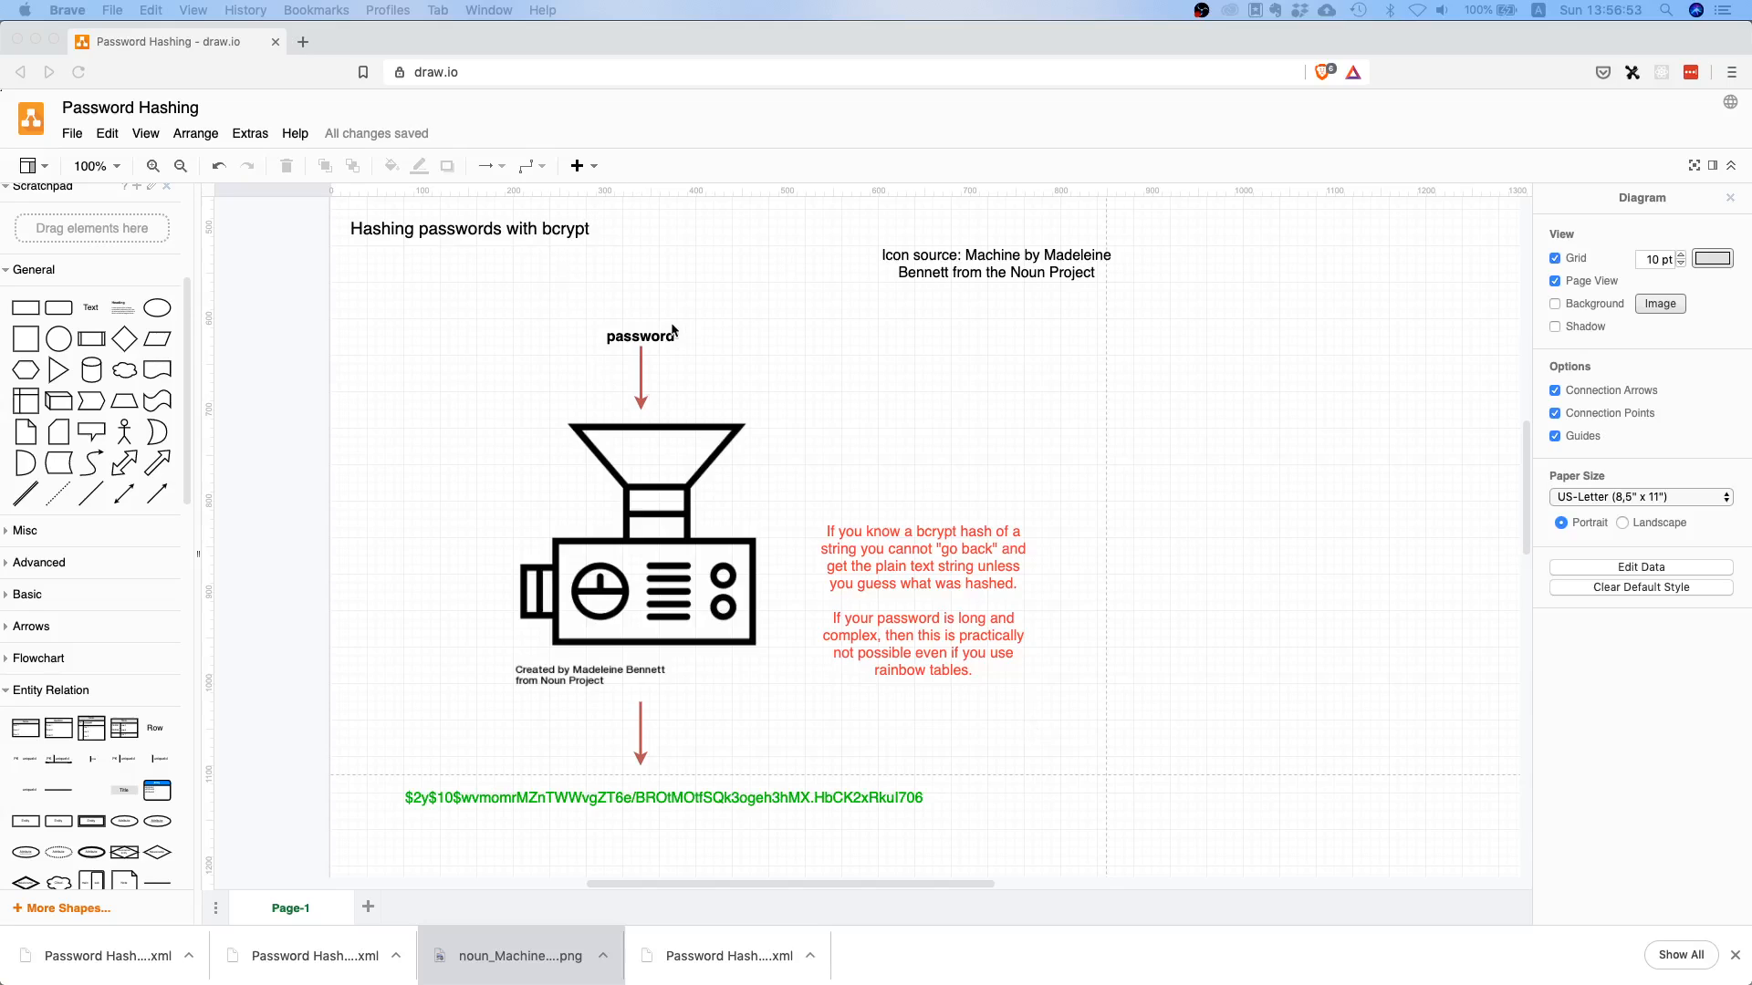
{"action": "mouse_move", "coordinate": [687, 348]}
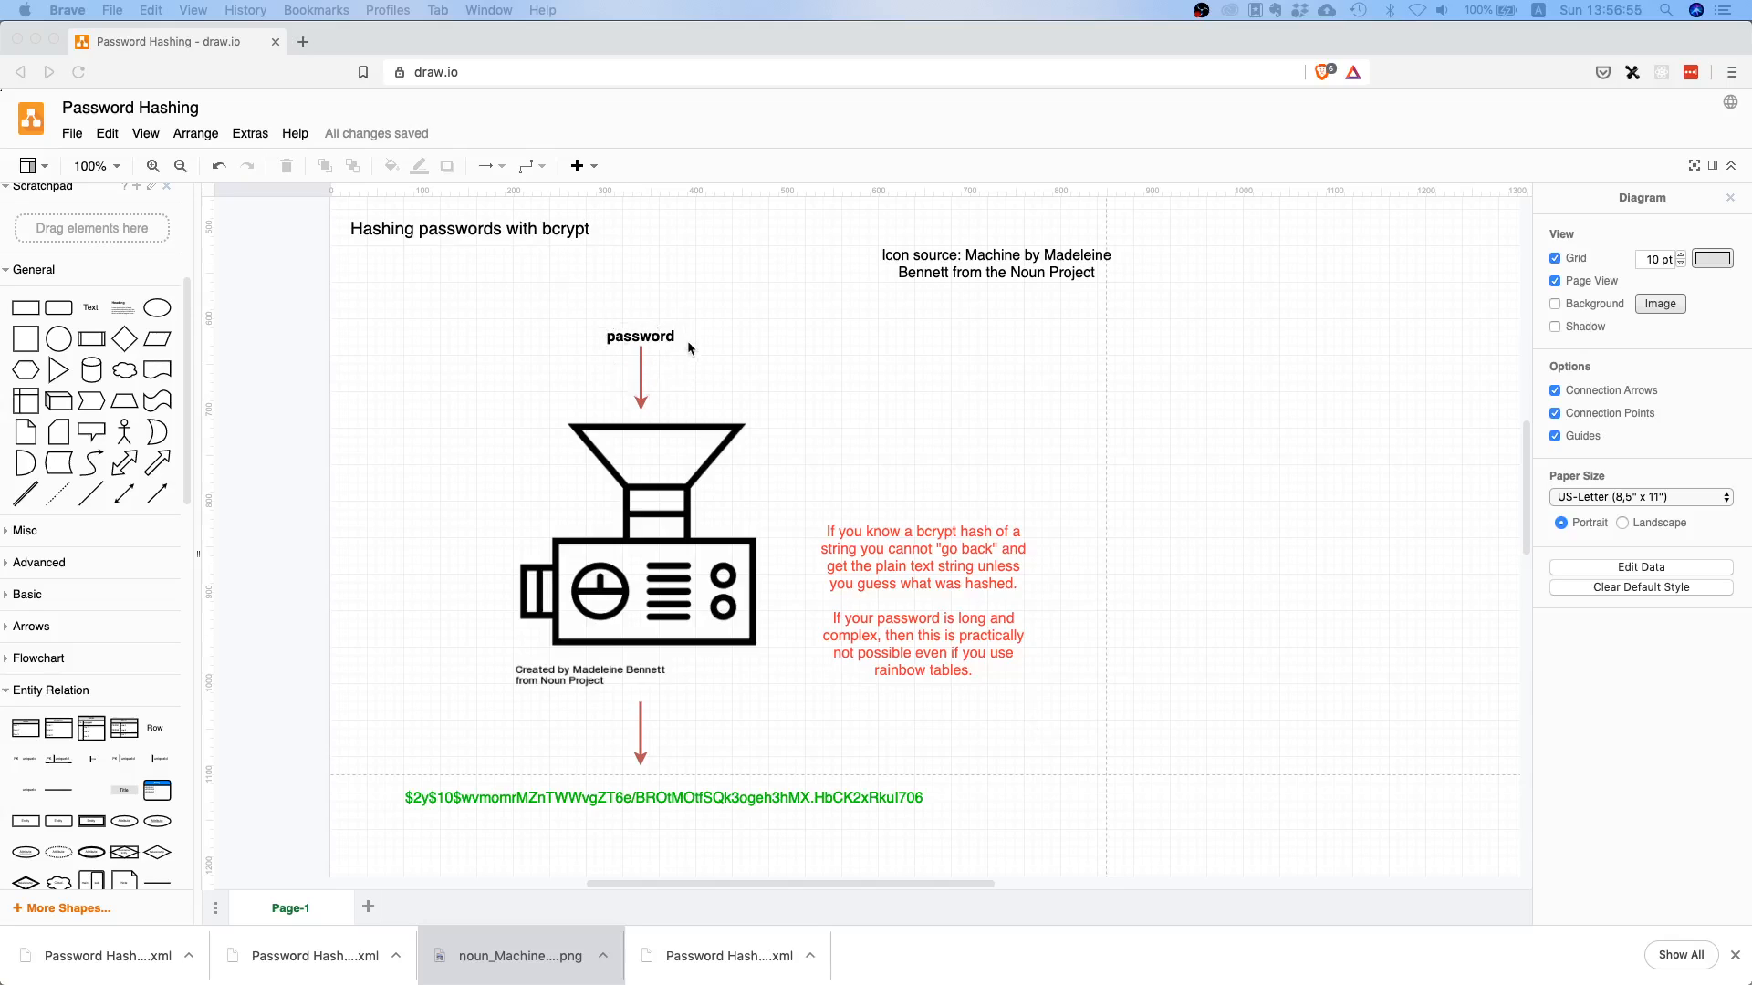
{"action": "mouse_move", "coordinate": [699, 369]}
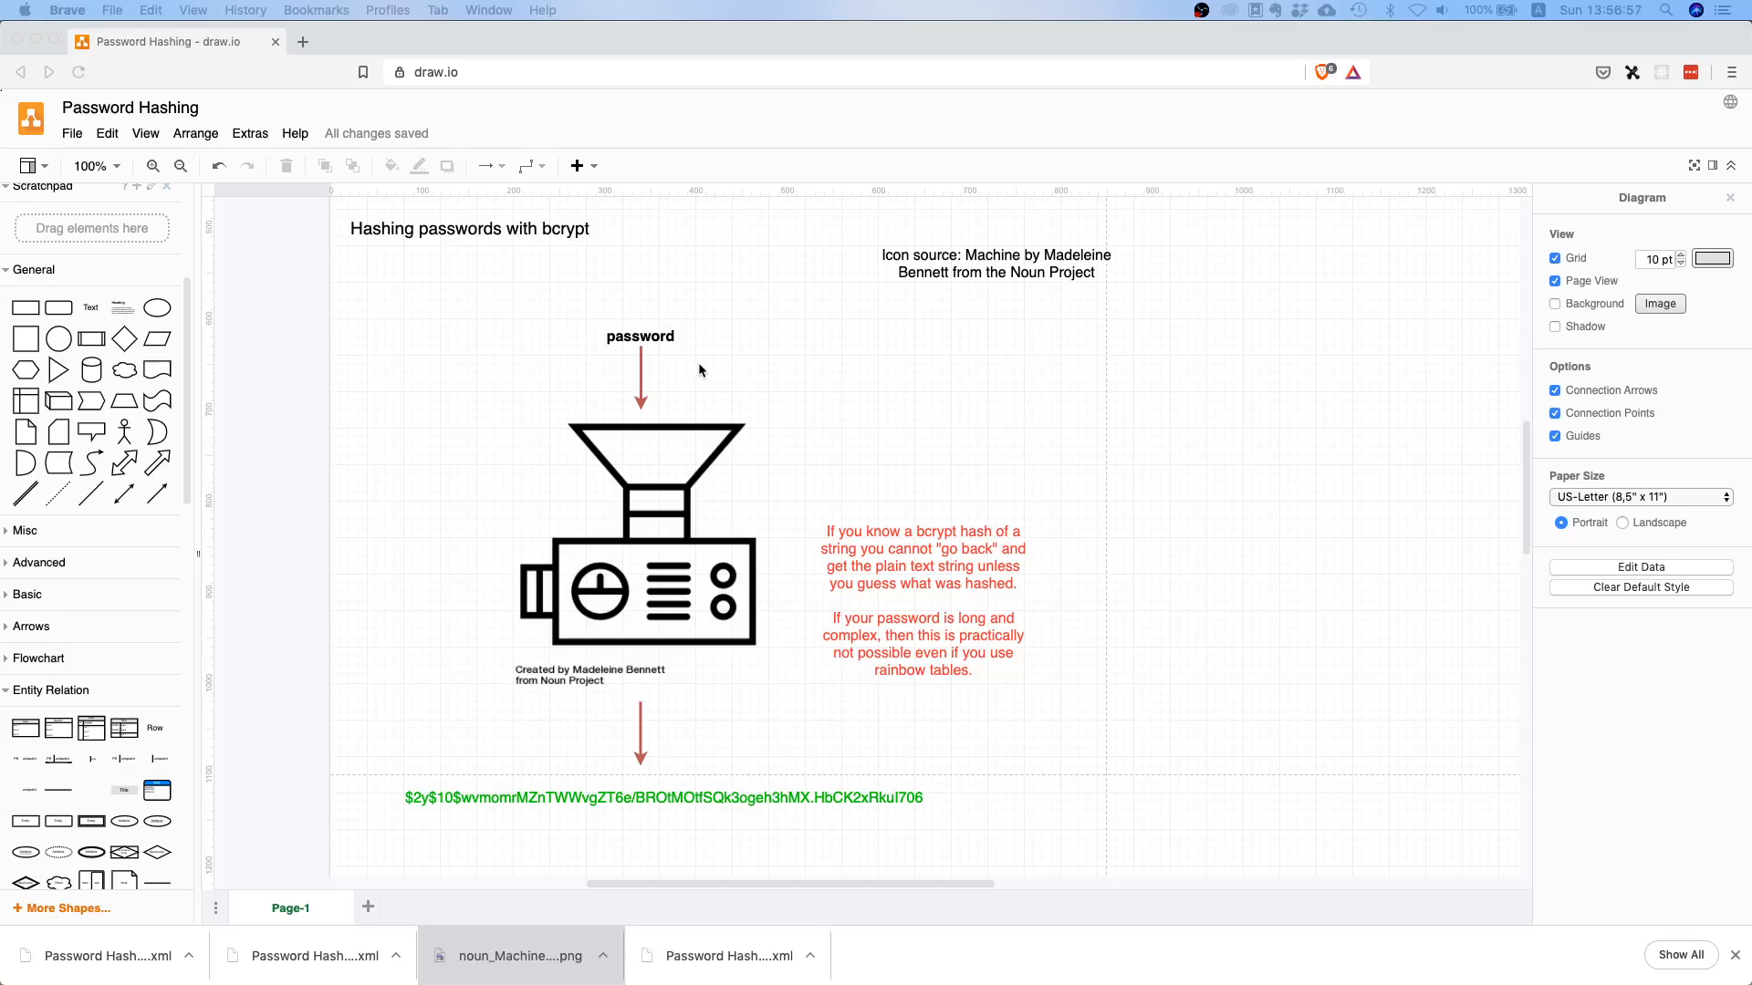
{"action": "mouse_move", "coordinate": [690, 805]}
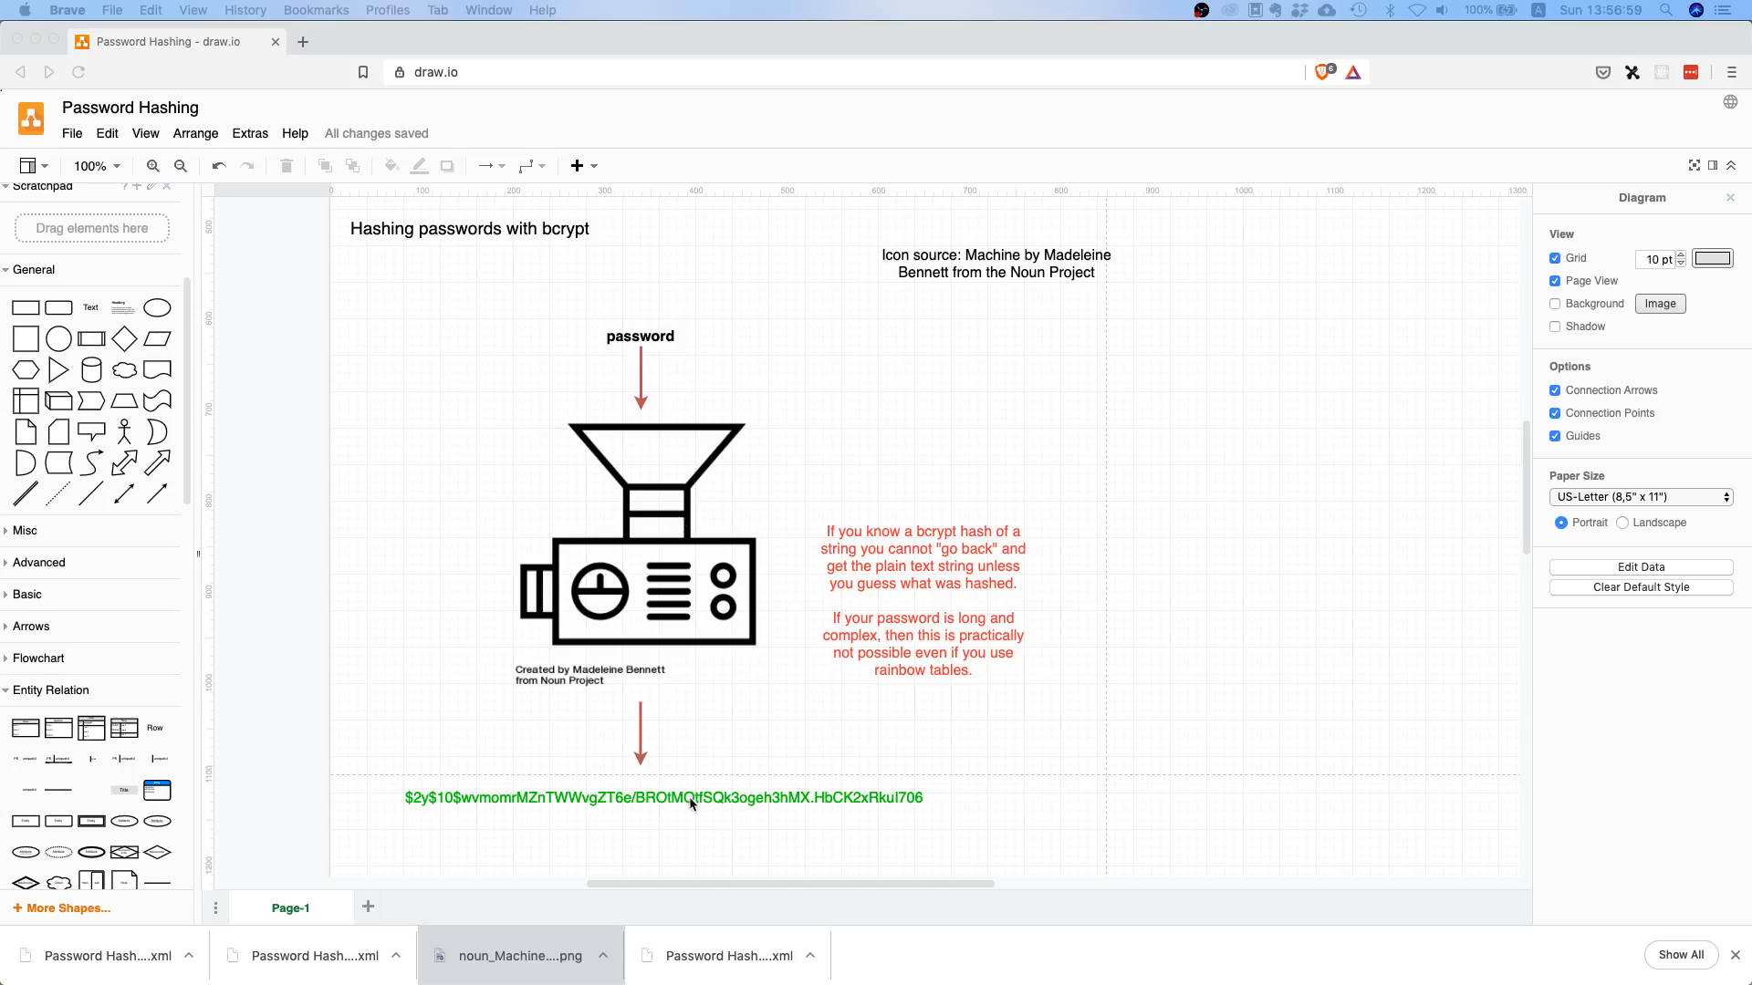
{"action": "mouse_move", "coordinate": [747, 778]}
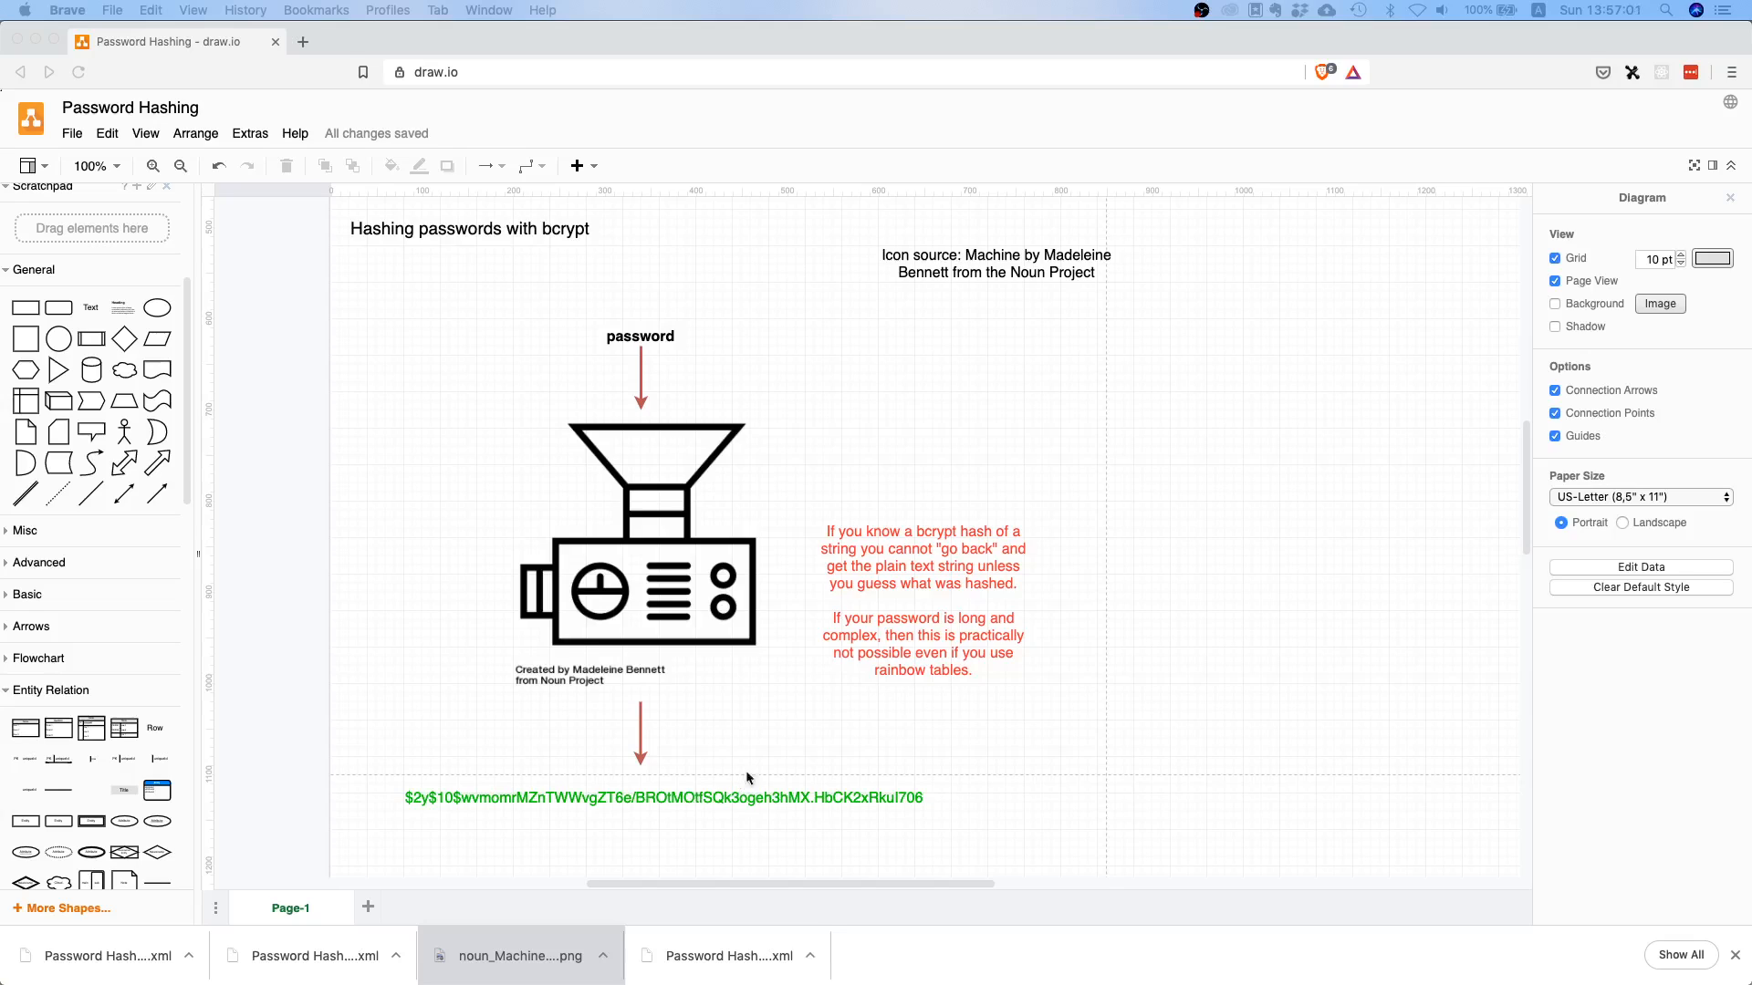
{"action": "mouse_move", "coordinate": [769, 752]}
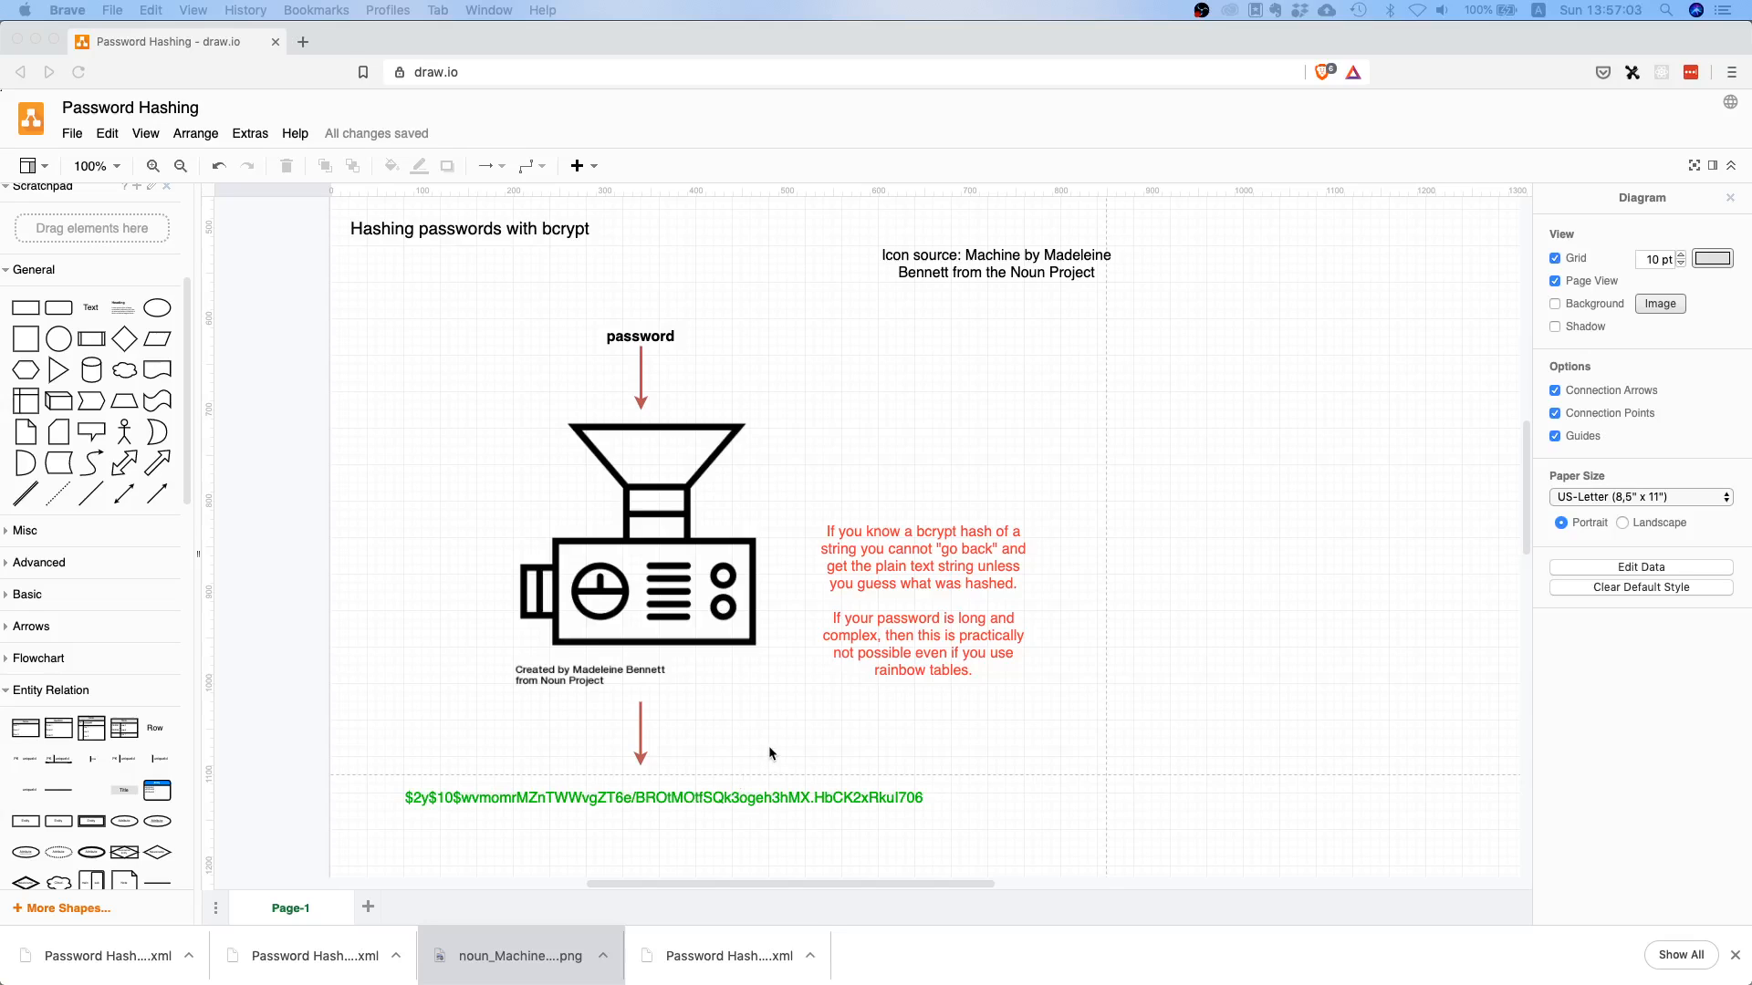
{"action": "scroll", "scroll_direction": "down", "scroll_amount": 3}
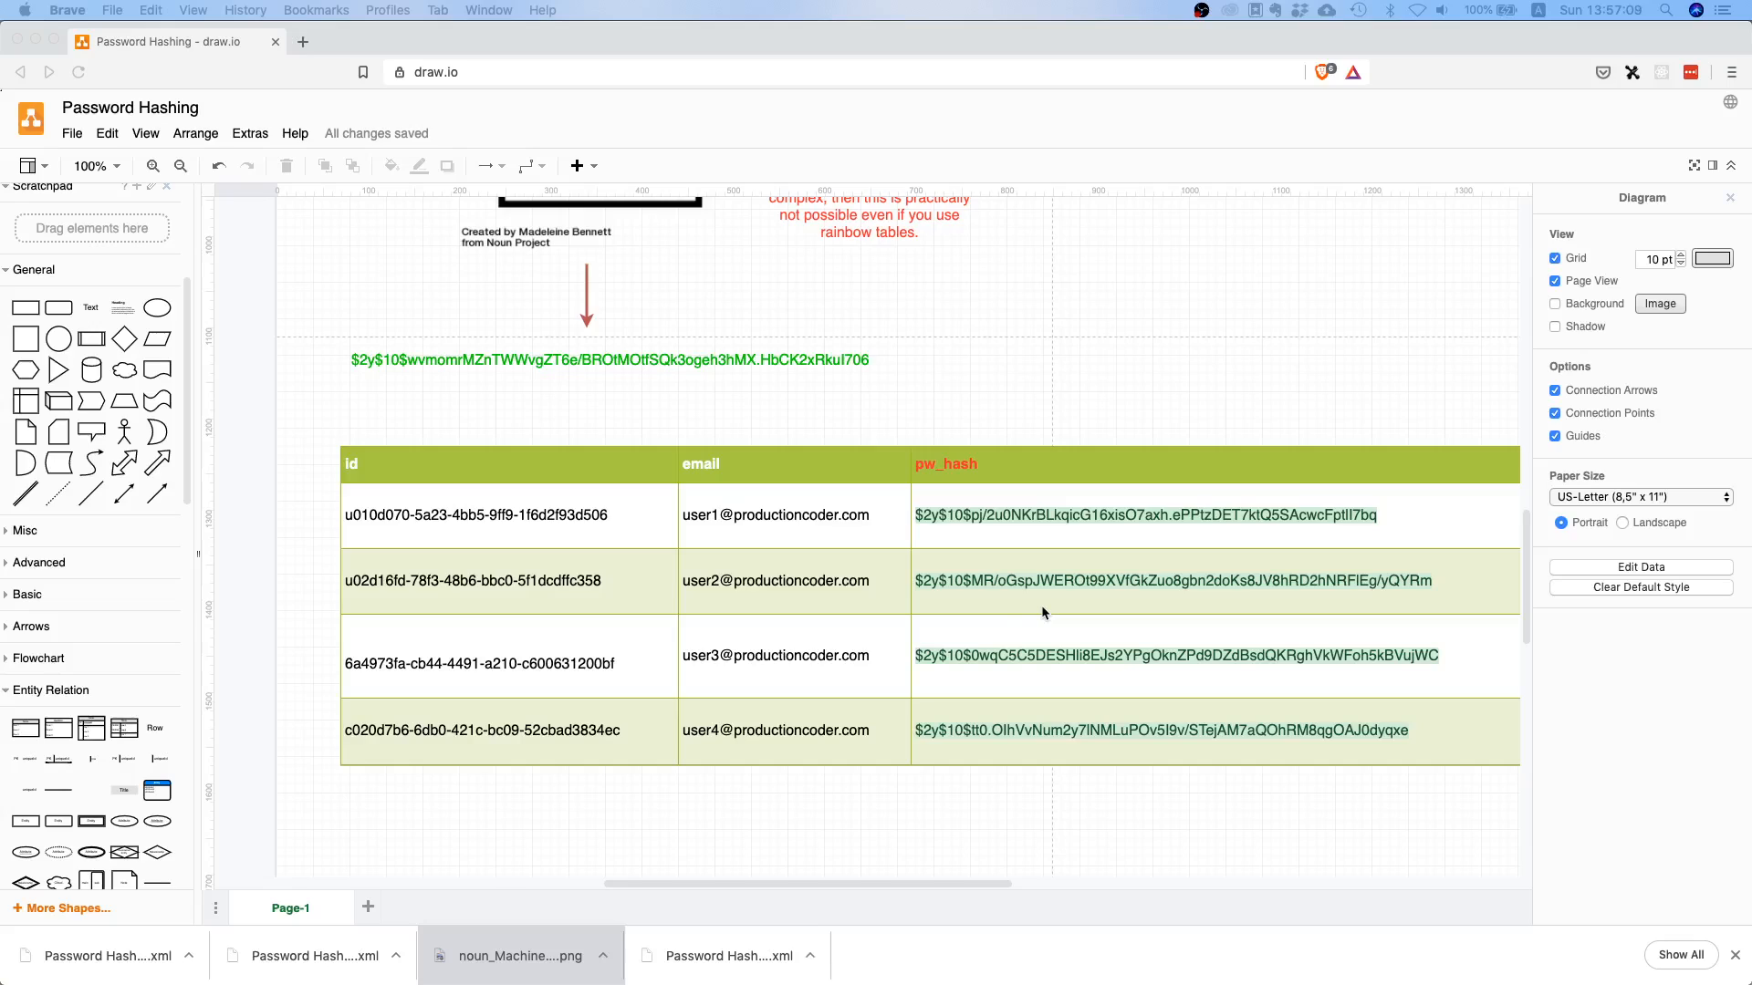
{"action": "mouse_move", "coordinate": [1000, 512]}
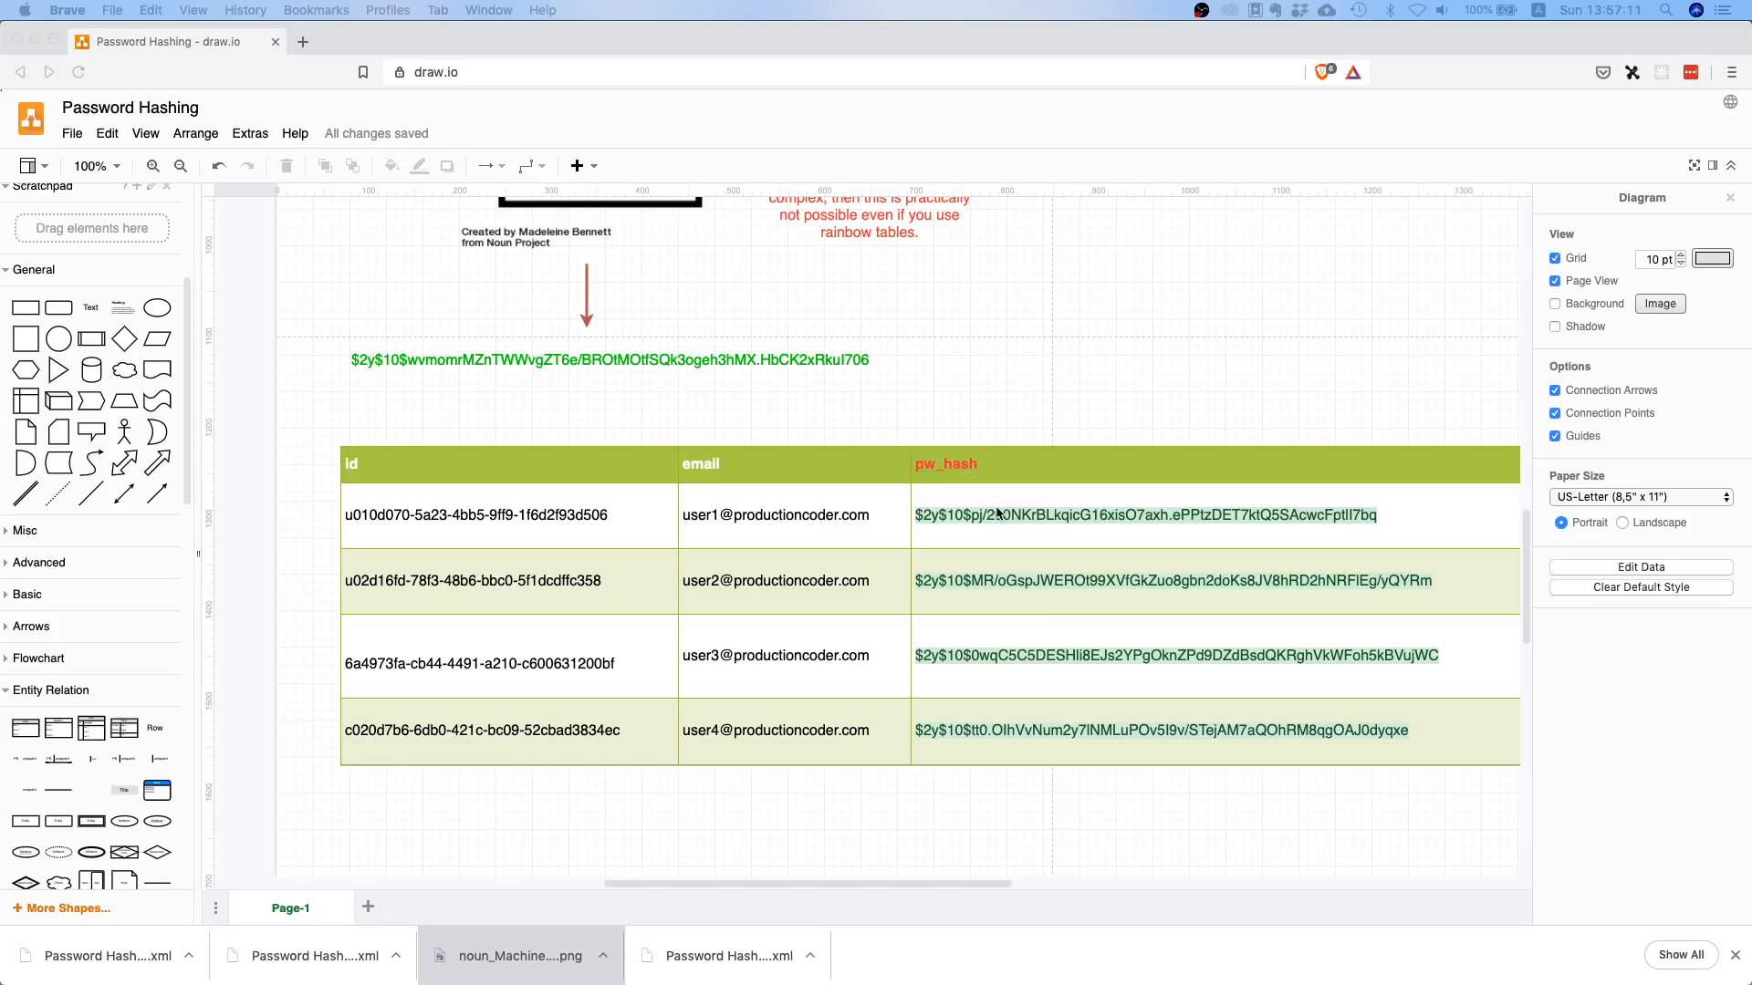
{"action": "mouse_move", "coordinate": [856, 483]}
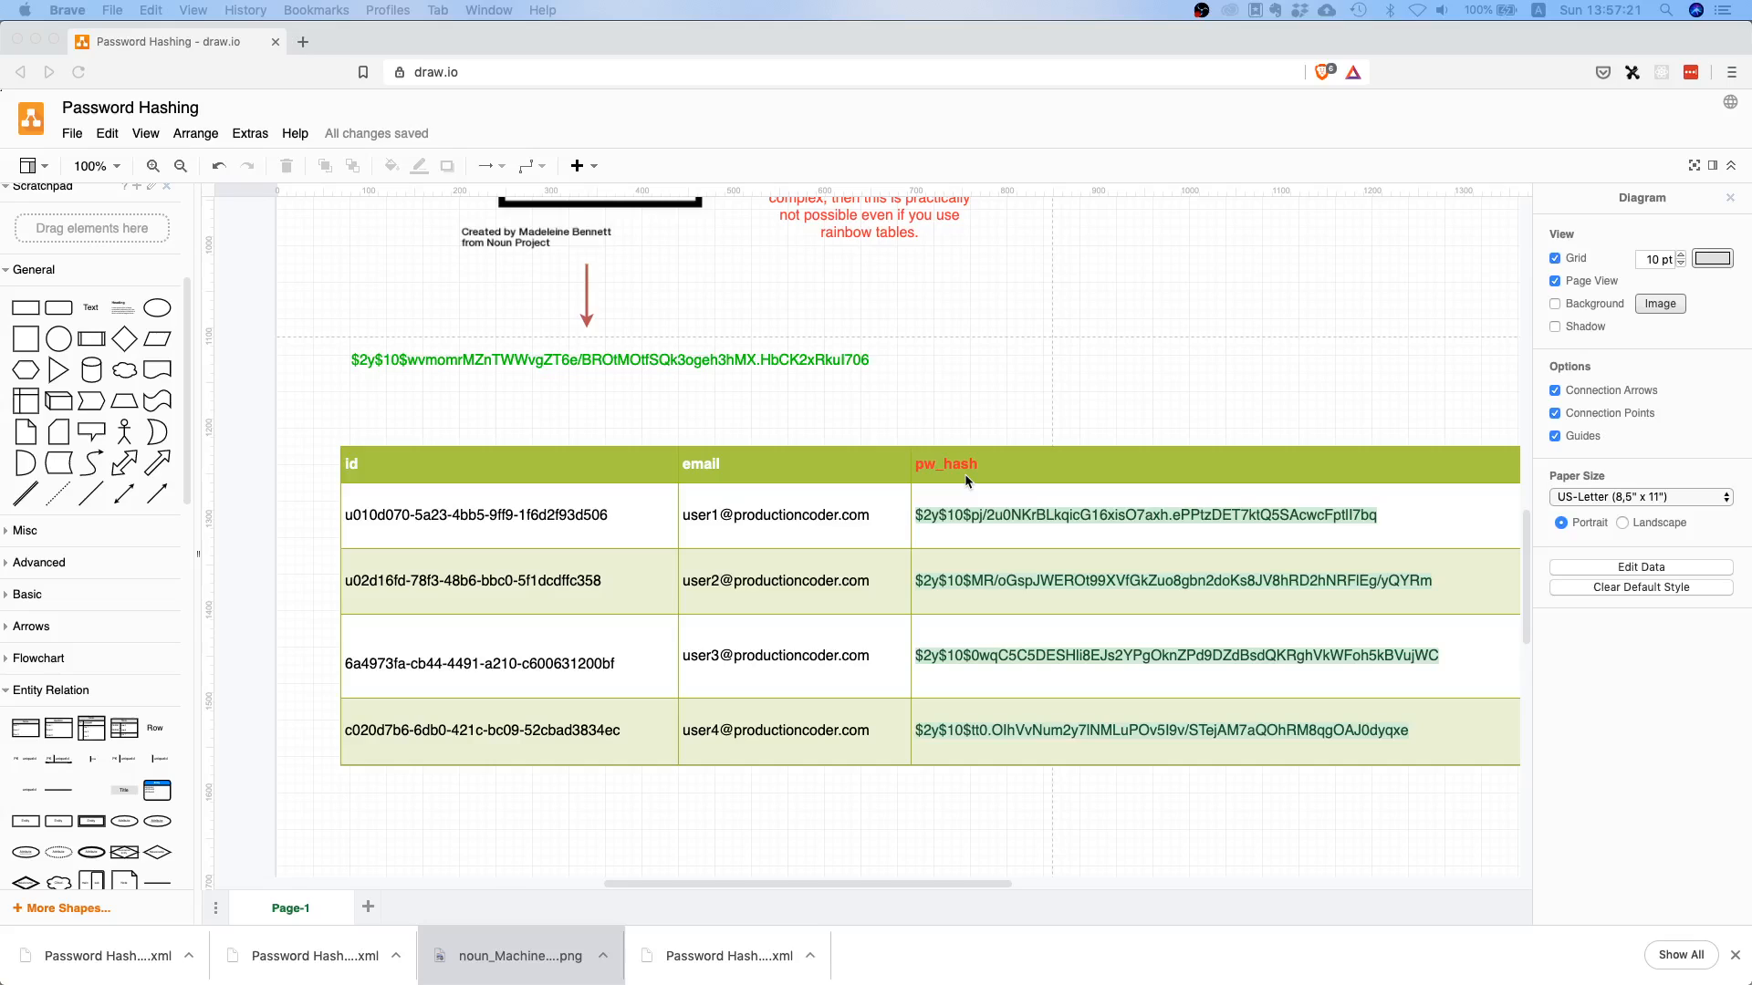
{"action": "mouse_move", "coordinate": [802, 416]}
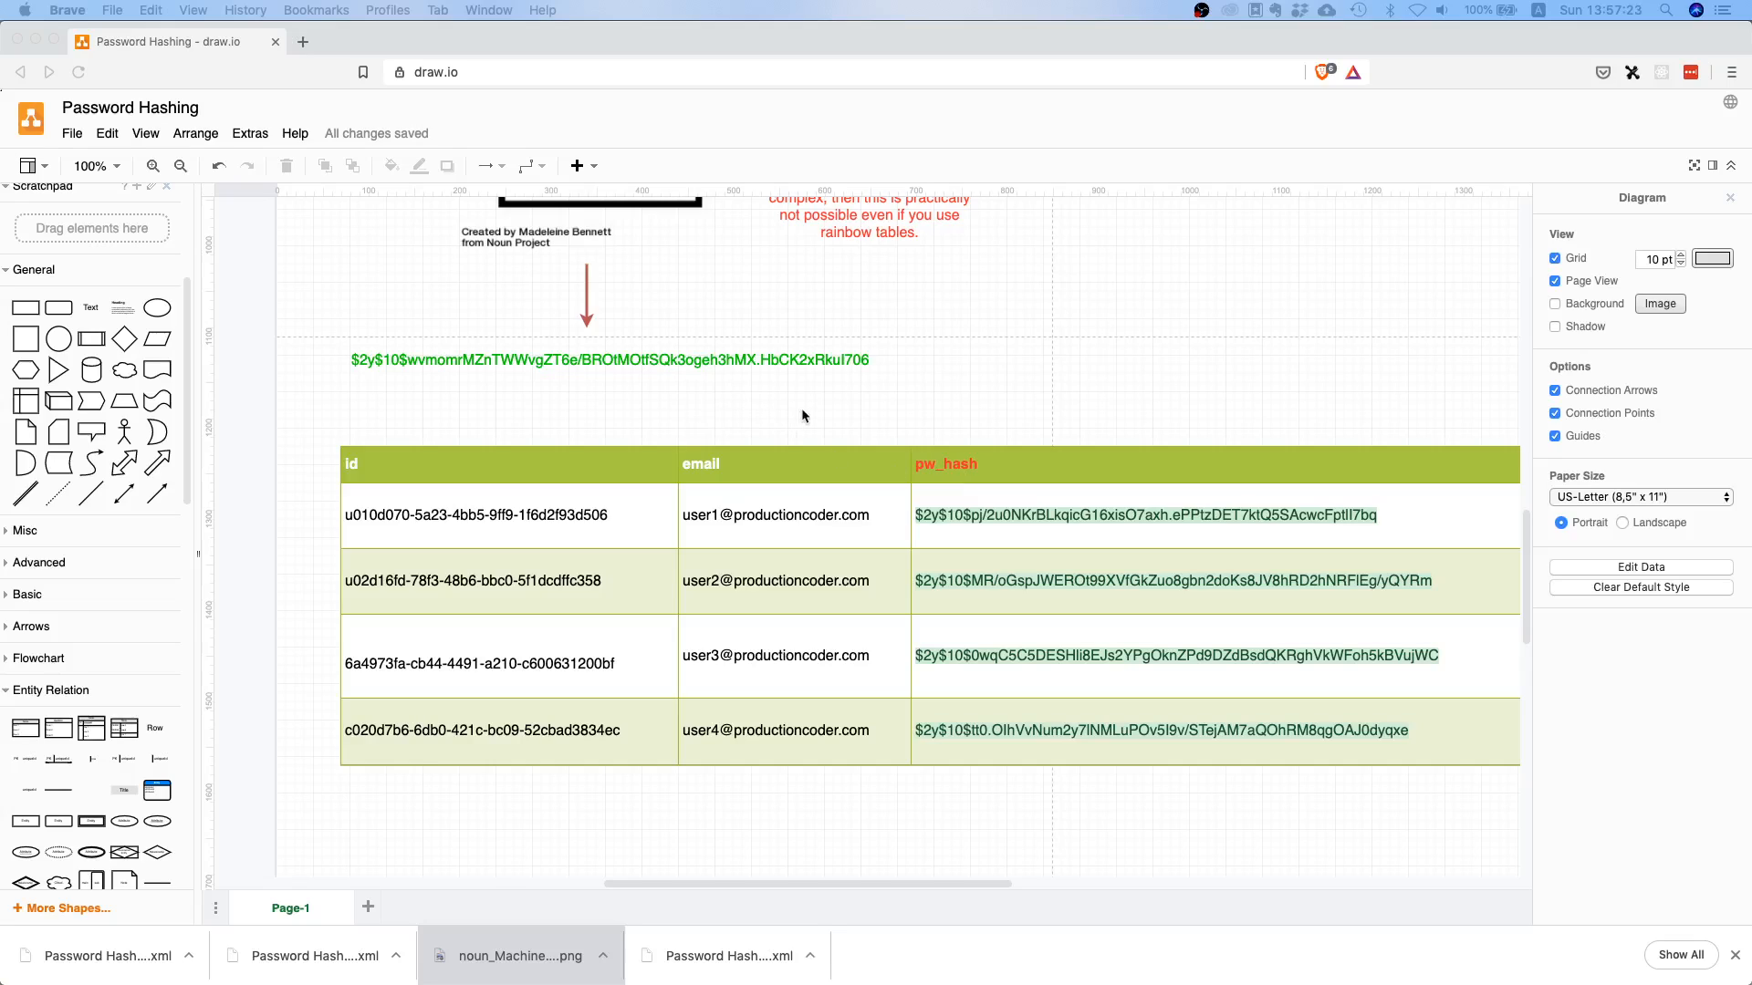
{"action": "mouse_move", "coordinate": [933, 409]}
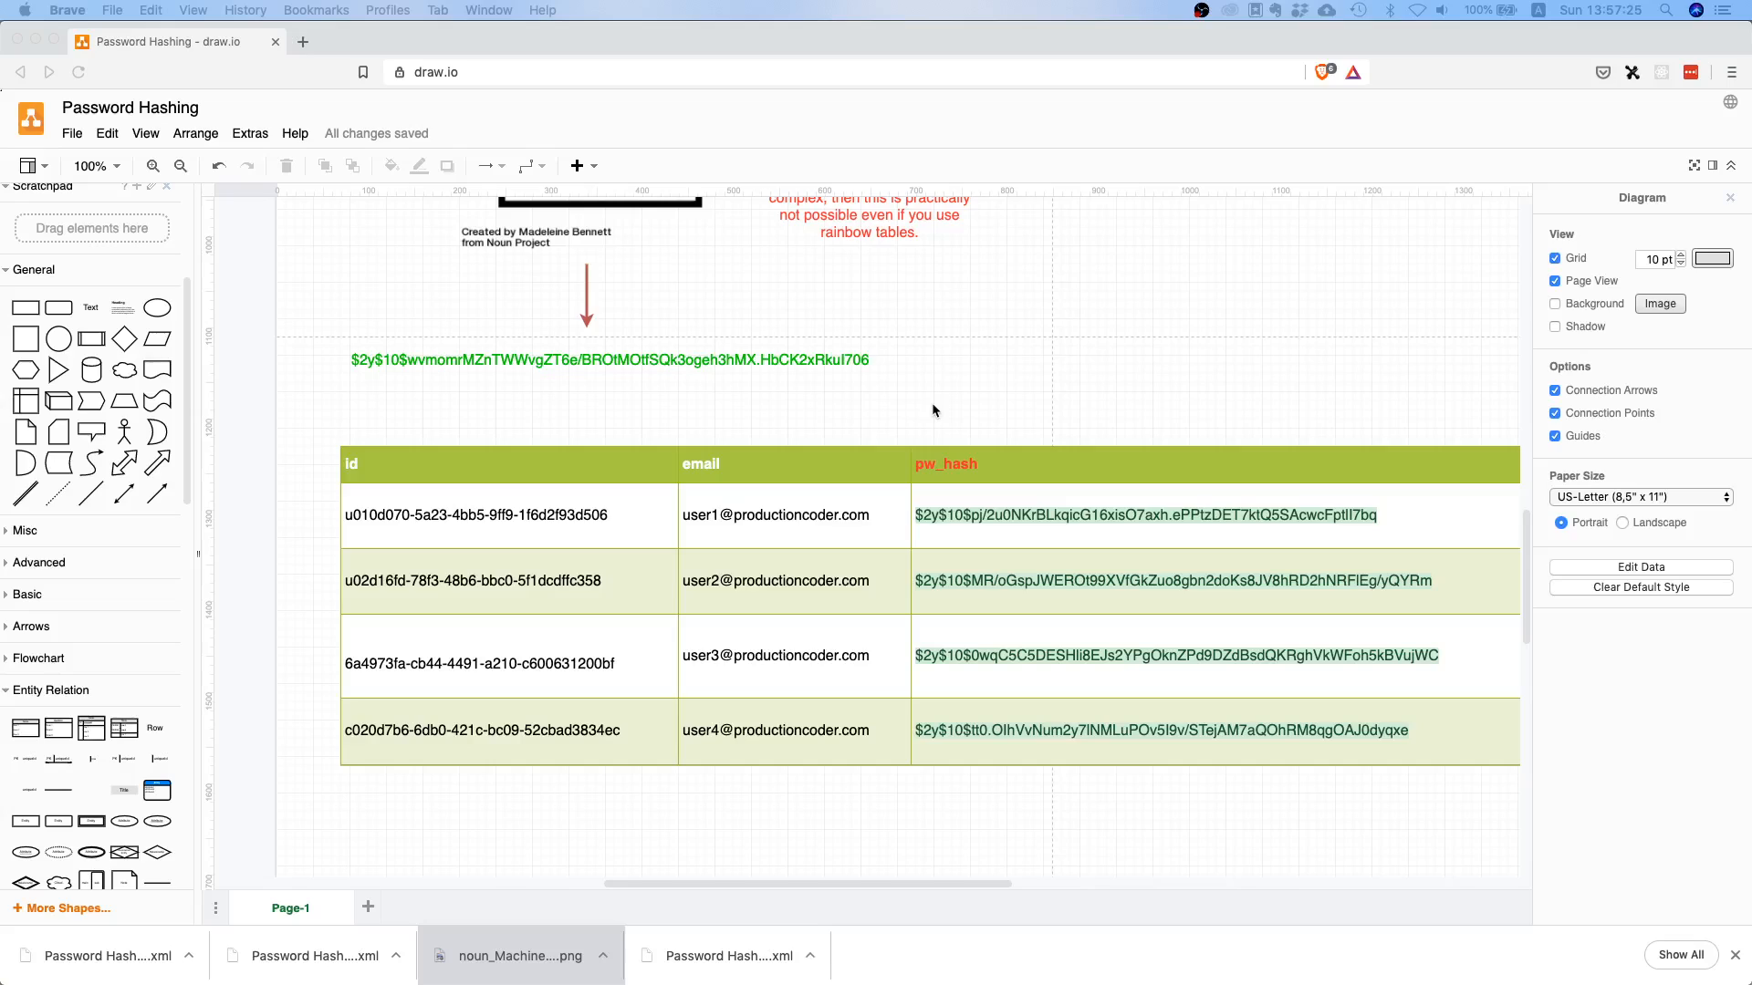
{"action": "mouse_move", "coordinate": [1288, 521]}
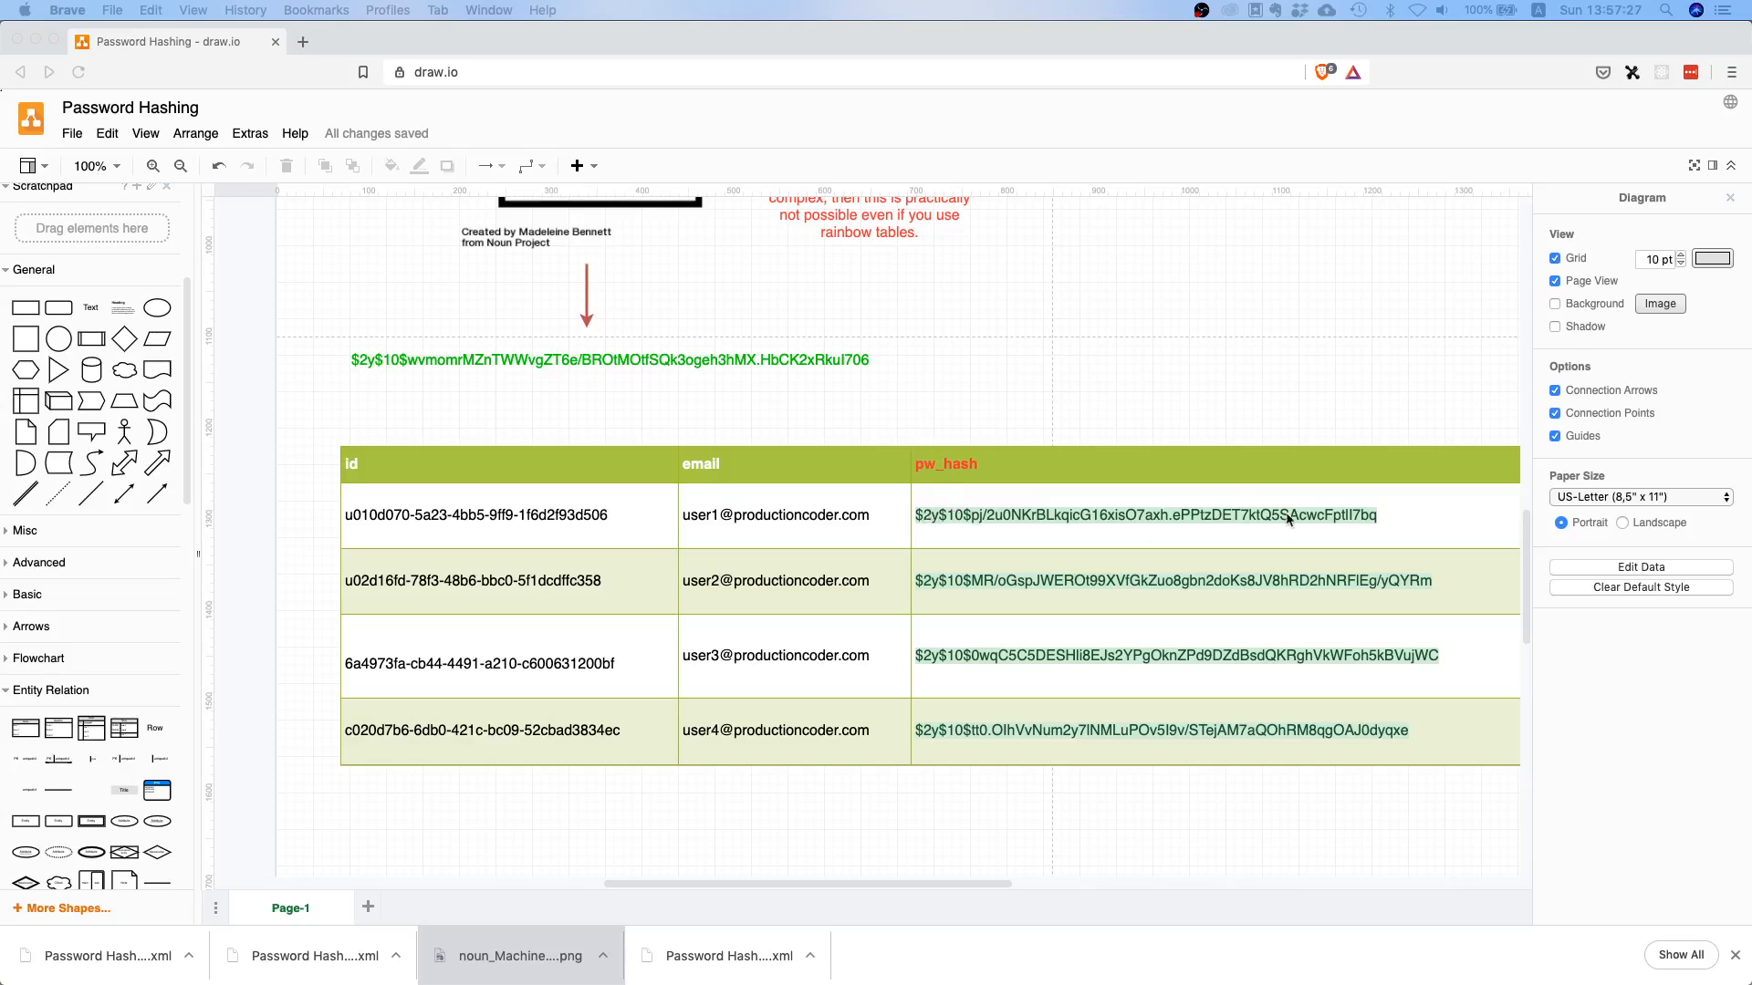
{"action": "mouse_move", "coordinate": [1255, 515]}
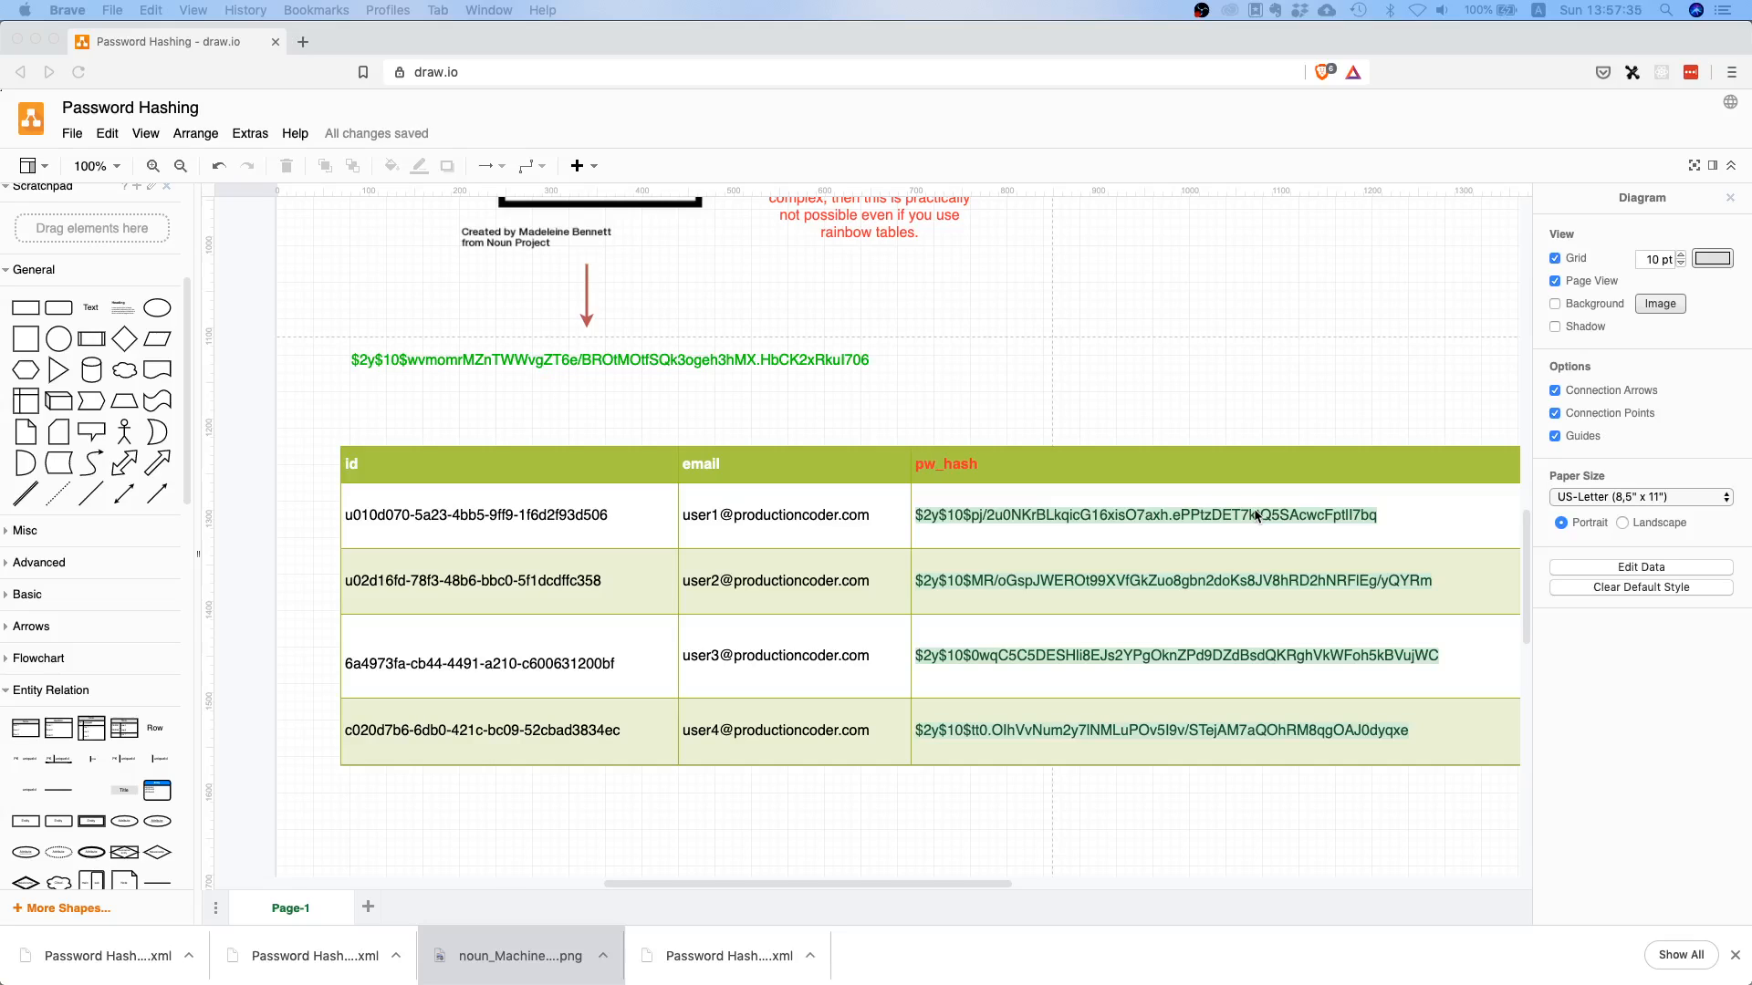
{"action": "mouse_move", "coordinate": [1179, 457]}
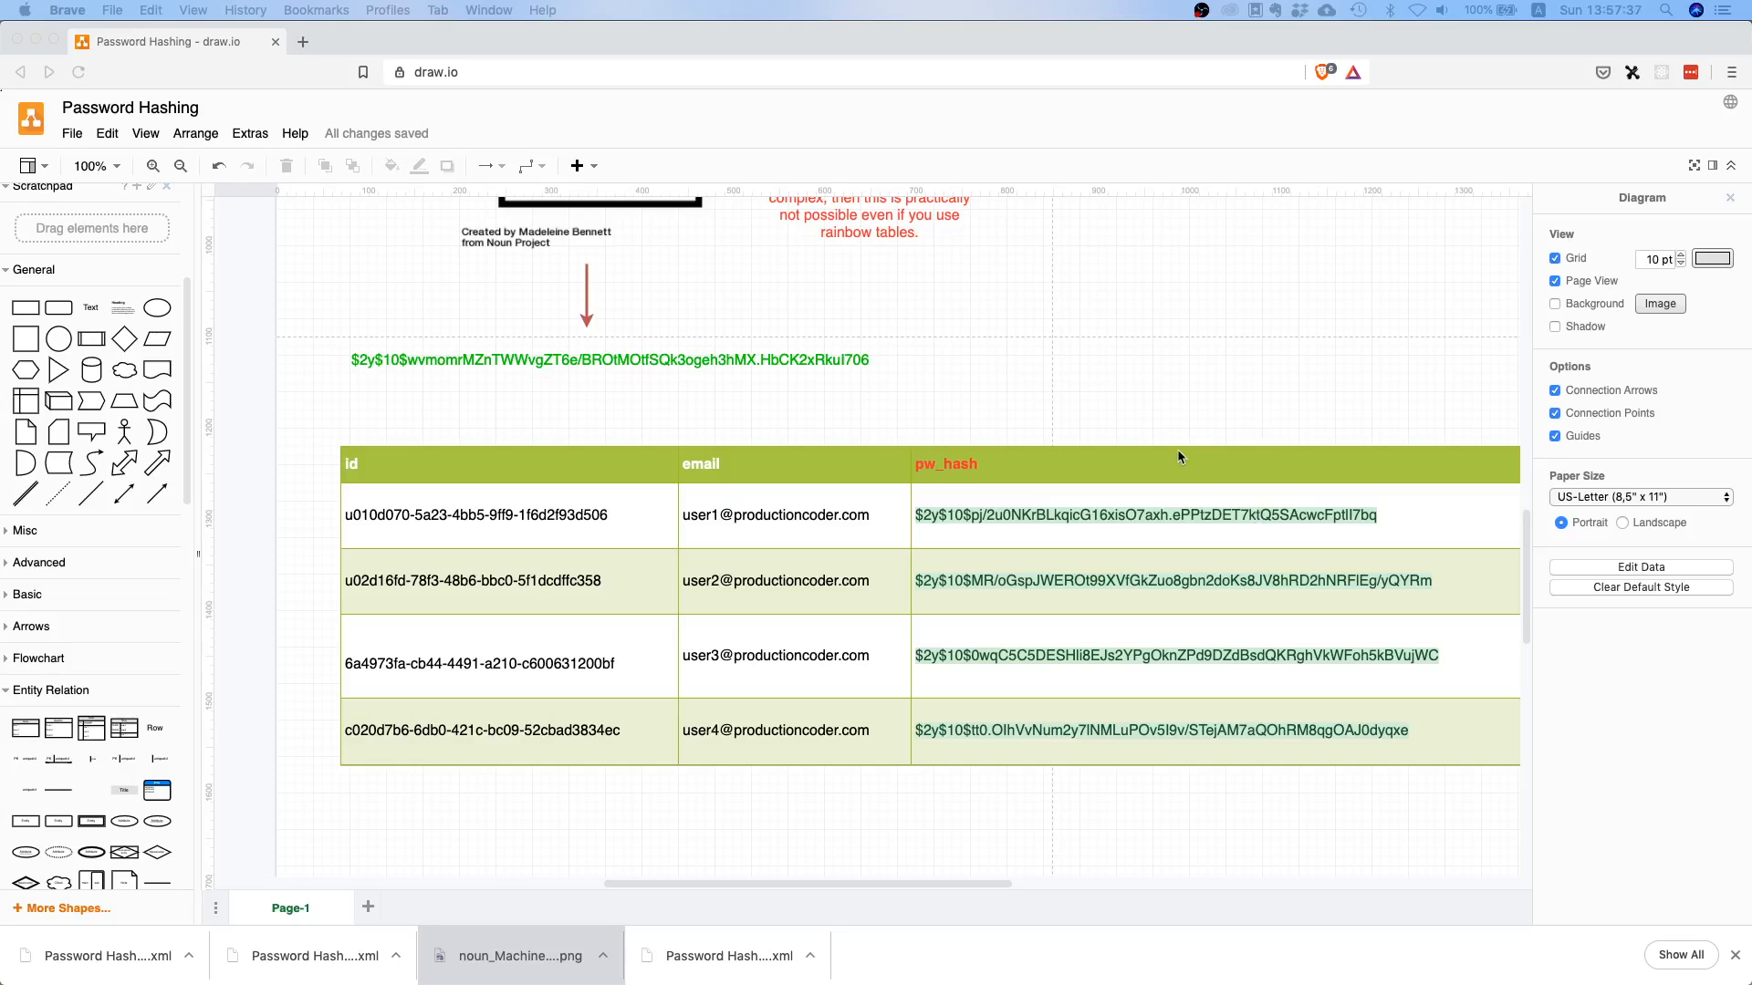
{"action": "scroll", "scroll_direction": "up", "scroll_amount": 3}
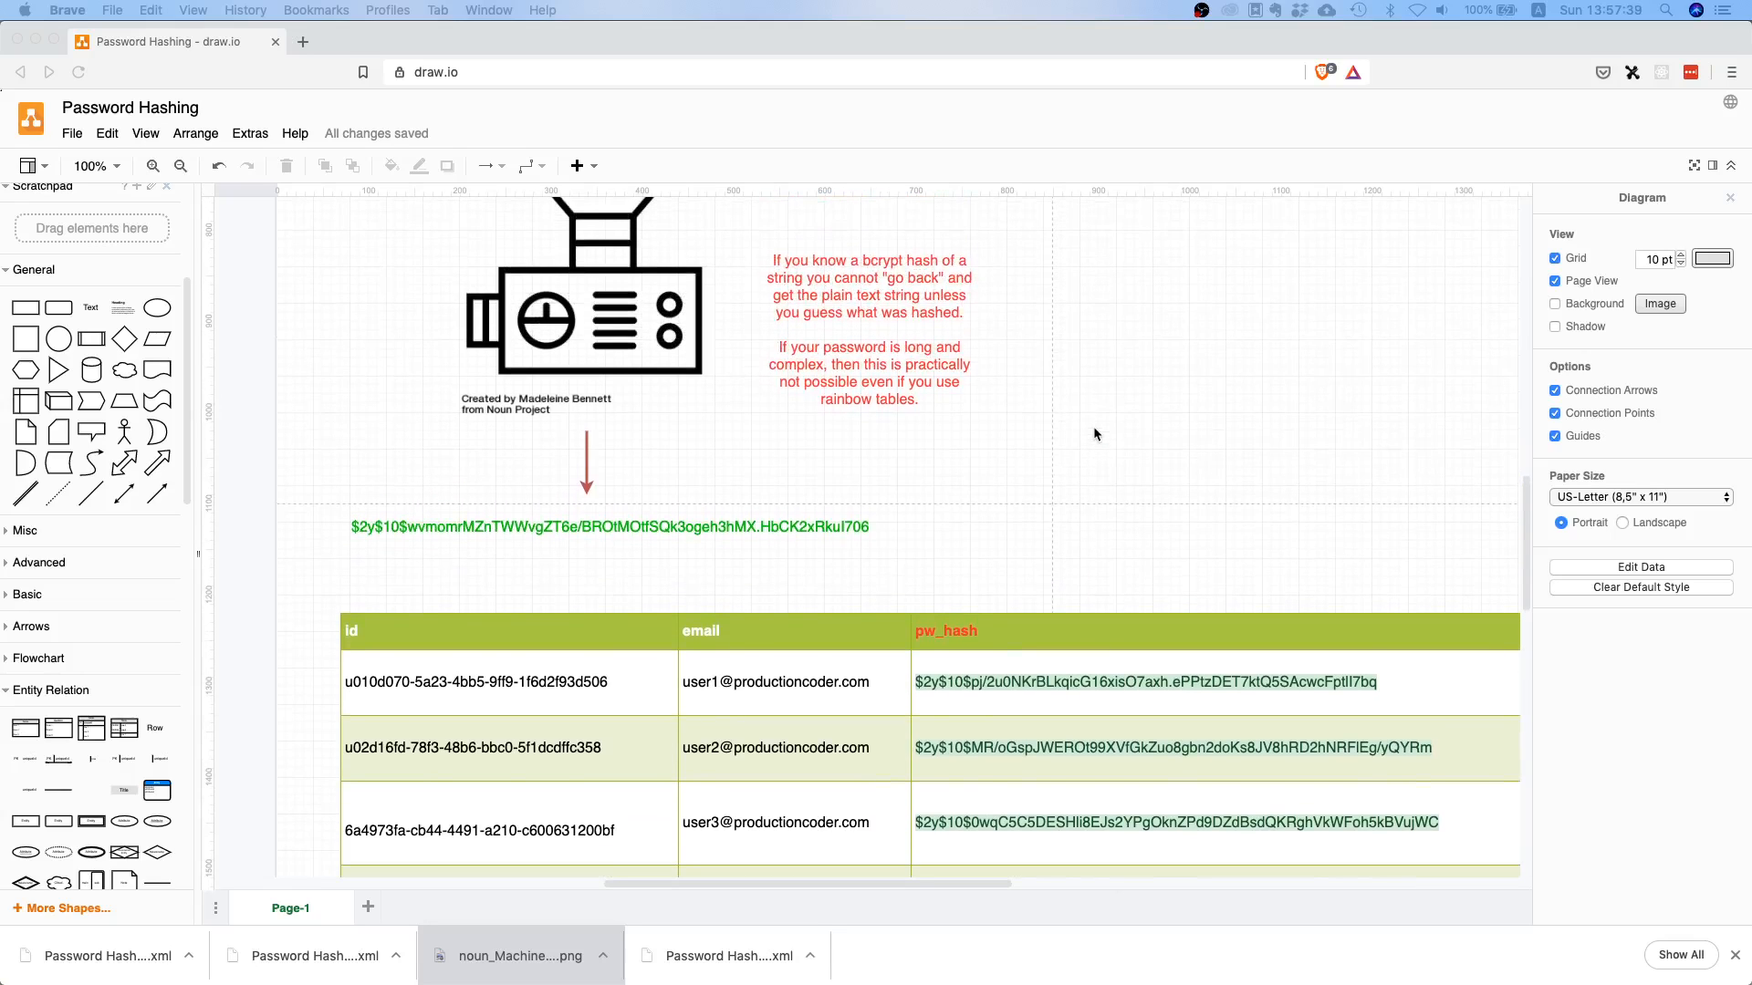
{"action": "scroll", "scroll_direction": "down", "scroll_amount": 3}
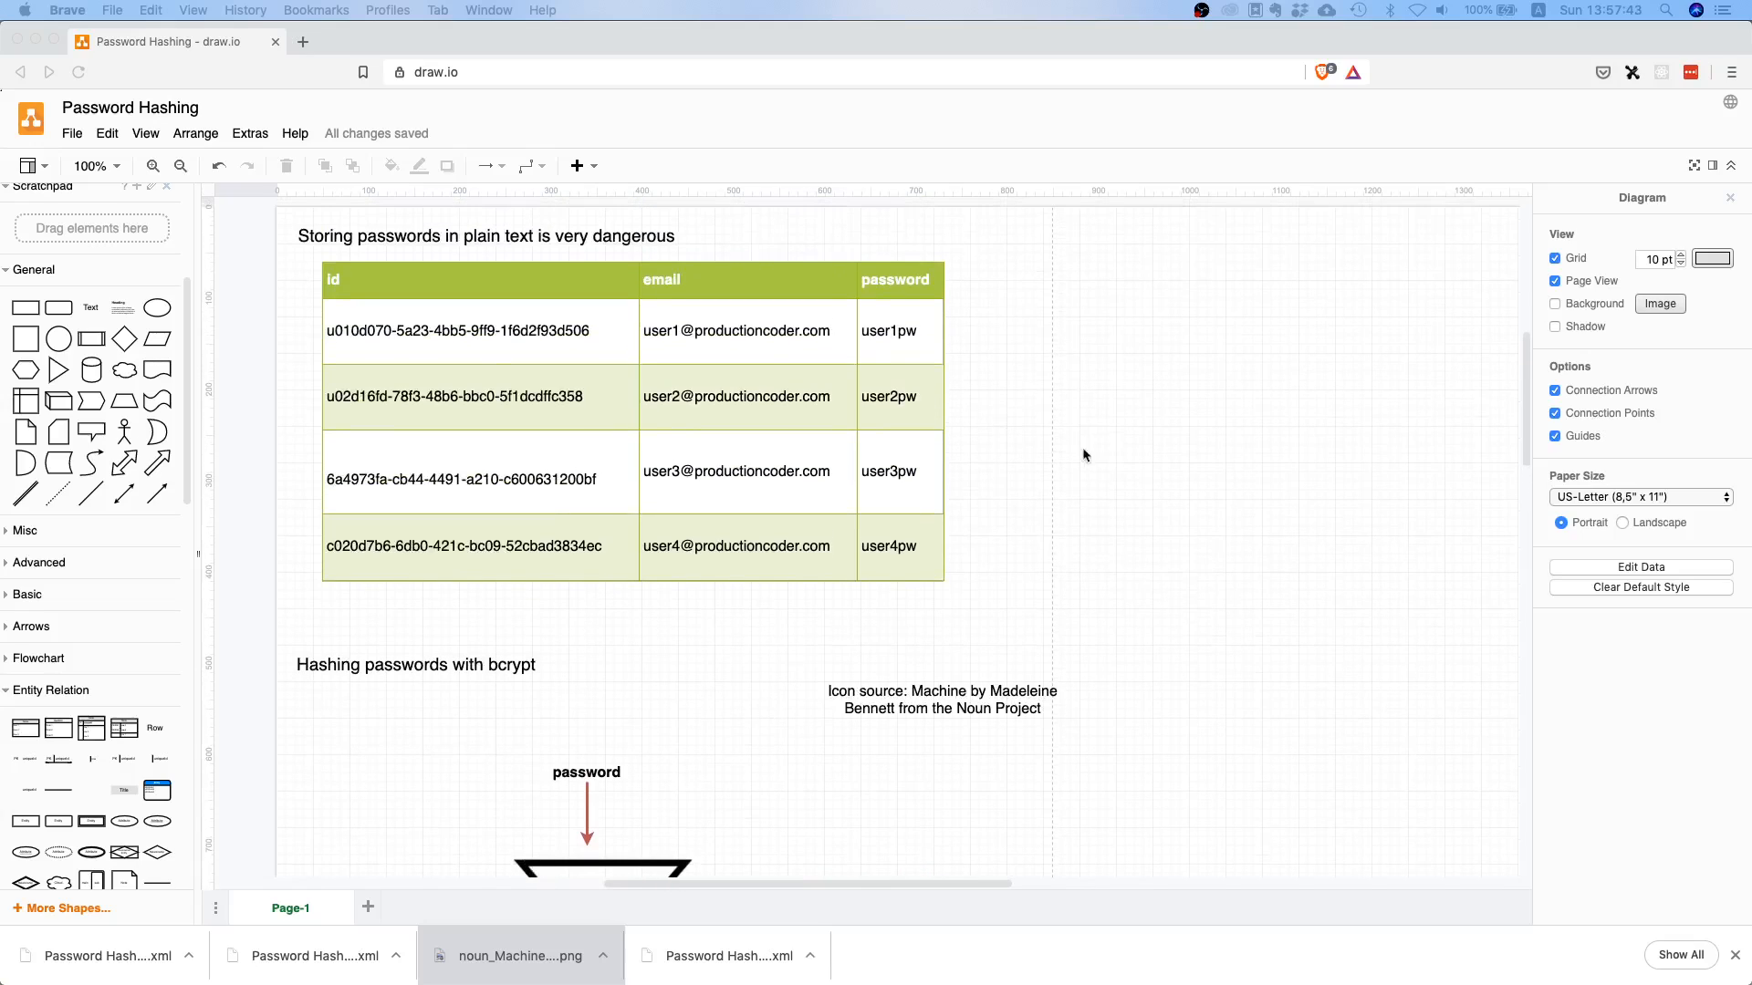
{"action": "mouse_move", "coordinate": [955, 259]}
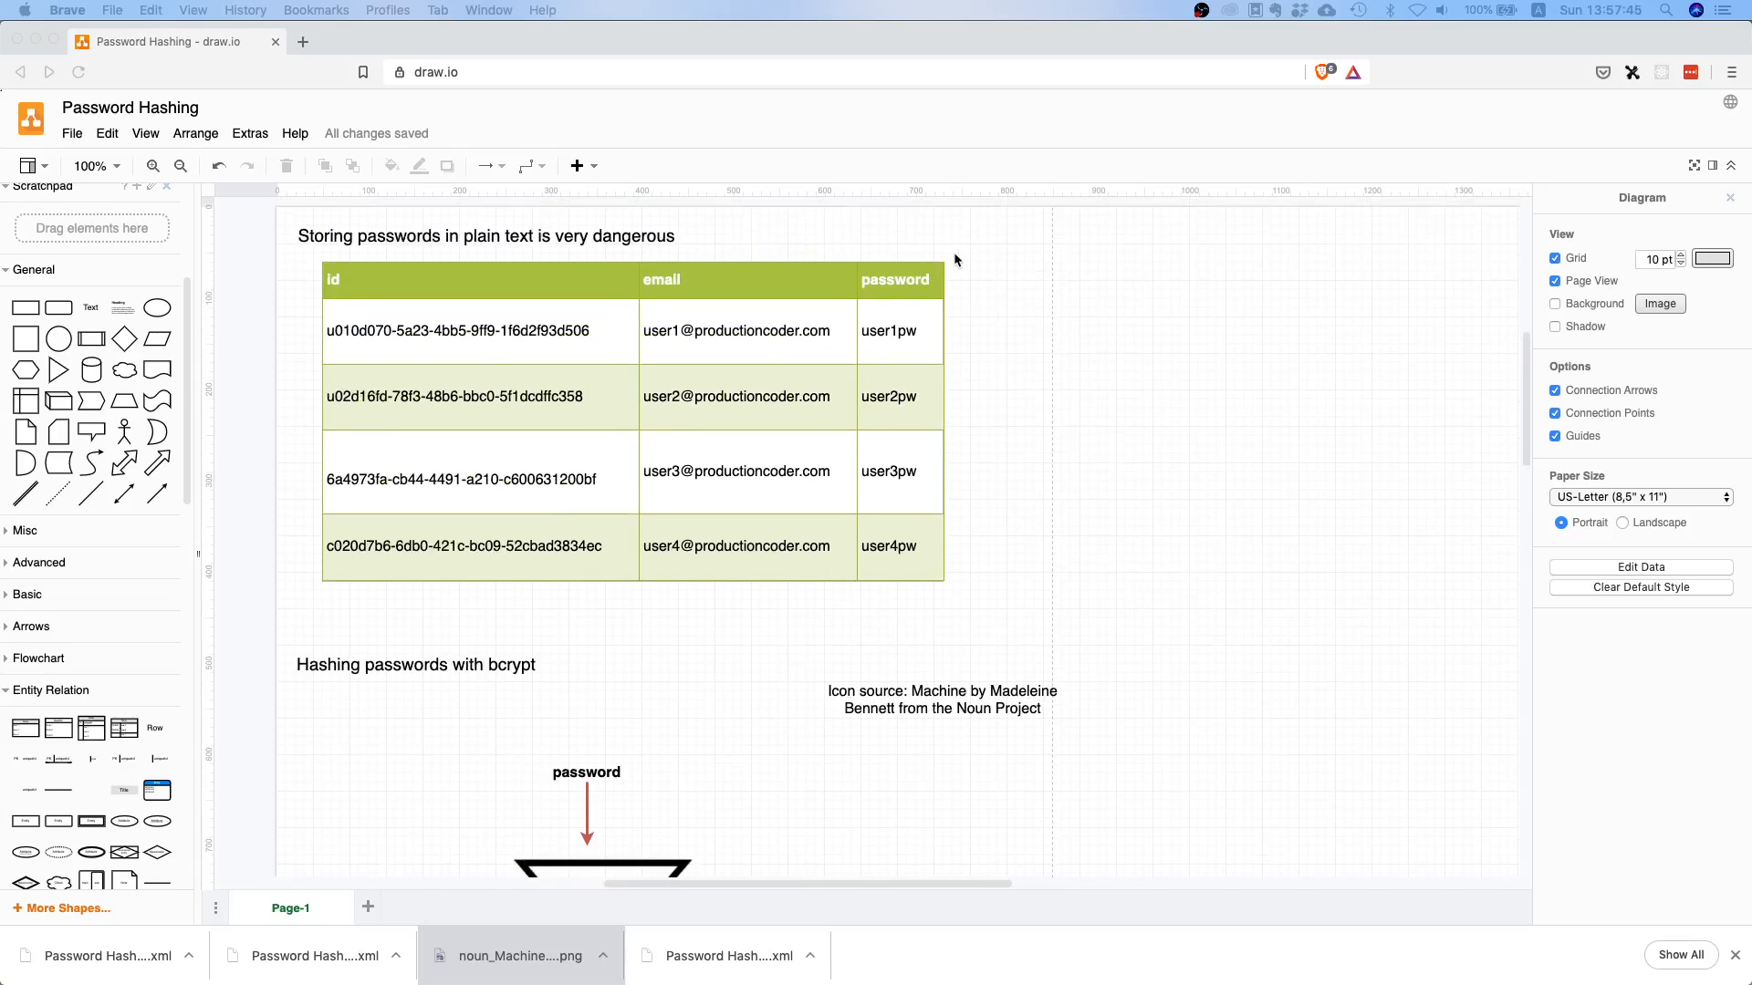
{"action": "scroll", "scroll_direction": "down", "scroll_amount": 3}
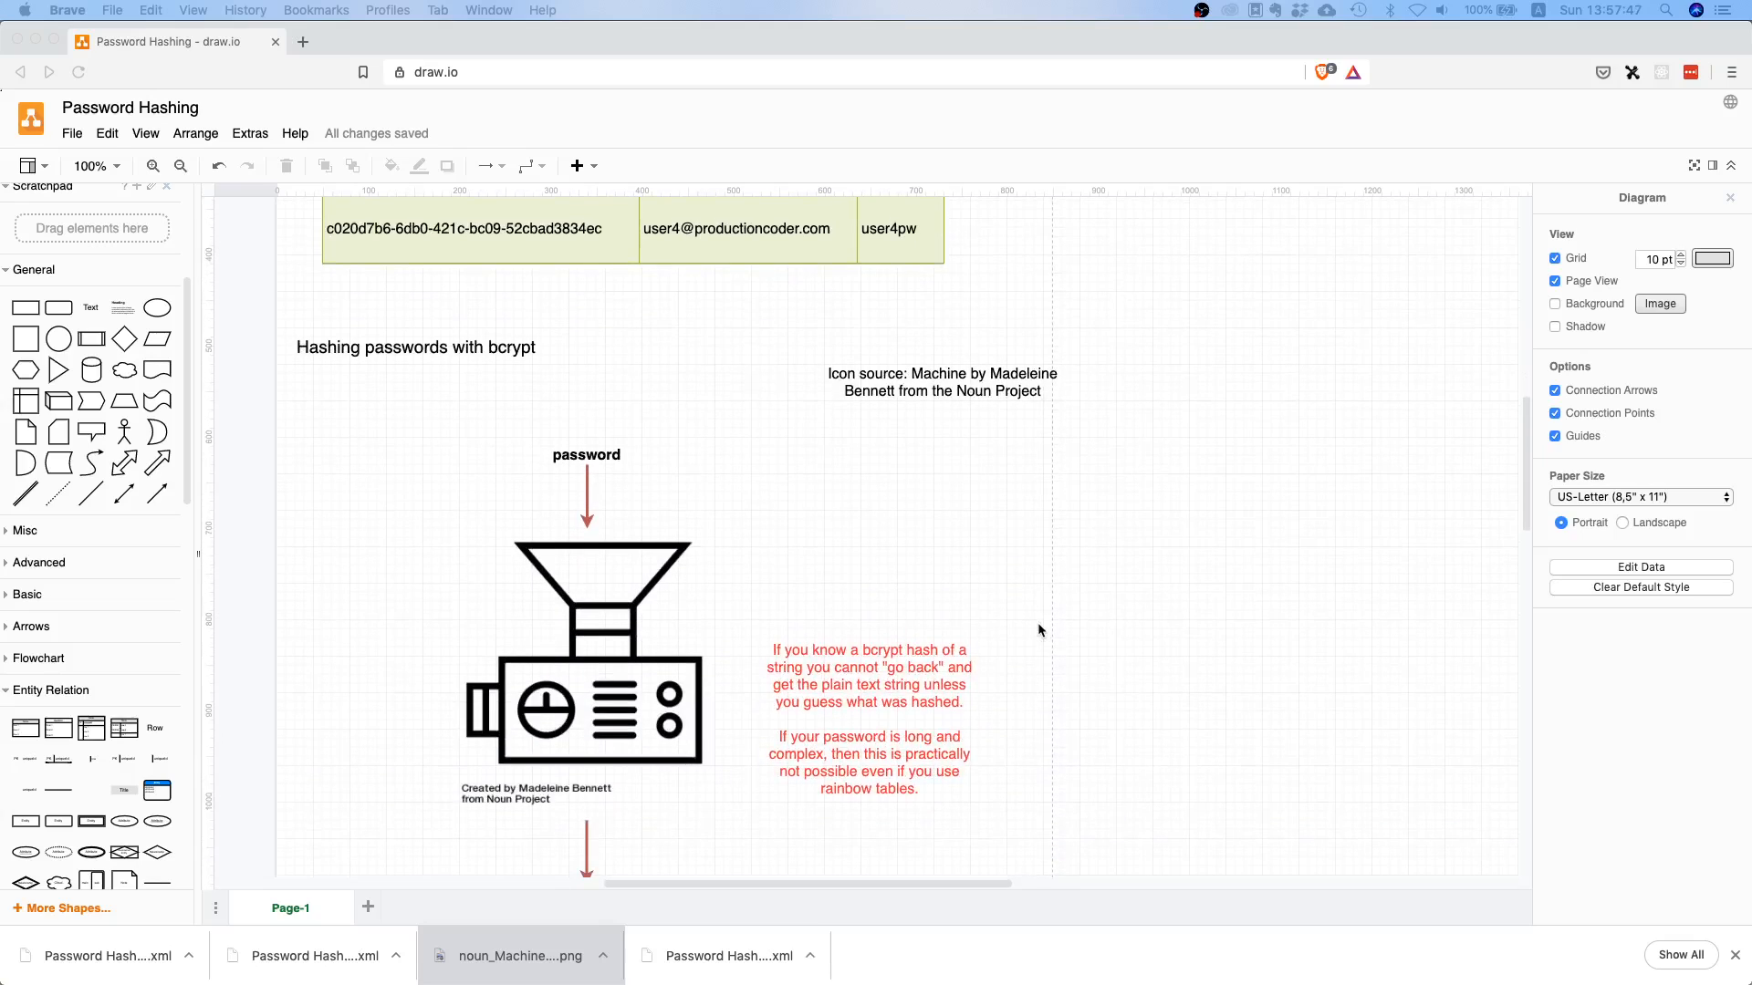
{"action": "mouse_move", "coordinate": [1000, 640]}
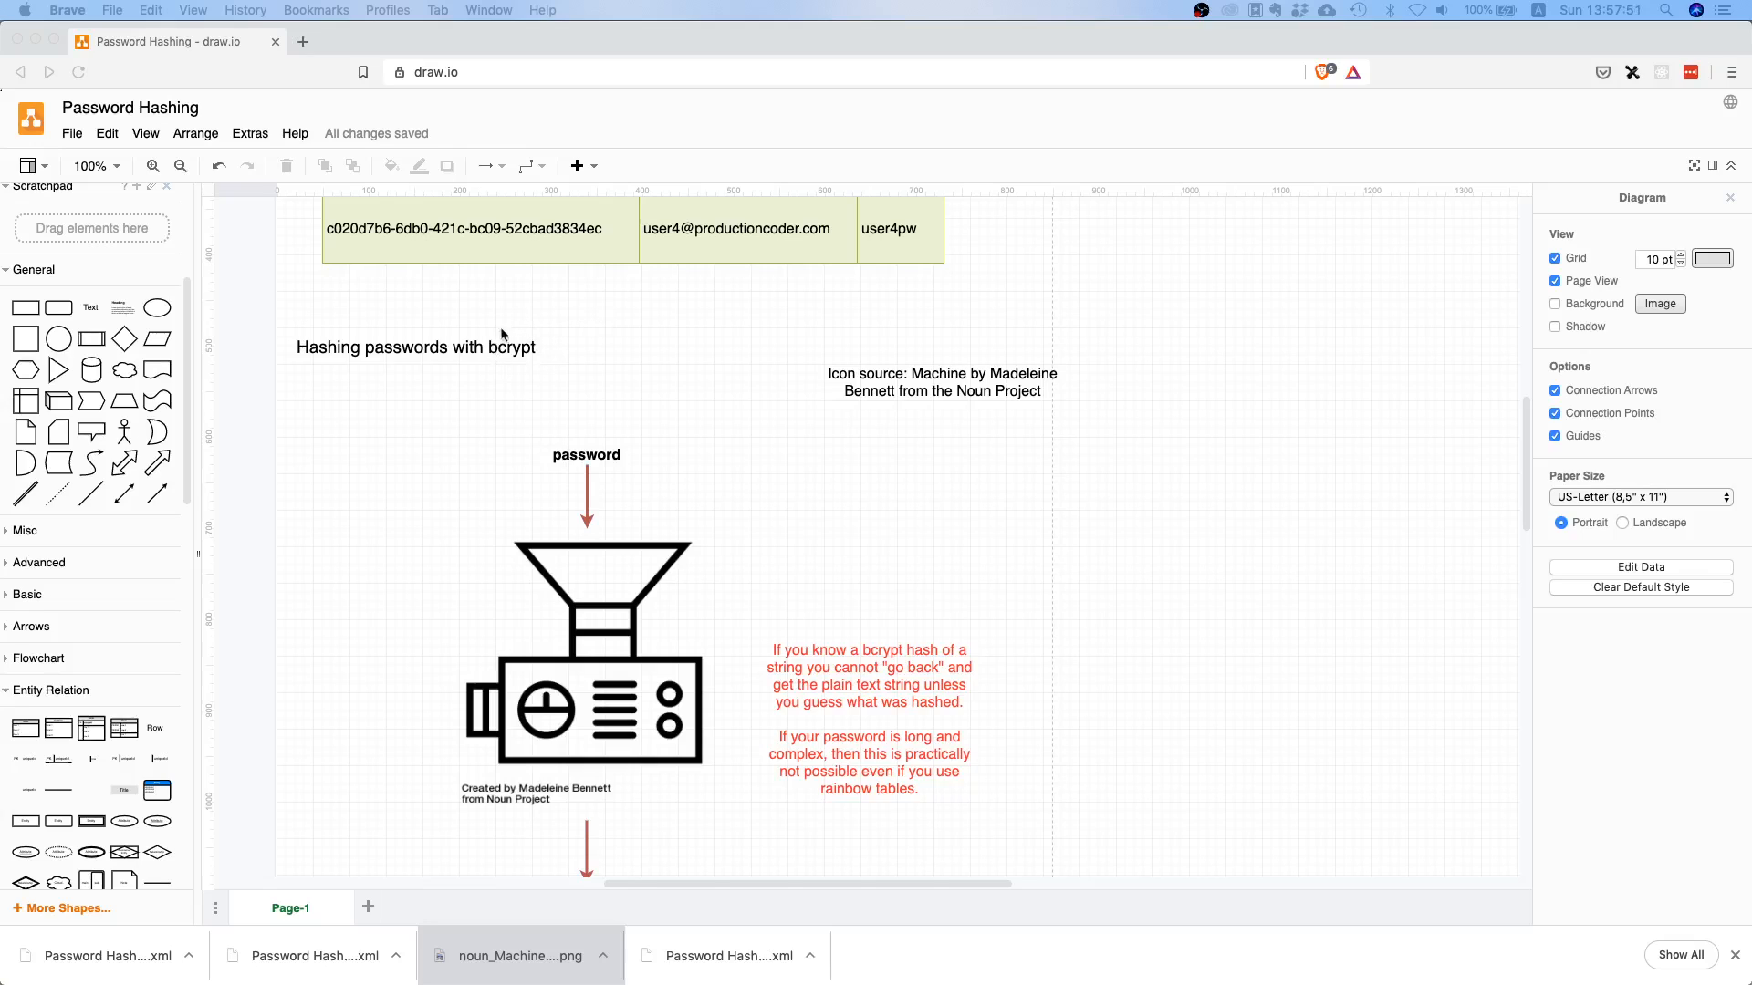
{"action": "mouse_move", "coordinate": [705, 438]}
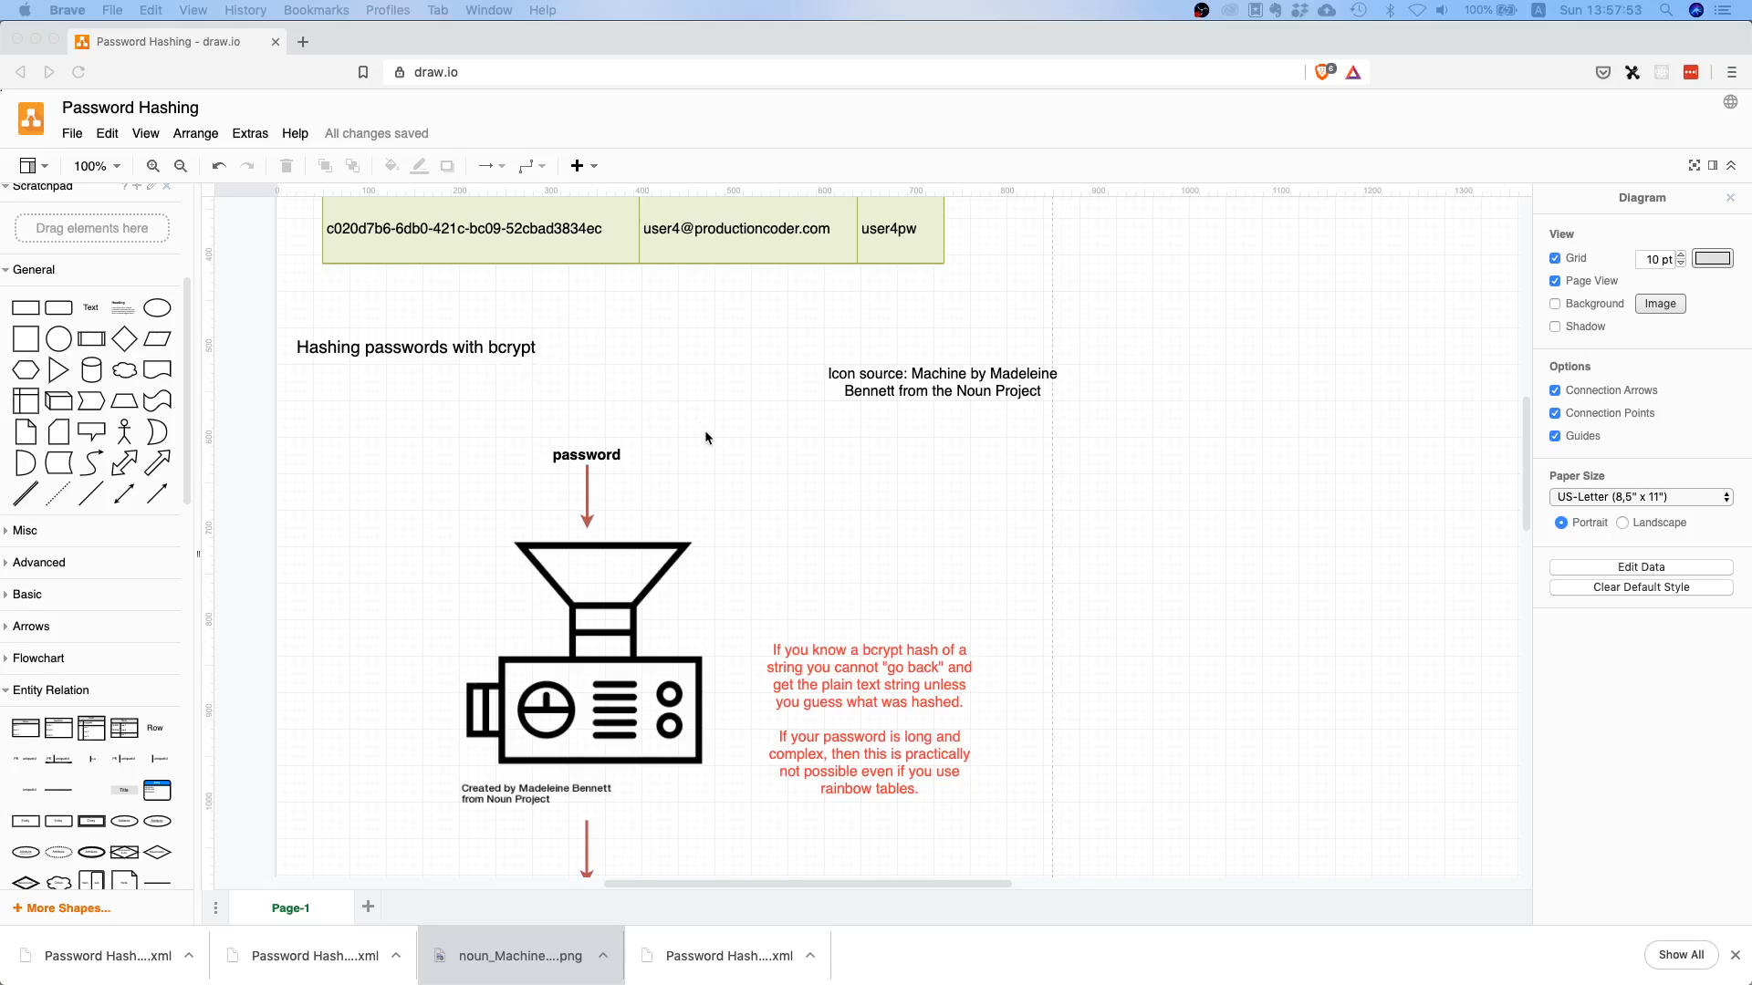
{"action": "scroll", "scroll_direction": "down", "scroll_amount": 3}
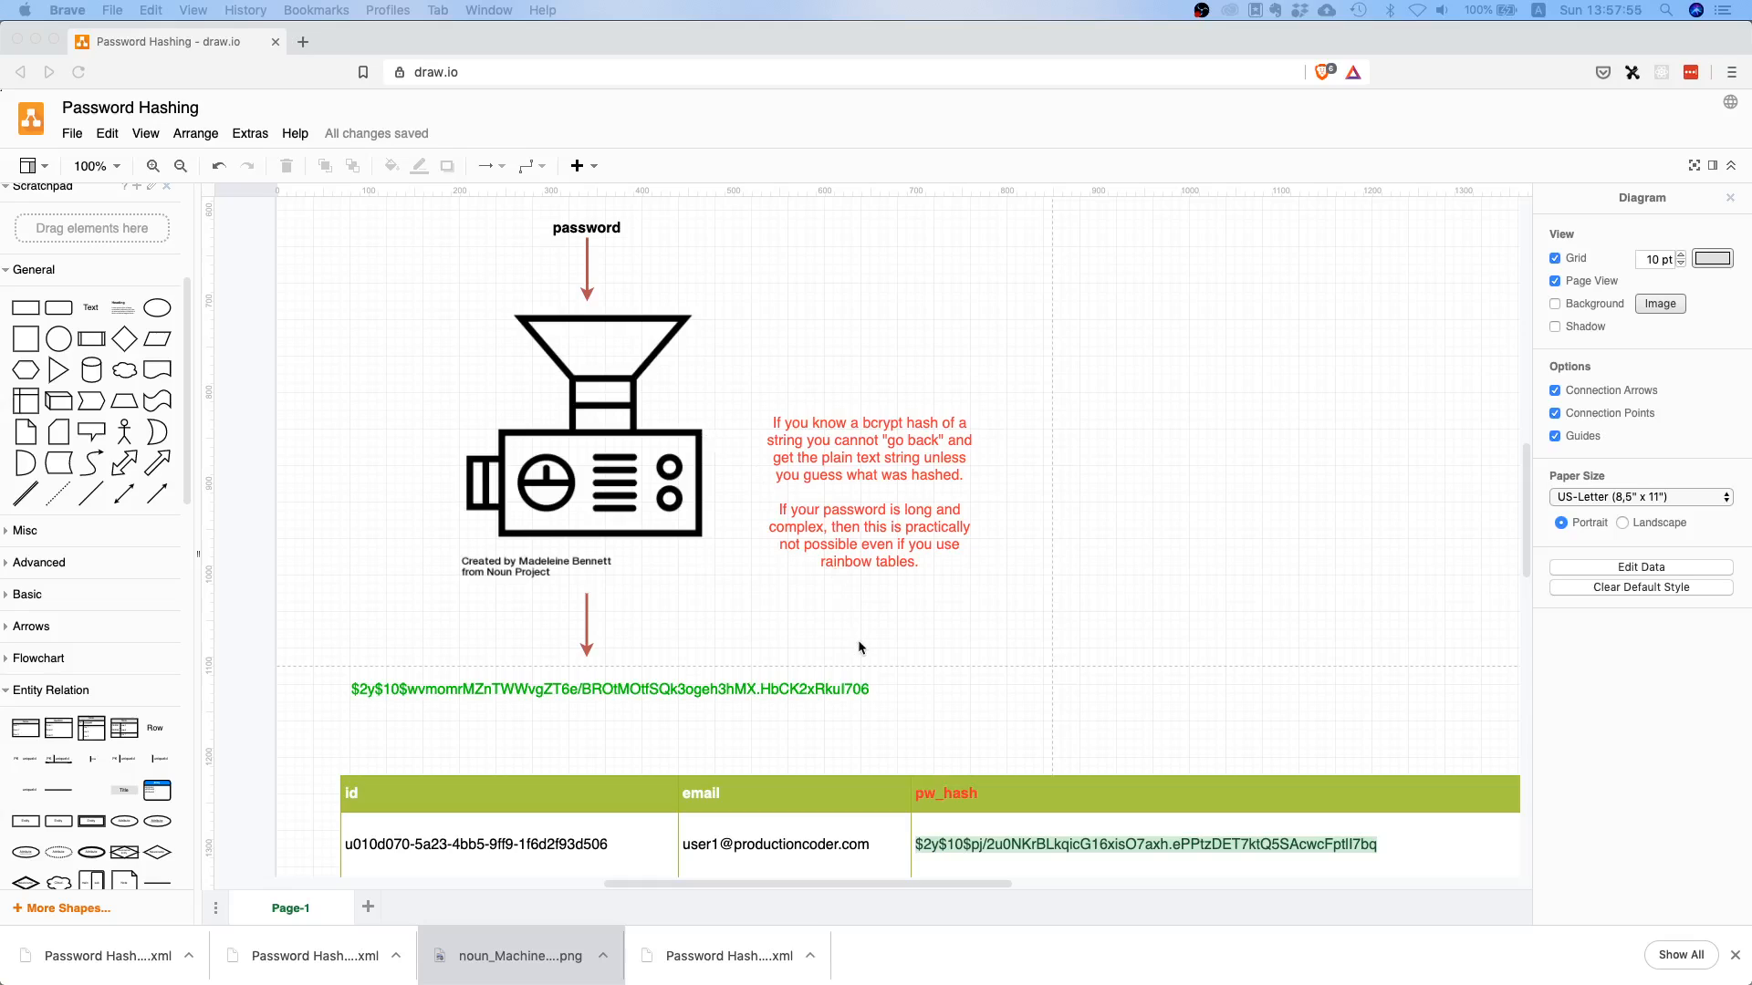
{"action": "scroll", "scroll_direction": "down", "scroll_amount": 3}
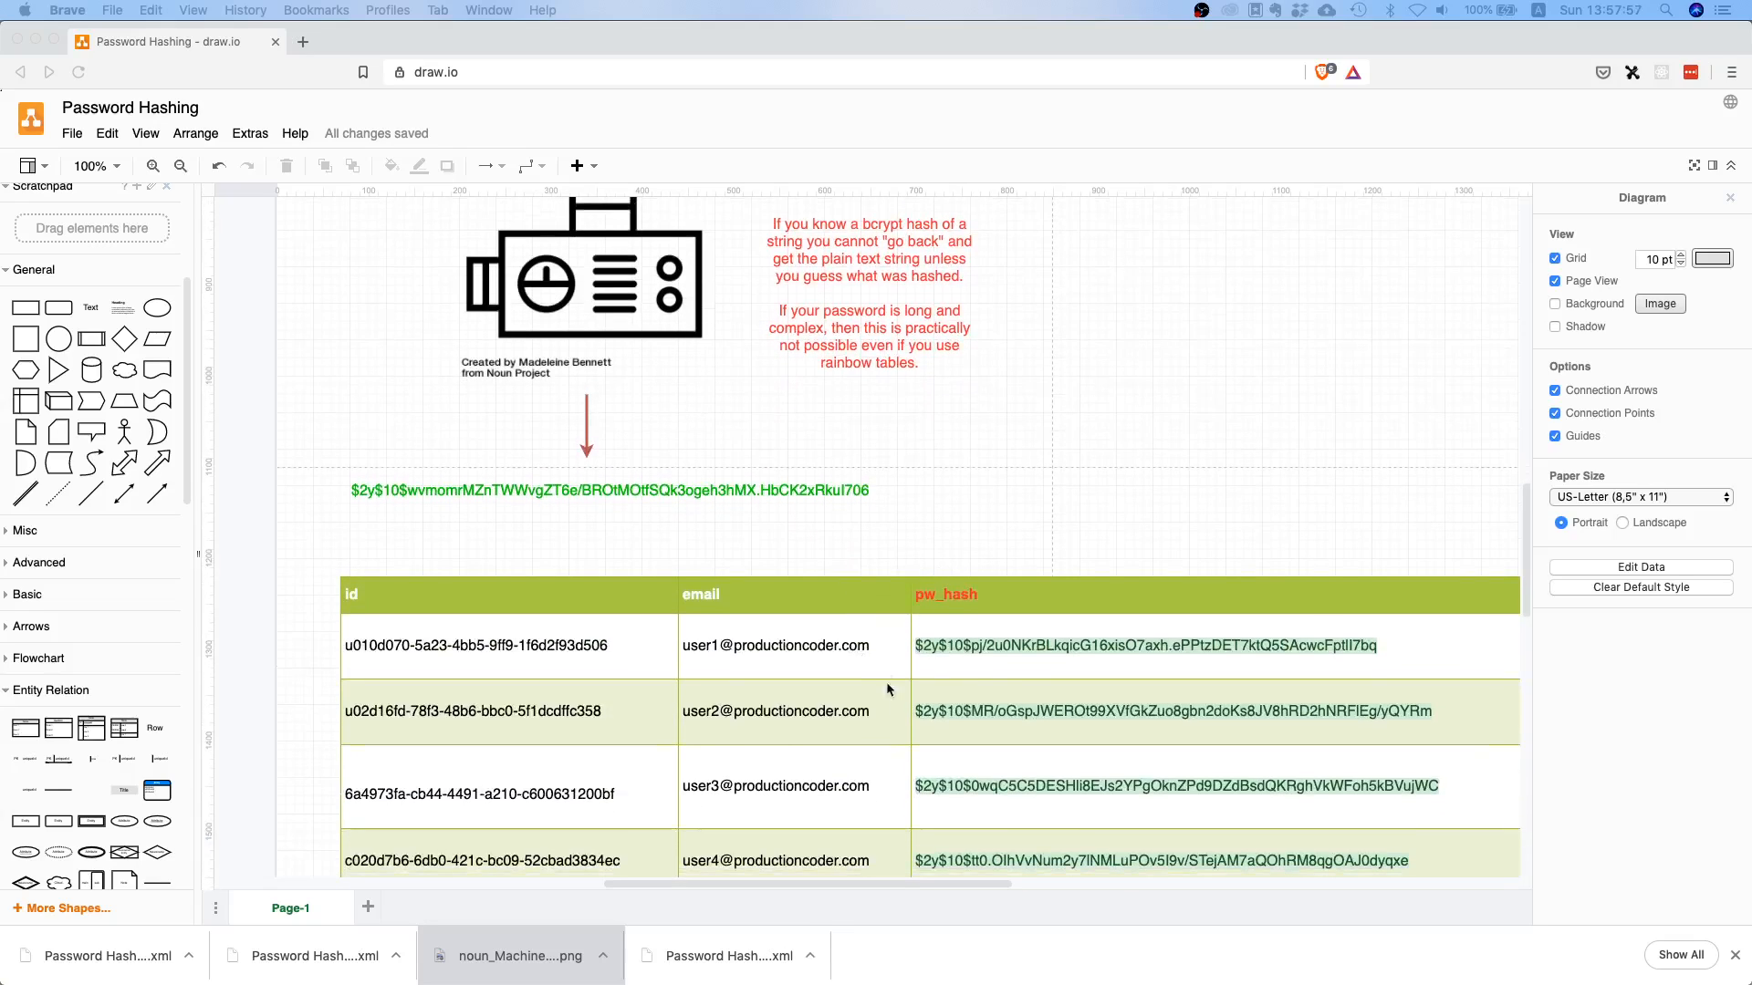
{"action": "mouse_move", "coordinate": [902, 721]}
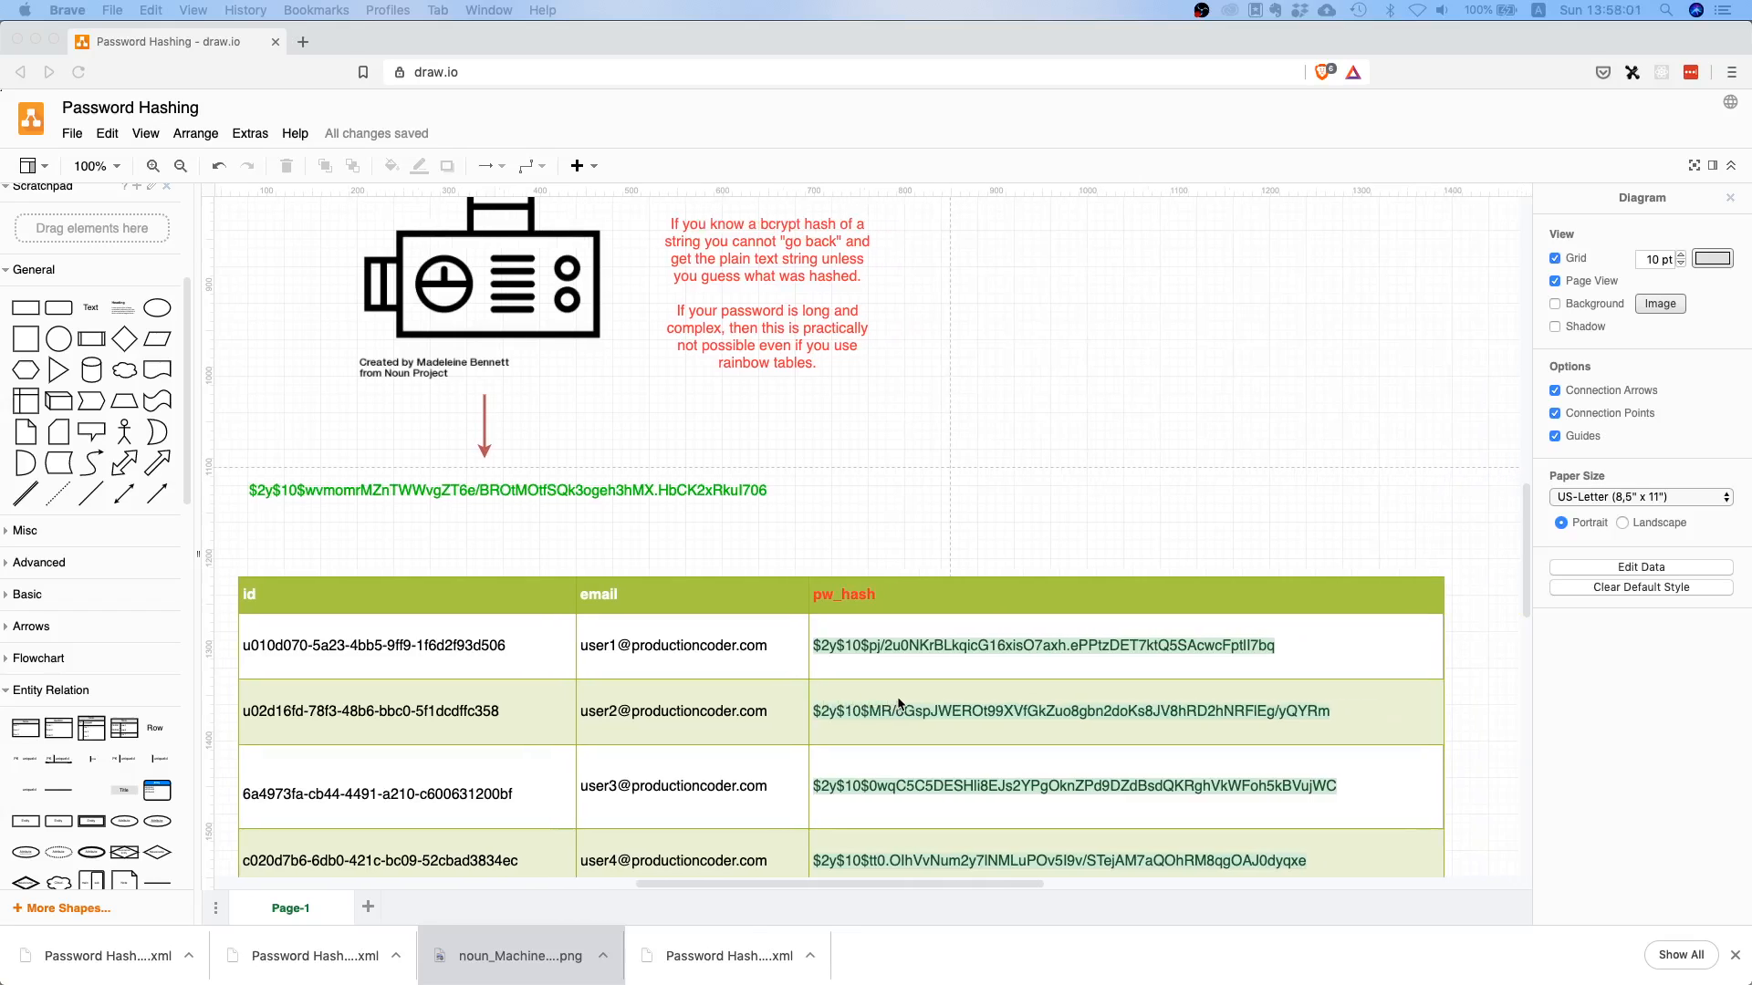
{"action": "mouse_move", "coordinate": [920, 518]}
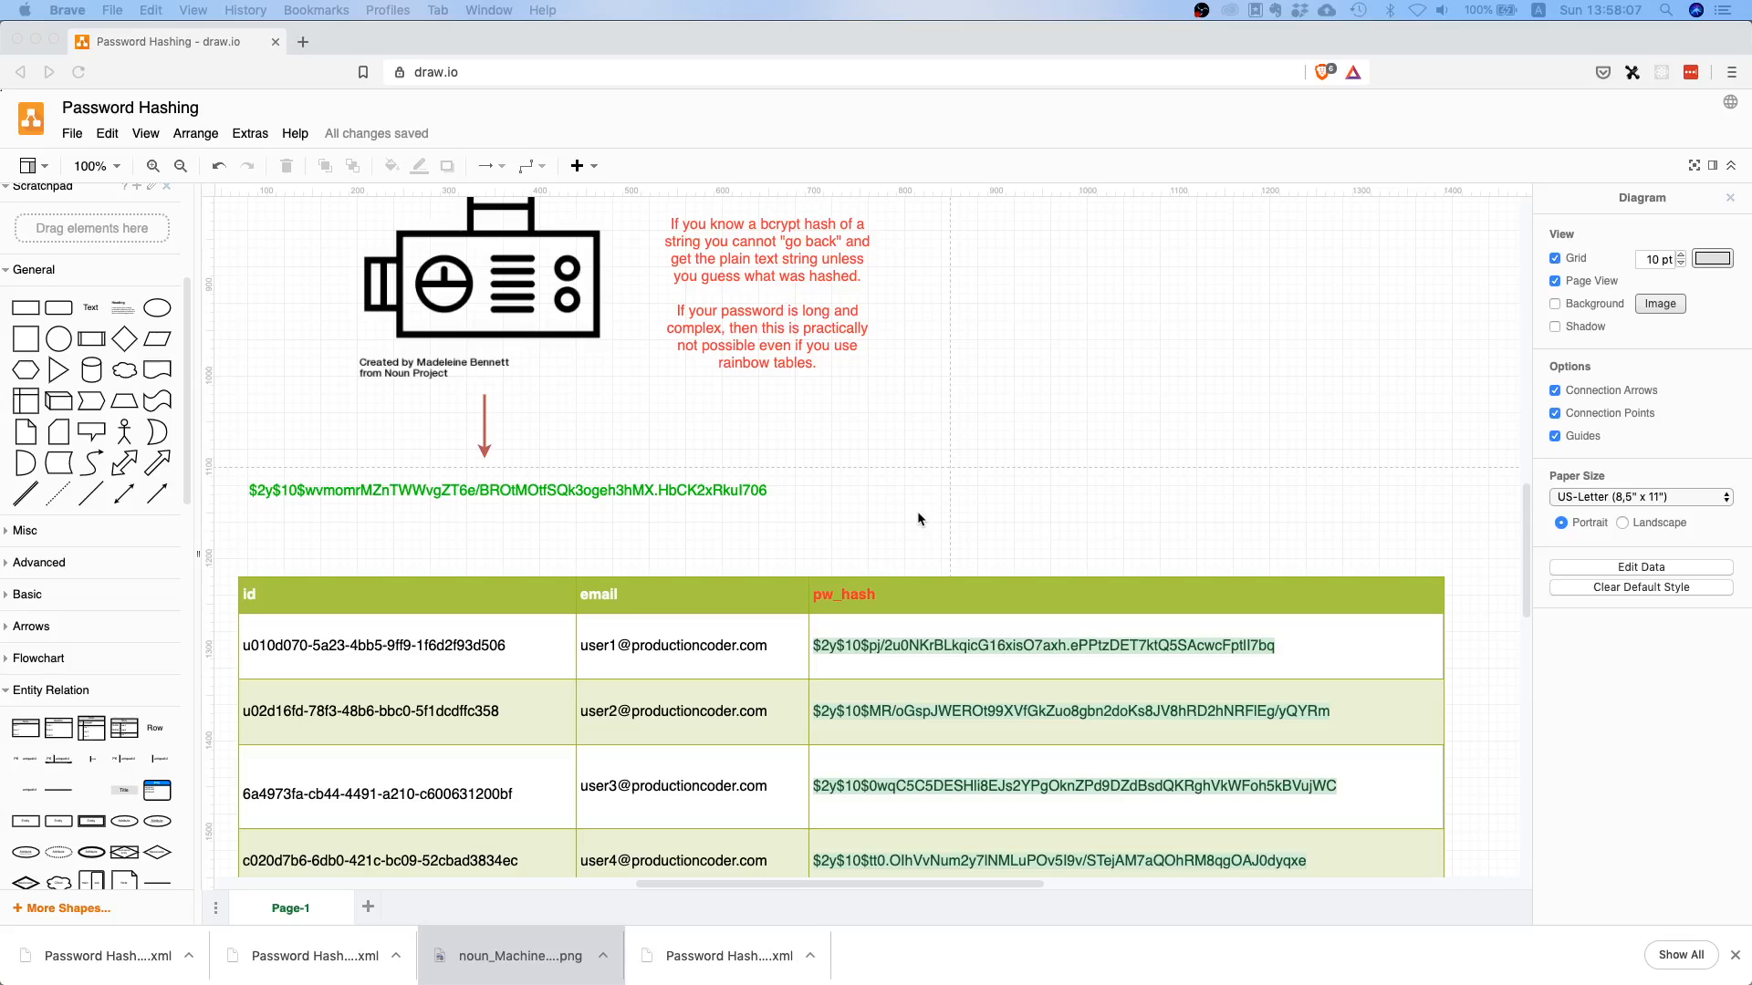
{"action": "mouse_move", "coordinate": [787, 689]}
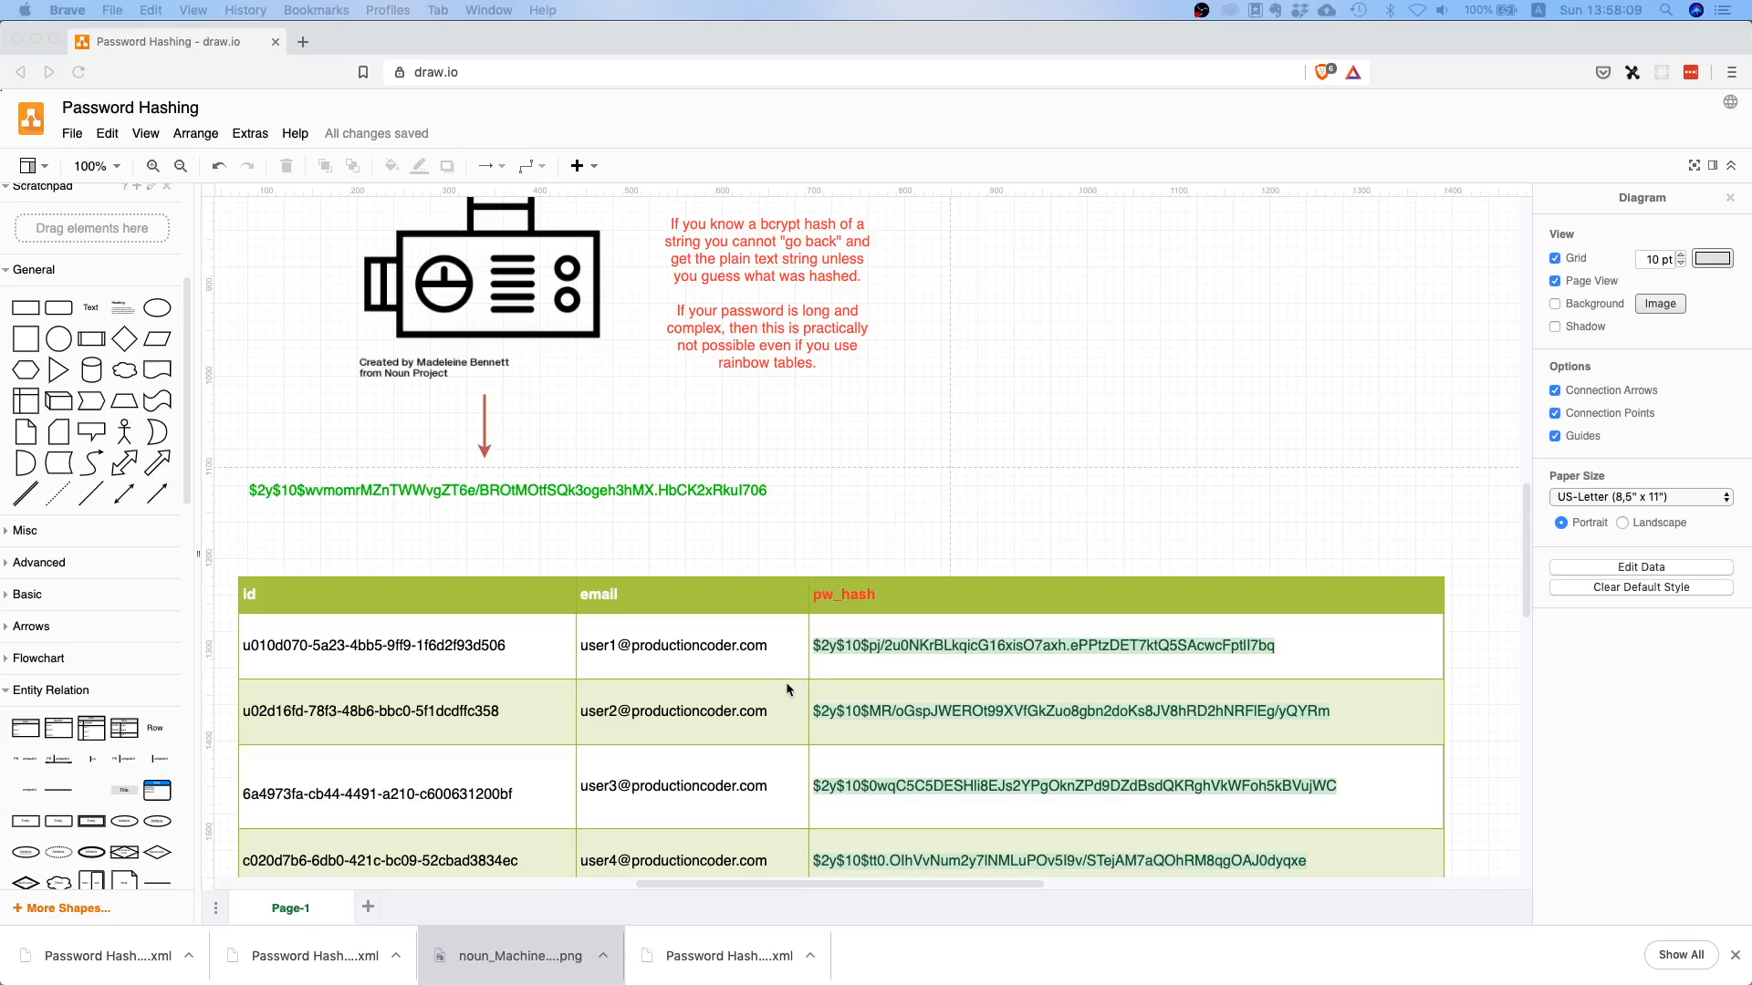
{"action": "mouse_move", "coordinate": [879, 364]}
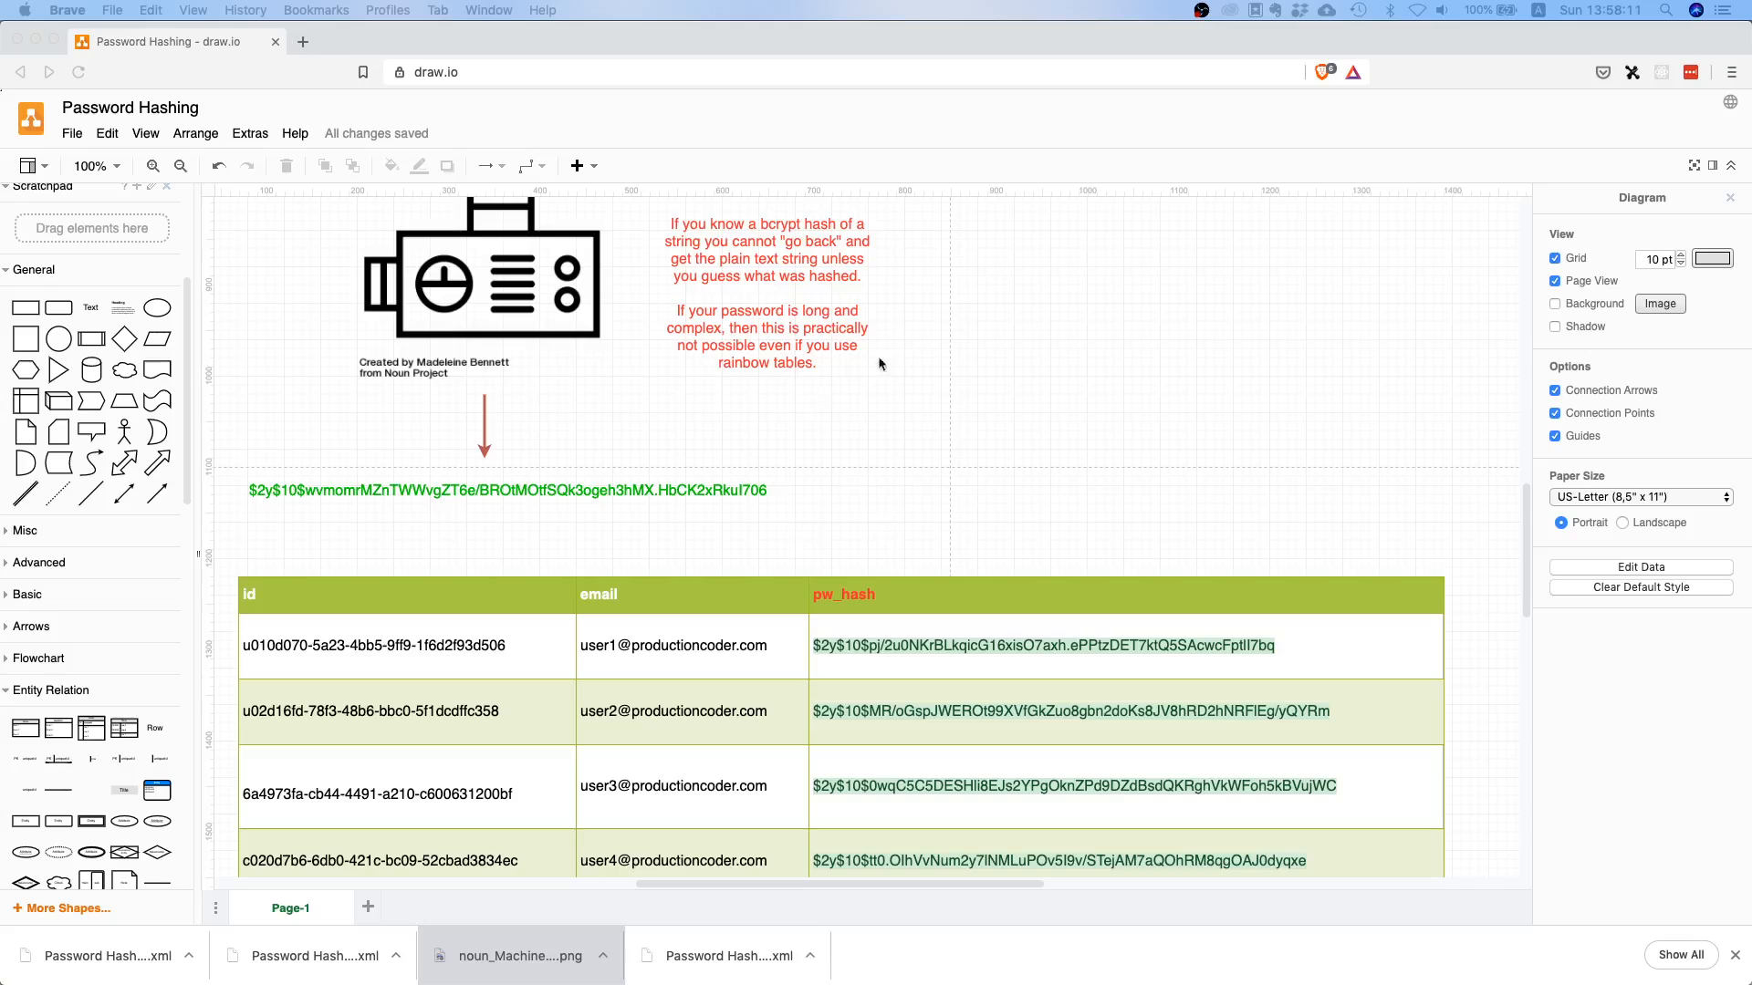
{"action": "mouse_move", "coordinate": [895, 467]}
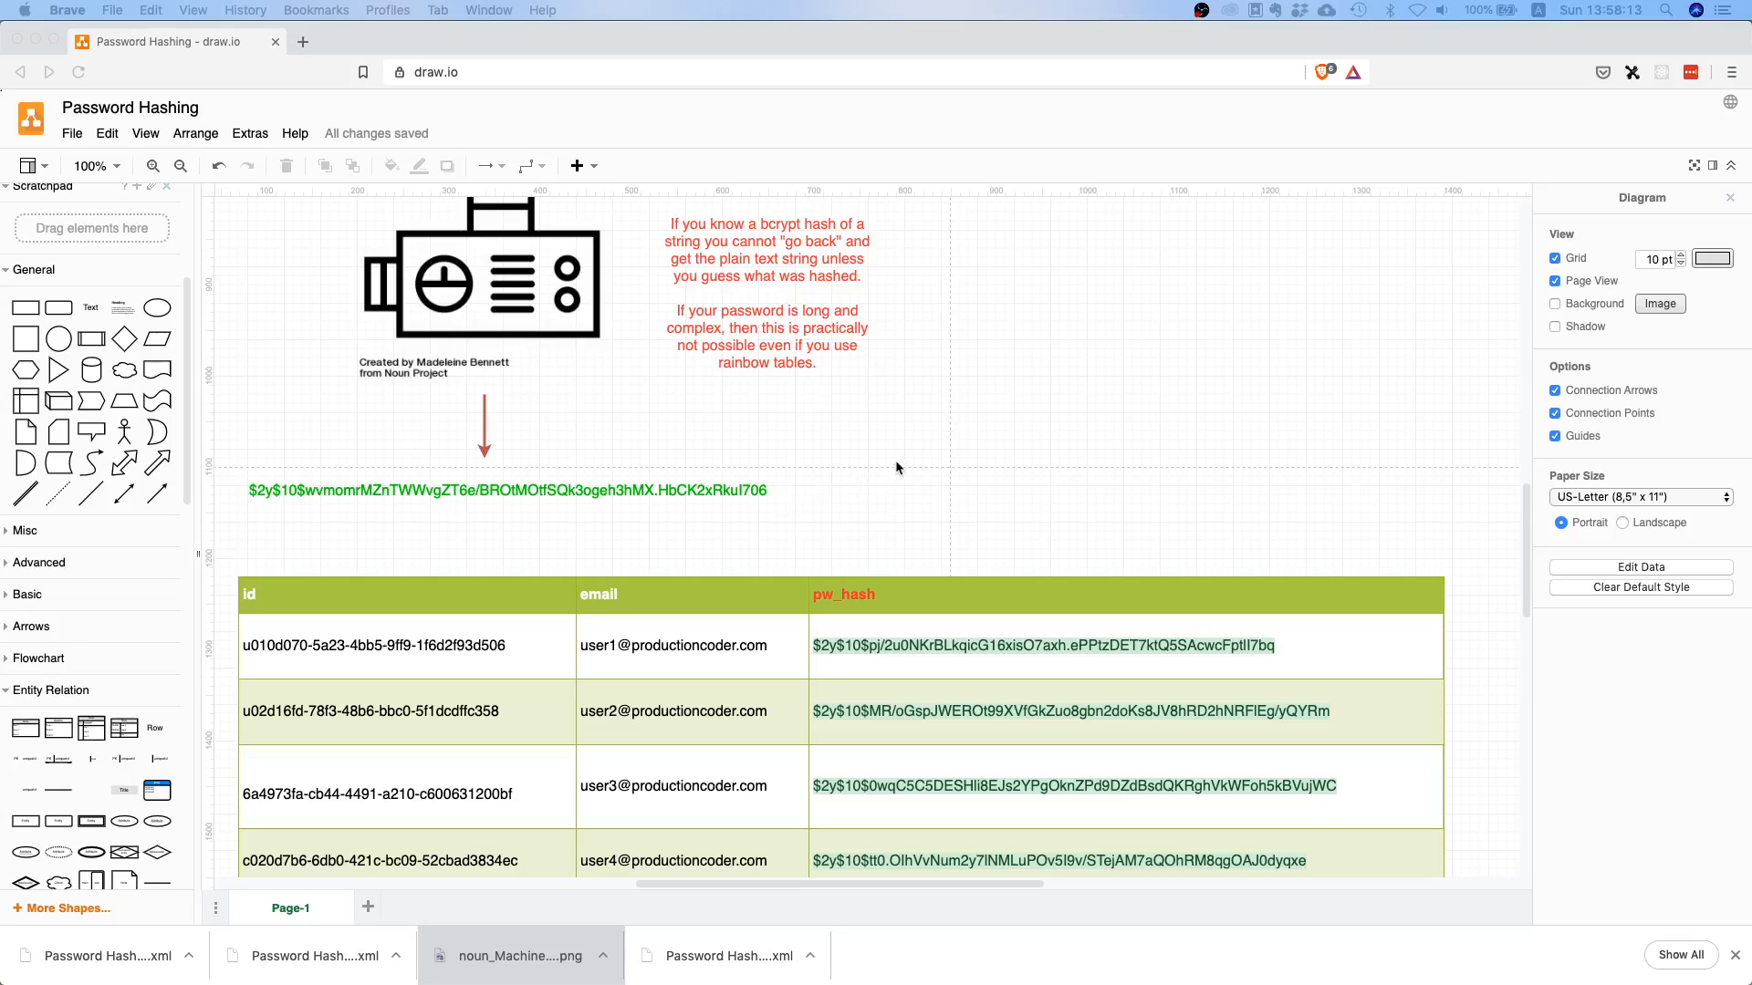
{"action": "mouse_move", "coordinate": [877, 494]}
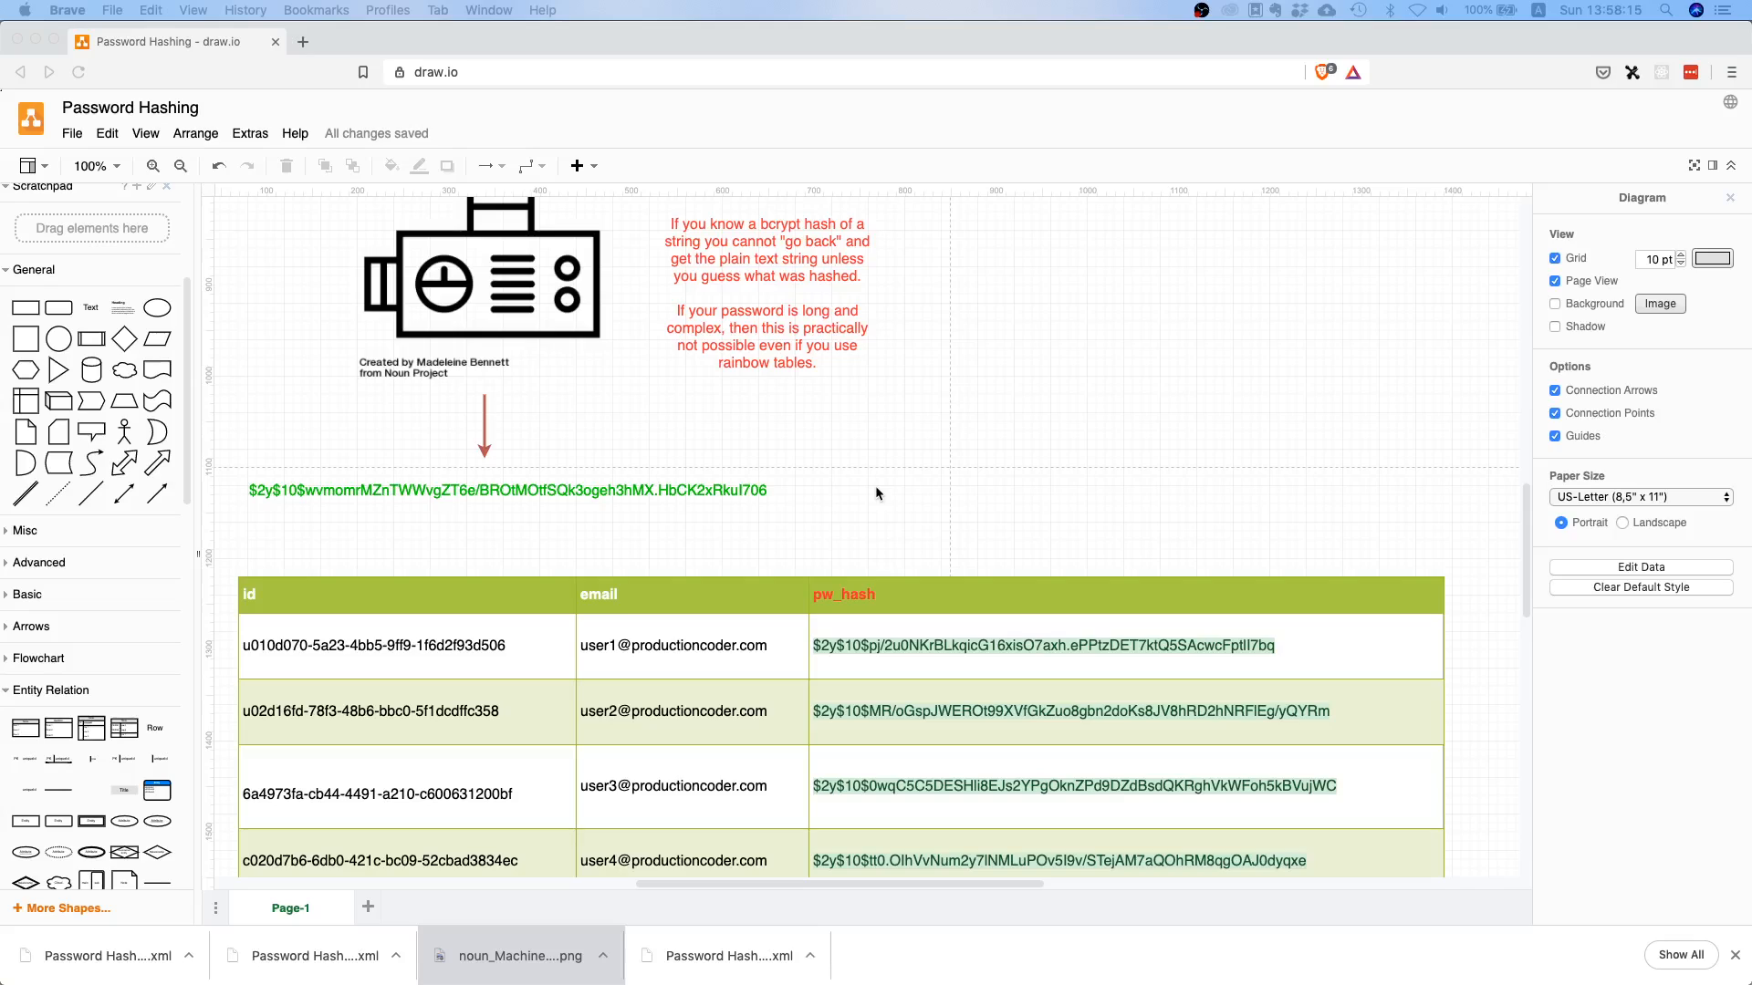
{"action": "mouse_move", "coordinate": [854, 503]}
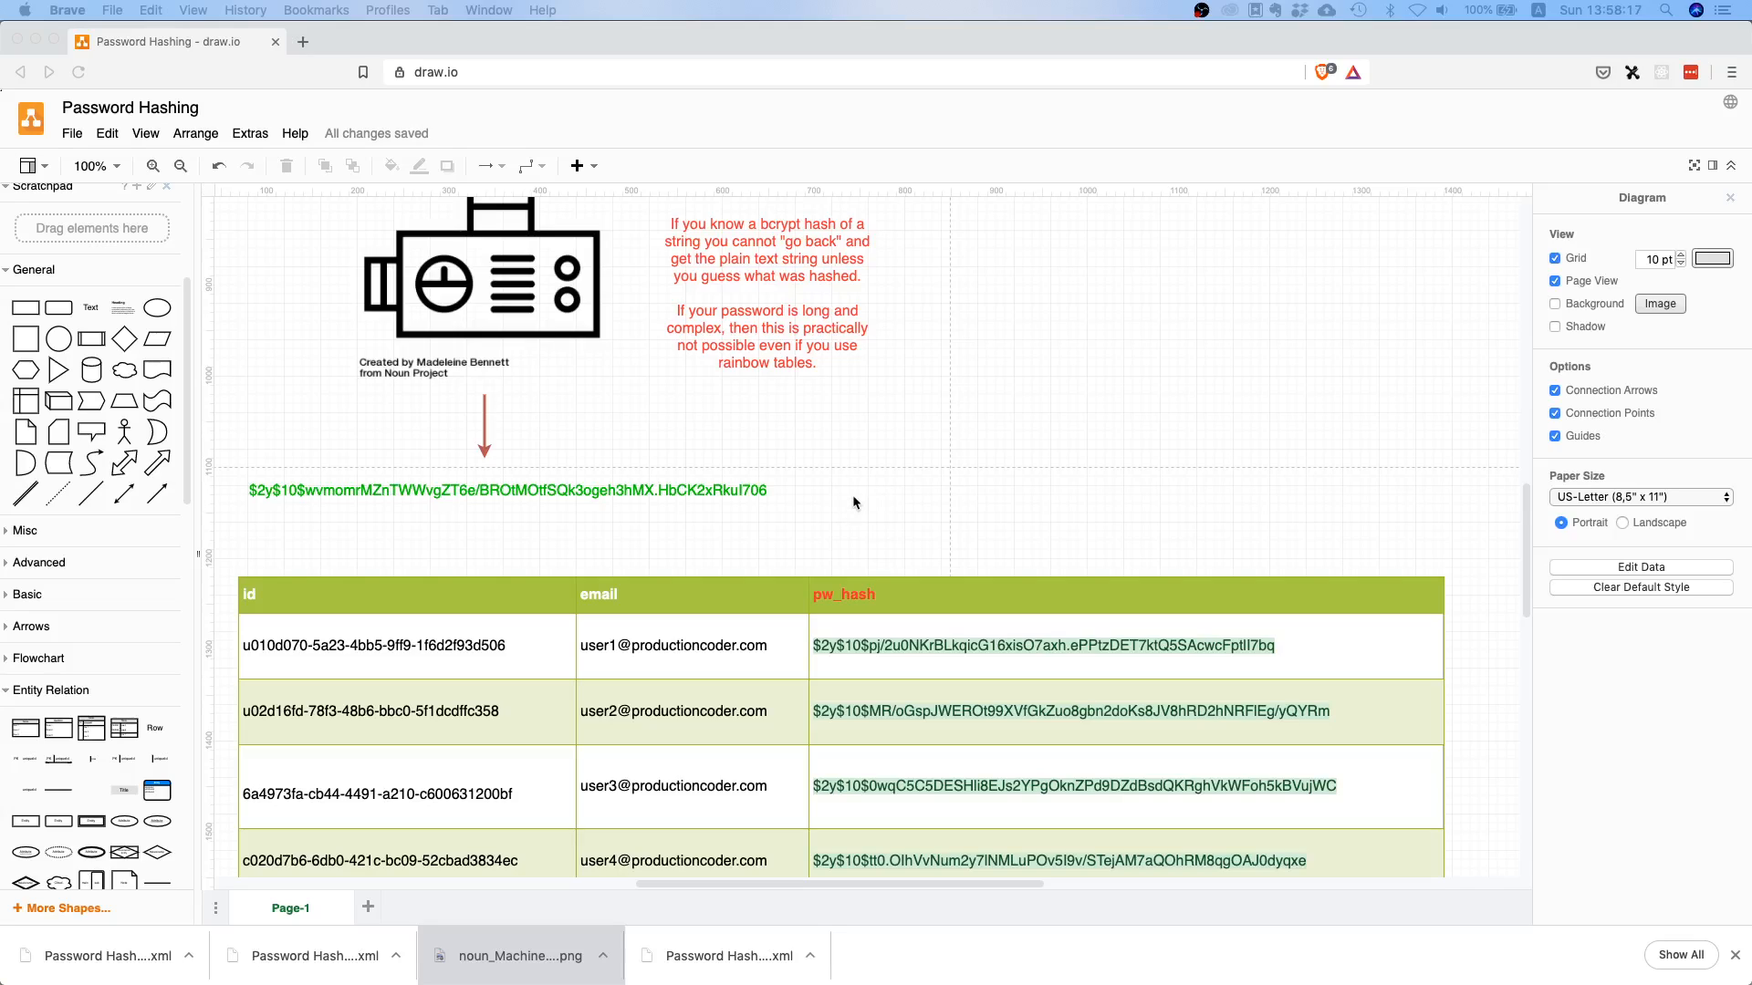
{"action": "mouse_move", "coordinate": [867, 494]}
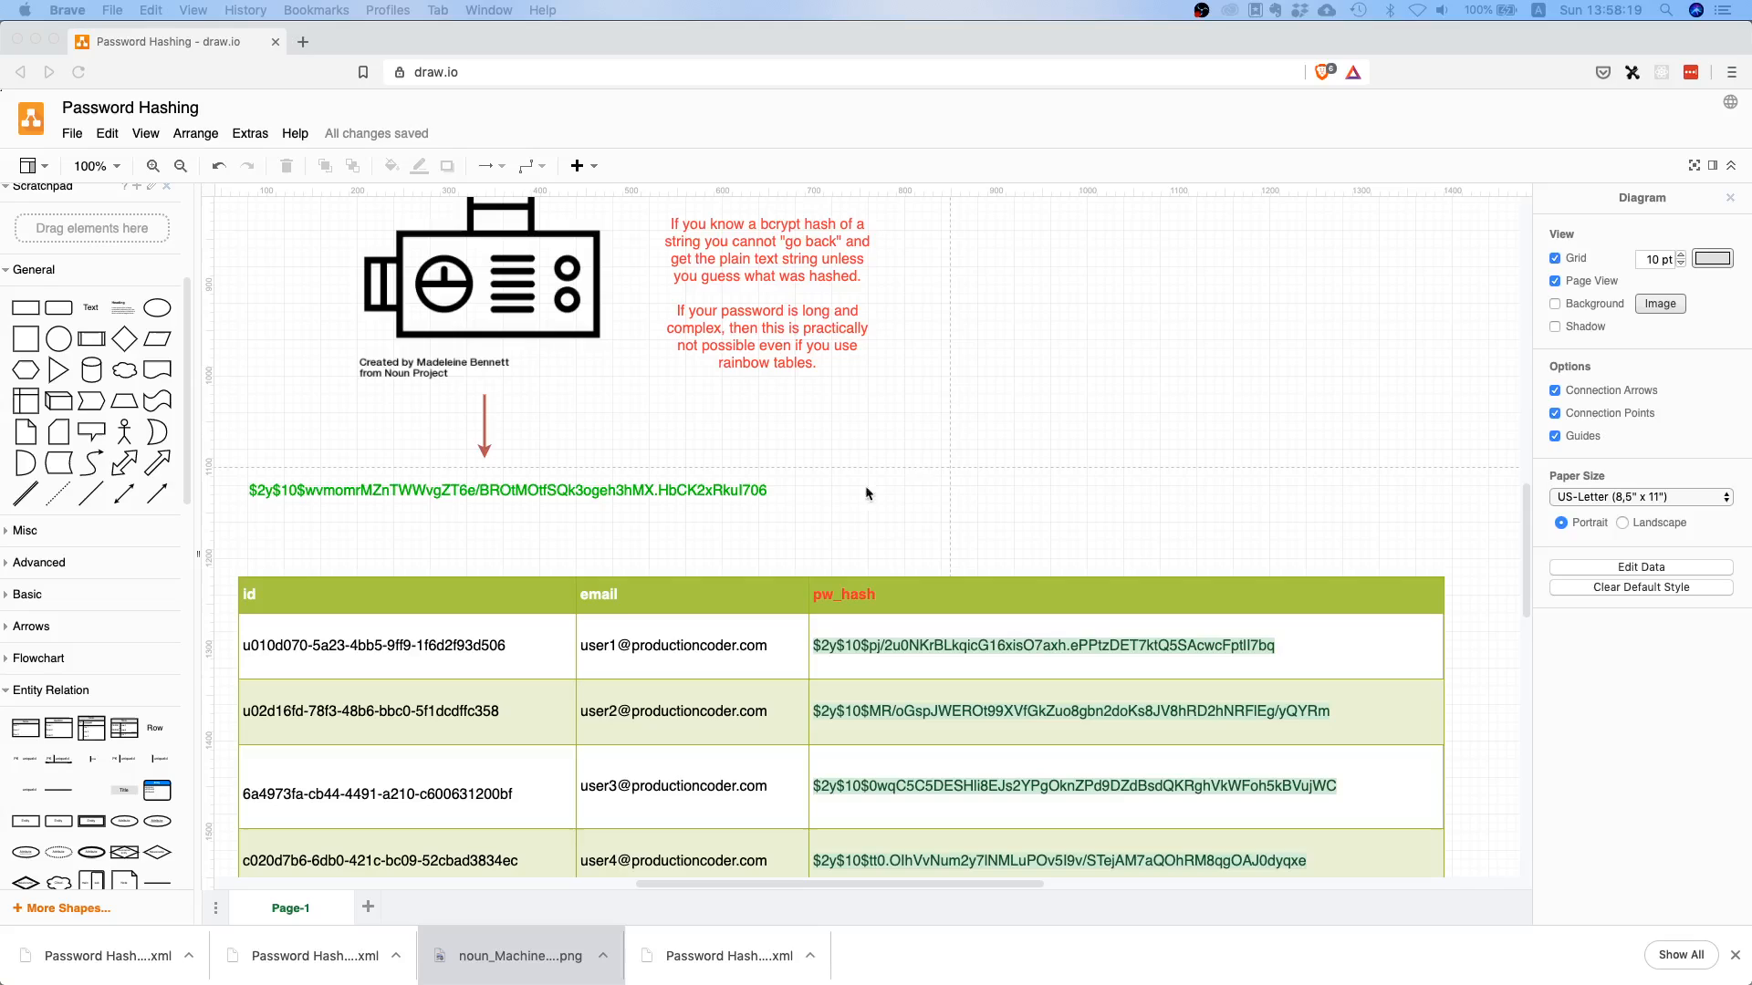
{"action": "mouse_move", "coordinate": [882, 463]}
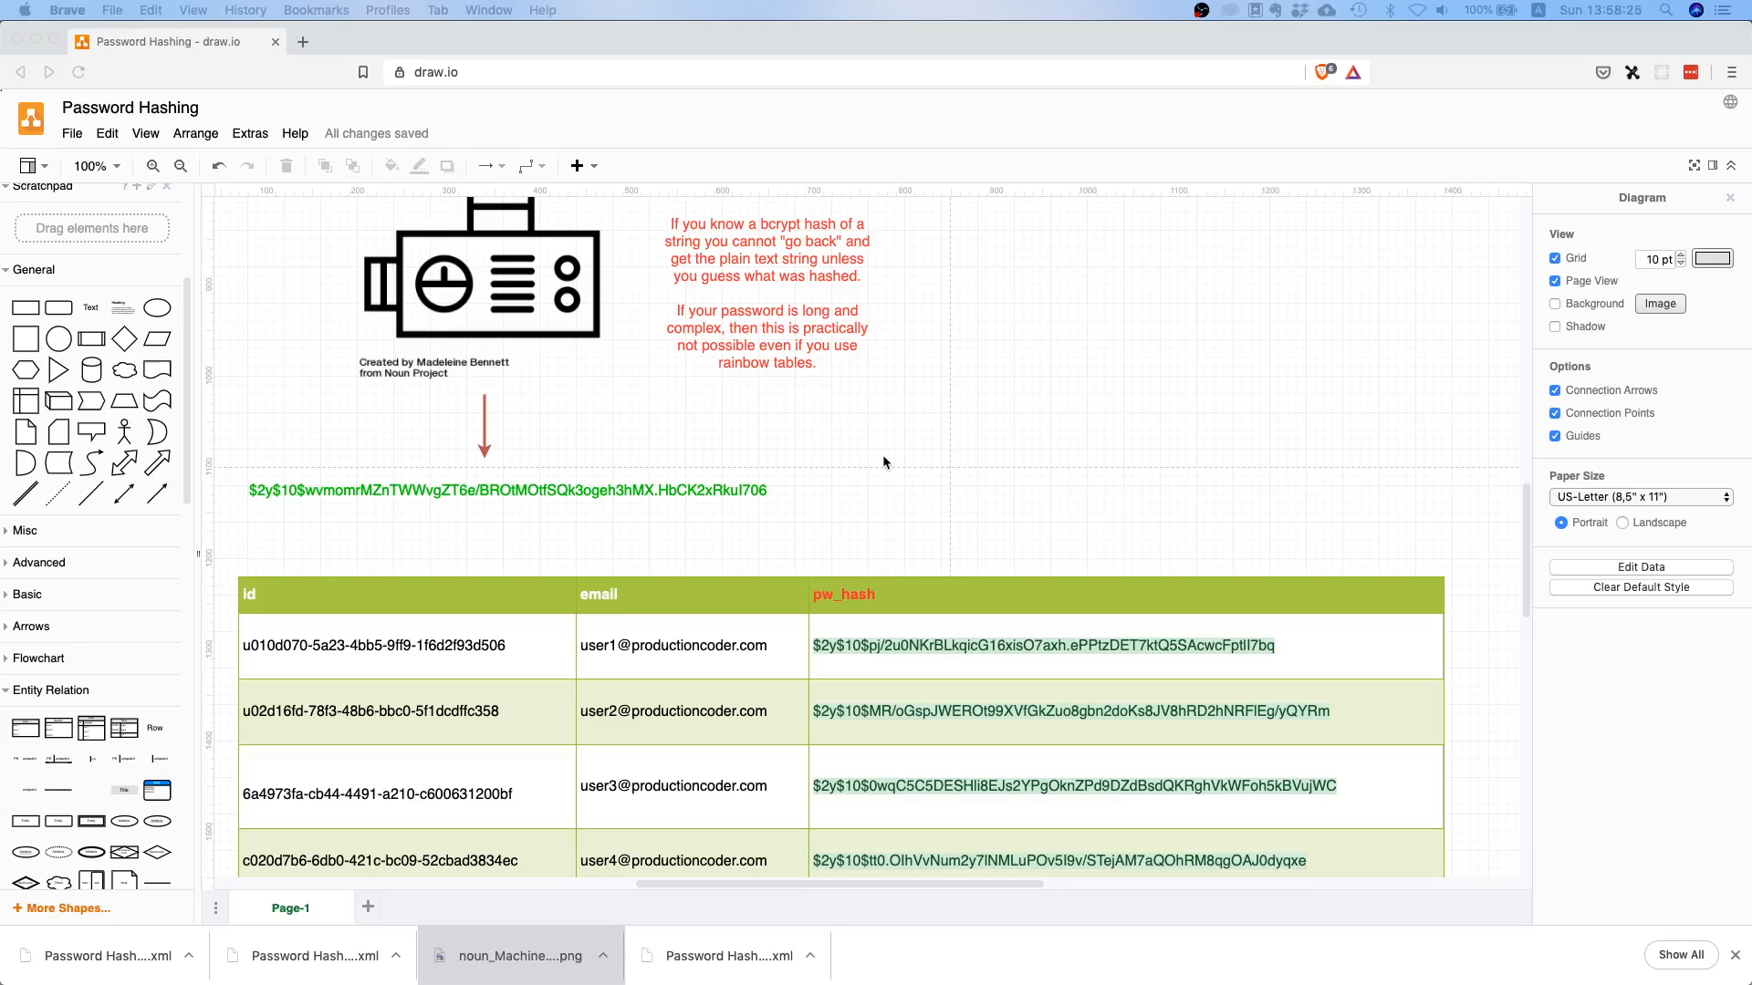
{"action": "mouse_move", "coordinate": [938, 521]}
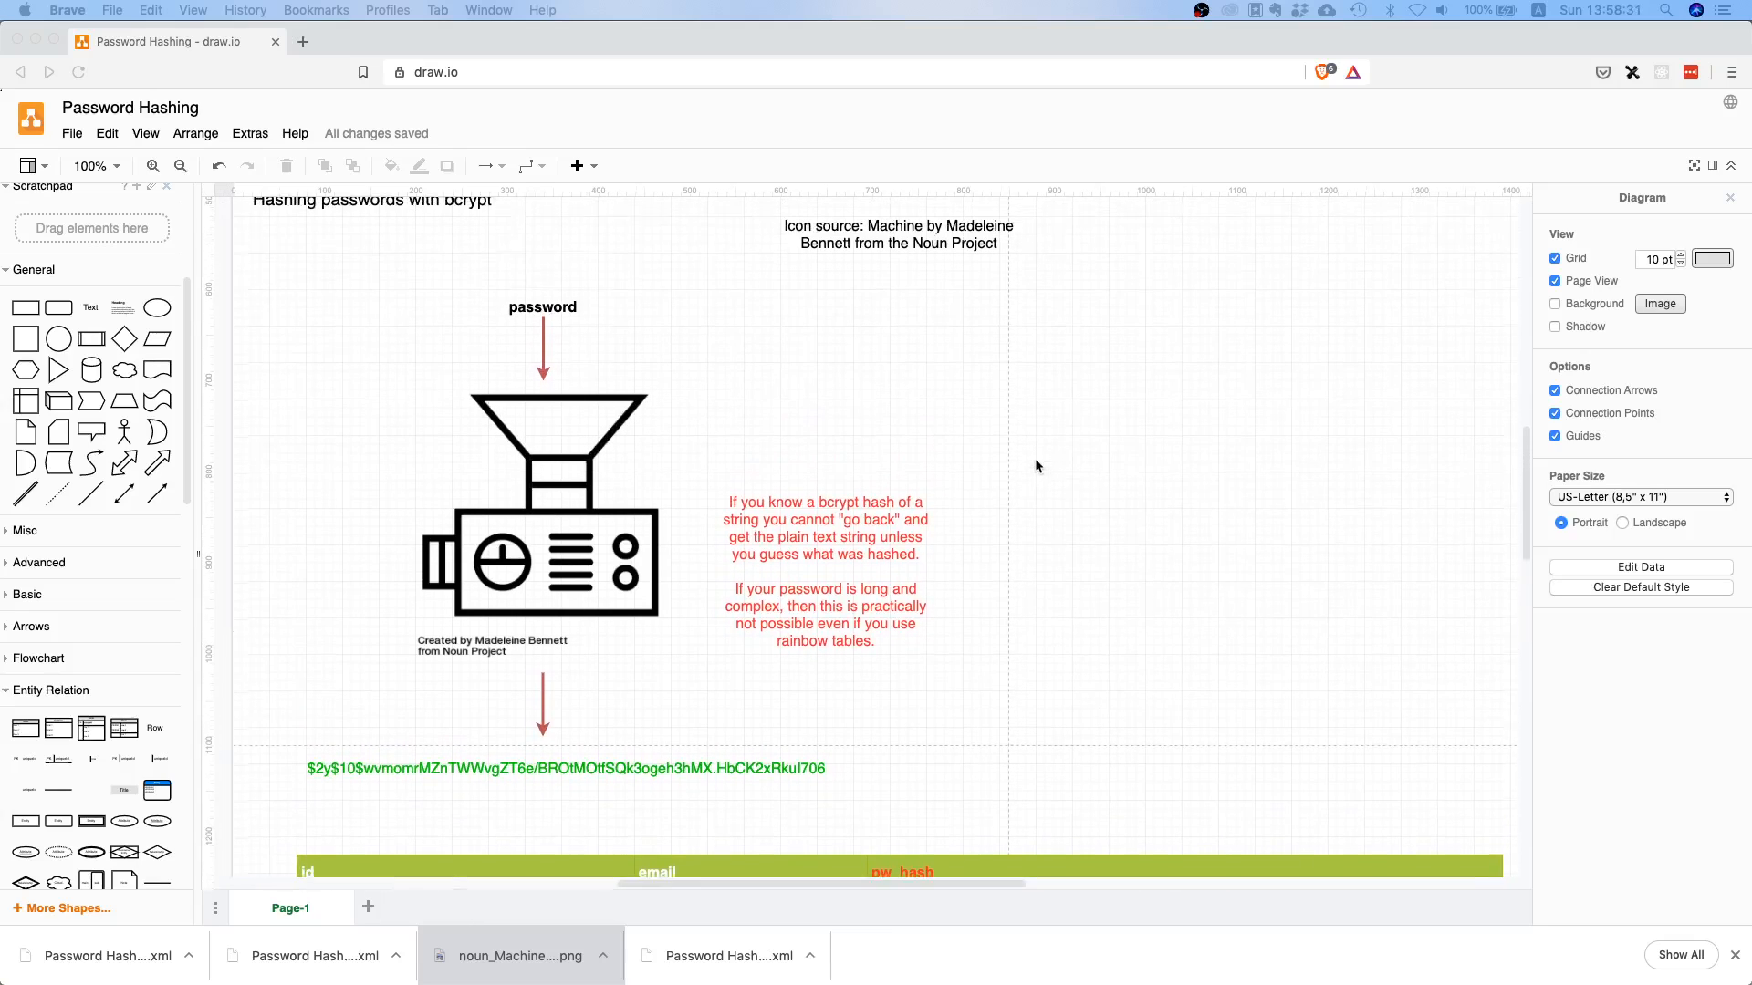
{"action": "scroll", "scroll_direction": "up", "scroll_amount": 3}
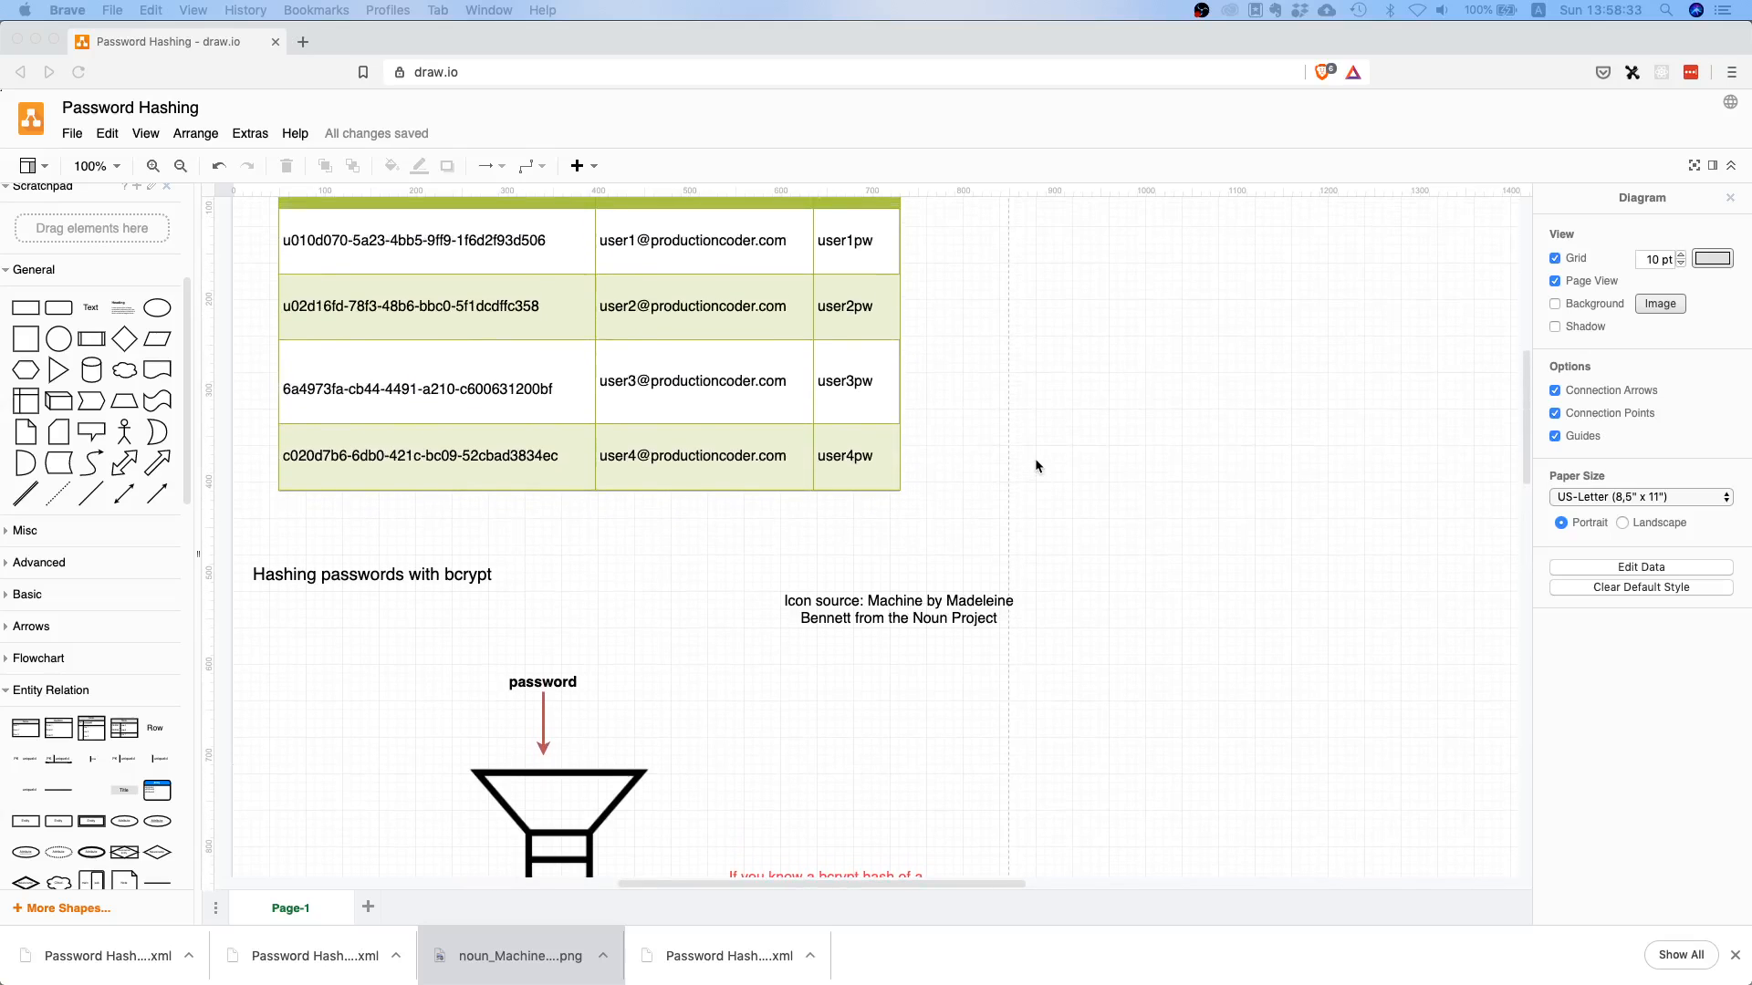
{"action": "scroll", "scroll_direction": "up", "scroll_amount": 3}
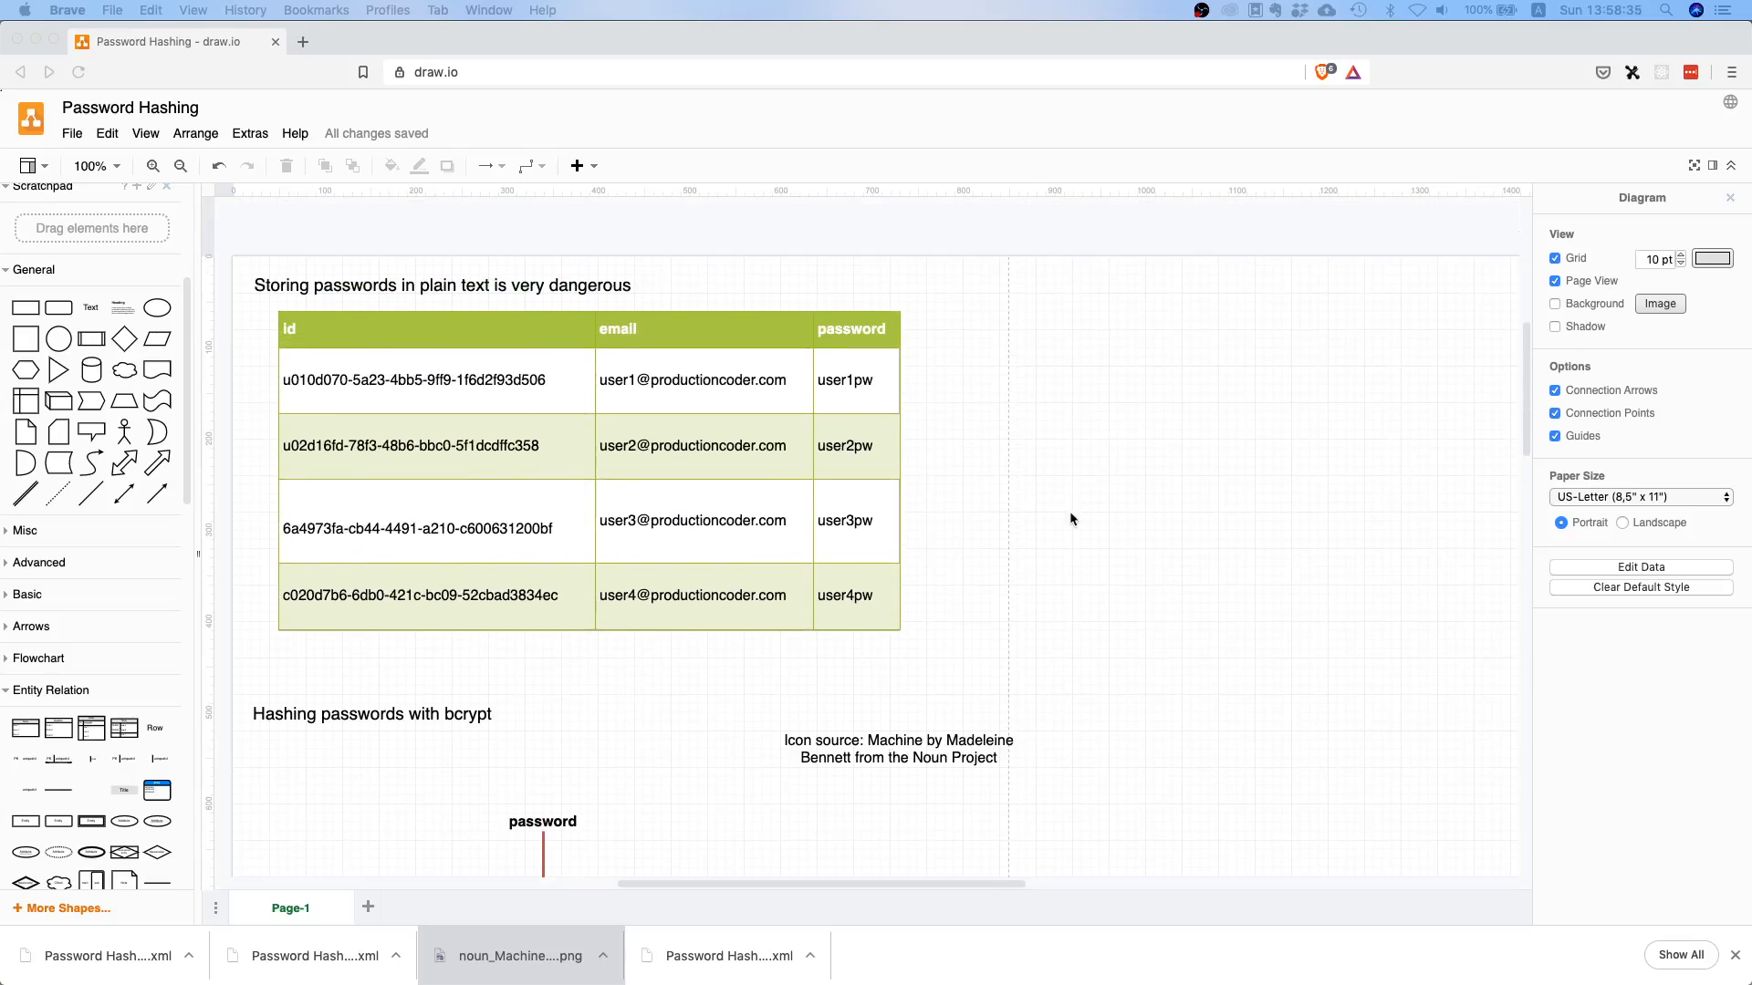
{"action": "mouse_move", "coordinate": [1083, 603]}
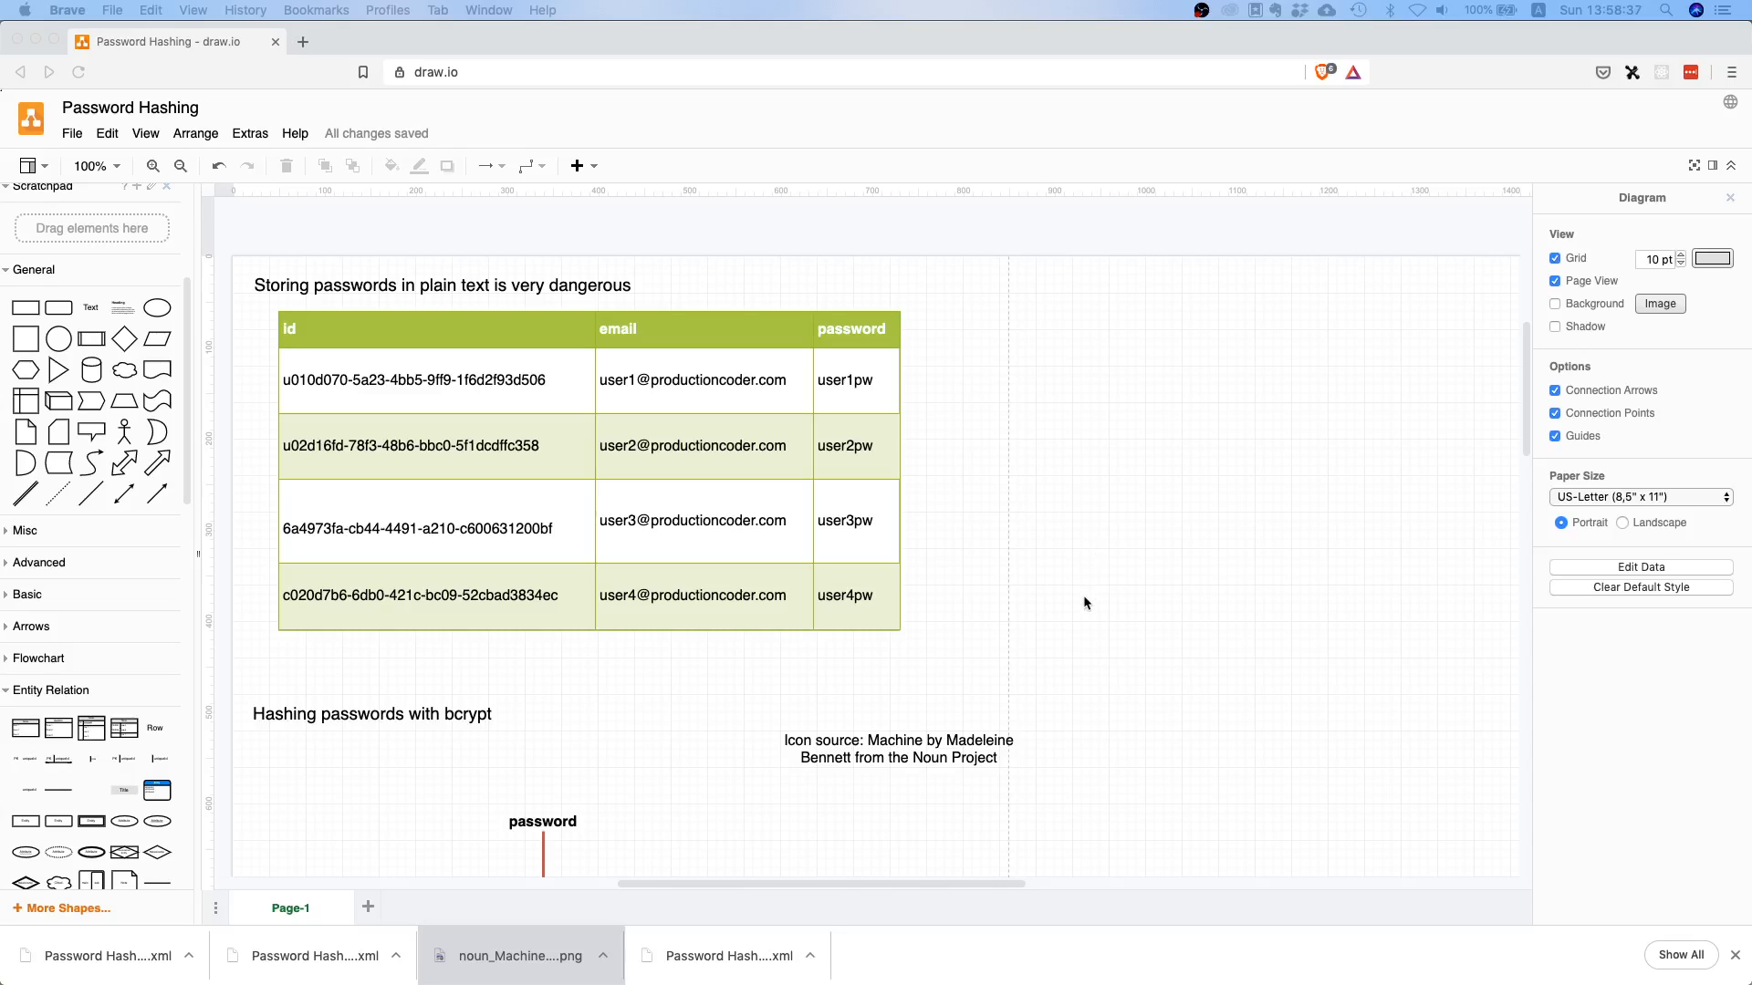
{"action": "mouse_move", "coordinate": [1054, 621]}
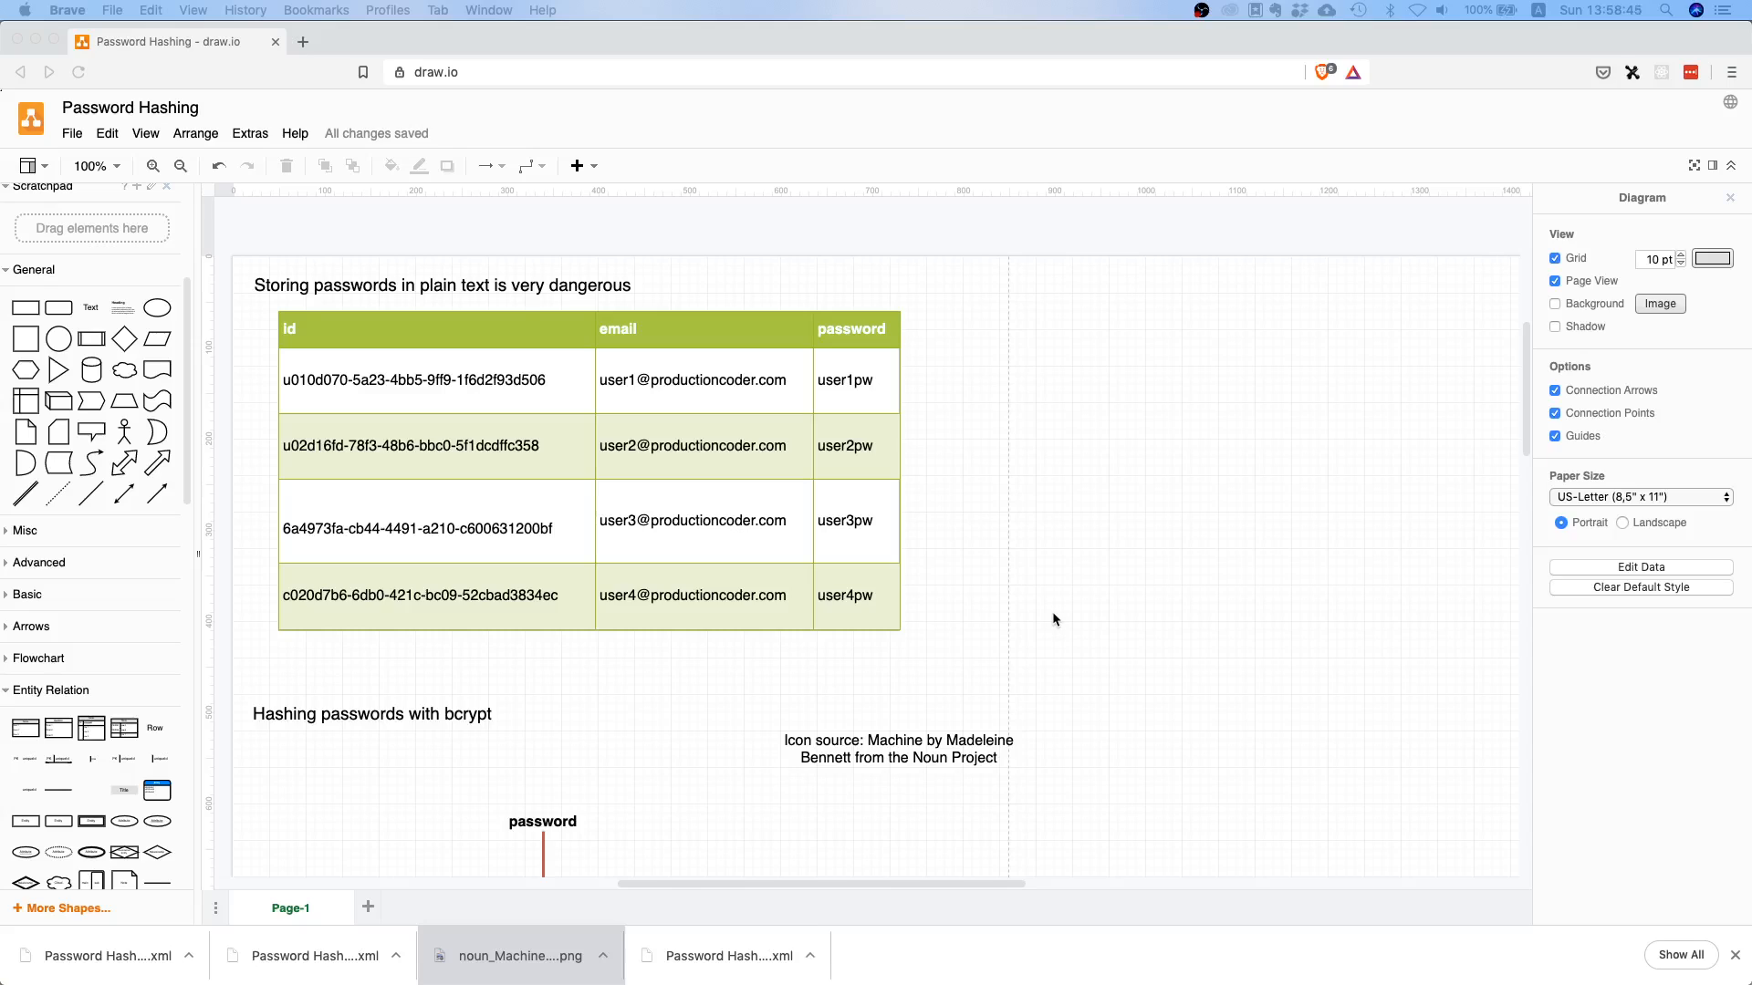
{"action": "mouse_move", "coordinate": [1091, 667]}
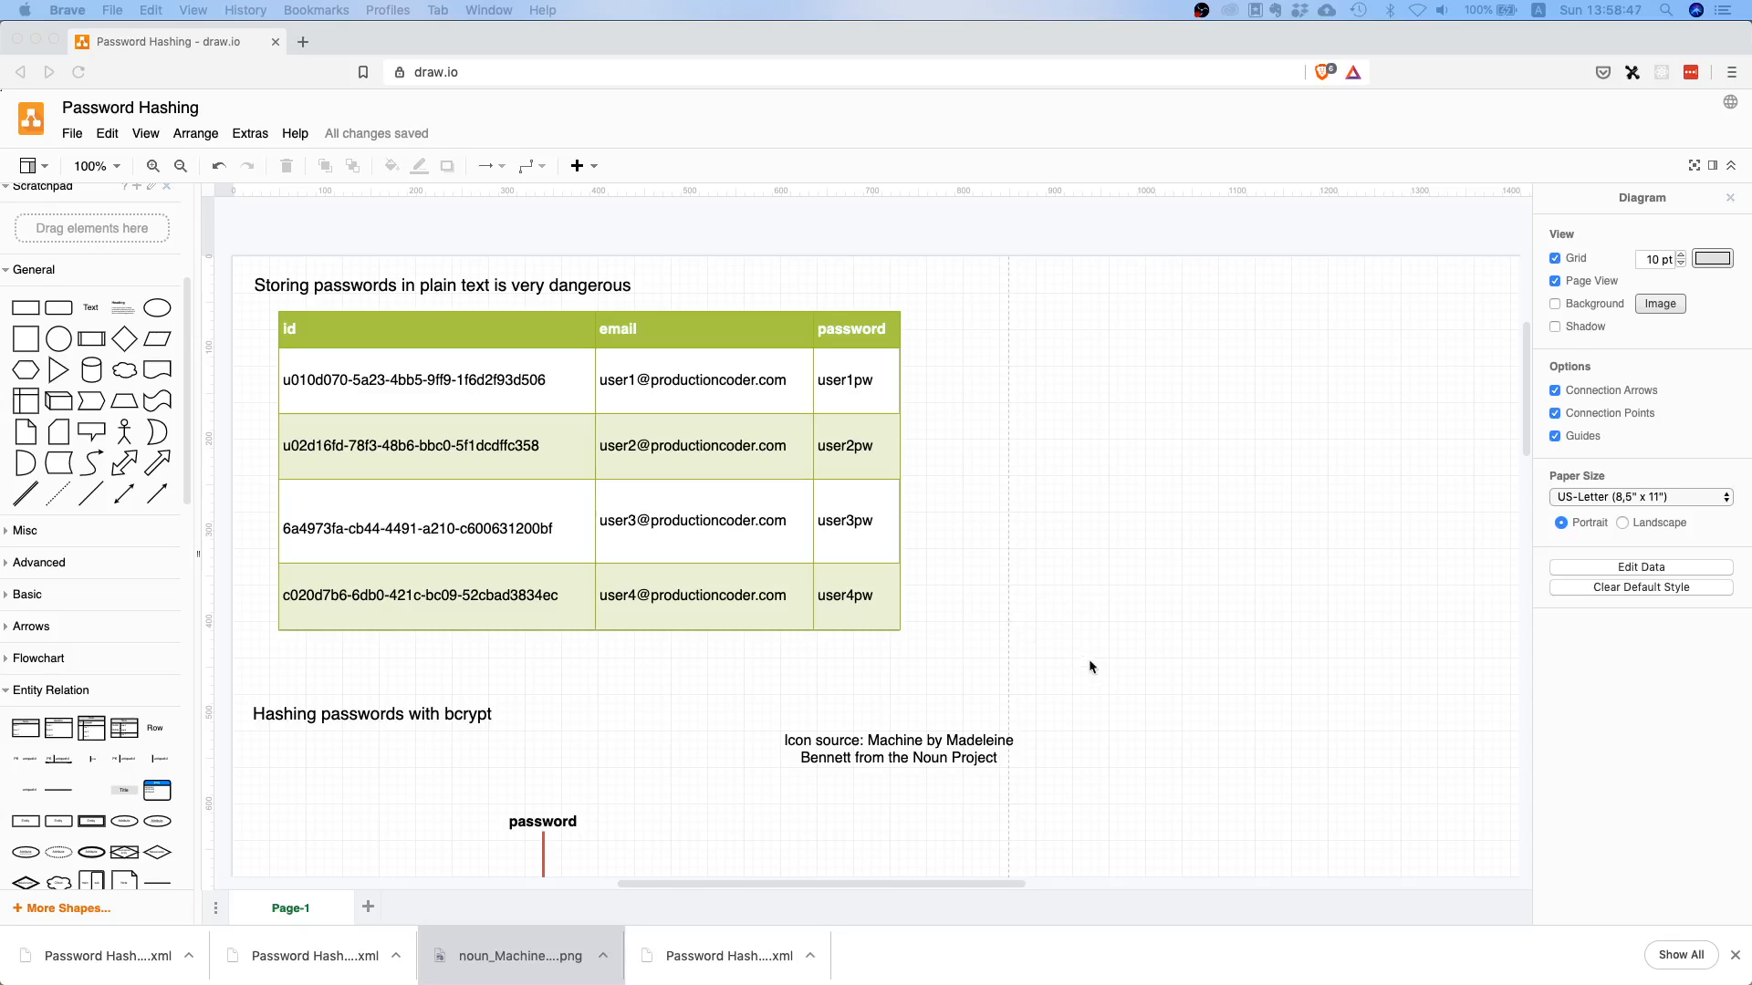
{"action": "mouse_move", "coordinate": [1019, 712]}
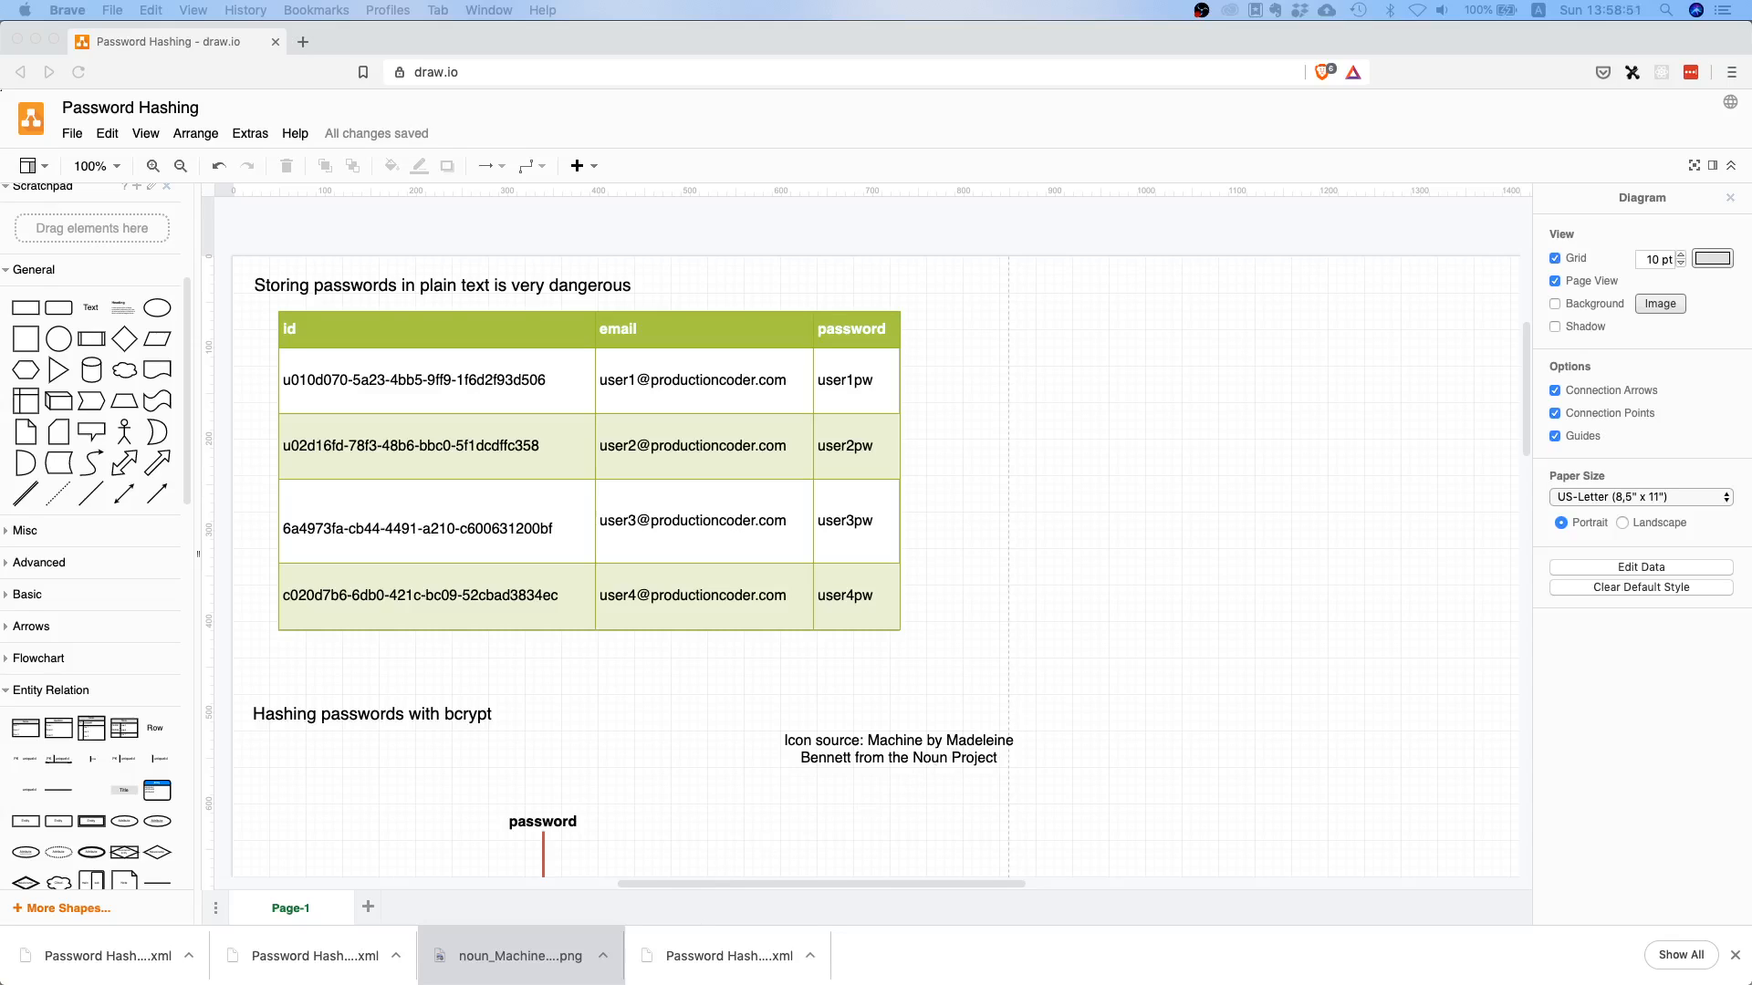
{"action": "mouse_move", "coordinate": [1135, 577]}
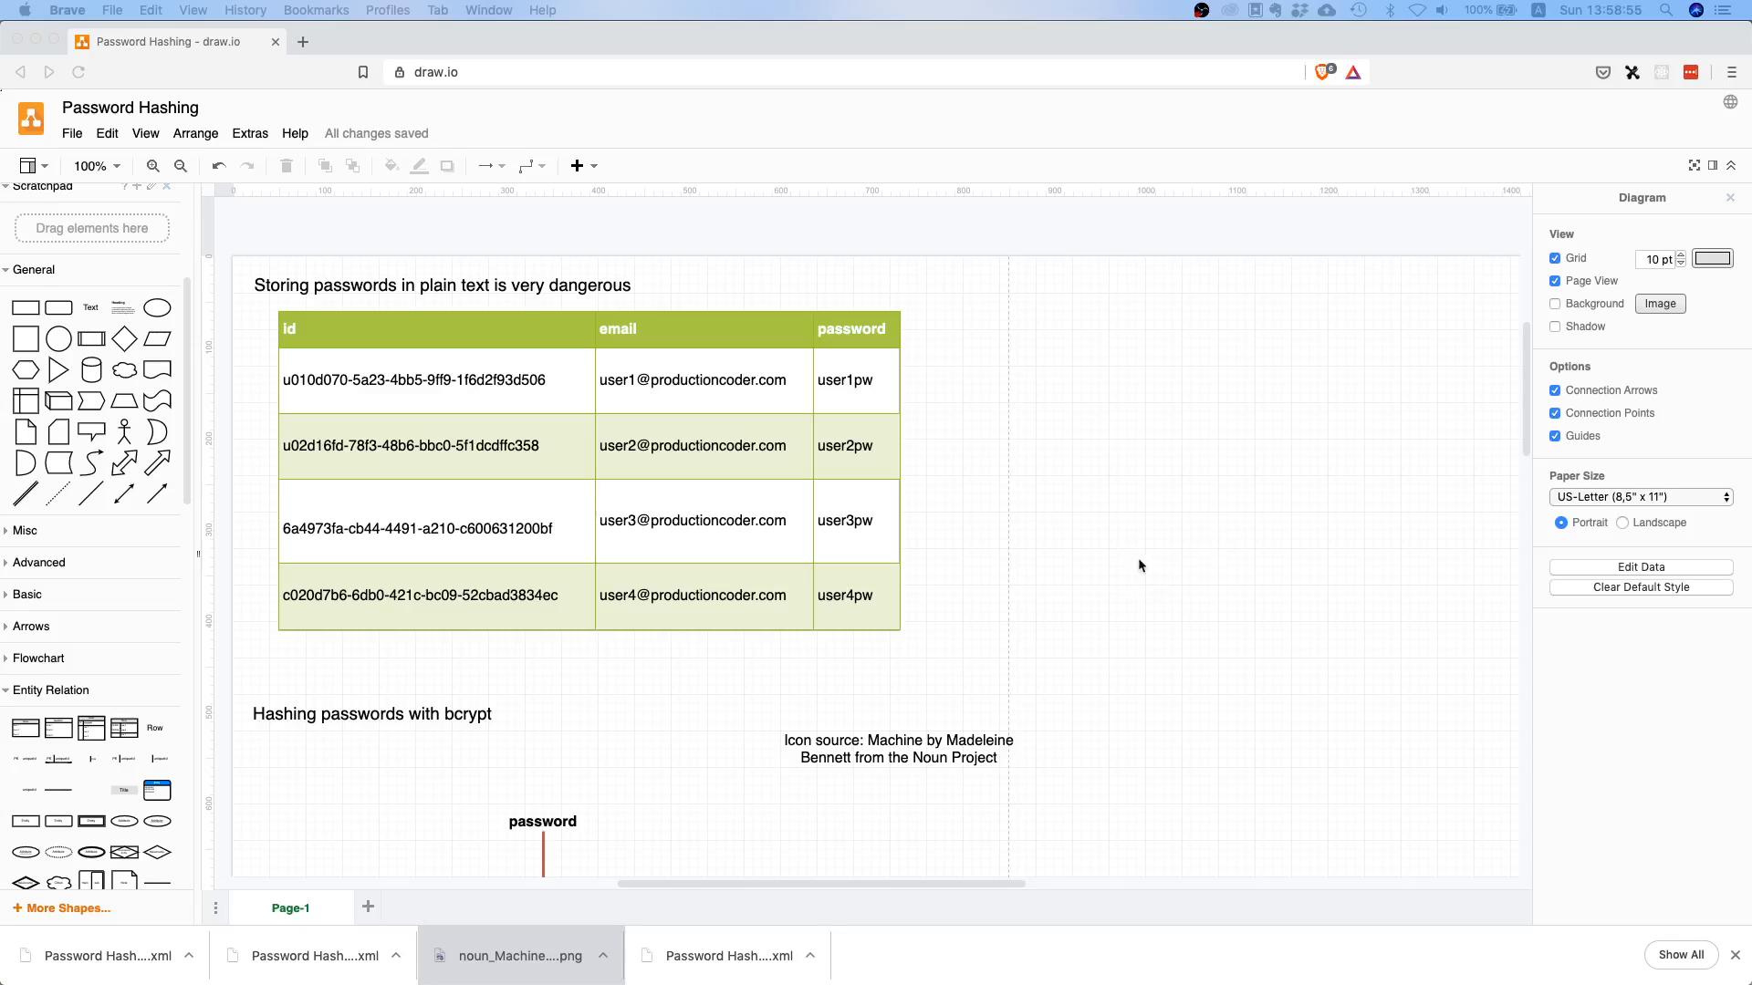
{"action": "mouse_move", "coordinate": [1100, 622]}
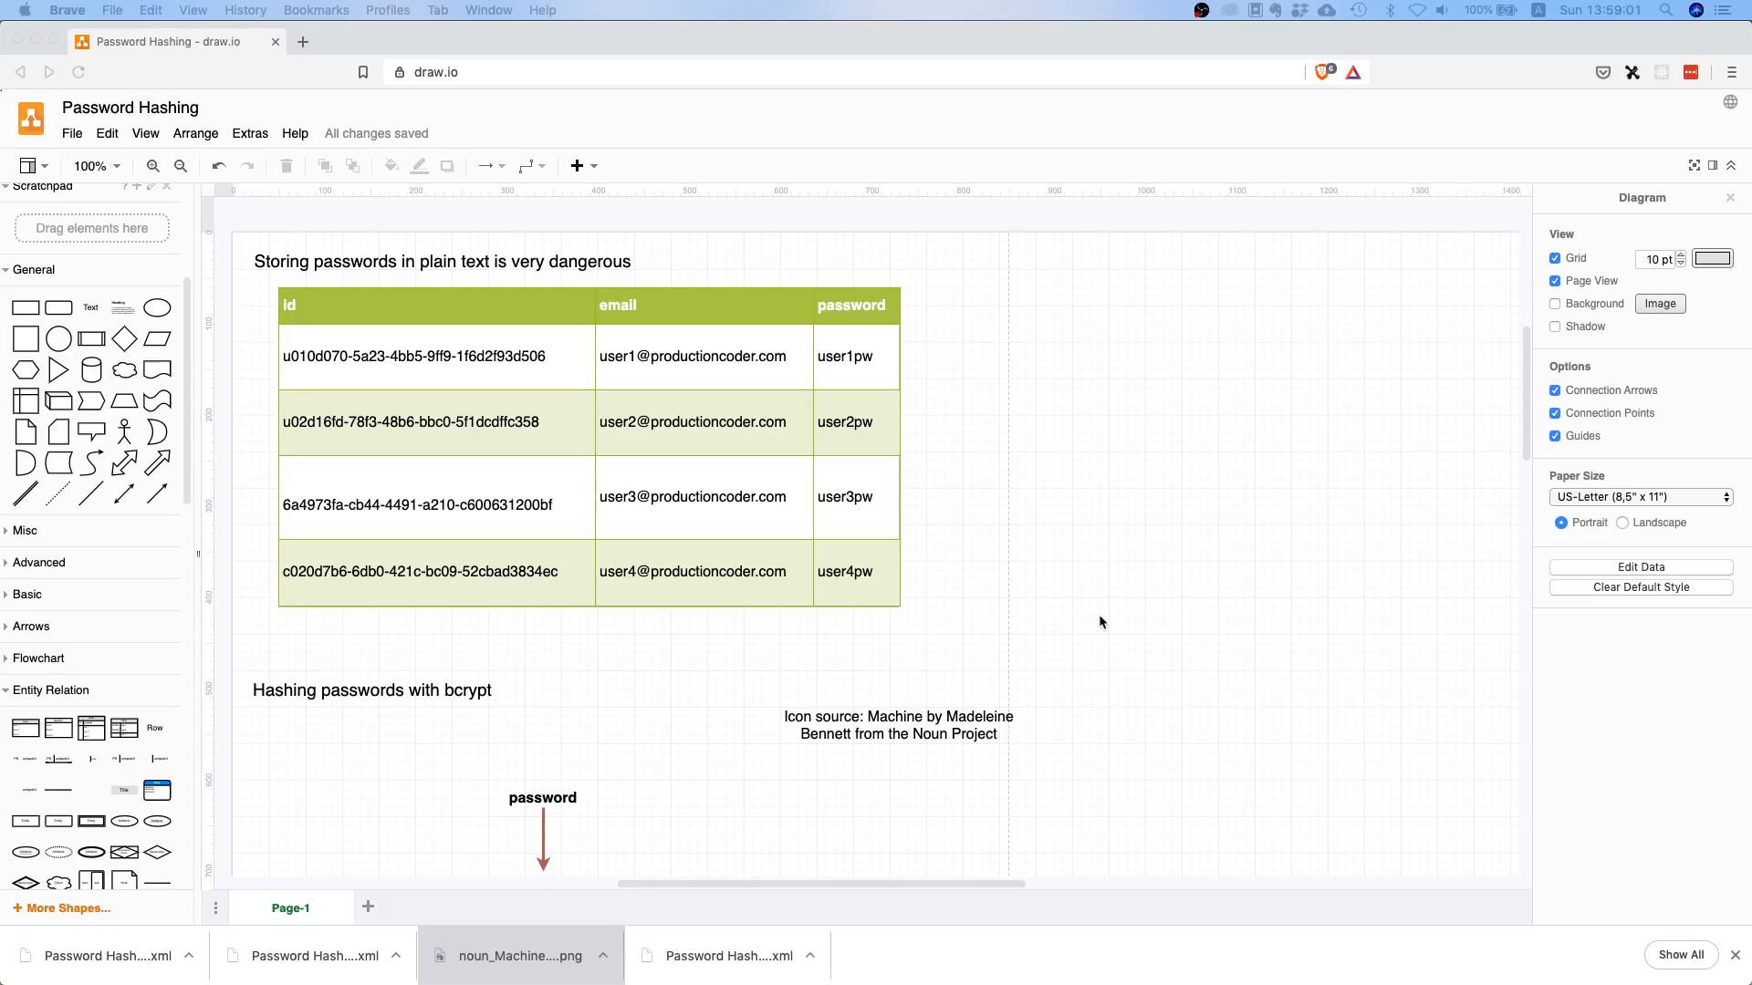
{"action": "scroll", "scroll_direction": "up", "scroll_amount": 3}
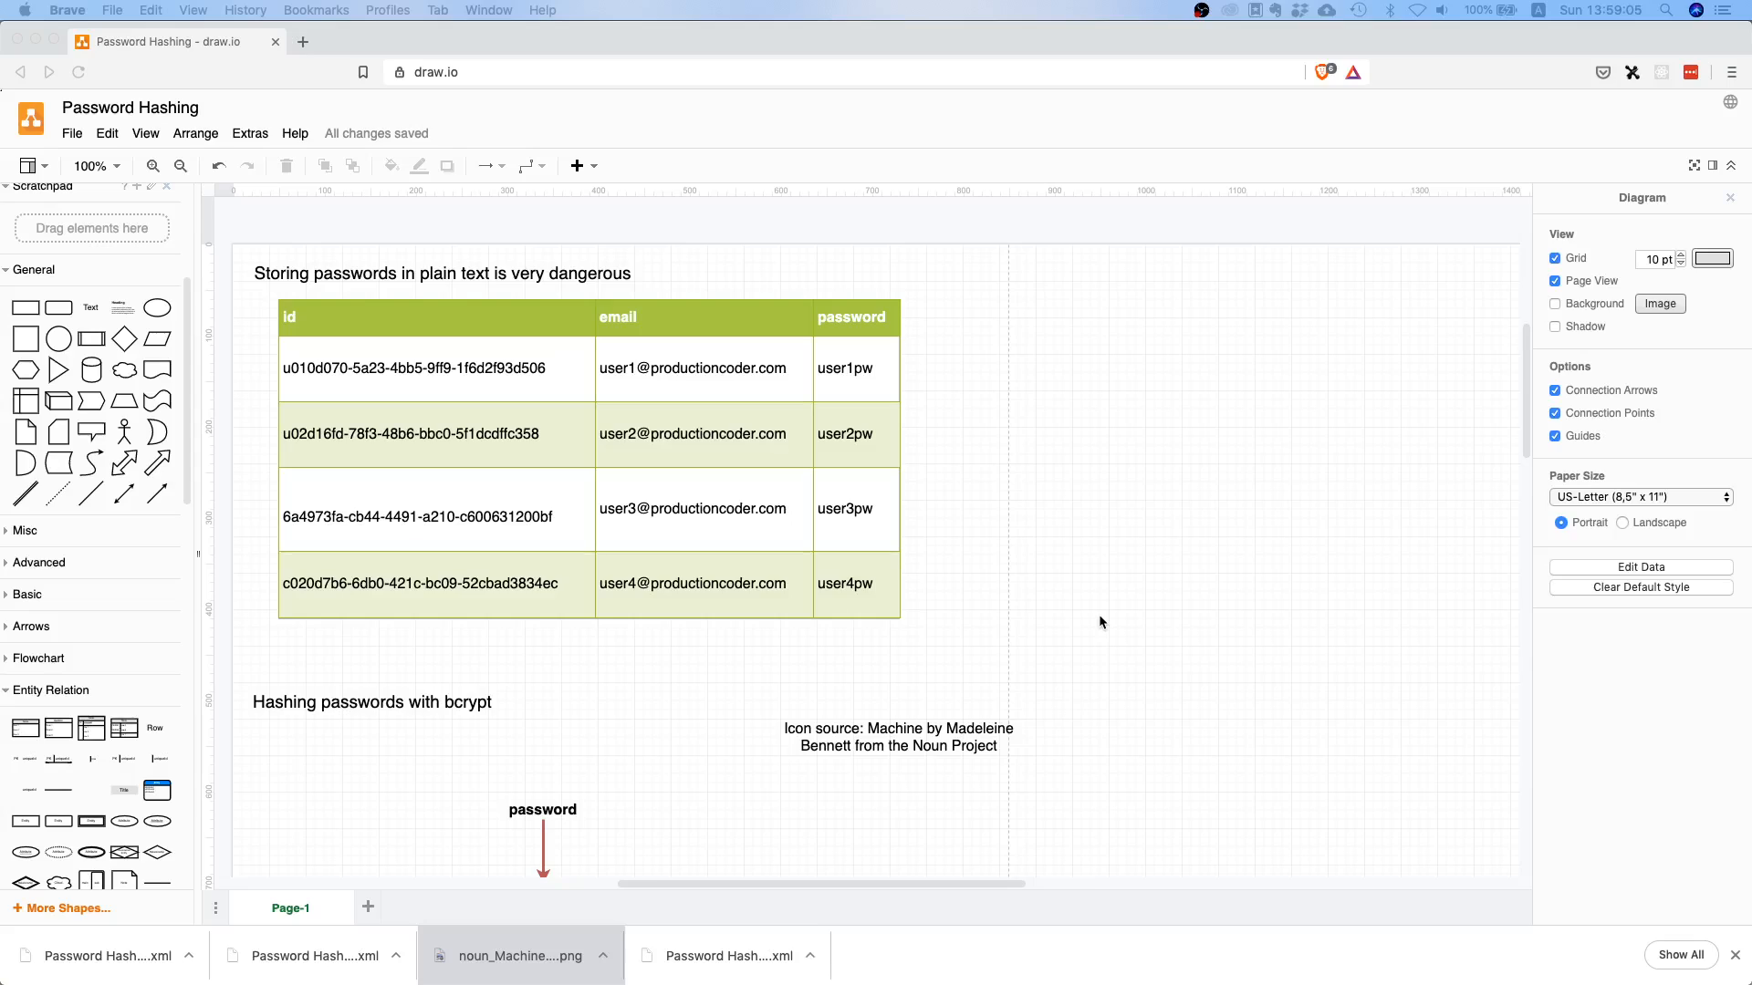
{"action": "mouse_move", "coordinate": [1151, 572]}
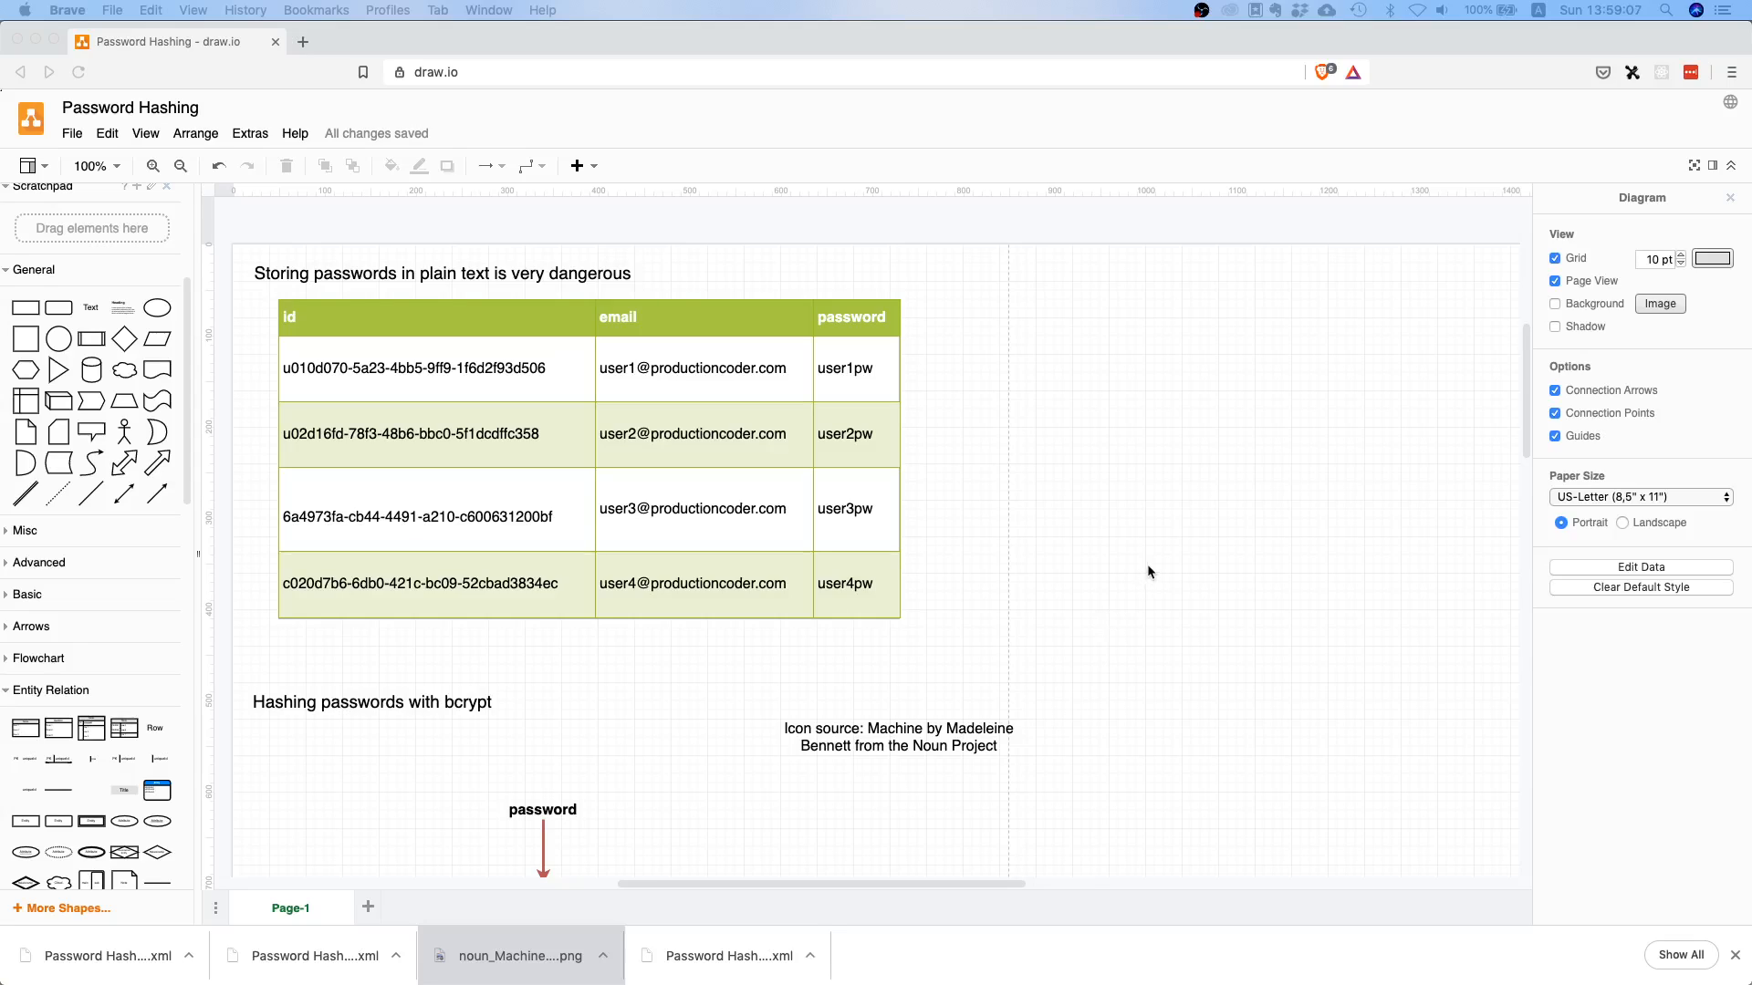